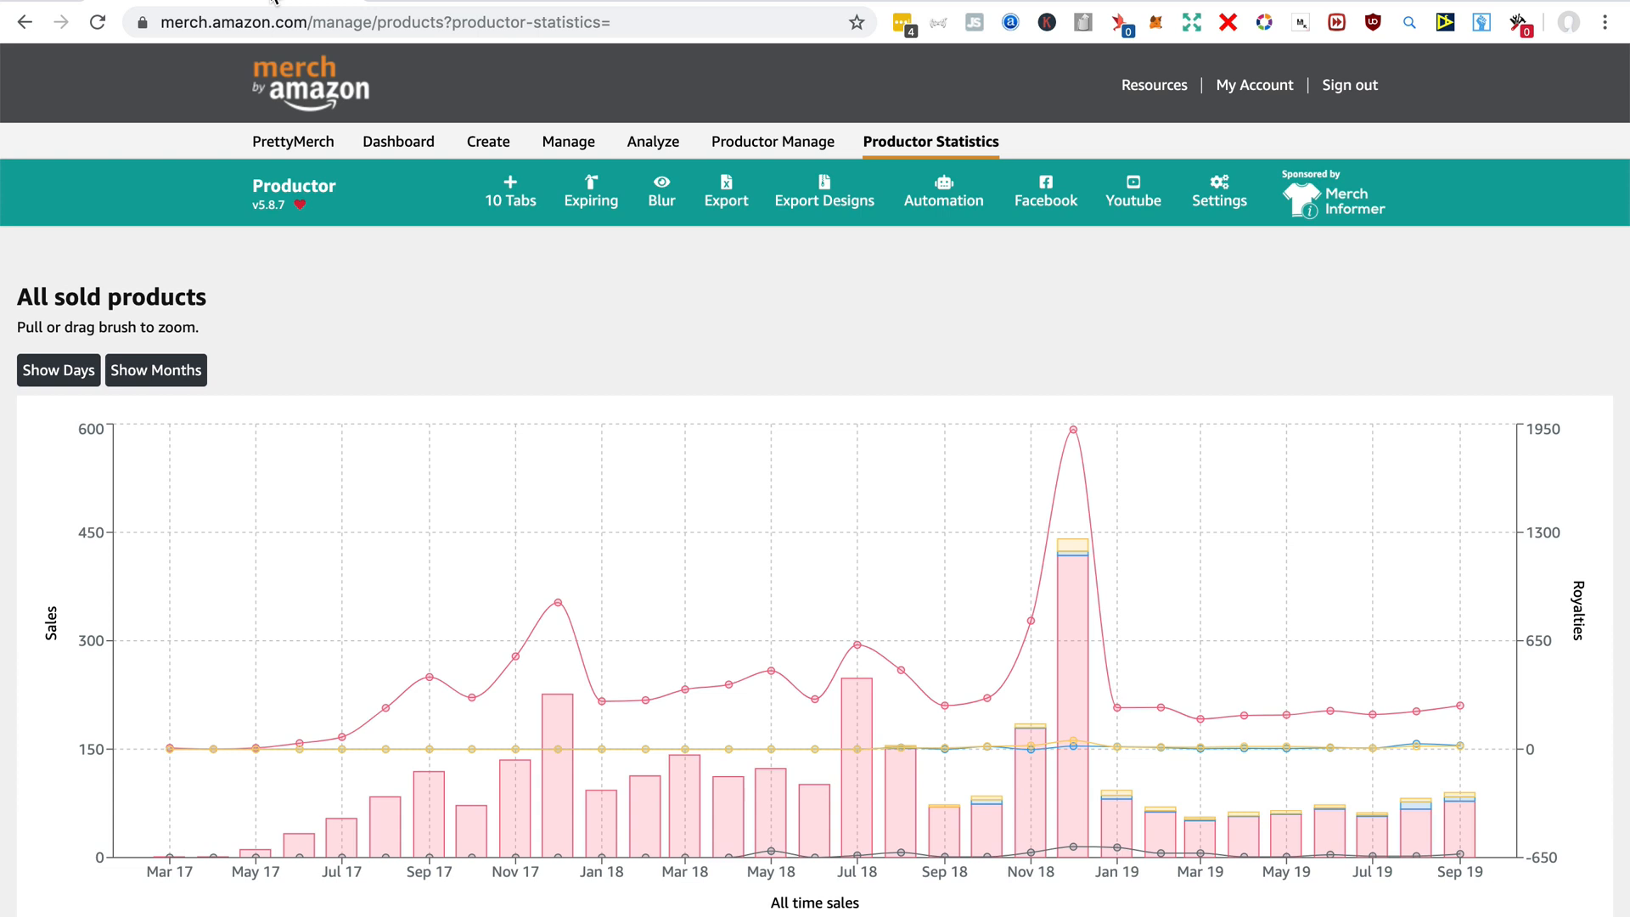
{"action": "mouse_move", "coordinate": [450, 290]}
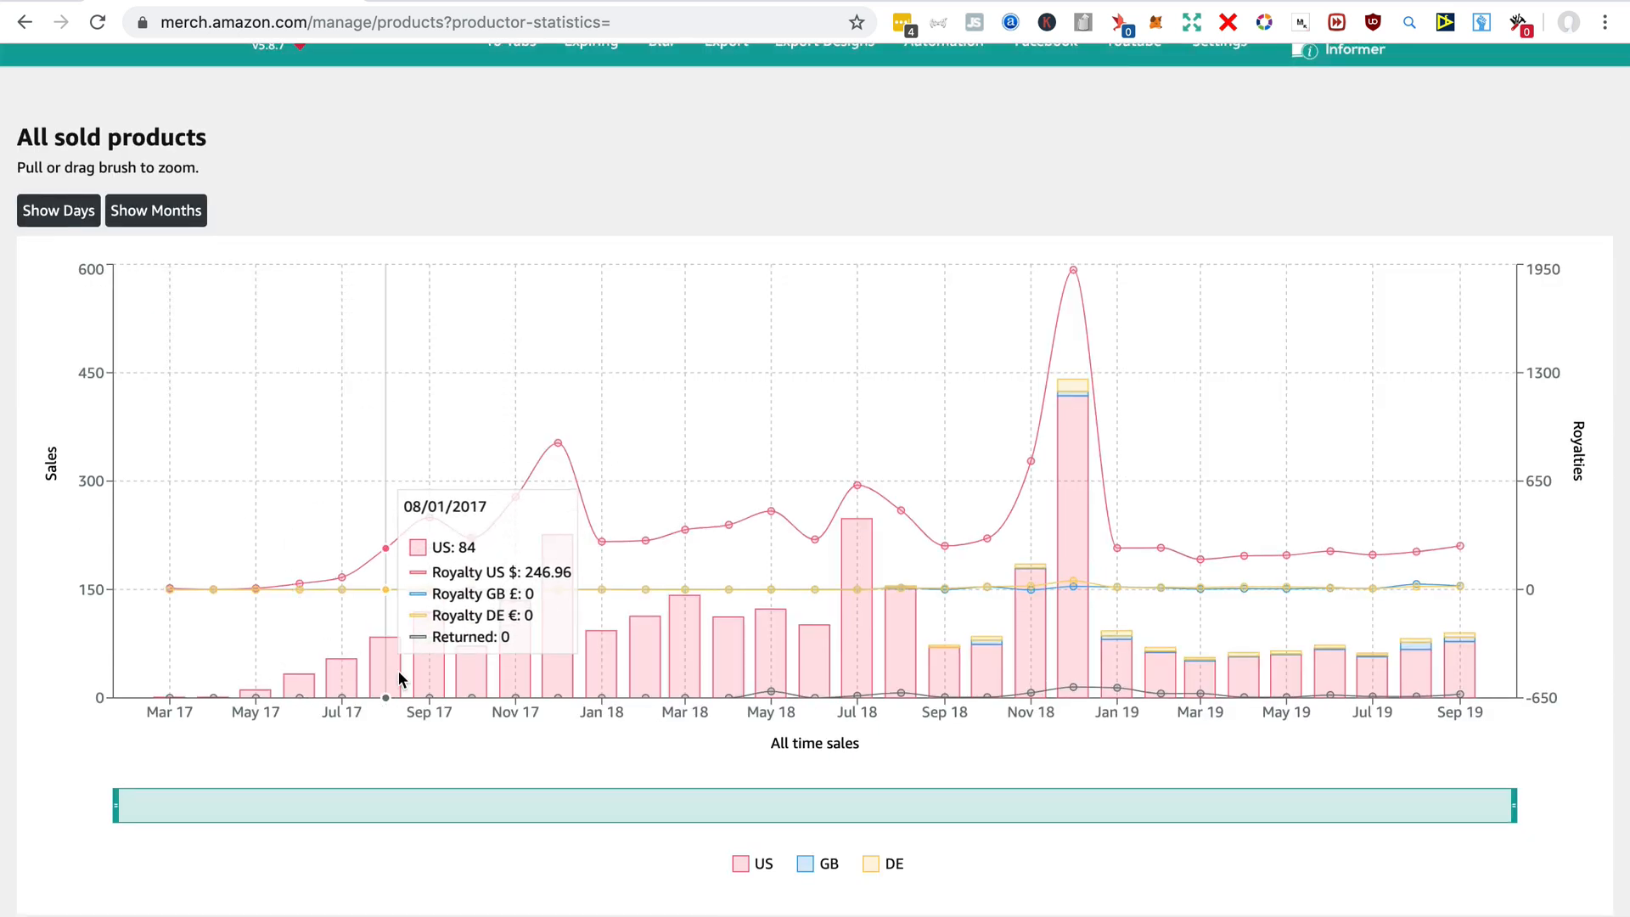
{"action": "mouse_move", "coordinate": [903, 691]}
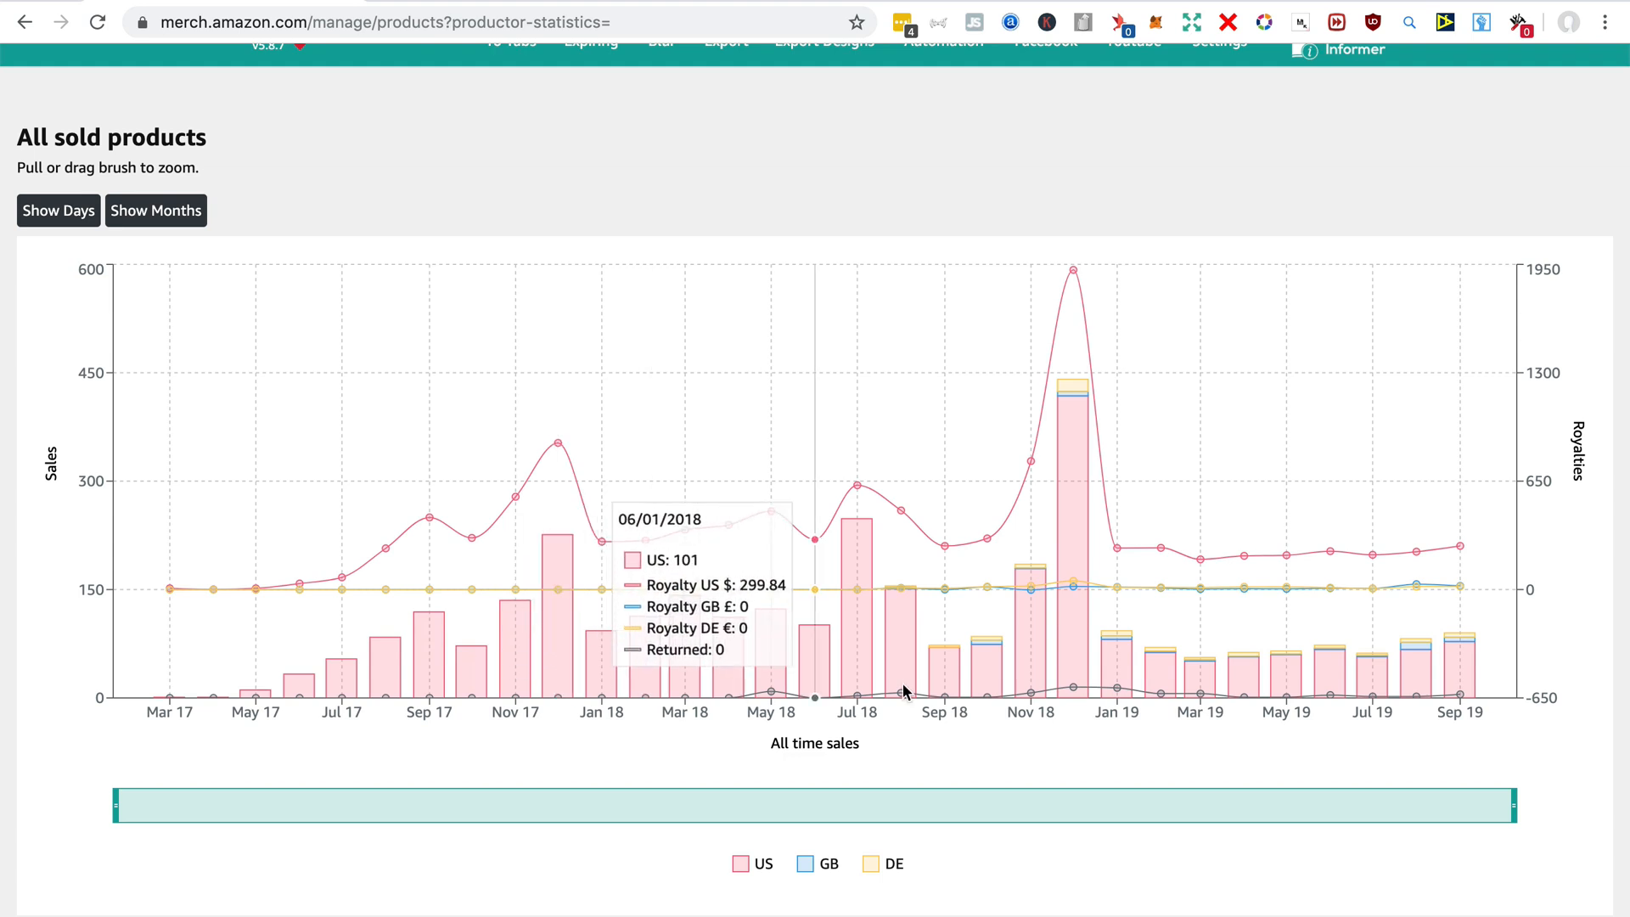
{"action": "mouse_move", "coordinate": [1412, 683]}
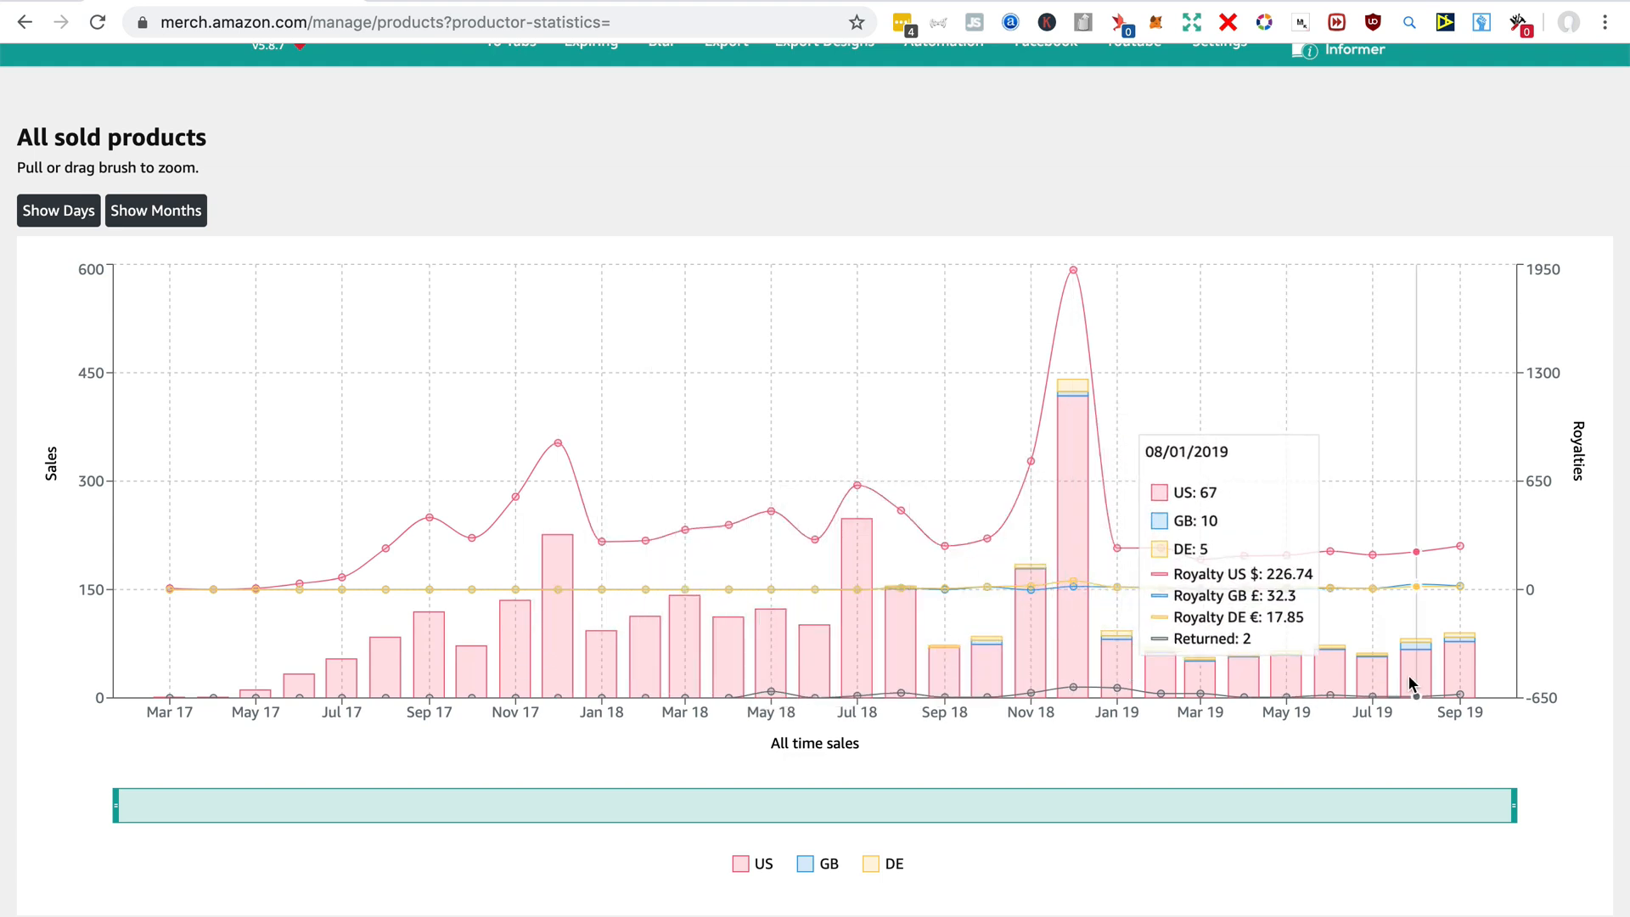
{"action": "mouse_move", "coordinate": [617, 501]}
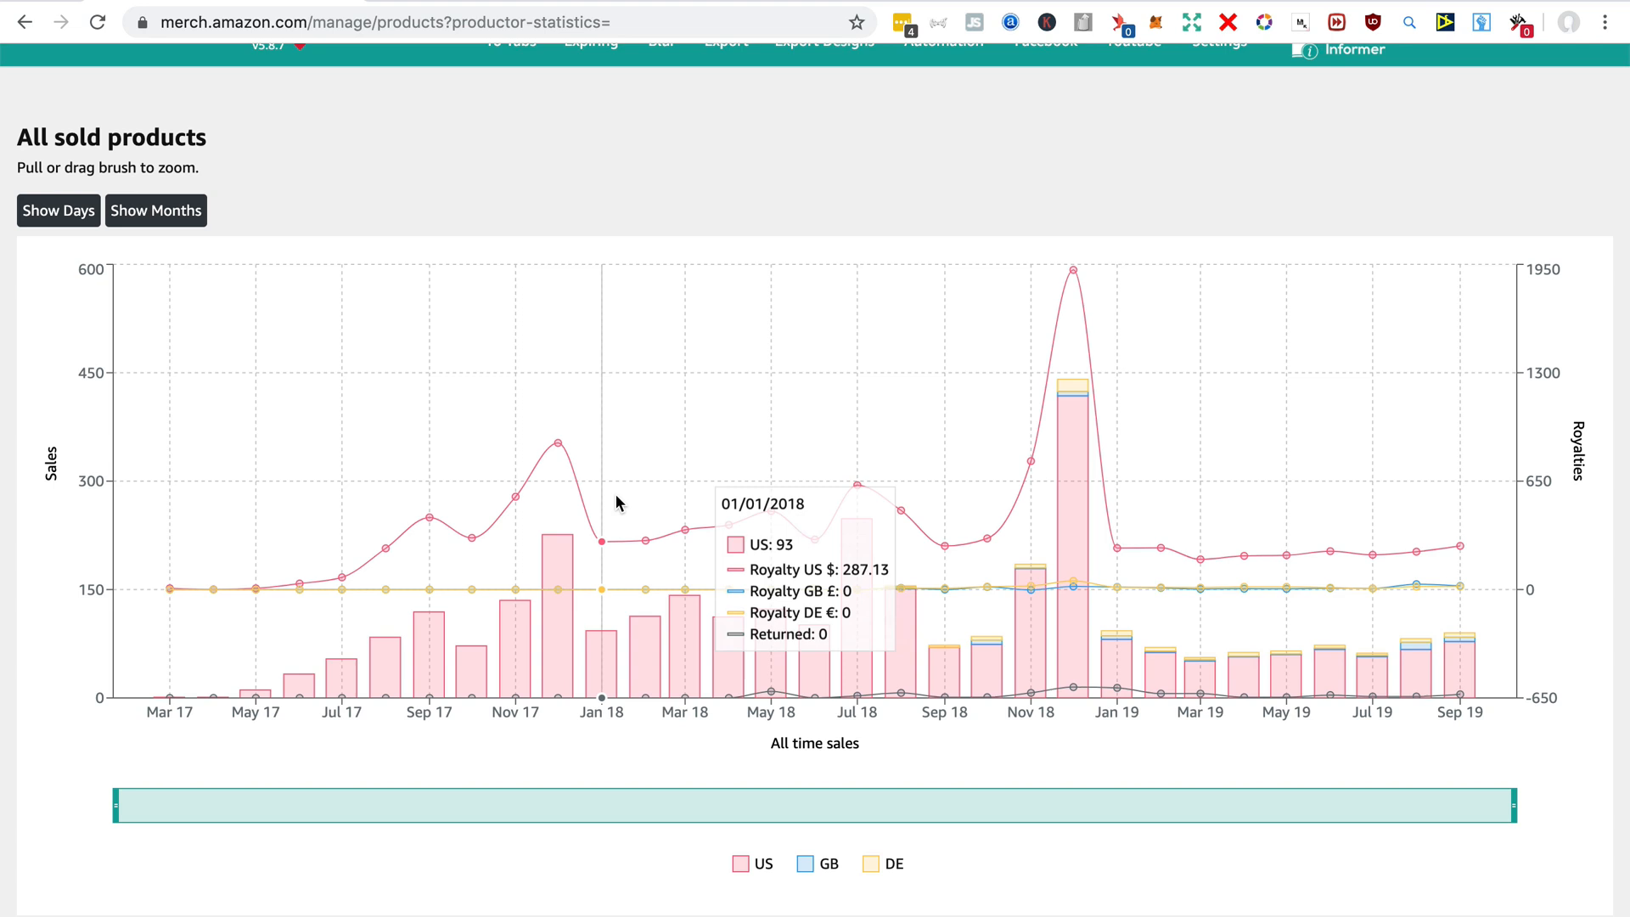
{"action": "mouse_move", "coordinate": [873, 519]}
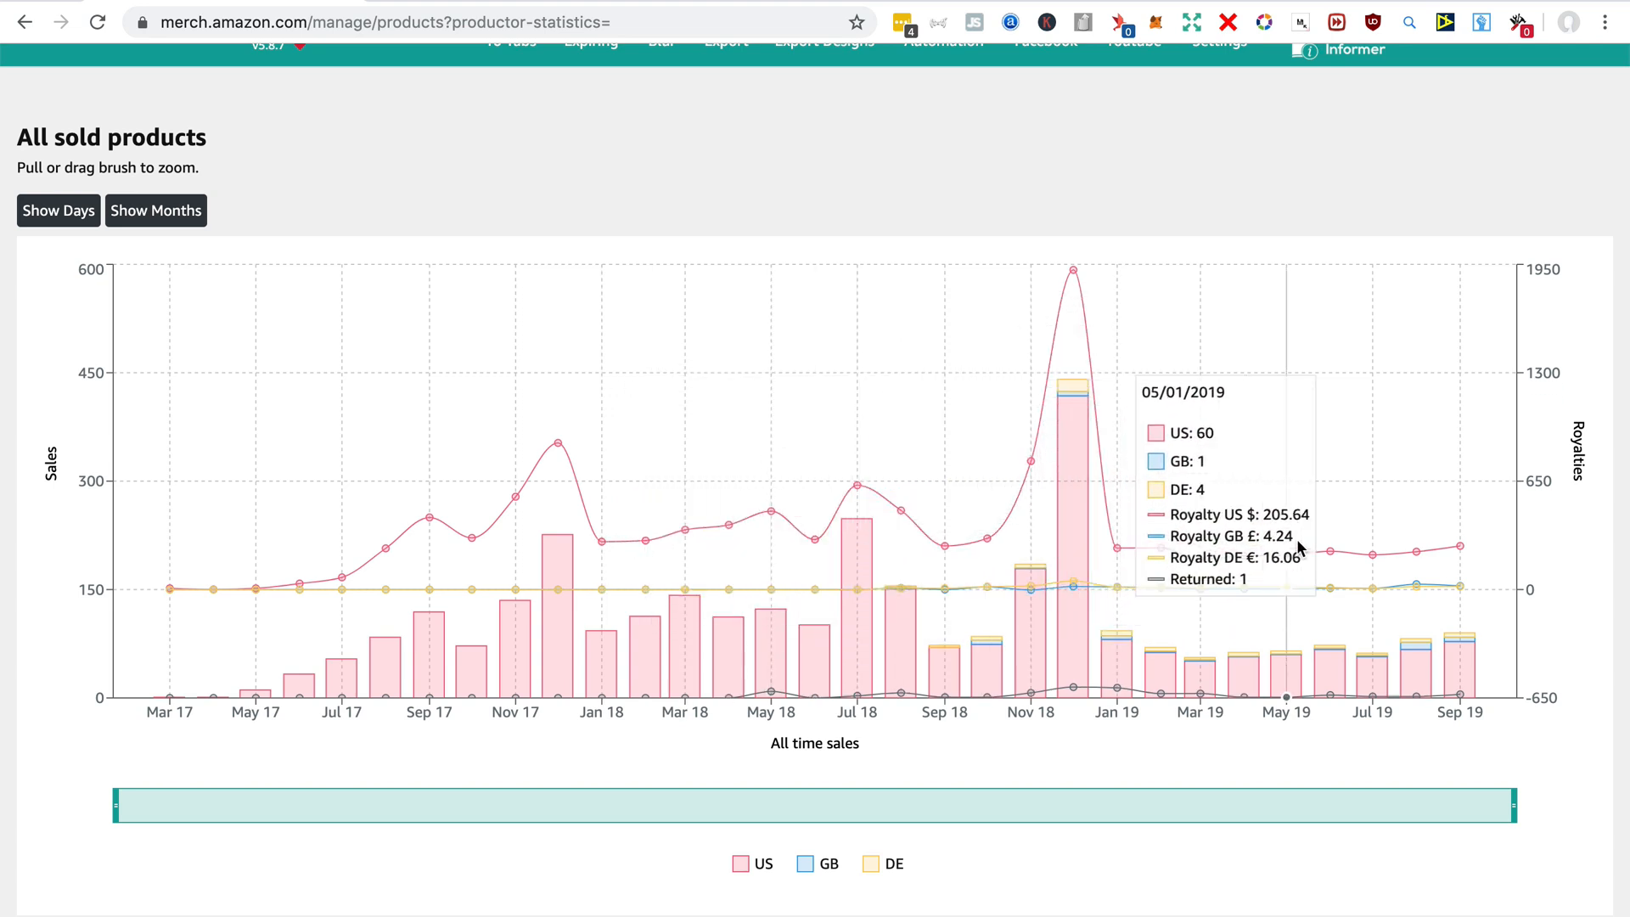
{"action": "mouse_move", "coordinate": [1360, 500]}
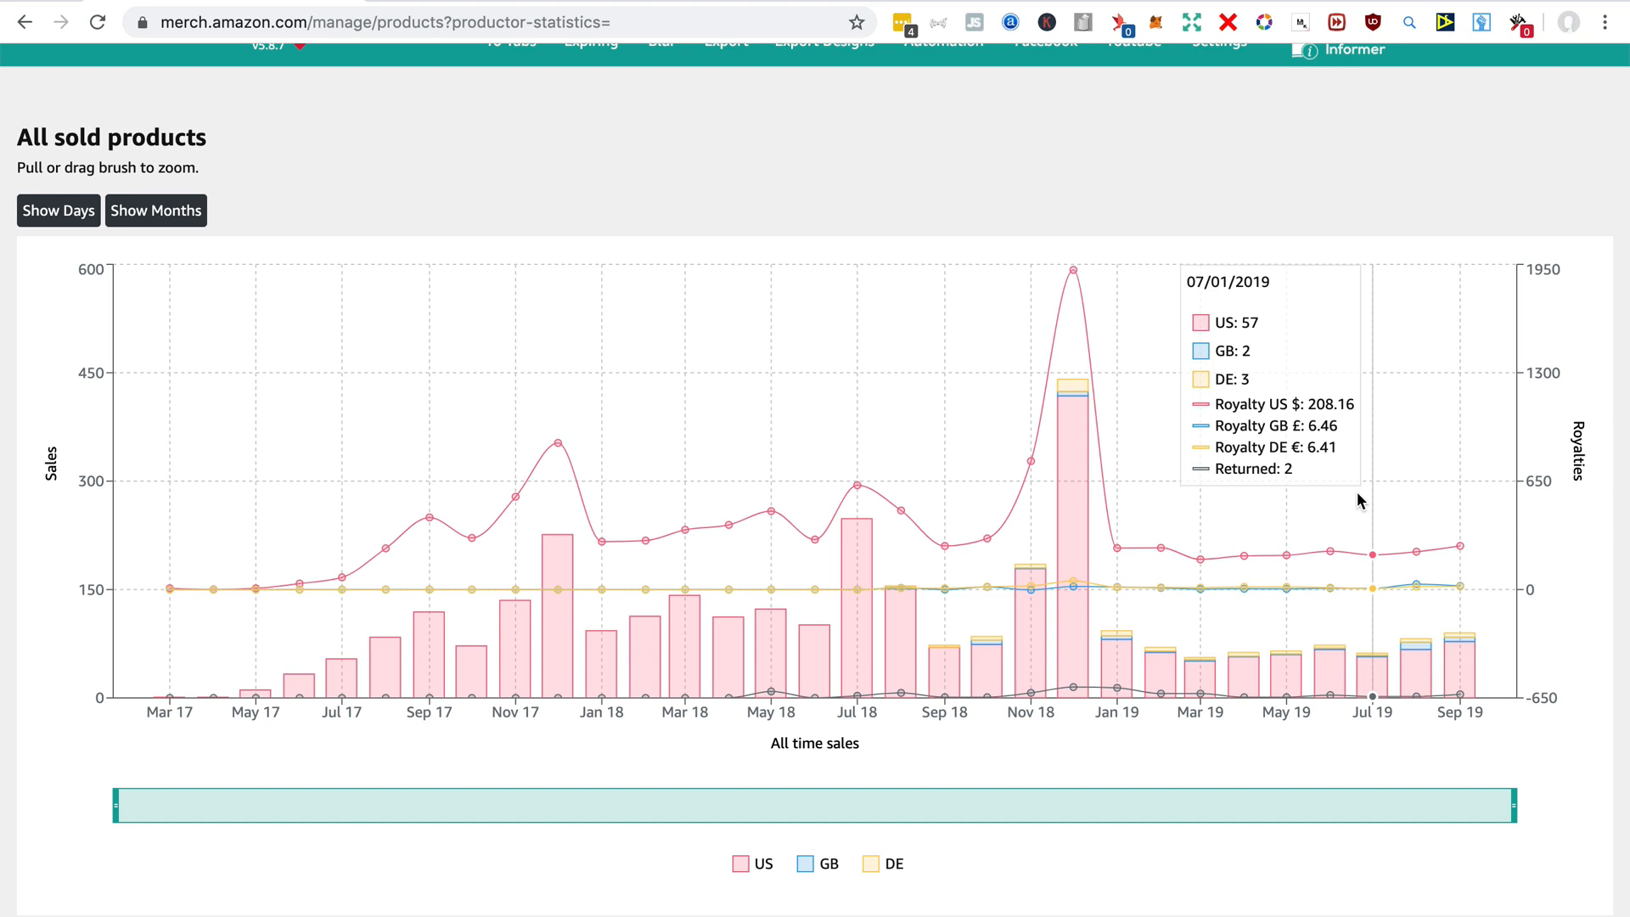
Open the Productor Manage table listing all 3,192 products
{"action": "scroll", "scroll_direction": "down", "scroll_amount": 3}
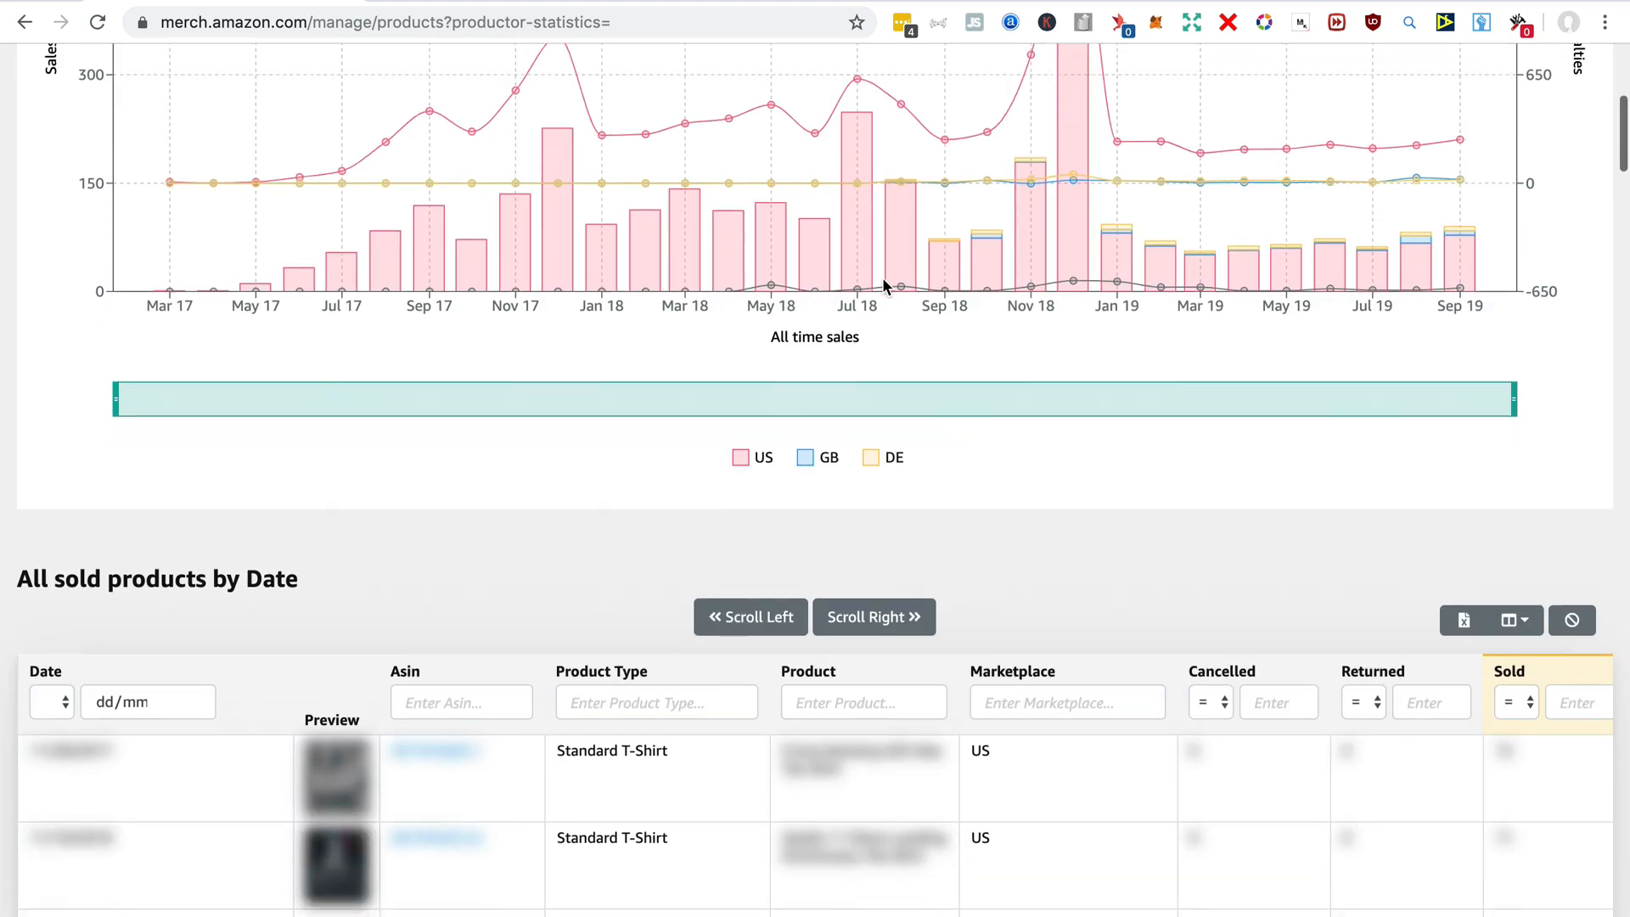
{"action": "scroll", "scroll_direction": "down", "scroll_amount": 3}
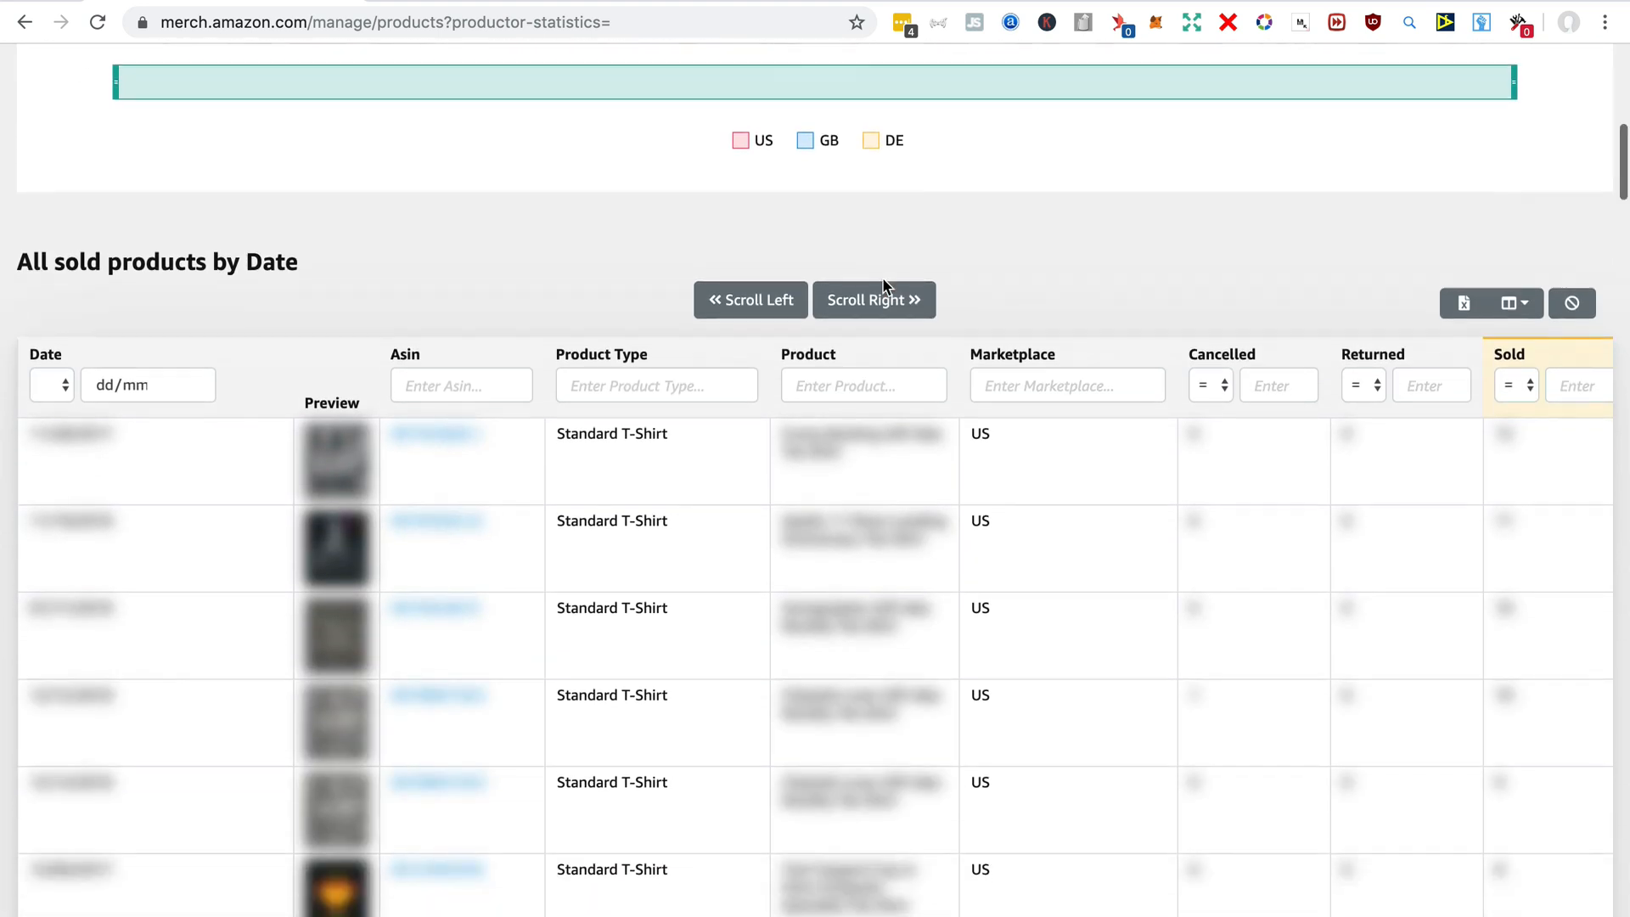
{"action": "scroll", "scroll_direction": "down", "scroll_amount": 3}
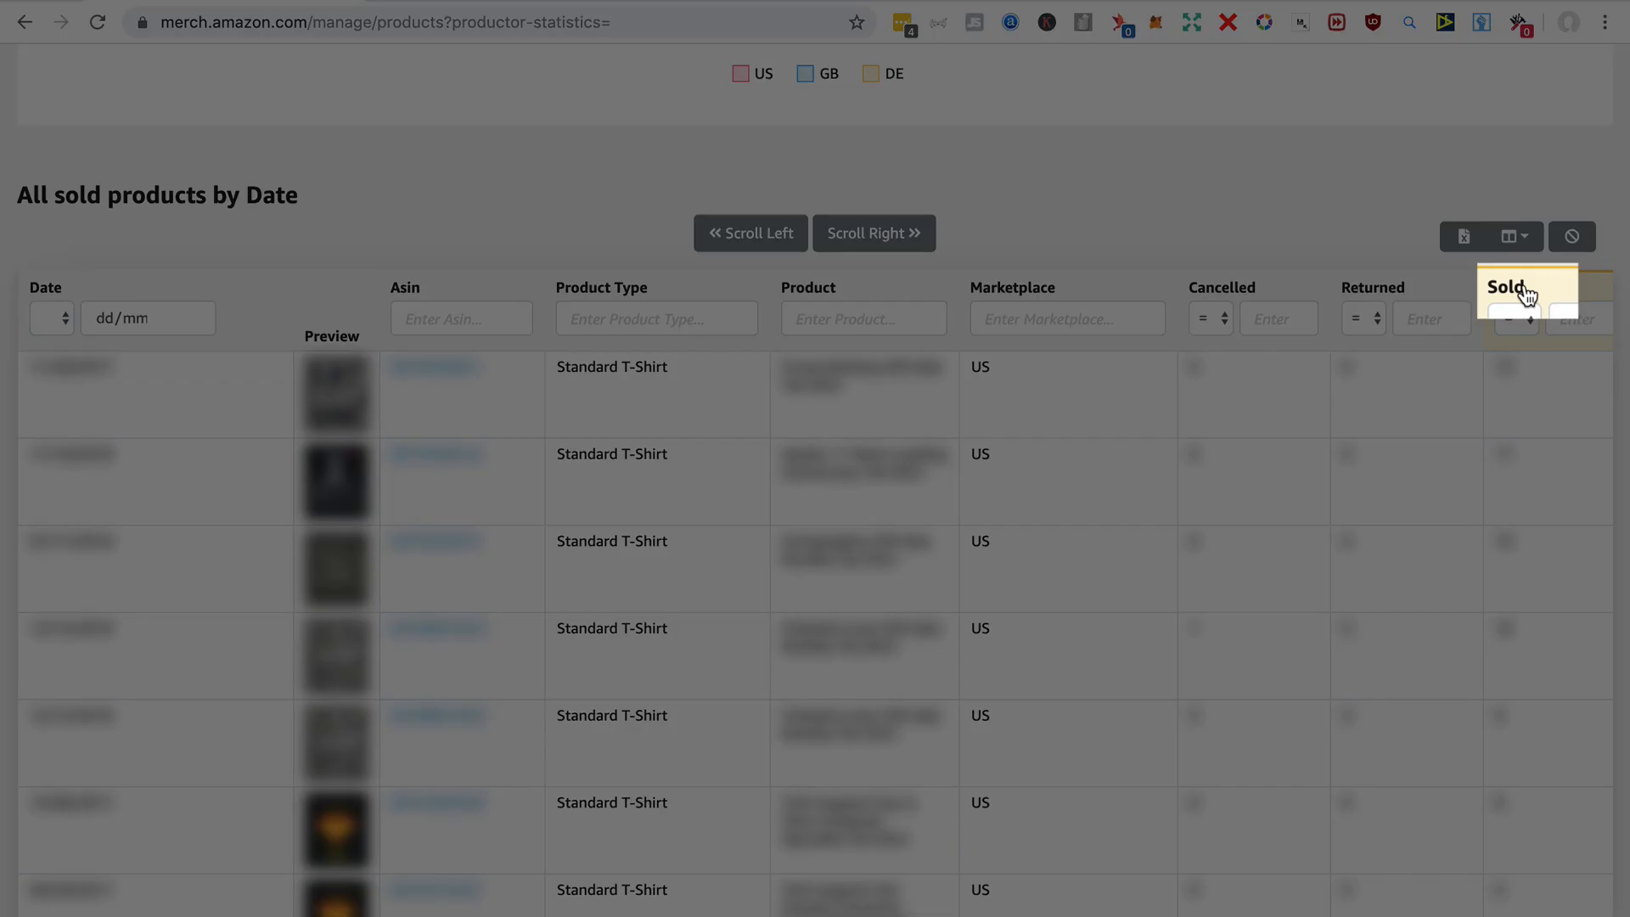
{"action": "mouse_move", "coordinate": [1462, 238]}
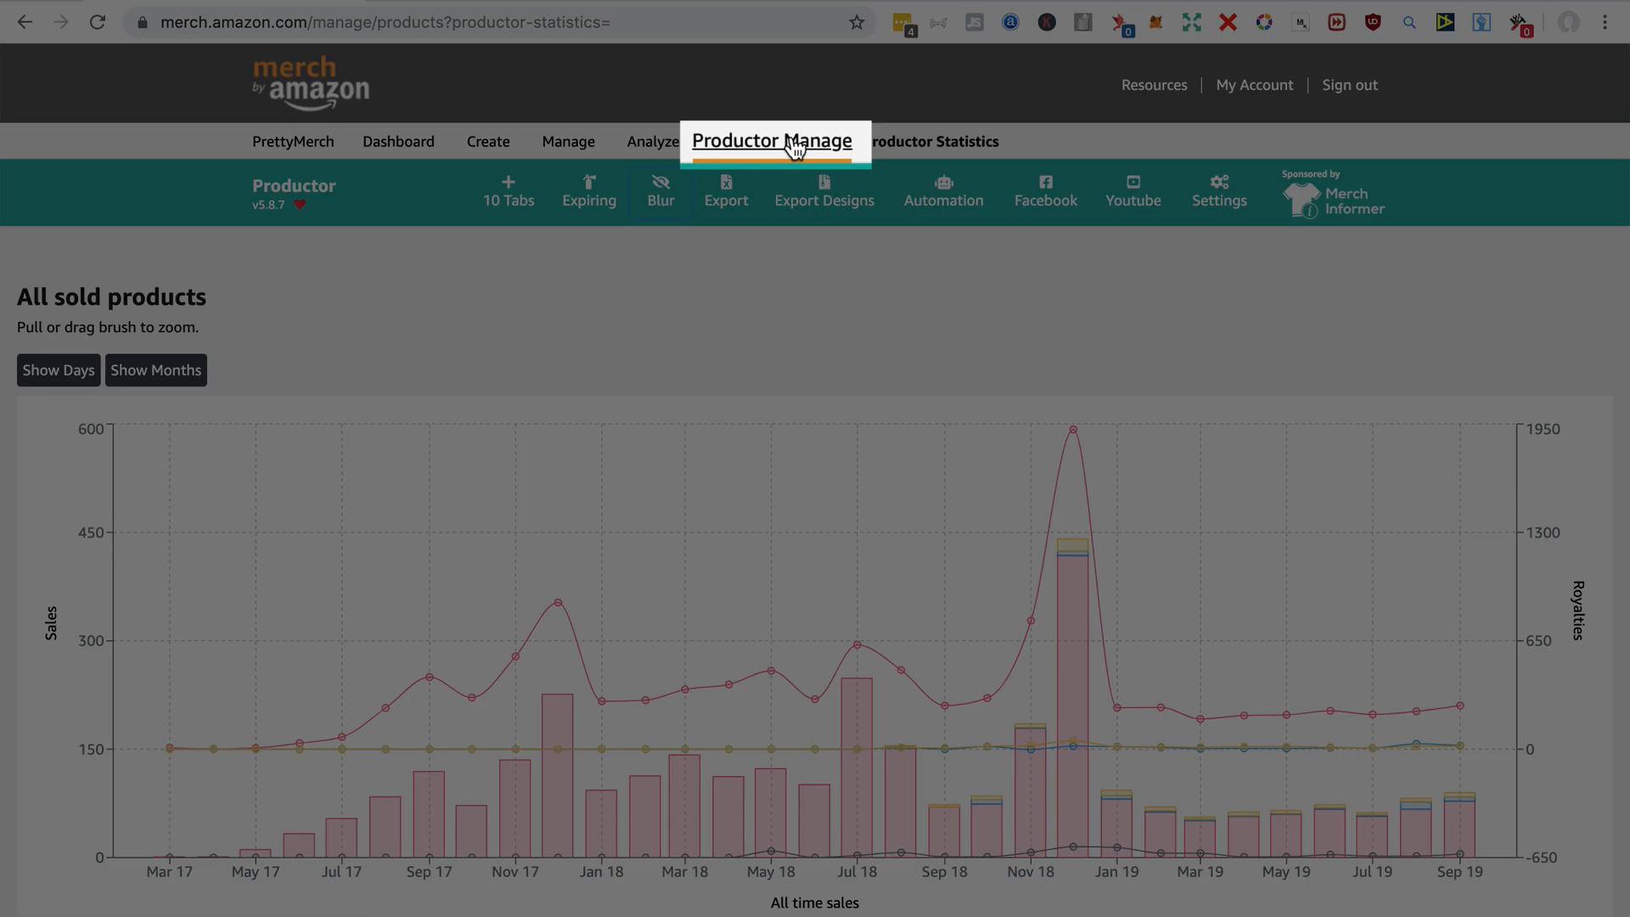
{"action": "left_click", "coordinate": [772, 140]}
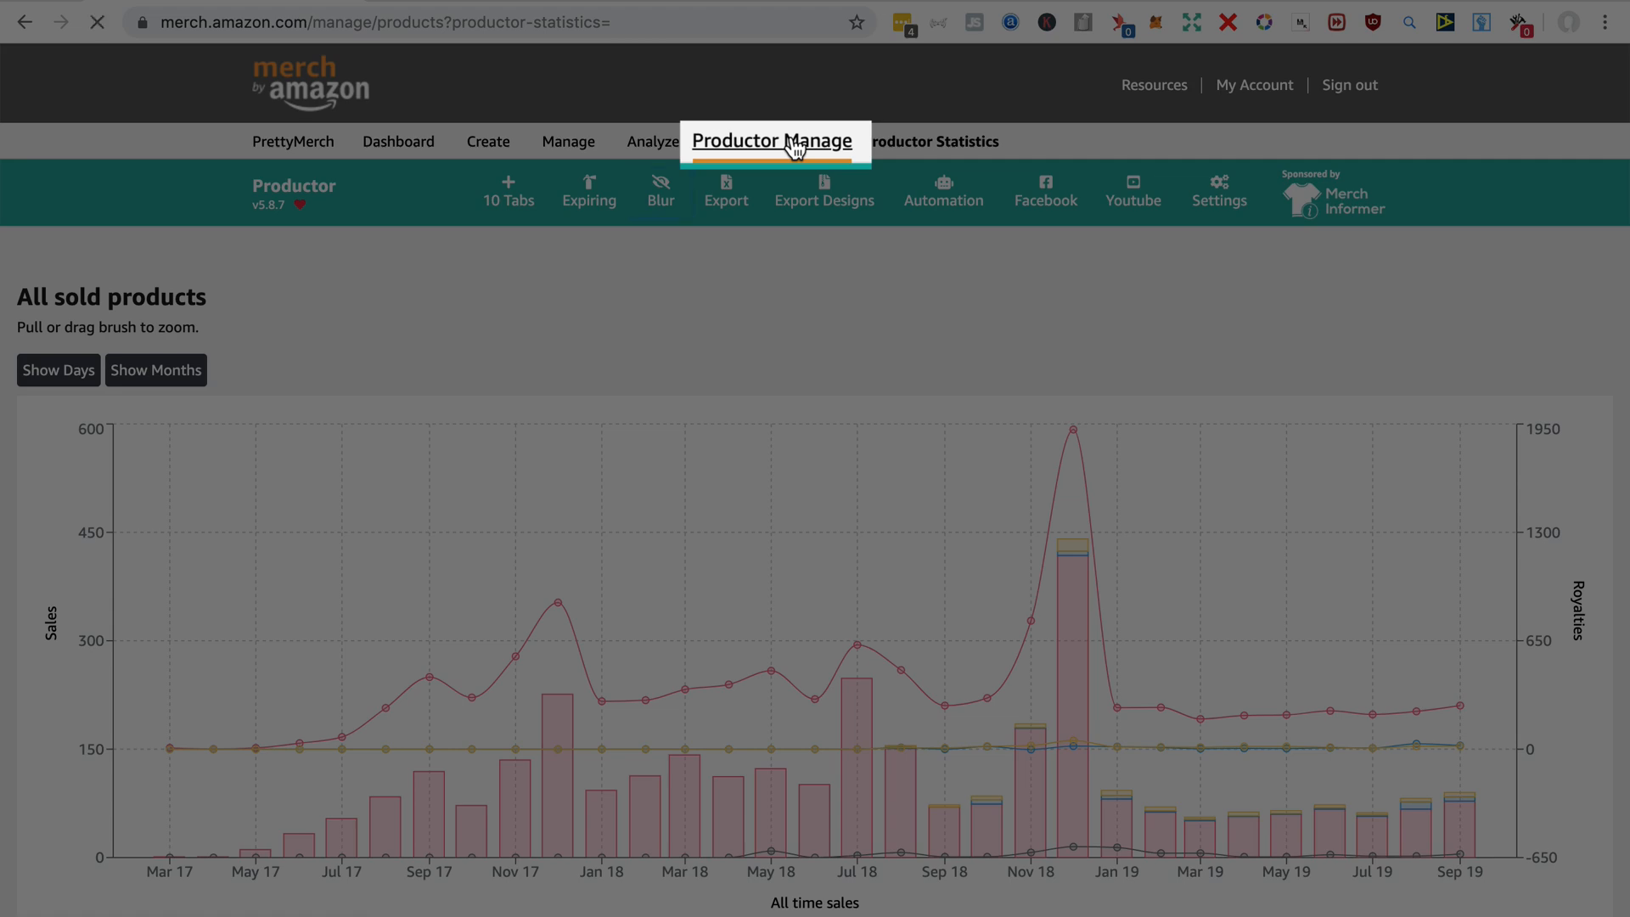
{"action": "left_click", "coordinate": [774, 142]}
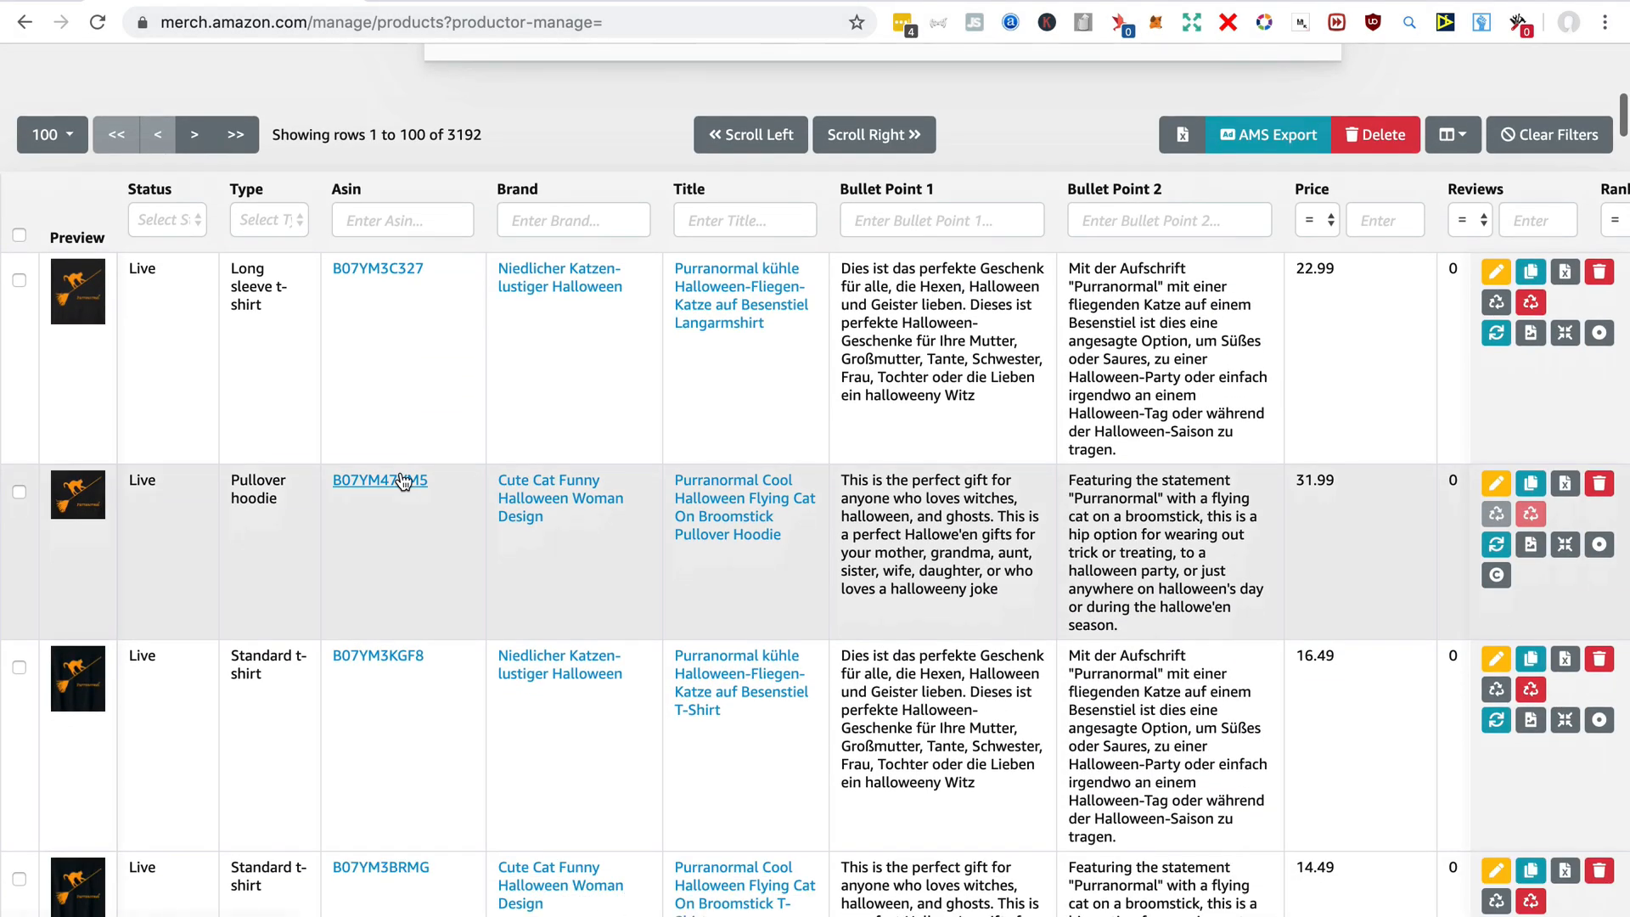
{"action": "mouse_move", "coordinate": [429, 738]}
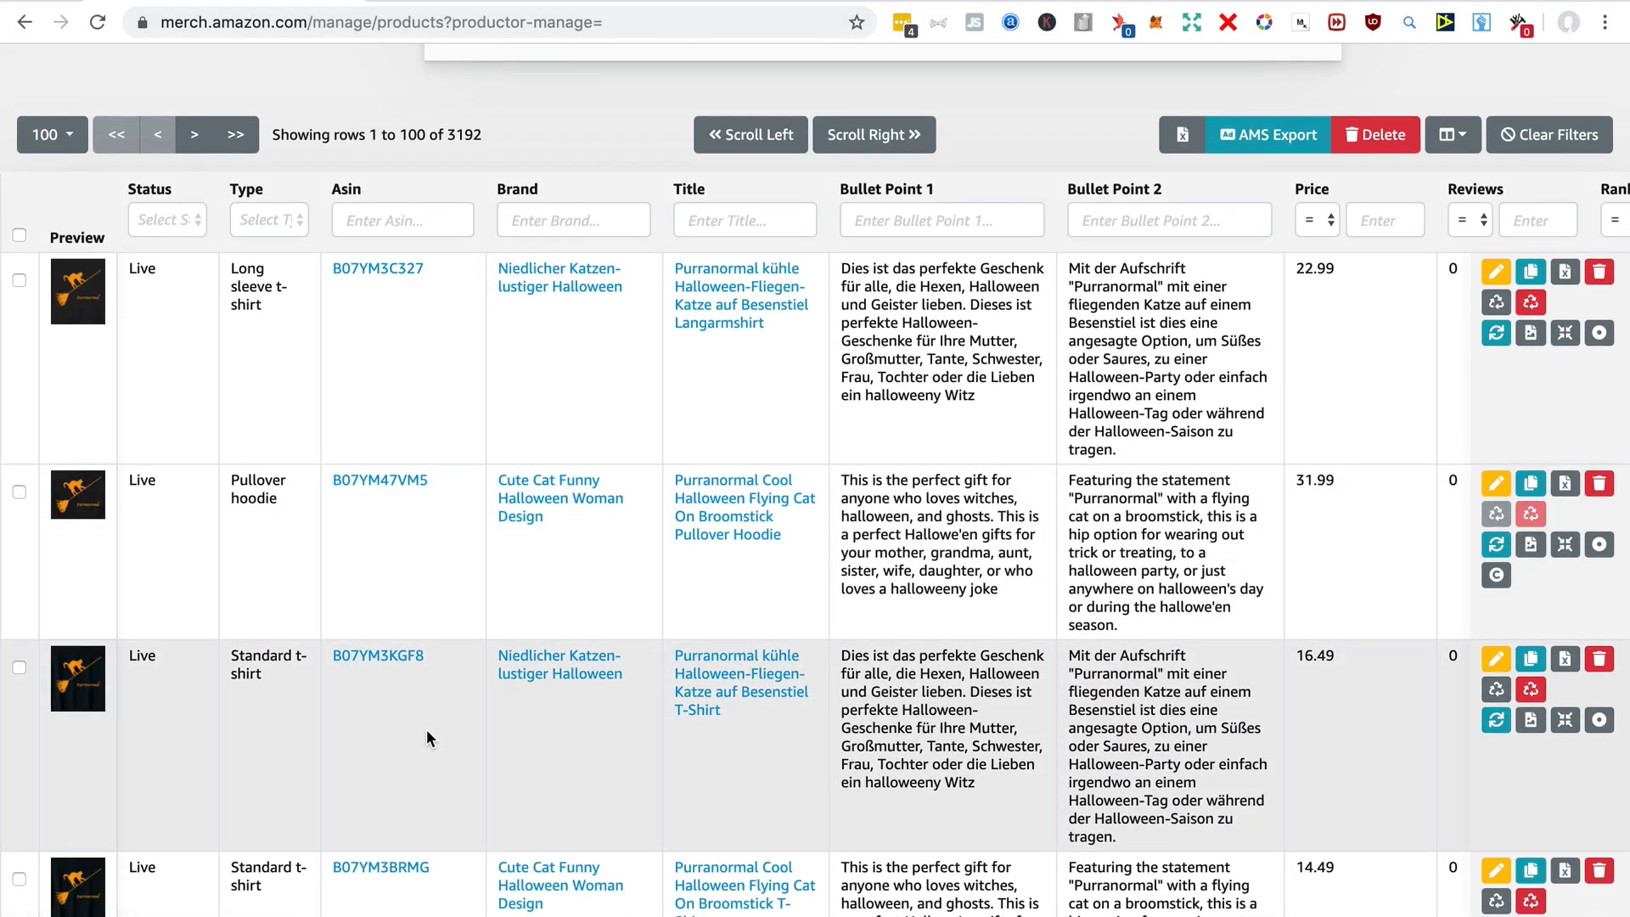
Scroll right through the remaining product table columns and back to the first ones
{"action": "scroll", "scroll_direction": "down", "scroll_amount": 3}
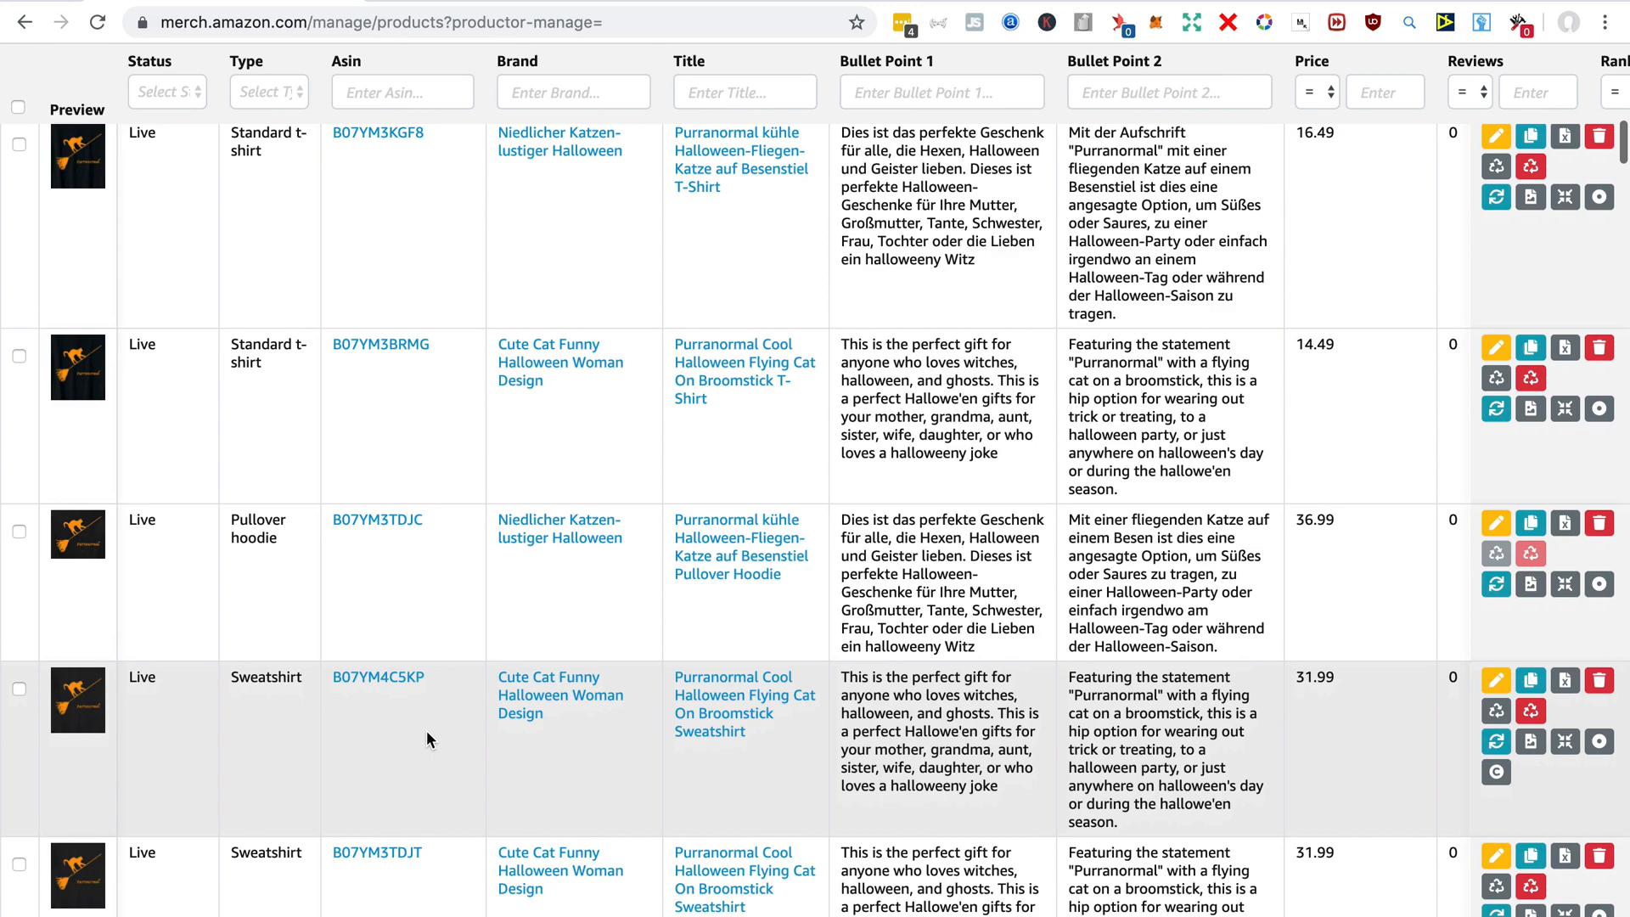
{"action": "scroll", "scroll_direction": "up", "scroll_amount": 3}
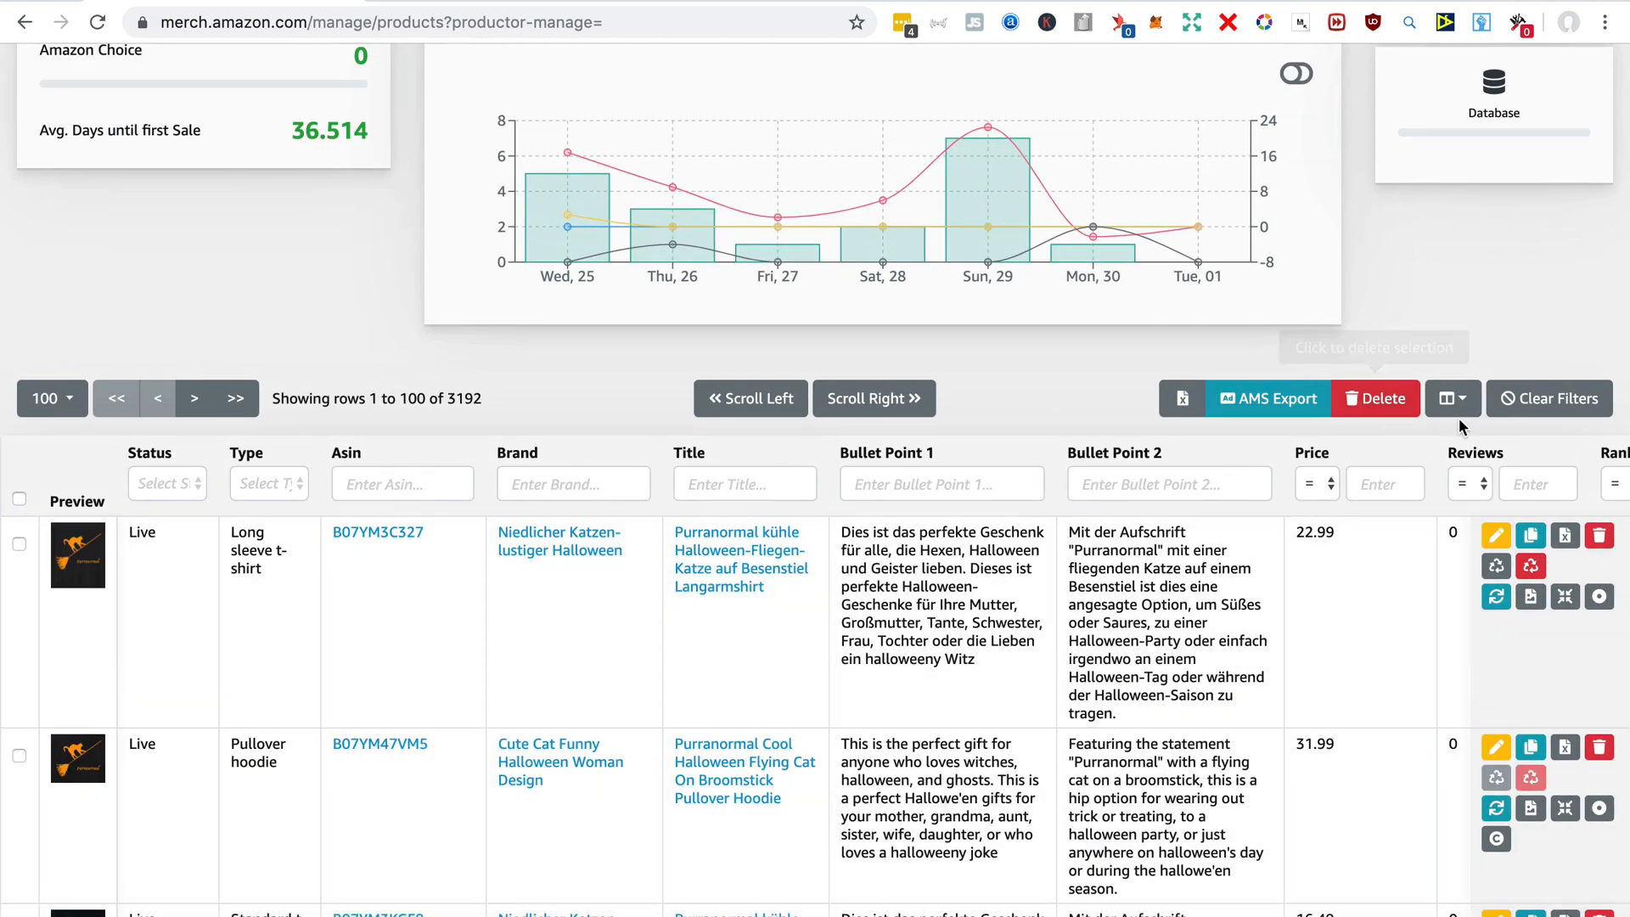
{"action": "left_click", "coordinate": [1445, 398]}
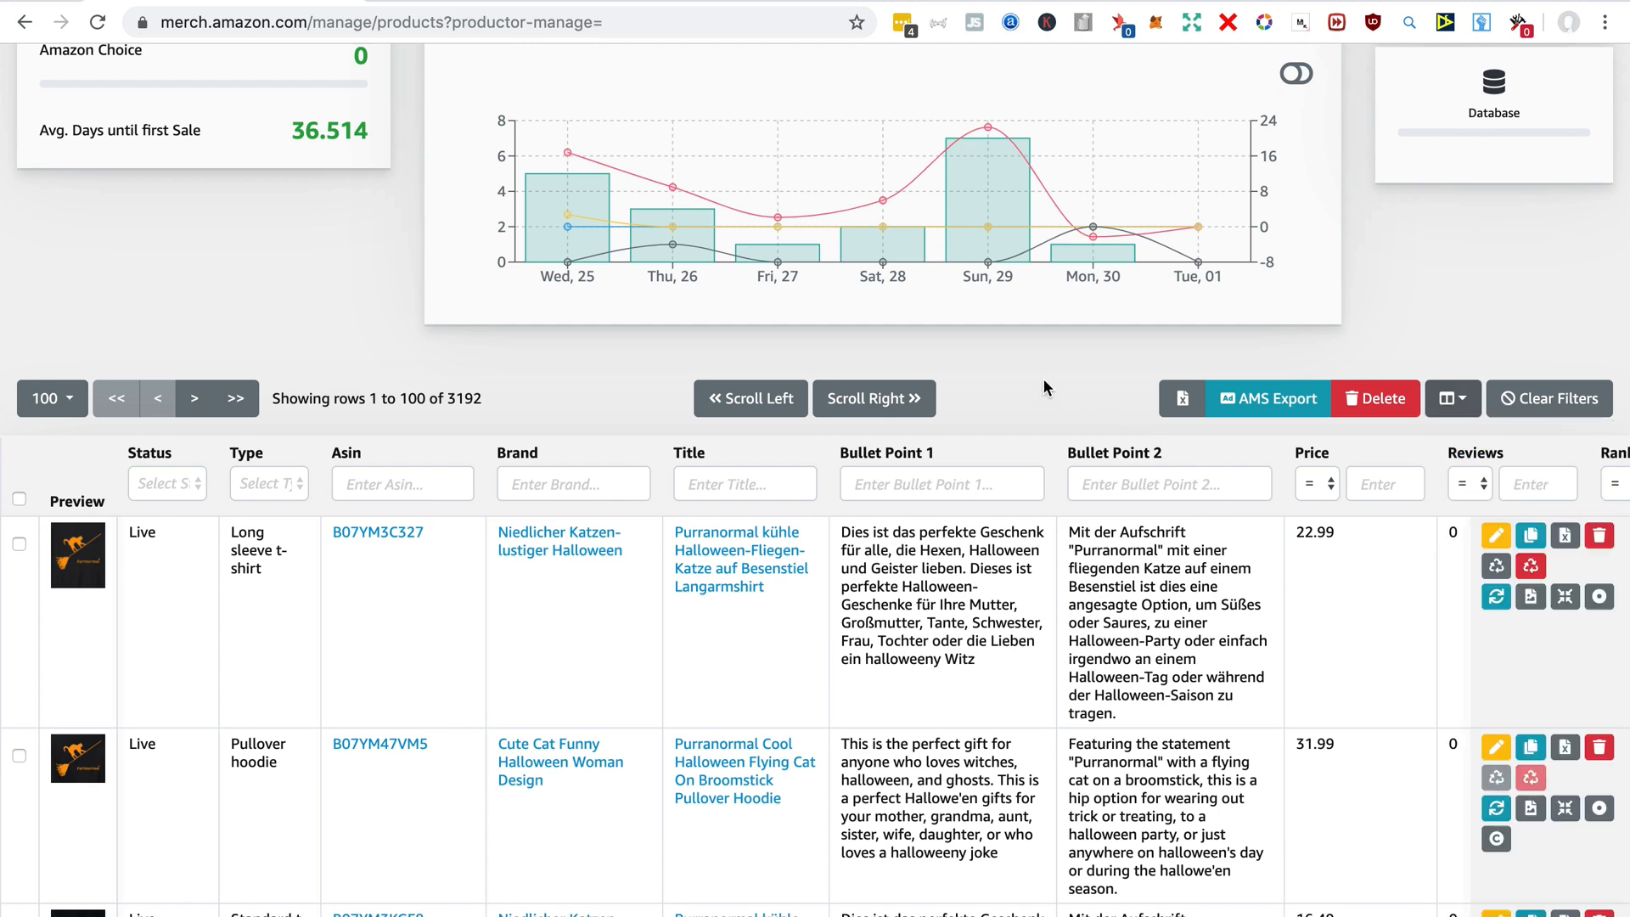
{"action": "left_click", "coordinate": [874, 398]}
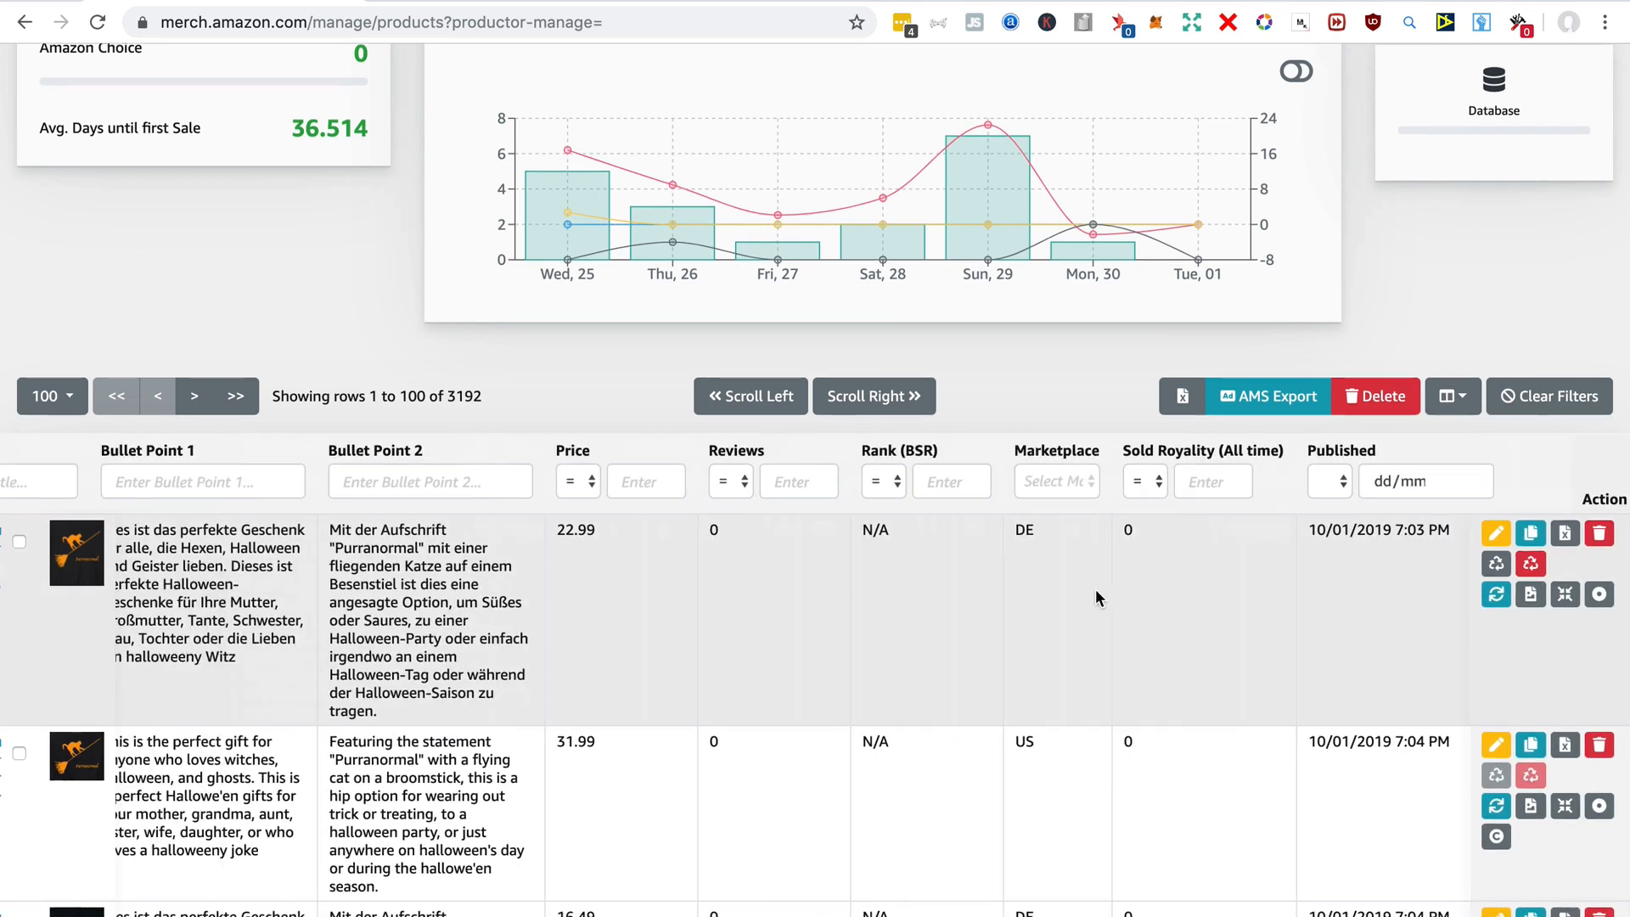
{"action": "left_click", "coordinate": [749, 397]}
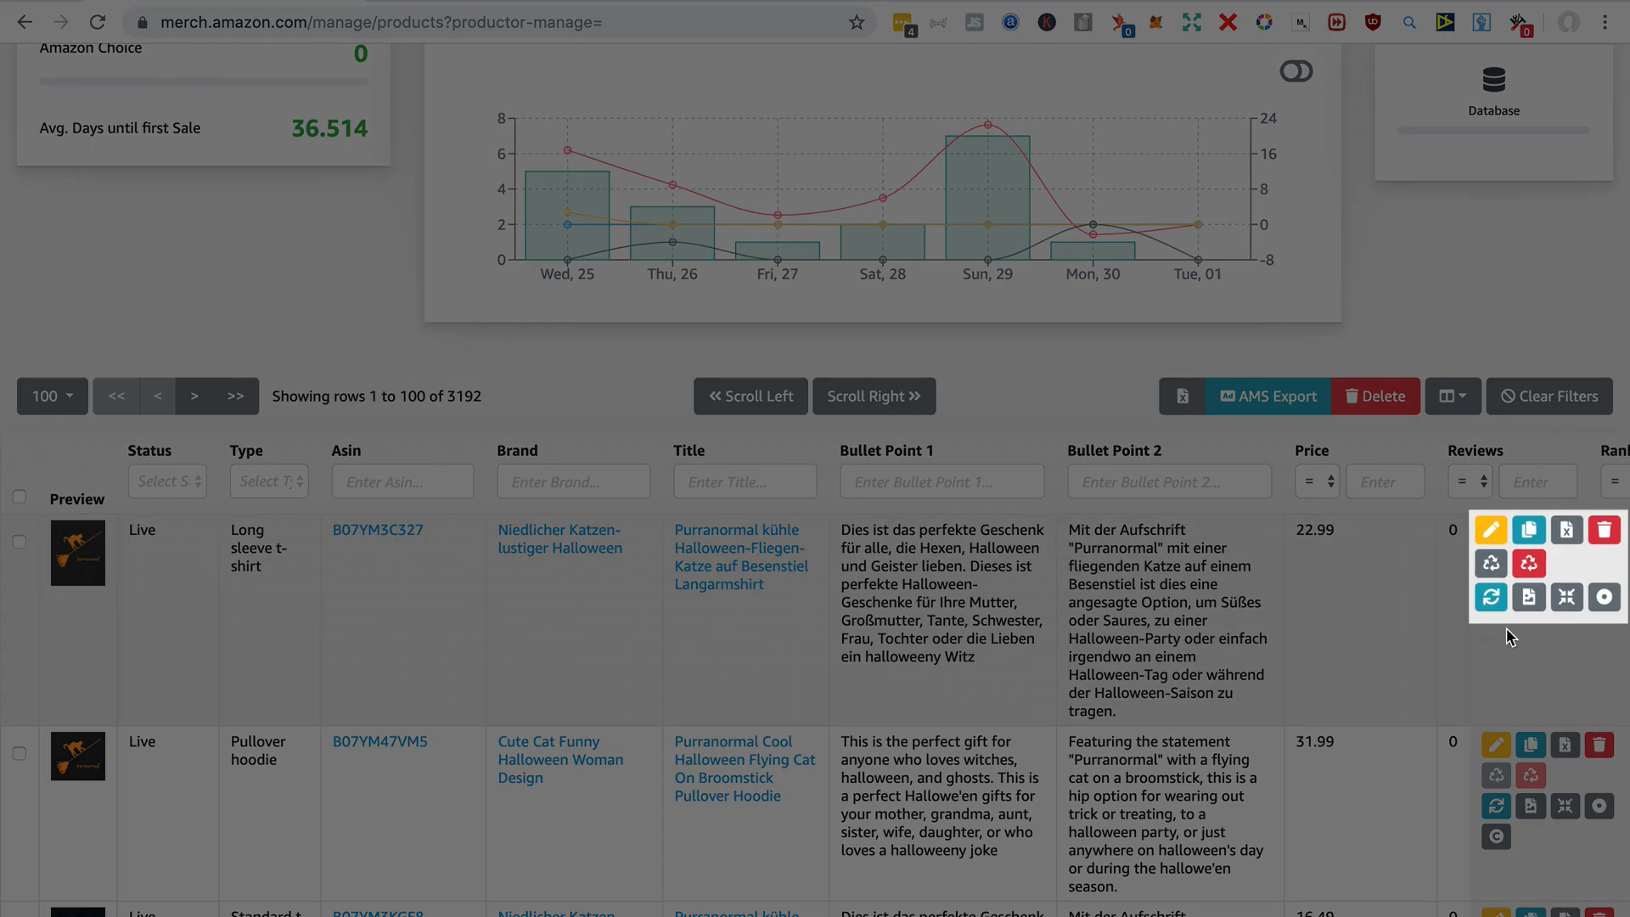
{"action": "mouse_move", "coordinate": [1548, 643]}
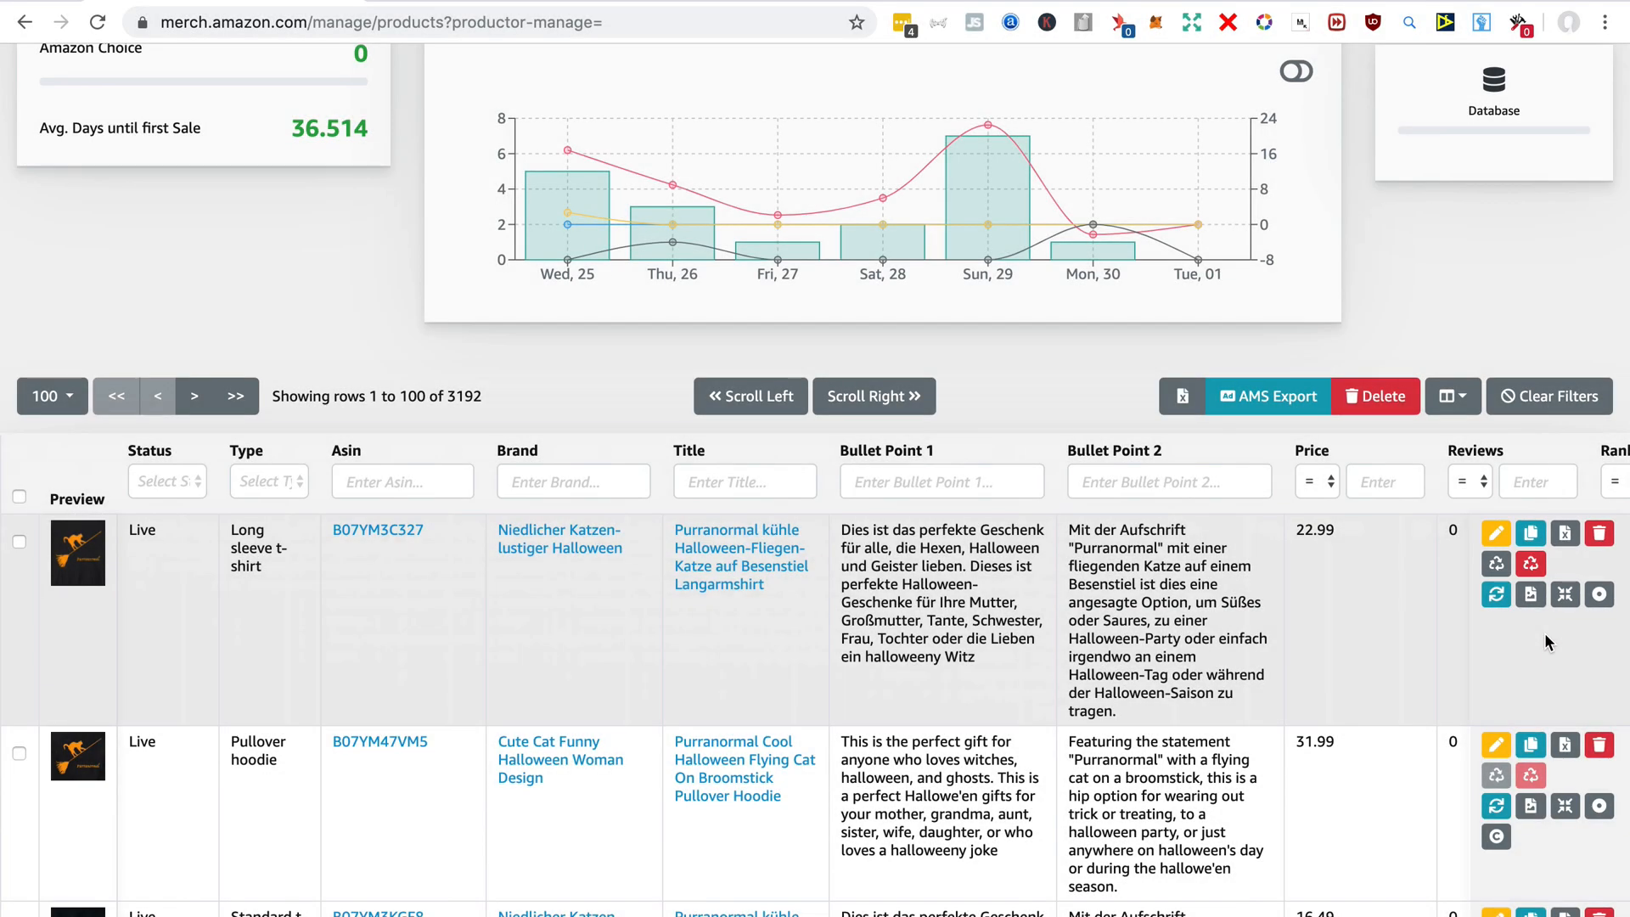
{"action": "mouse_move", "coordinate": [1494, 570]}
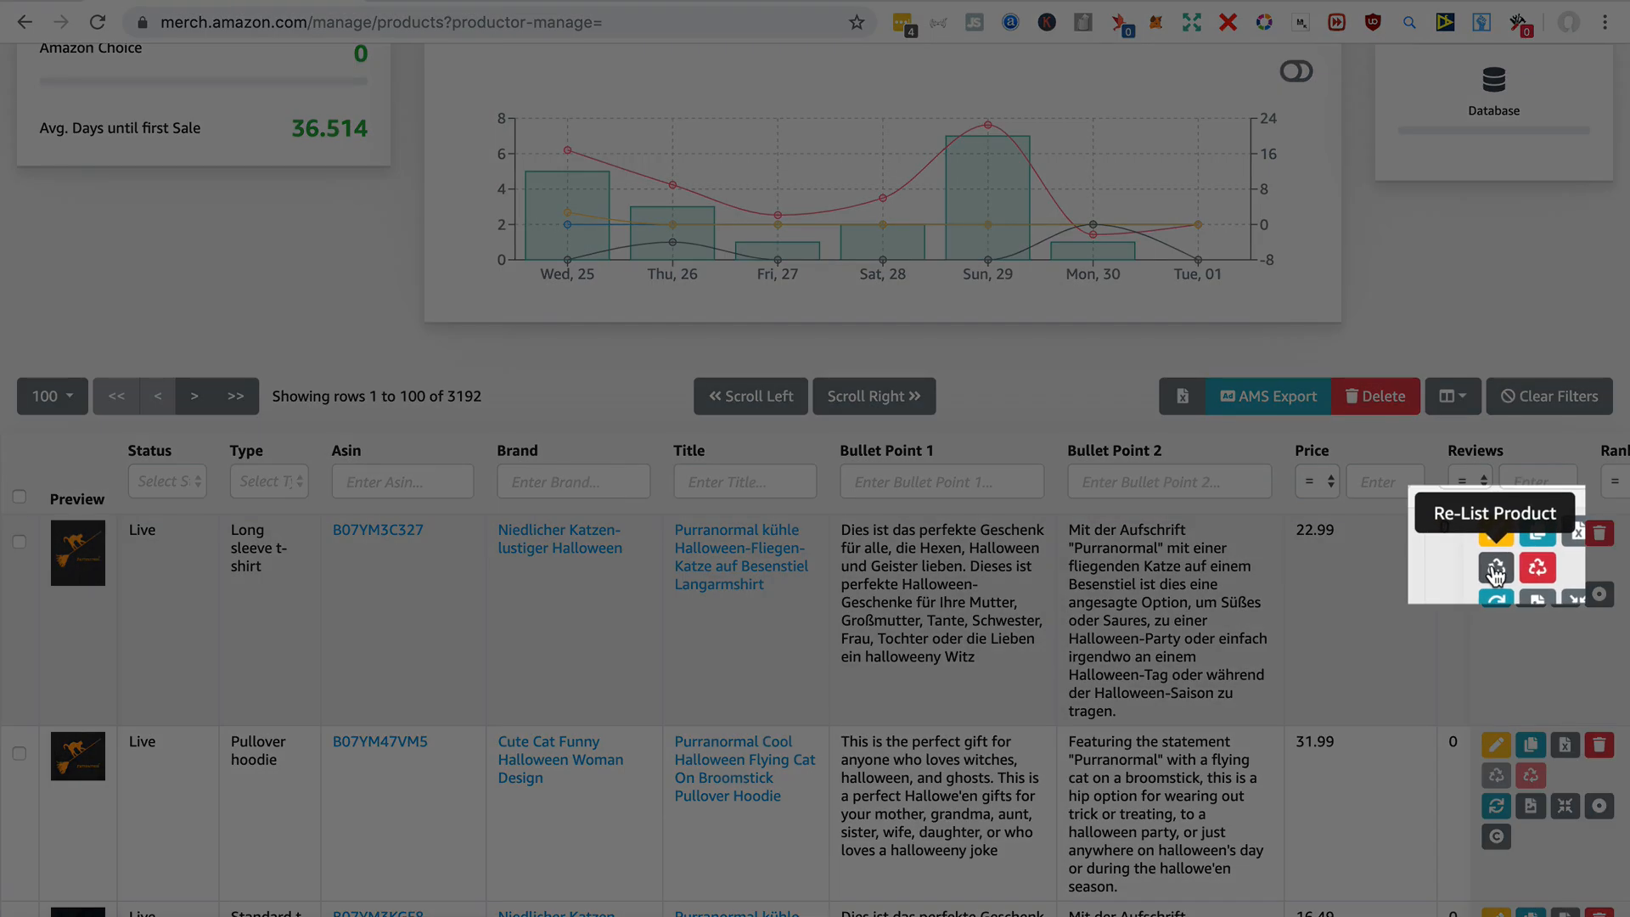
{"action": "mouse_move", "coordinate": [1559, 596]}
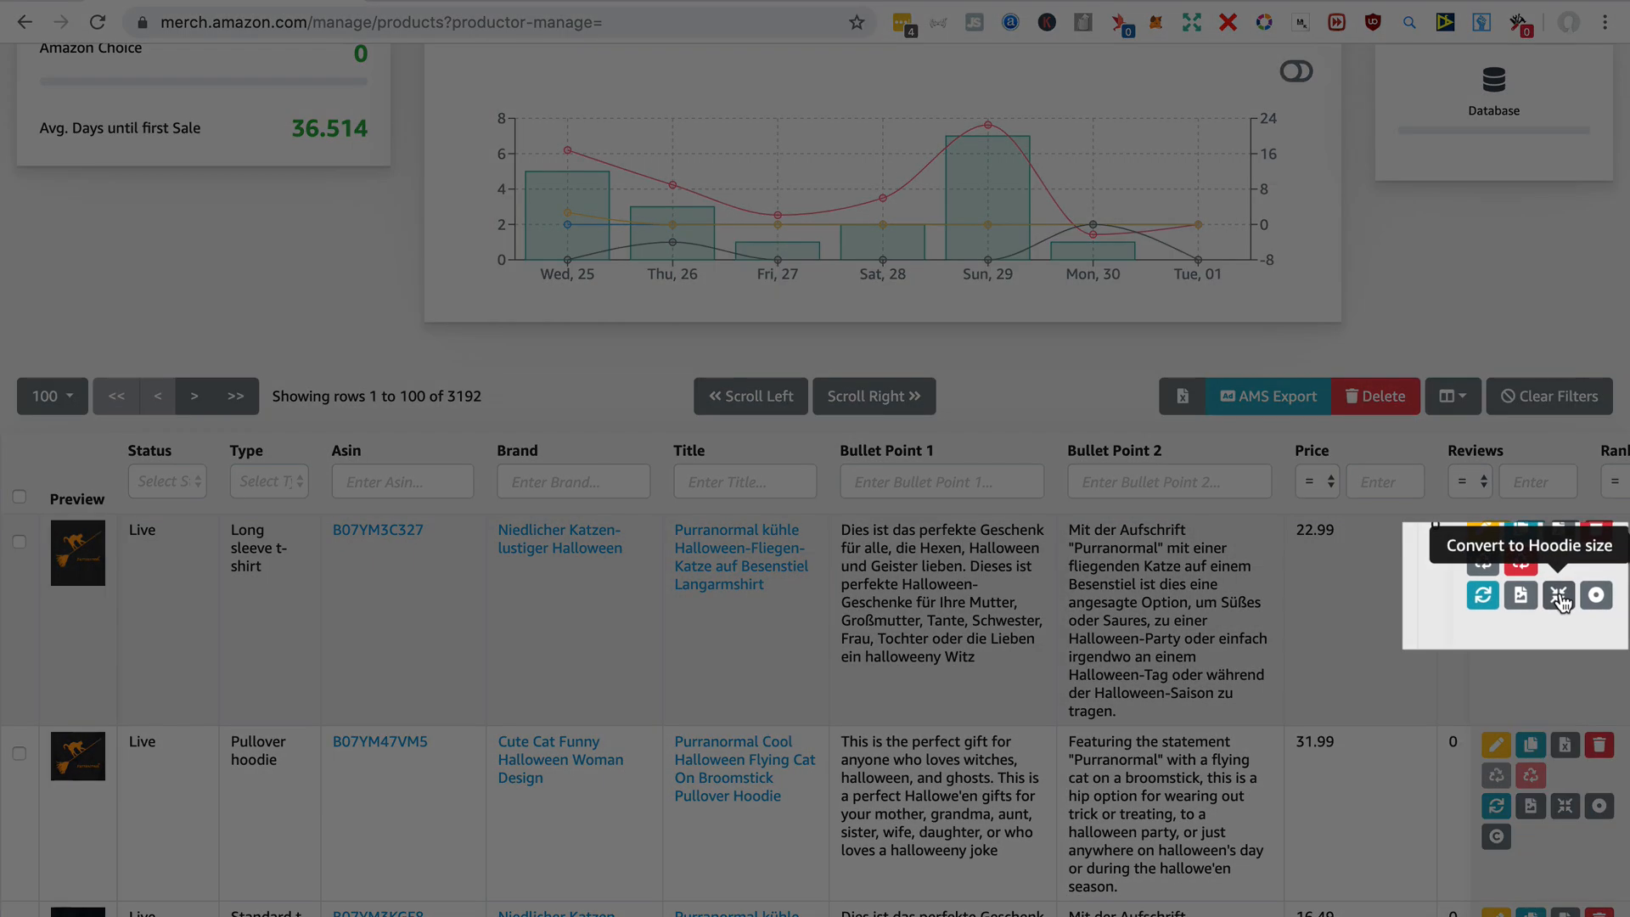
{"action": "mouse_move", "coordinate": [1601, 635]}
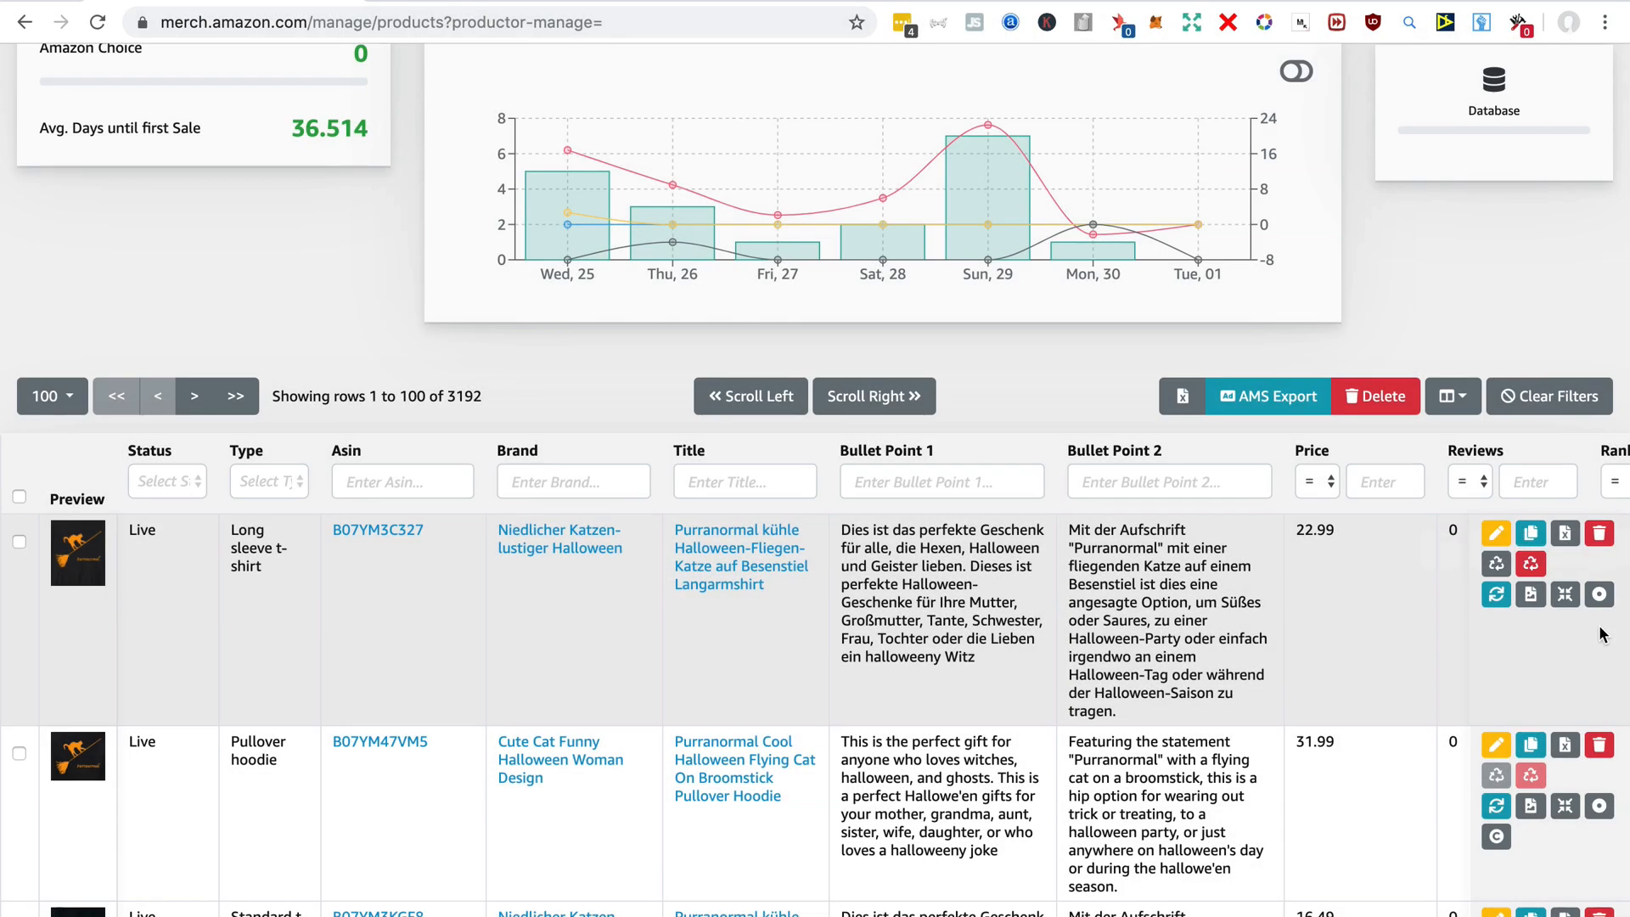
{"action": "mouse_move", "coordinate": [1530, 594]}
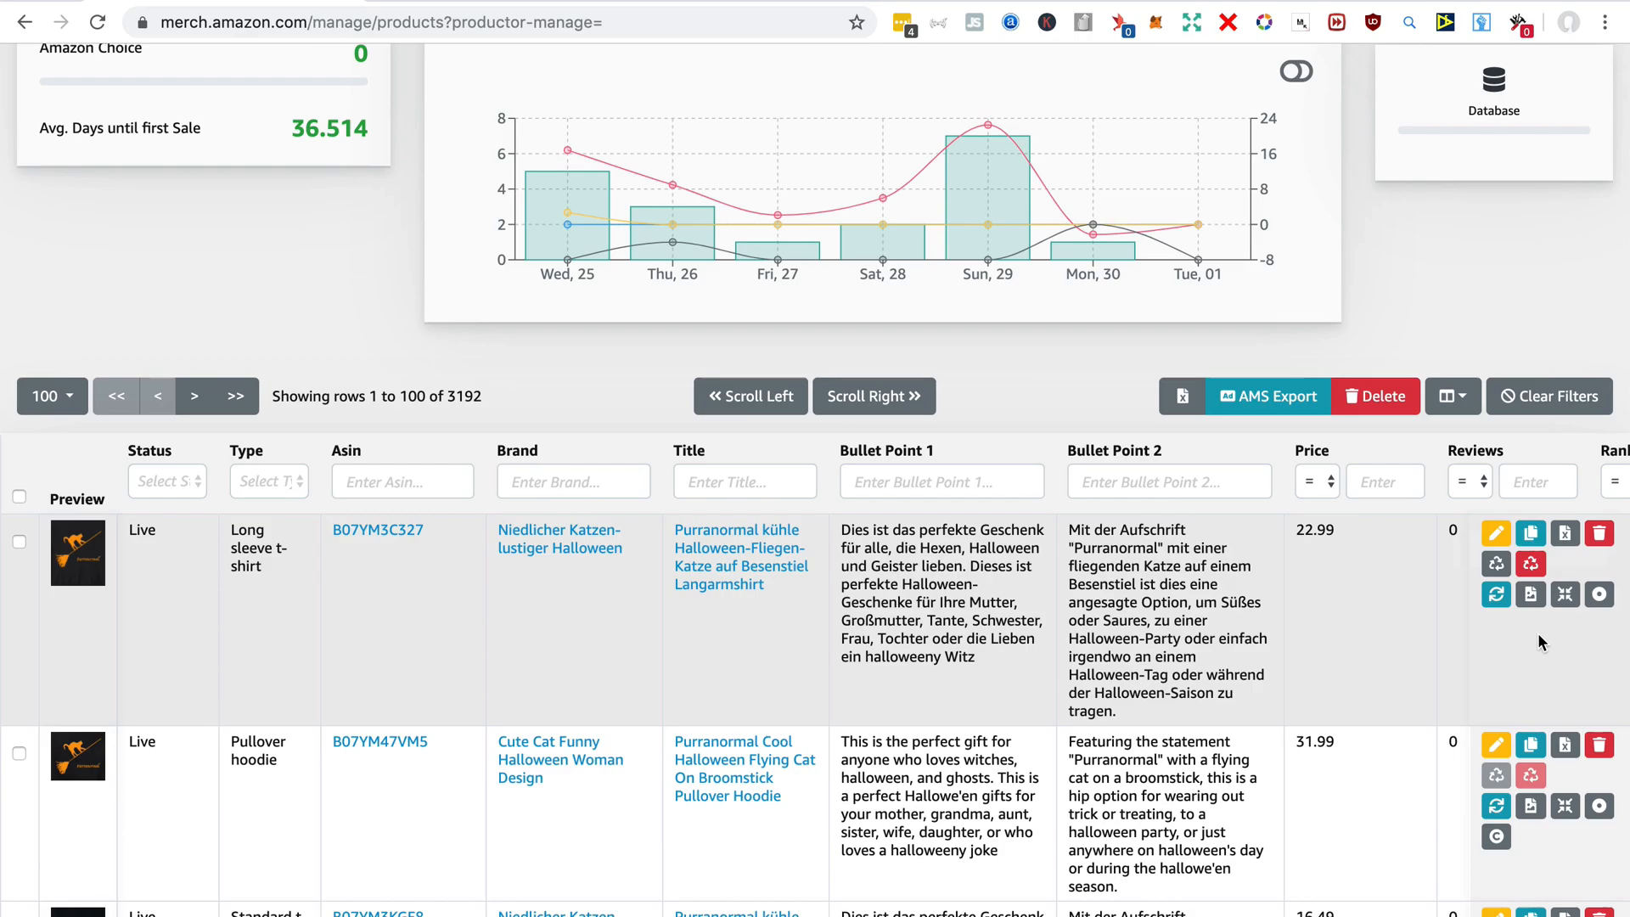
{"action": "mouse_move", "coordinate": [1529, 533]}
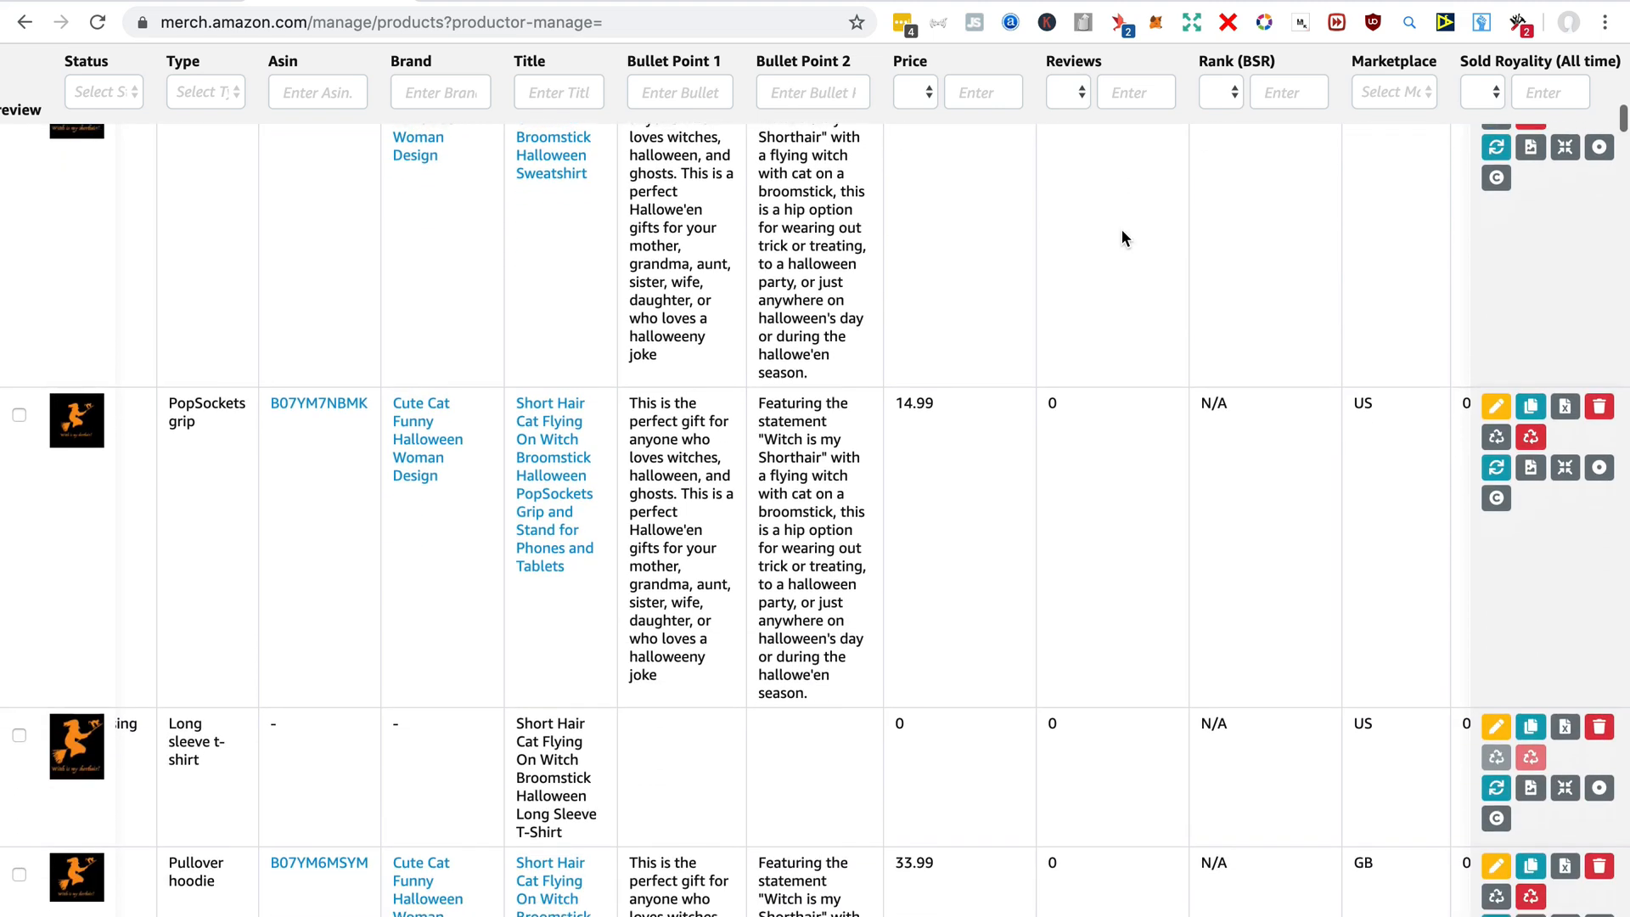
{"action": "scroll", "scroll_direction": "down", "scroll_amount": 3}
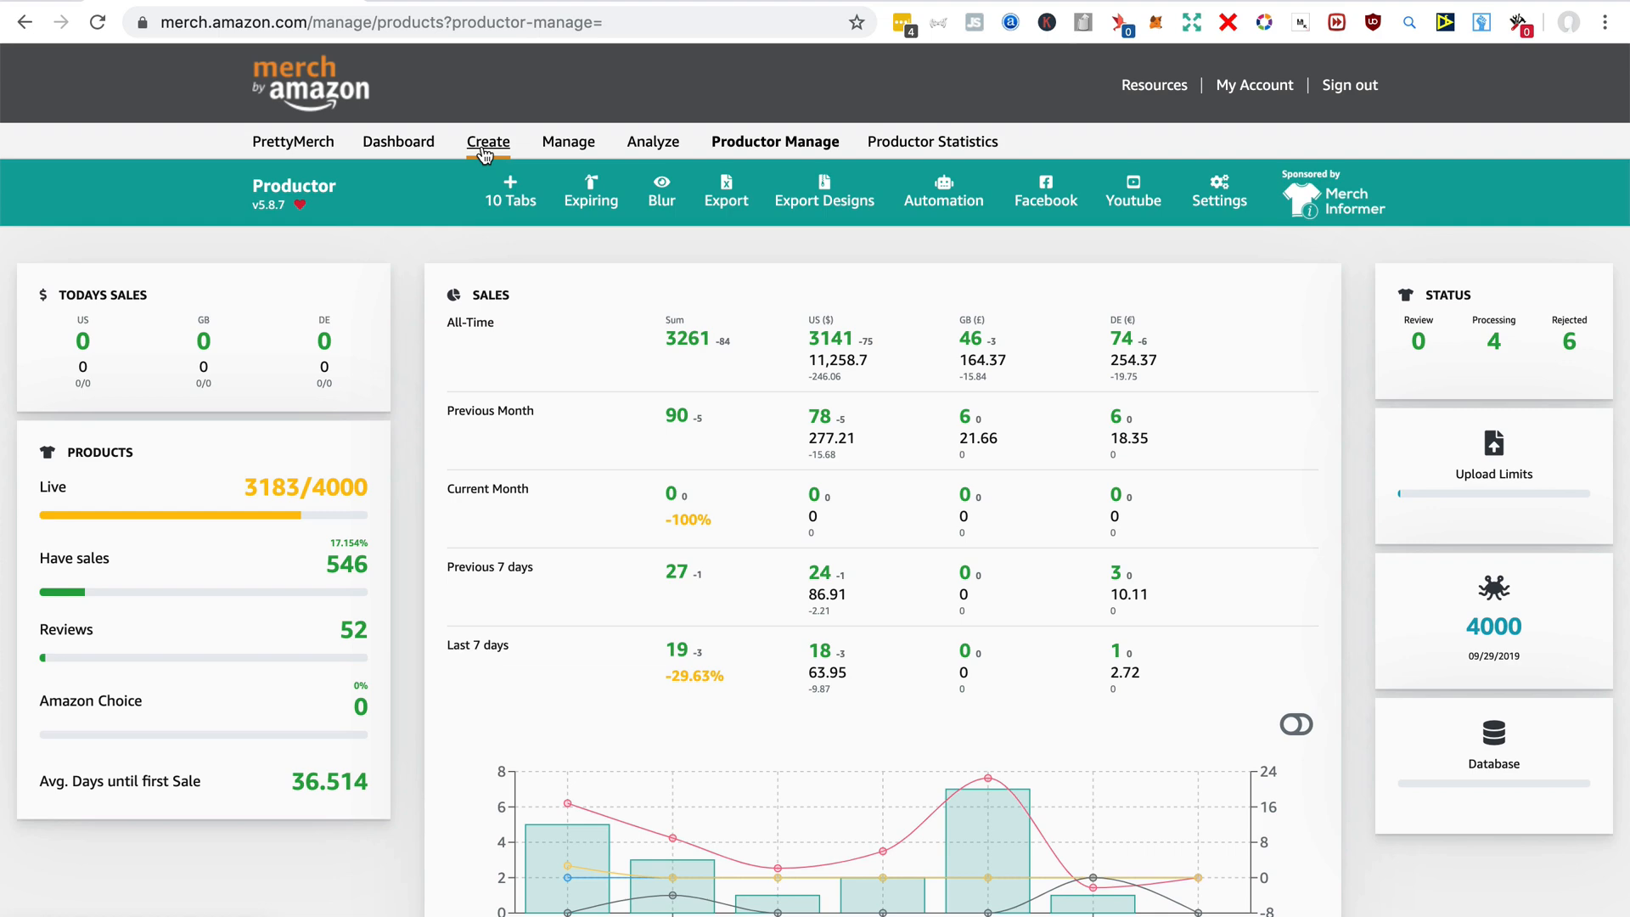
Start a new product design and save its current publish settings
{"action": "left_click", "coordinate": [488, 141]}
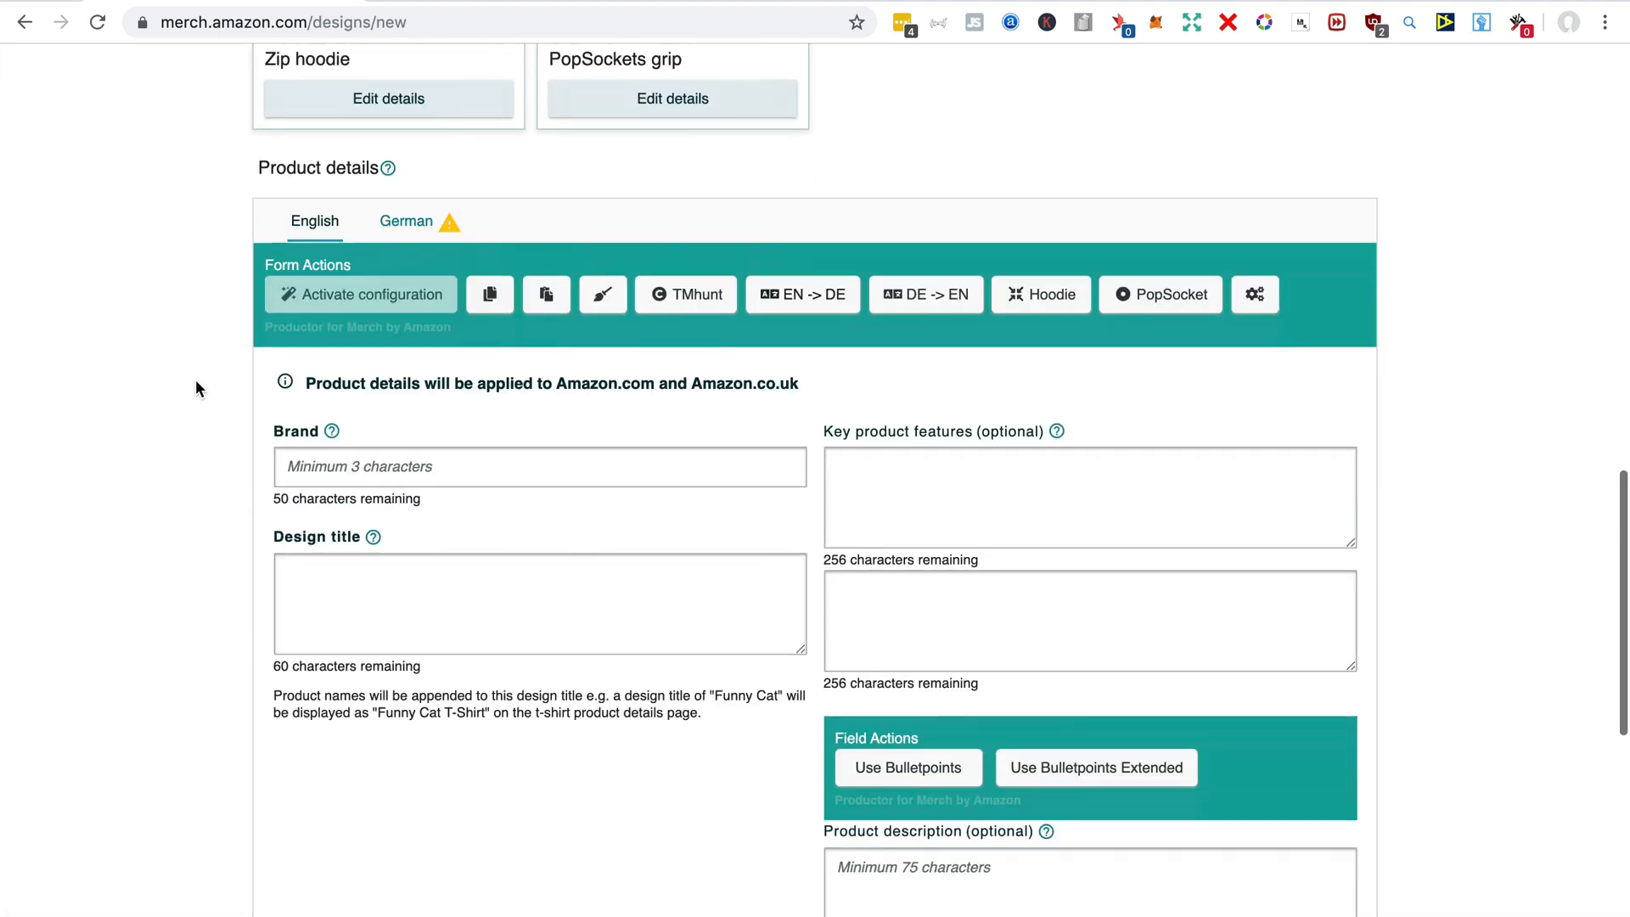
{"action": "scroll", "scroll_direction": "down", "scroll_amount": 3}
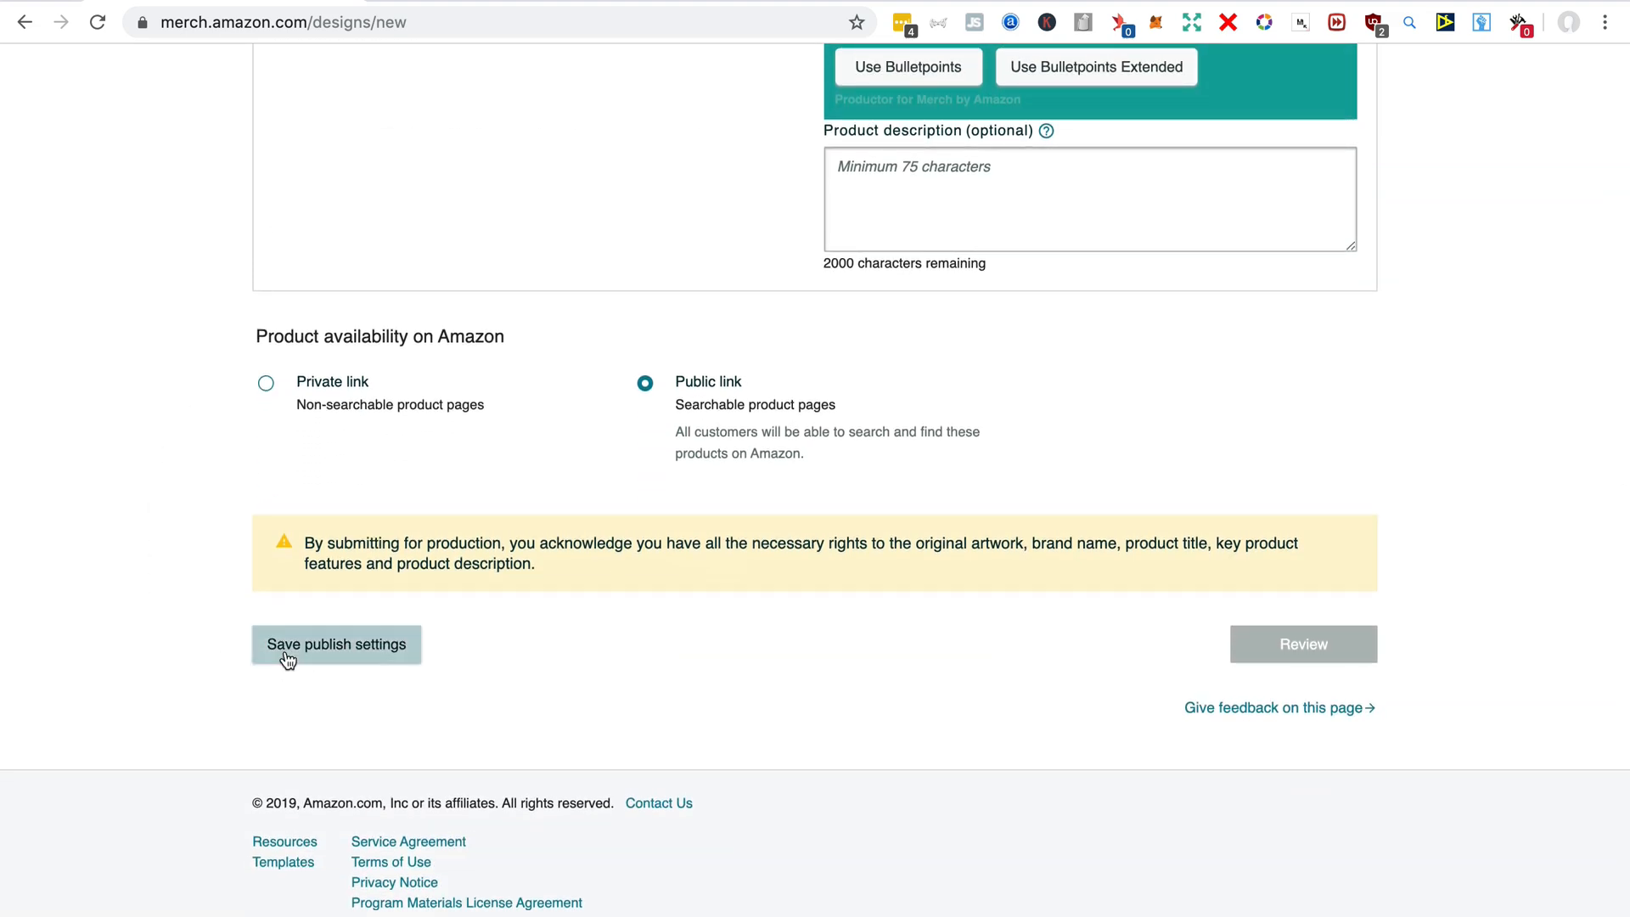
{"action": "left_click", "coordinate": [336, 643]}
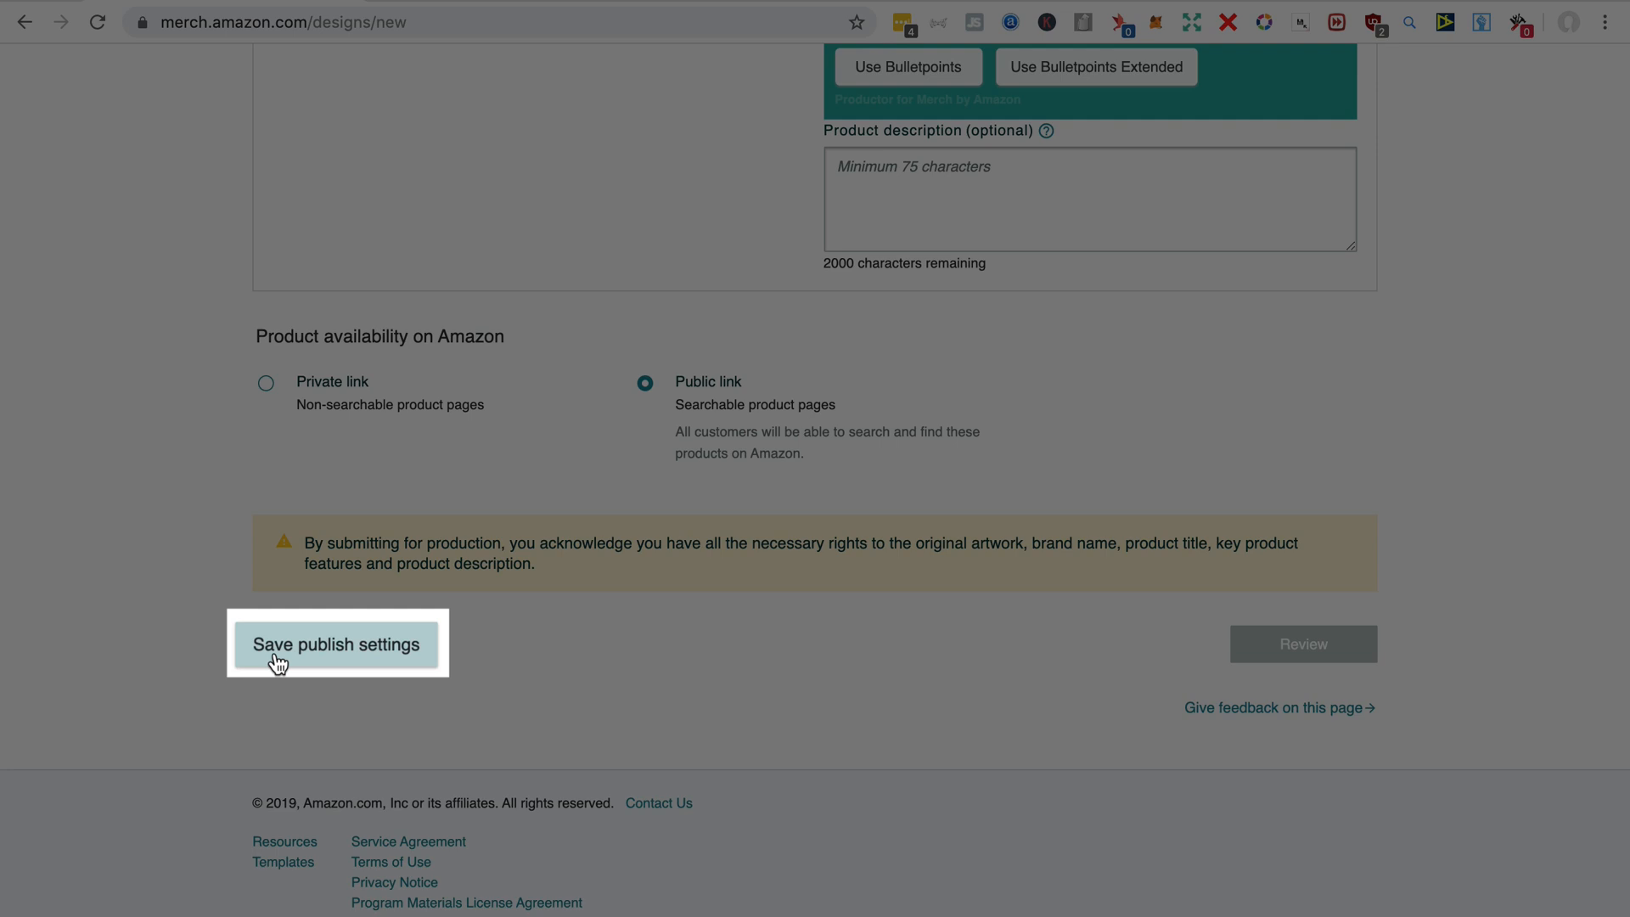
{"action": "left_click", "coordinate": [337, 644]}
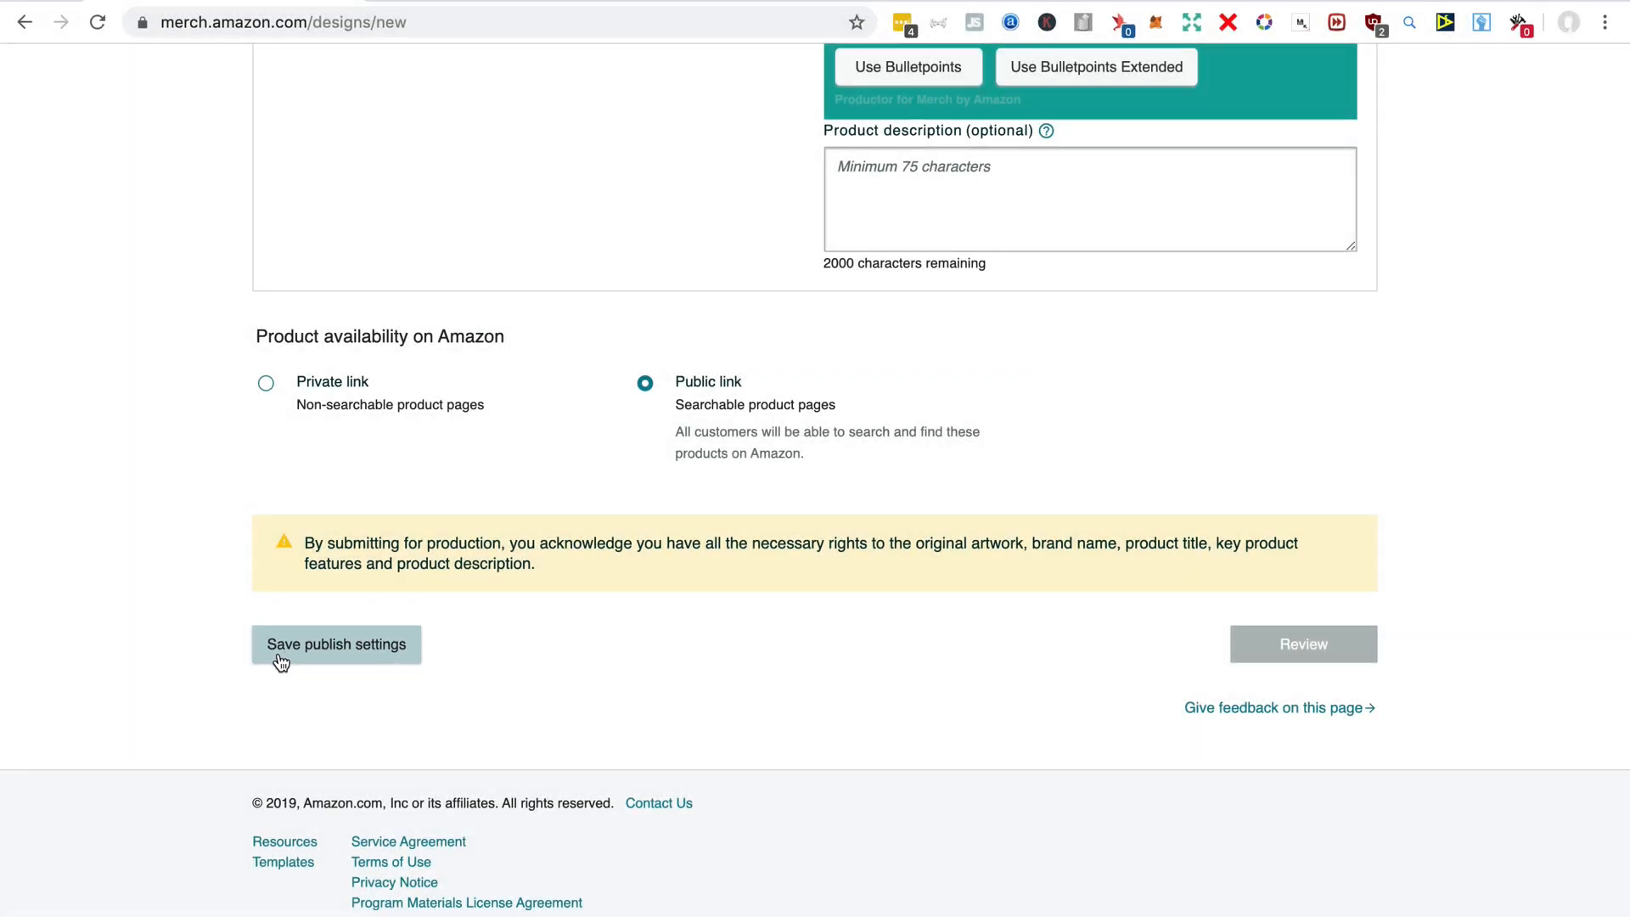
{"action": "mouse_move", "coordinate": [163, 682]}
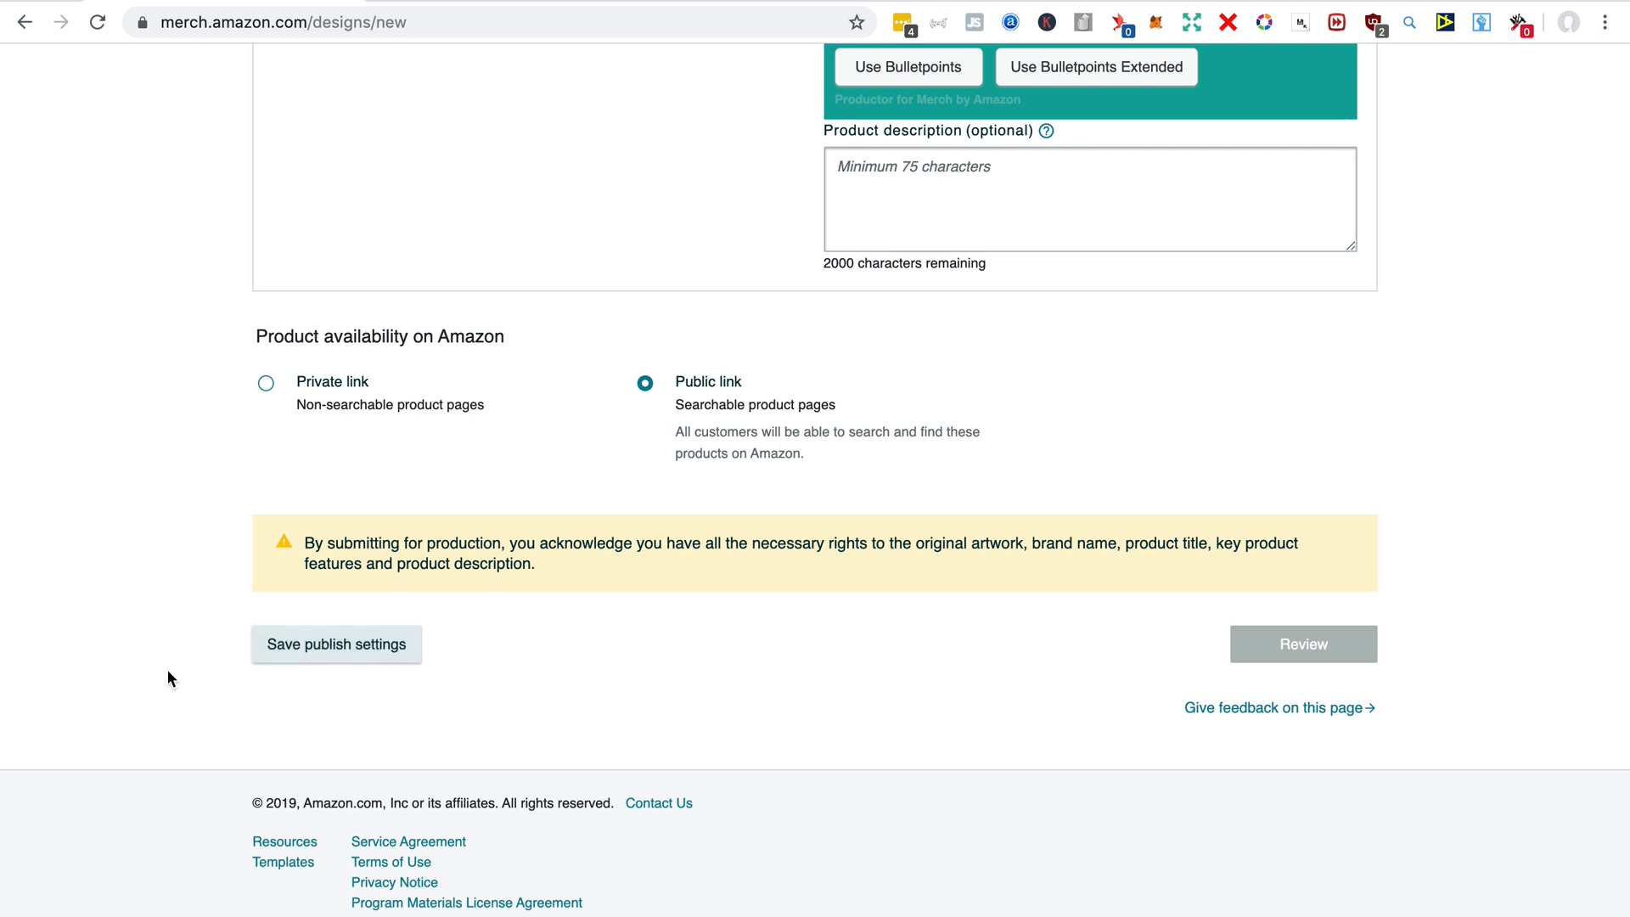
Go back to the top of the create-products page
{"action": "scroll", "scroll_direction": "up", "scroll_amount": 3}
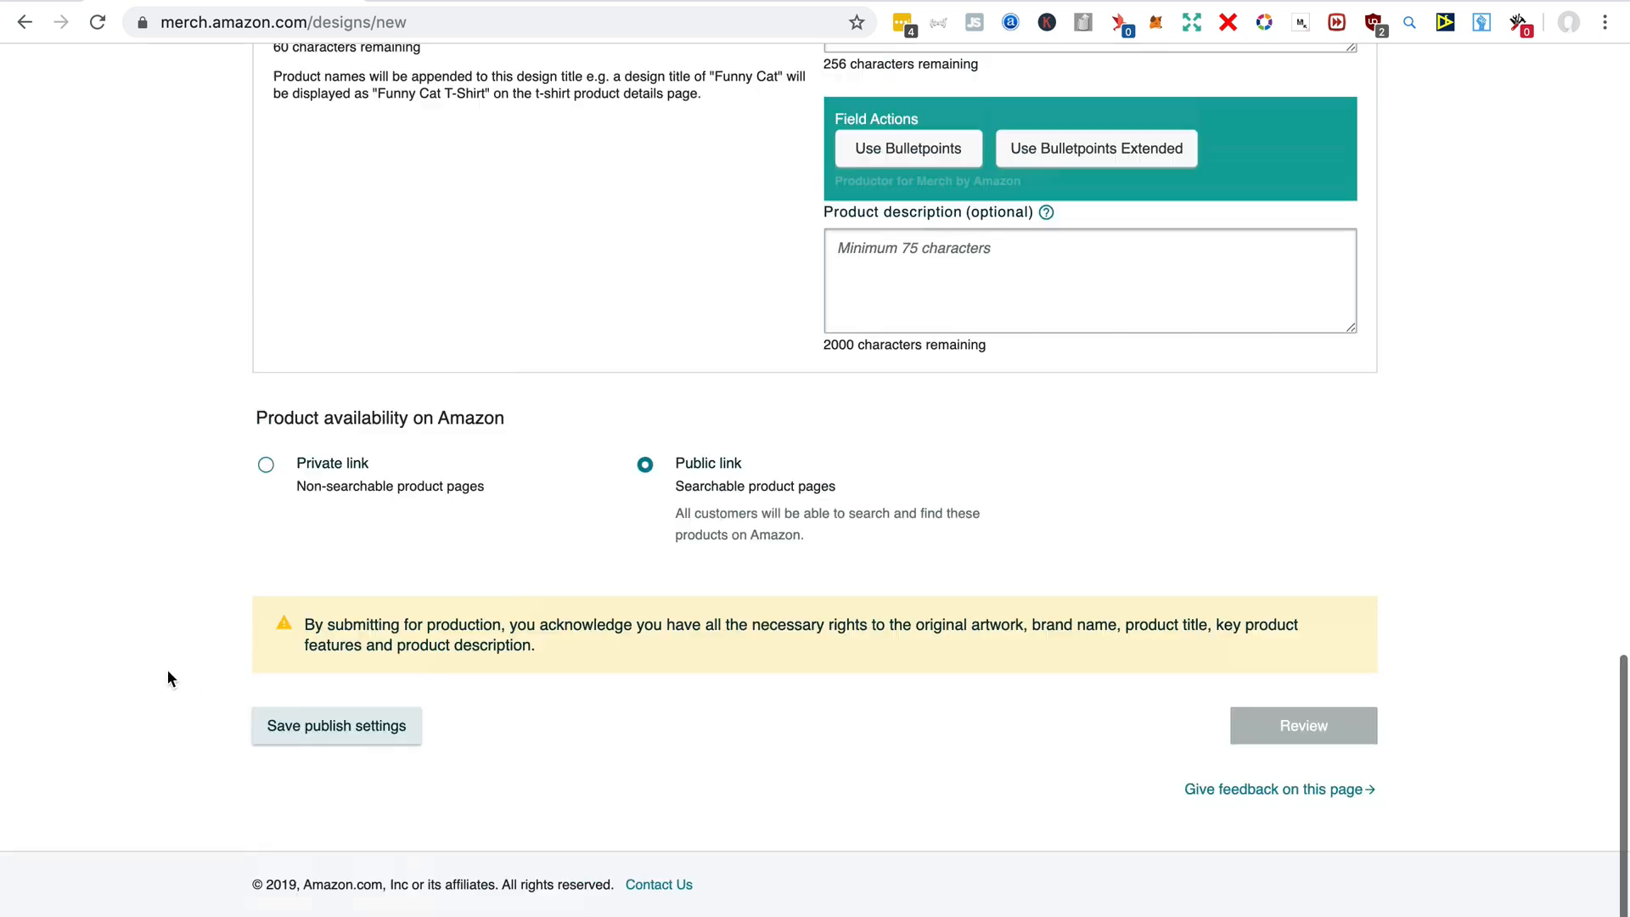
{"action": "scroll", "scroll_direction": "down", "scroll_amount": 3}
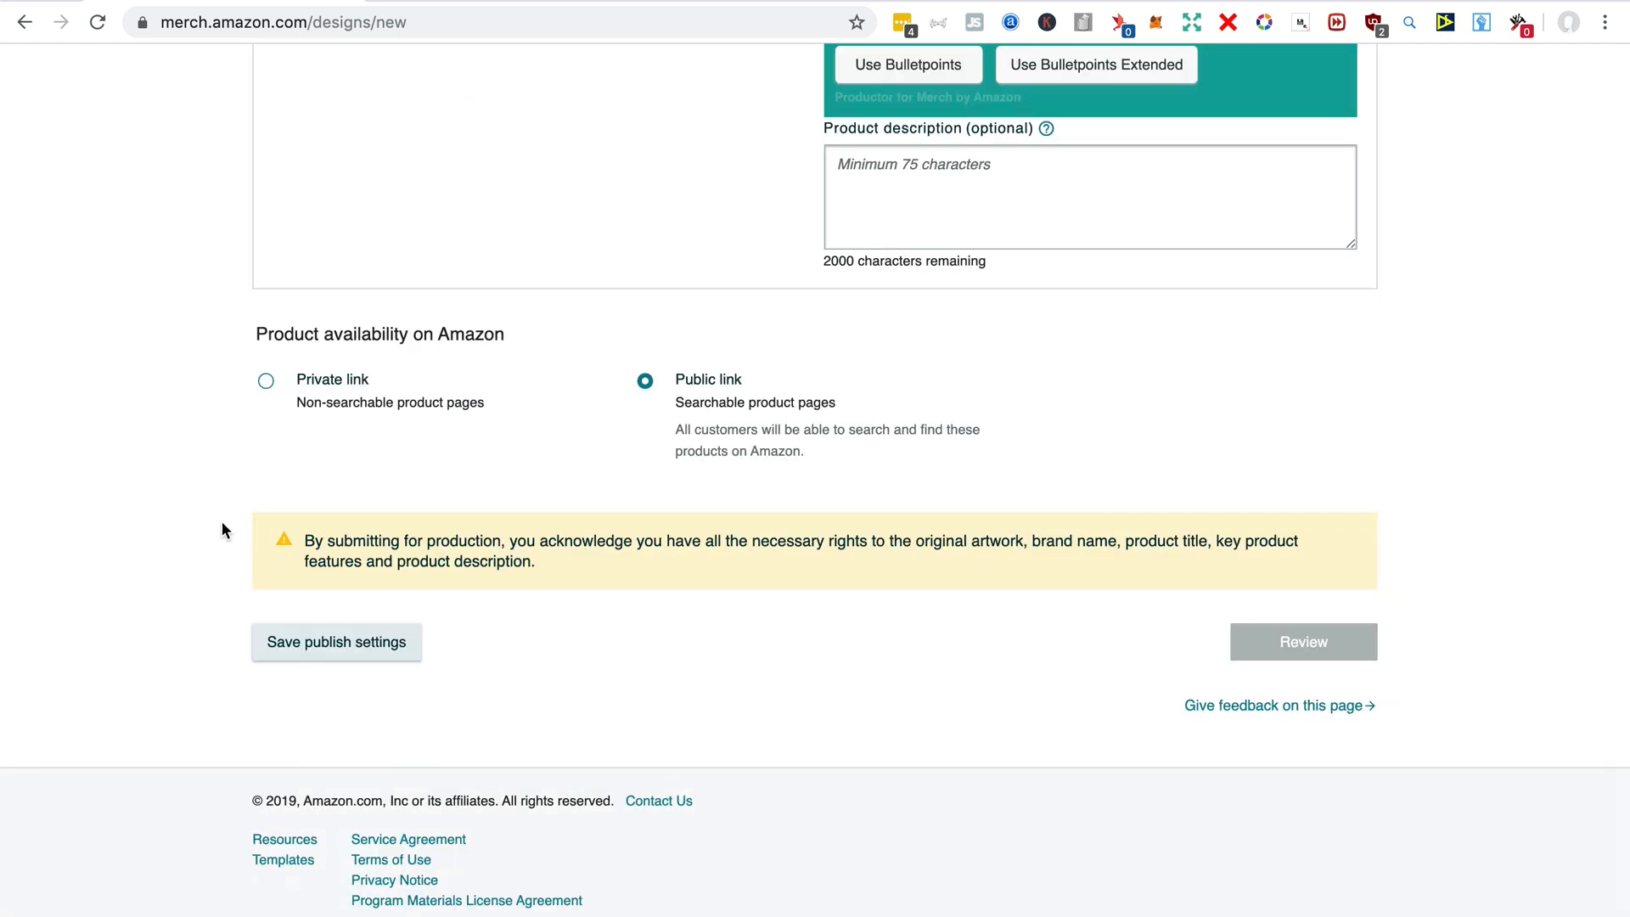
{"action": "scroll", "scroll_direction": "up", "scroll_amount": 3}
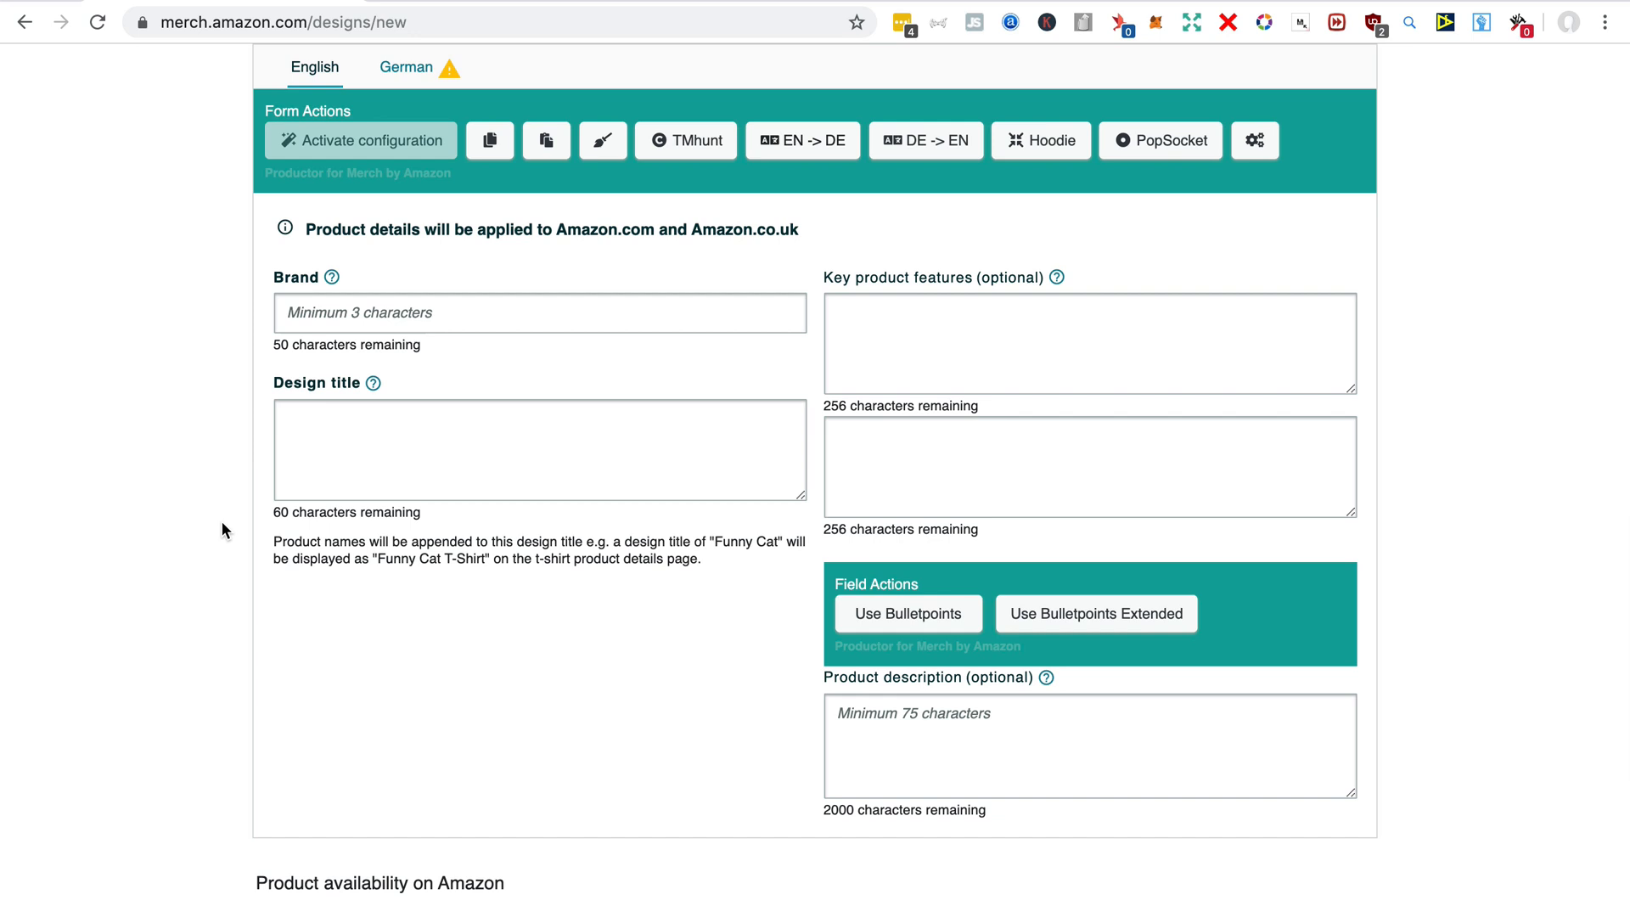
{"action": "mouse_move", "coordinate": [510, 222]}
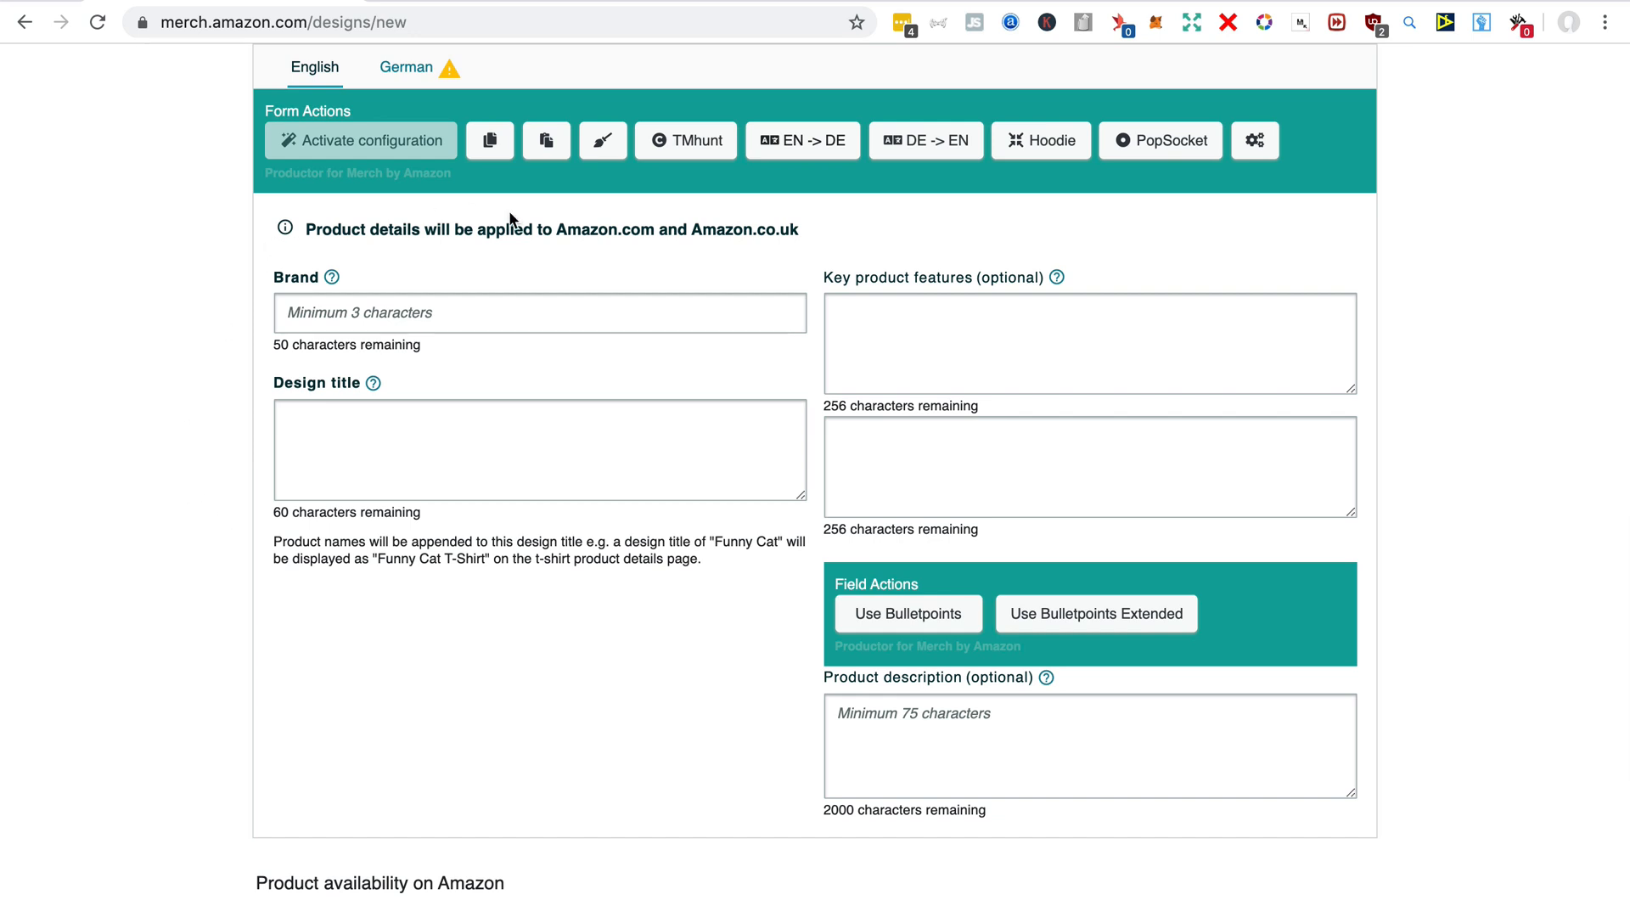
{"action": "mouse_move", "coordinate": [547, 211]}
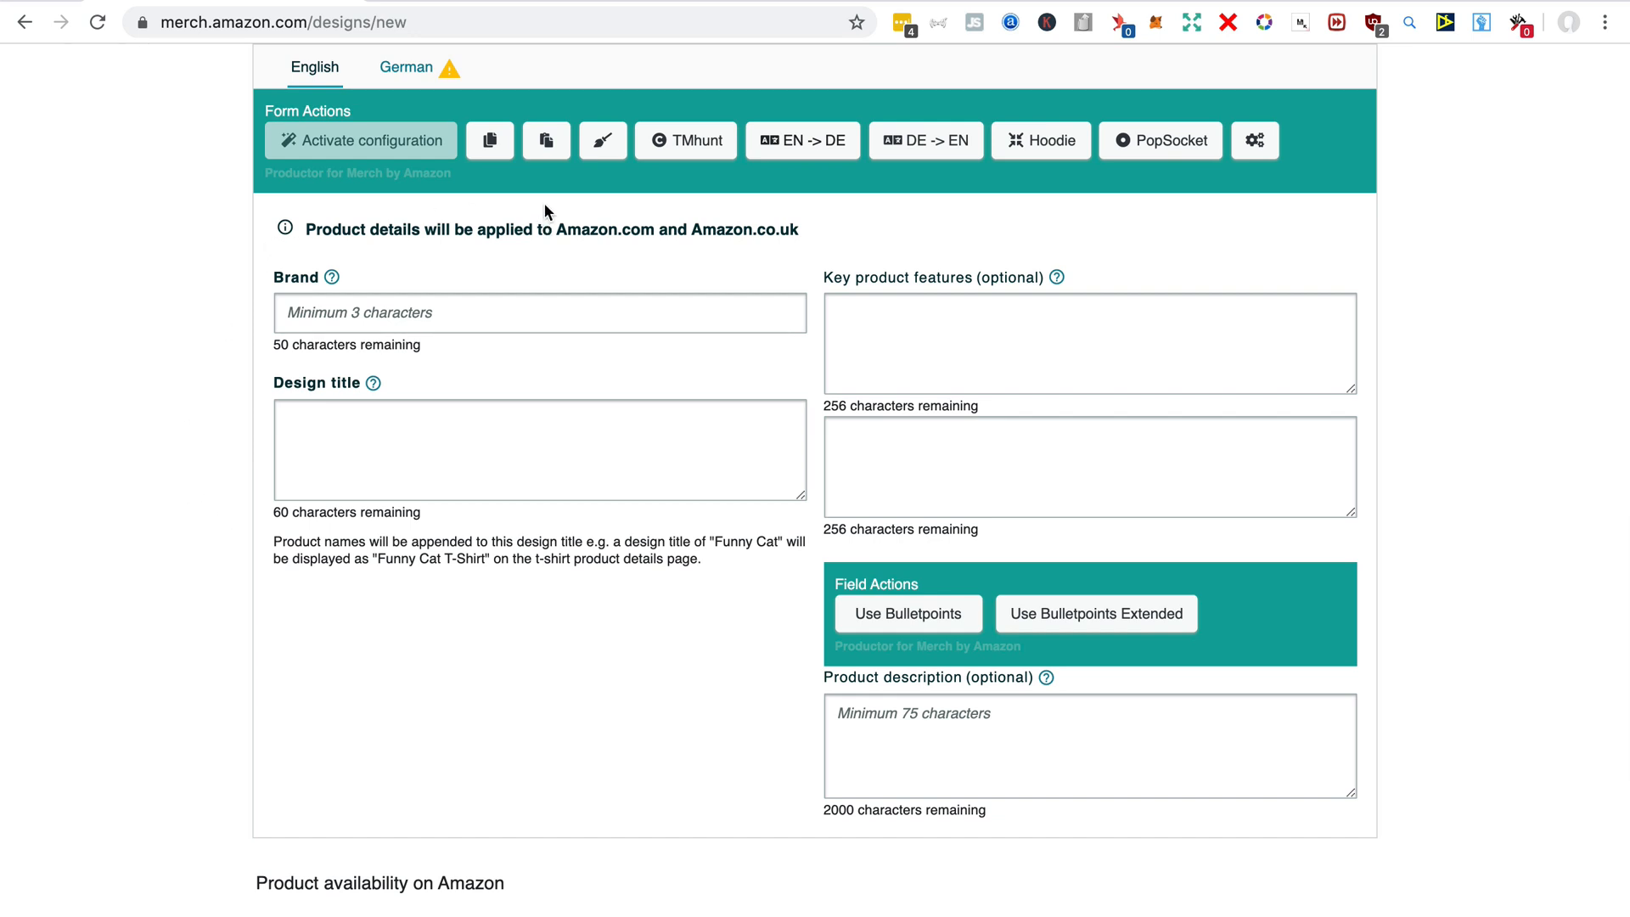
{"action": "mouse_move", "coordinate": [545, 140]}
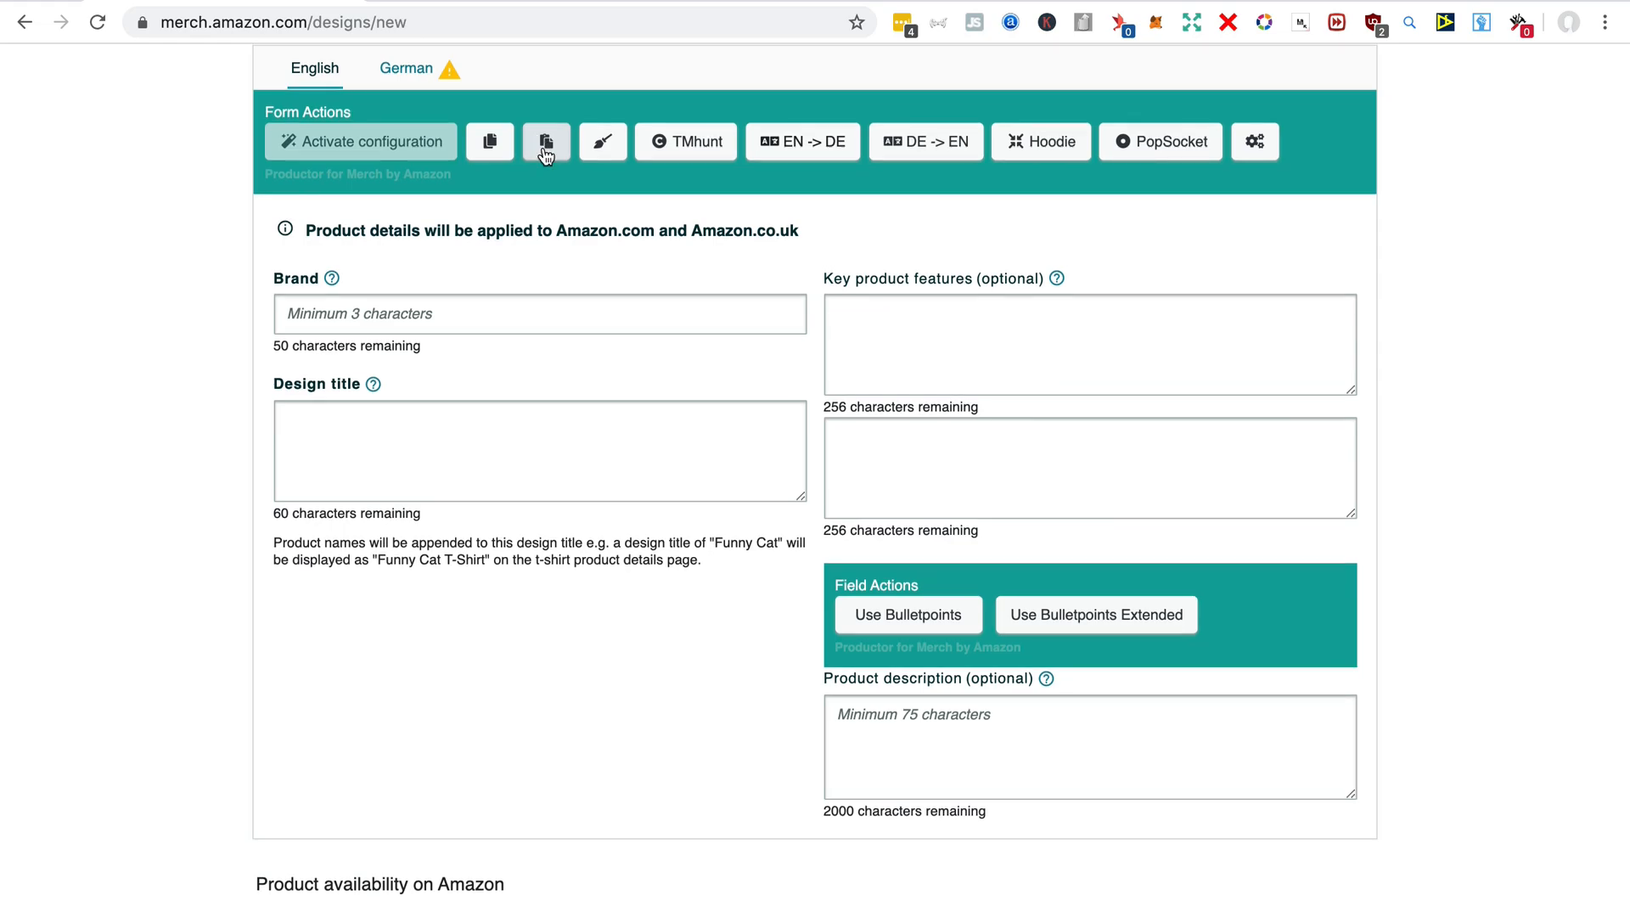
{"action": "left_click", "coordinate": [546, 142]}
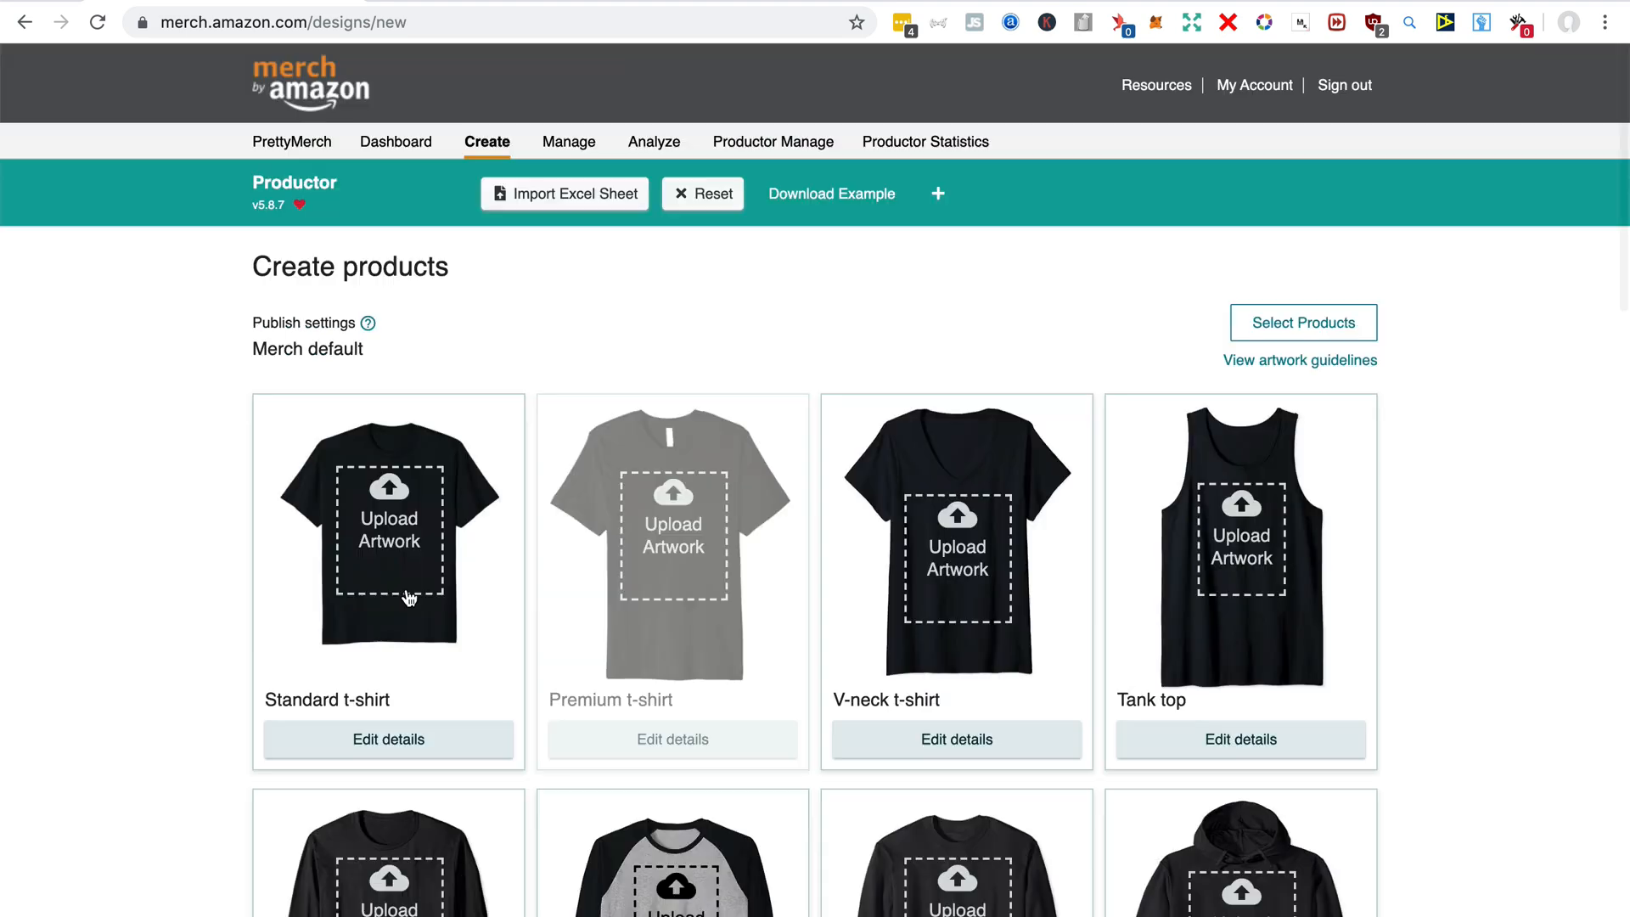
Add the witch artwork, select all shirt colours, and drop orange to stay within ten
{"action": "left_click", "coordinate": [387, 529]}
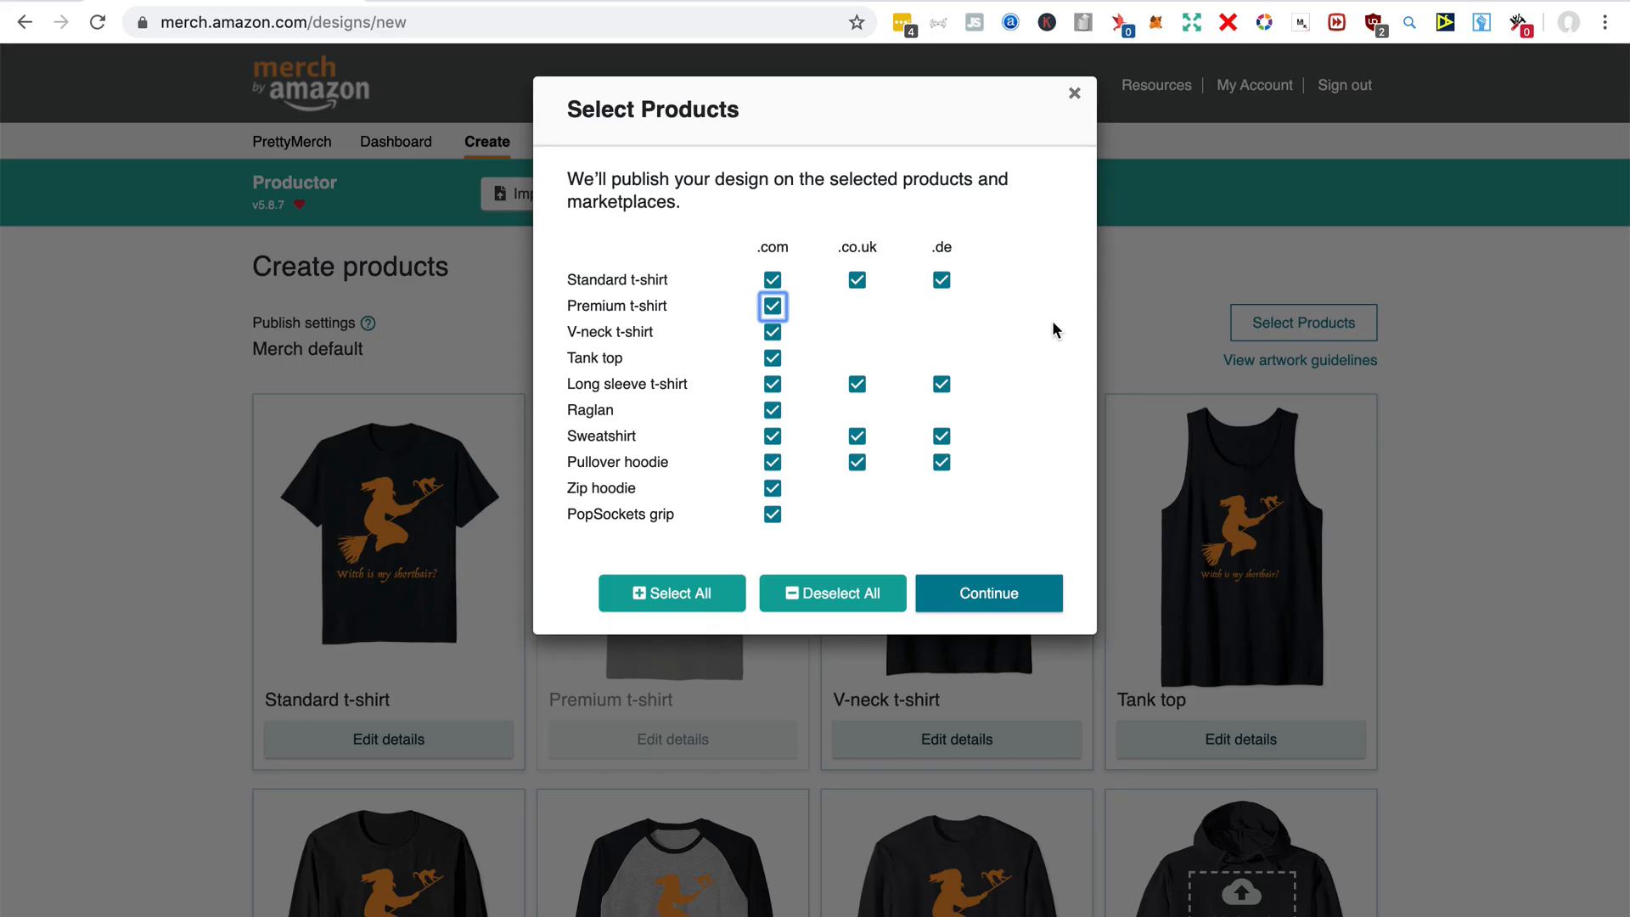
{"action": "mouse_move", "coordinate": [913, 319]}
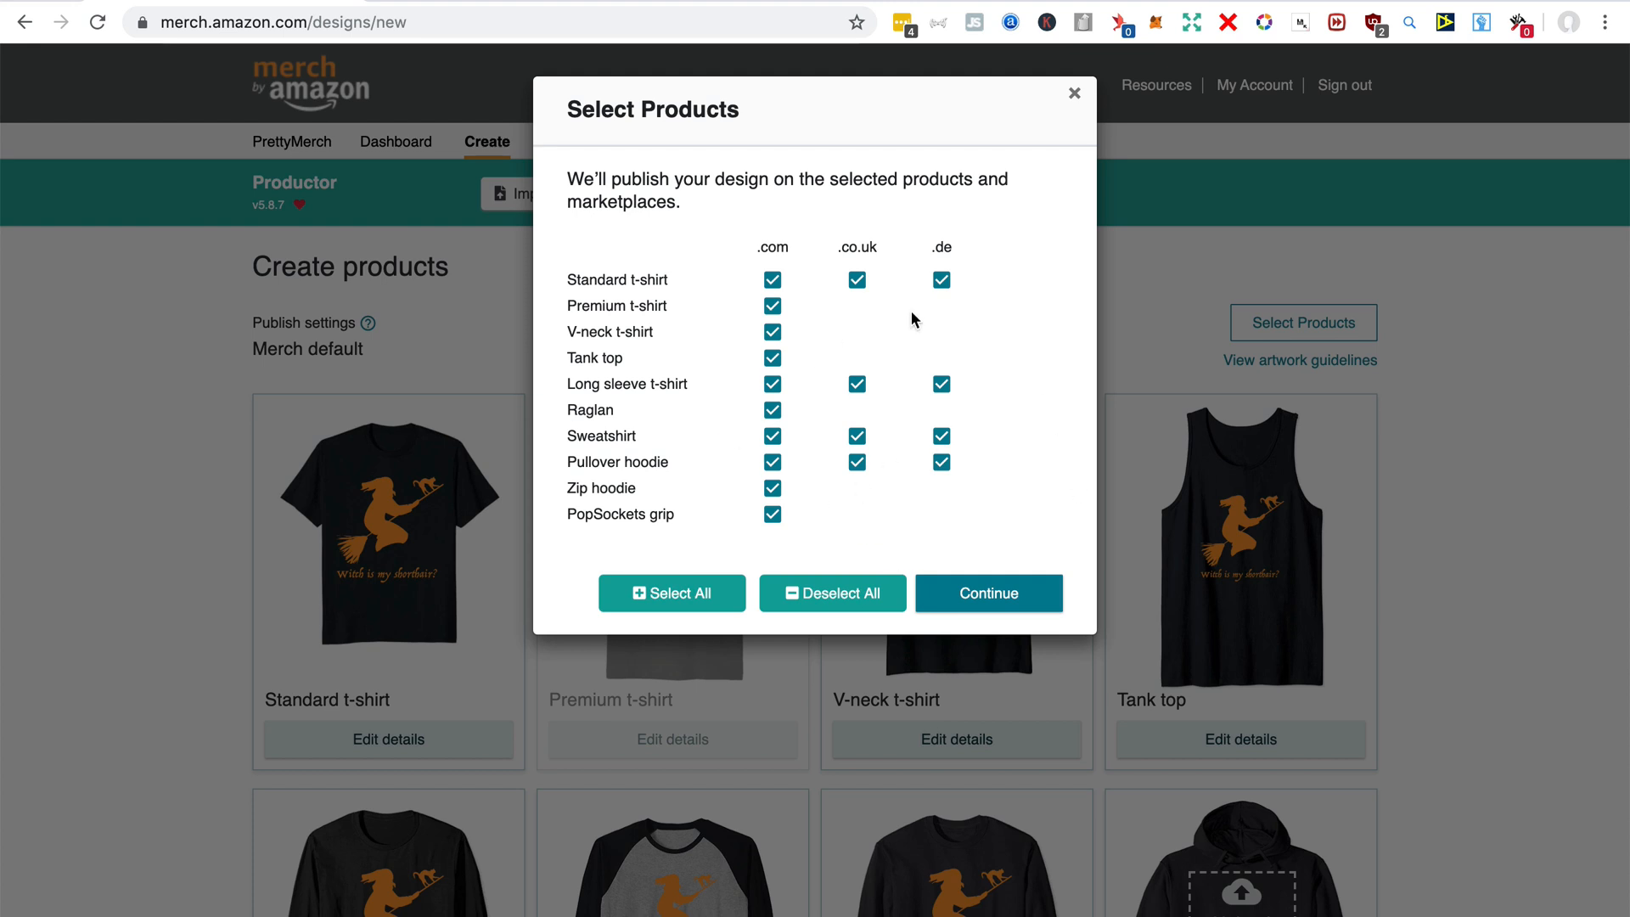
{"action": "mouse_move", "coordinate": [958, 273]}
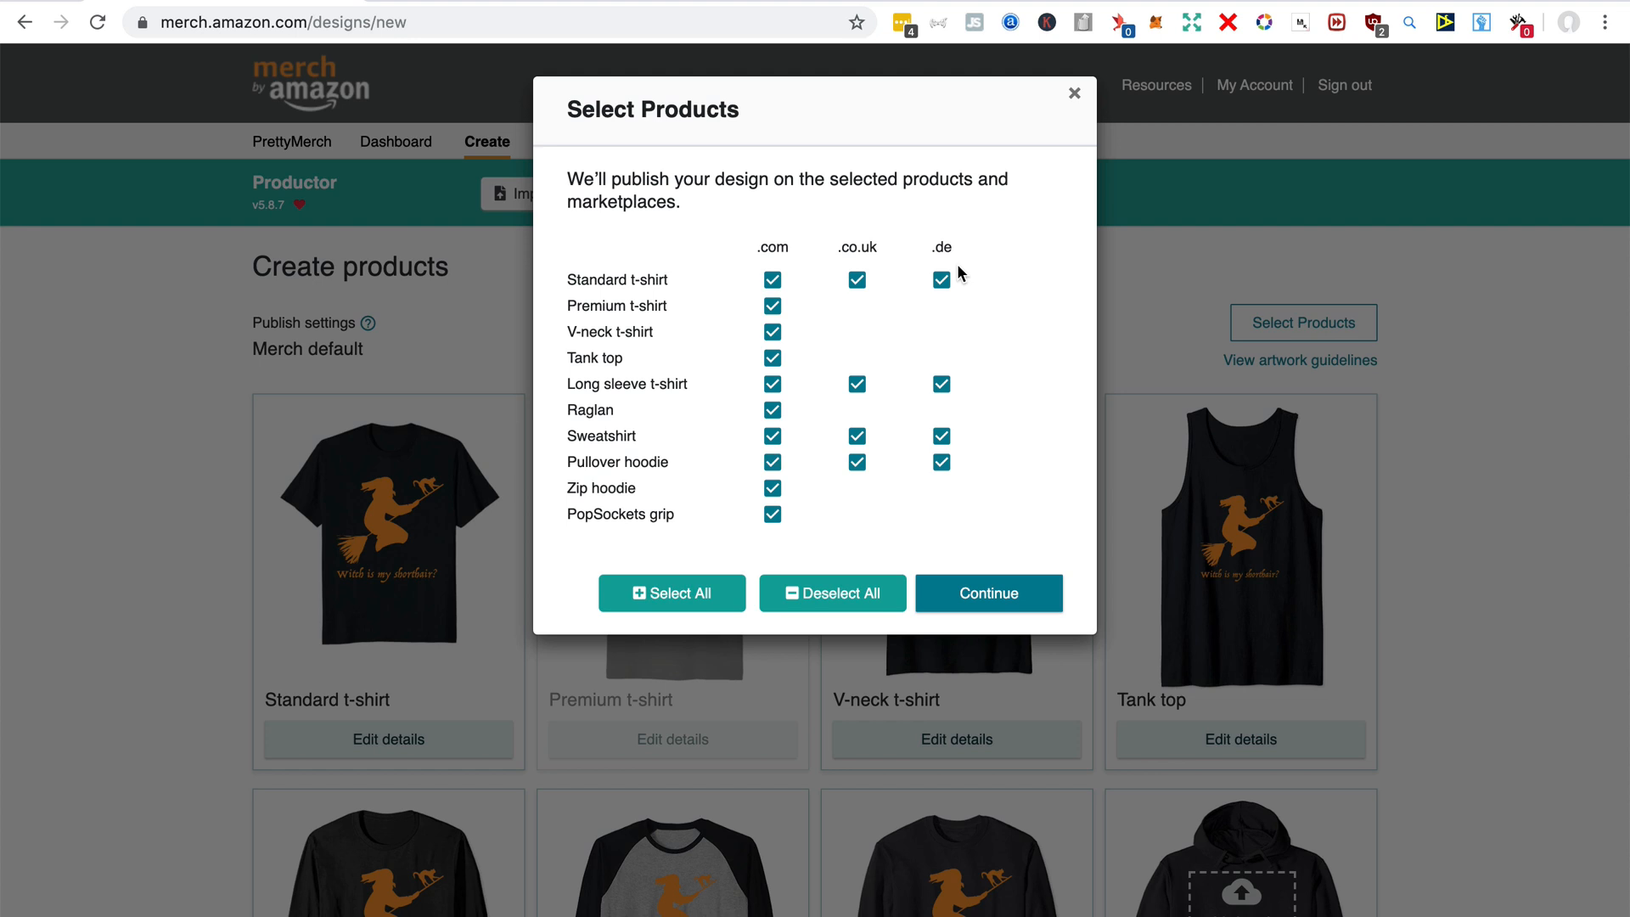
{"action": "mouse_move", "coordinate": [1032, 641]}
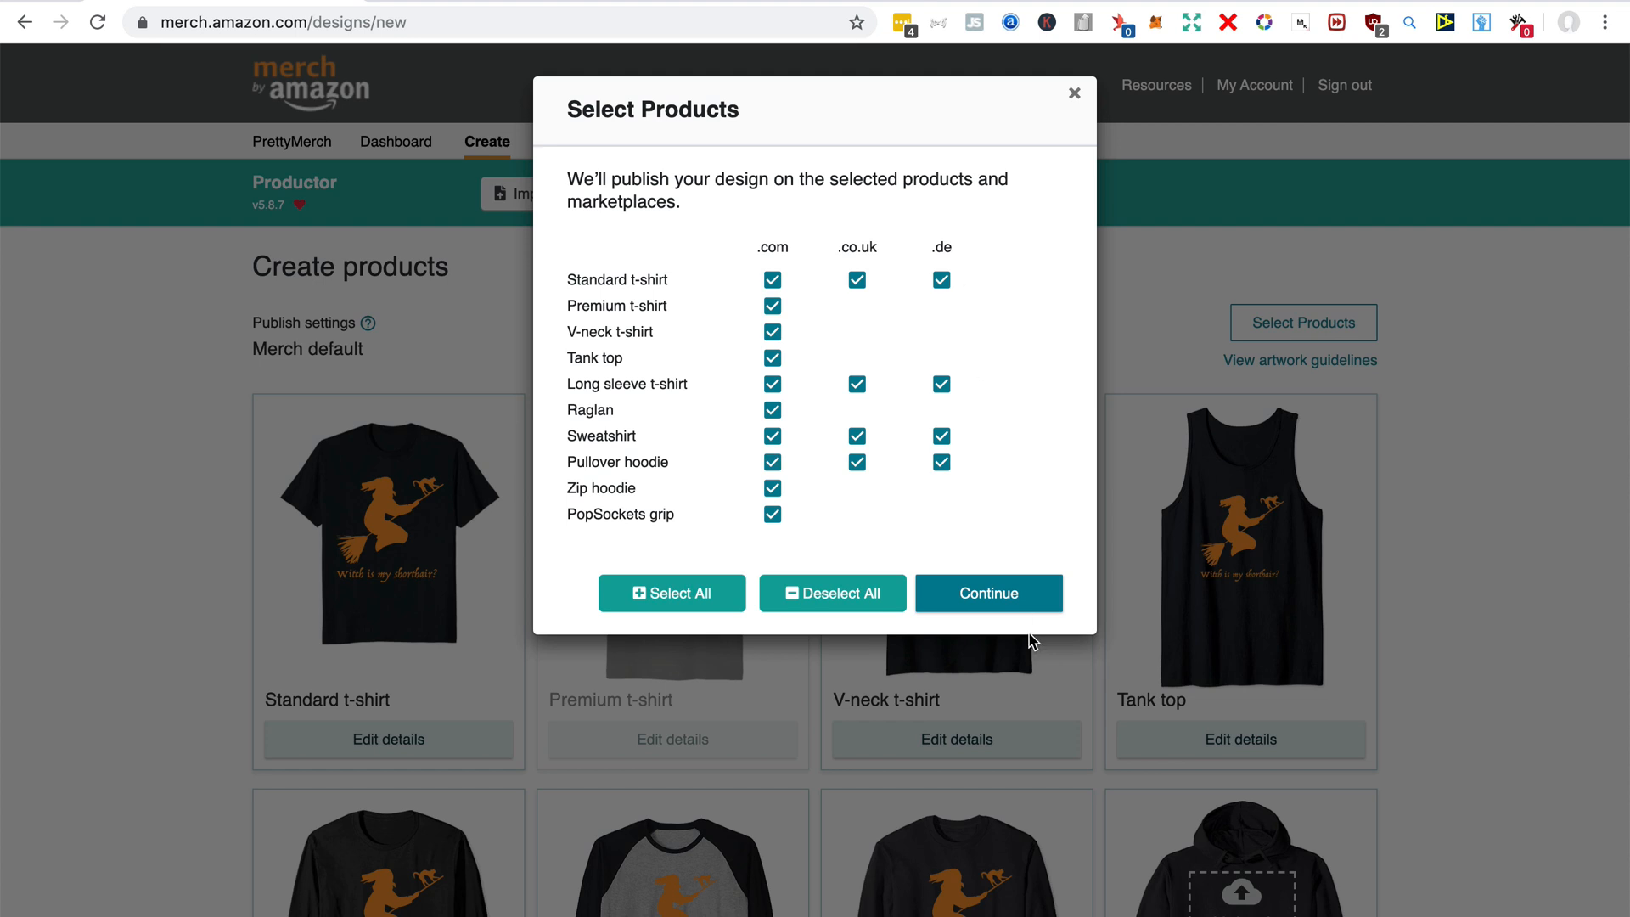
{"action": "left_click", "coordinate": [987, 593]}
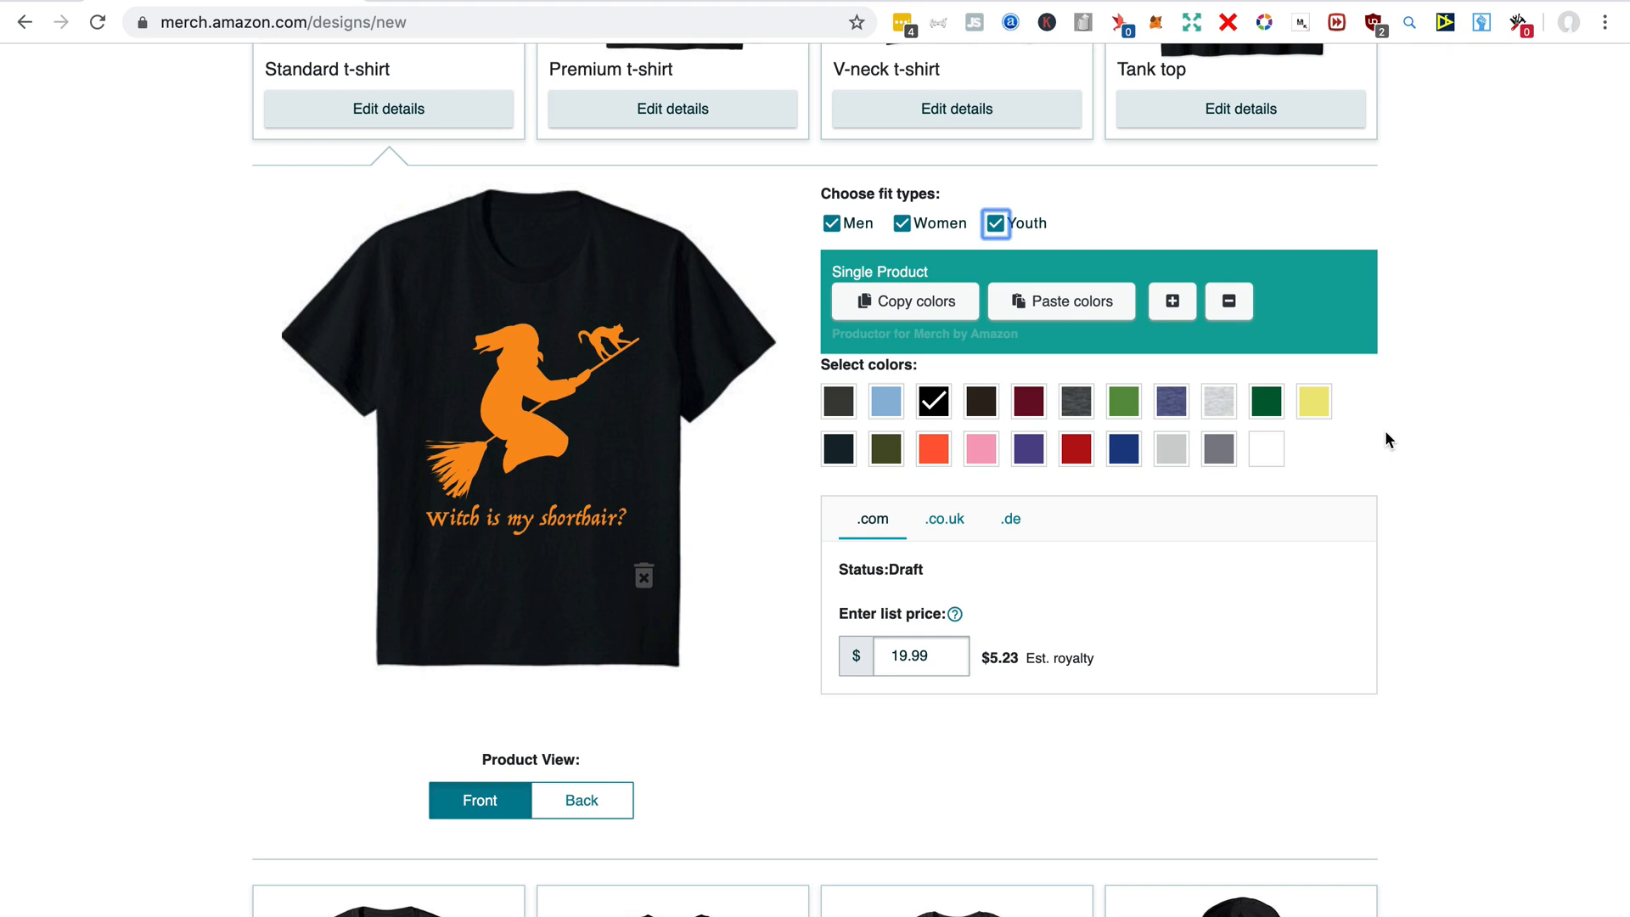
{"action": "mouse_move", "coordinate": [1179, 356]}
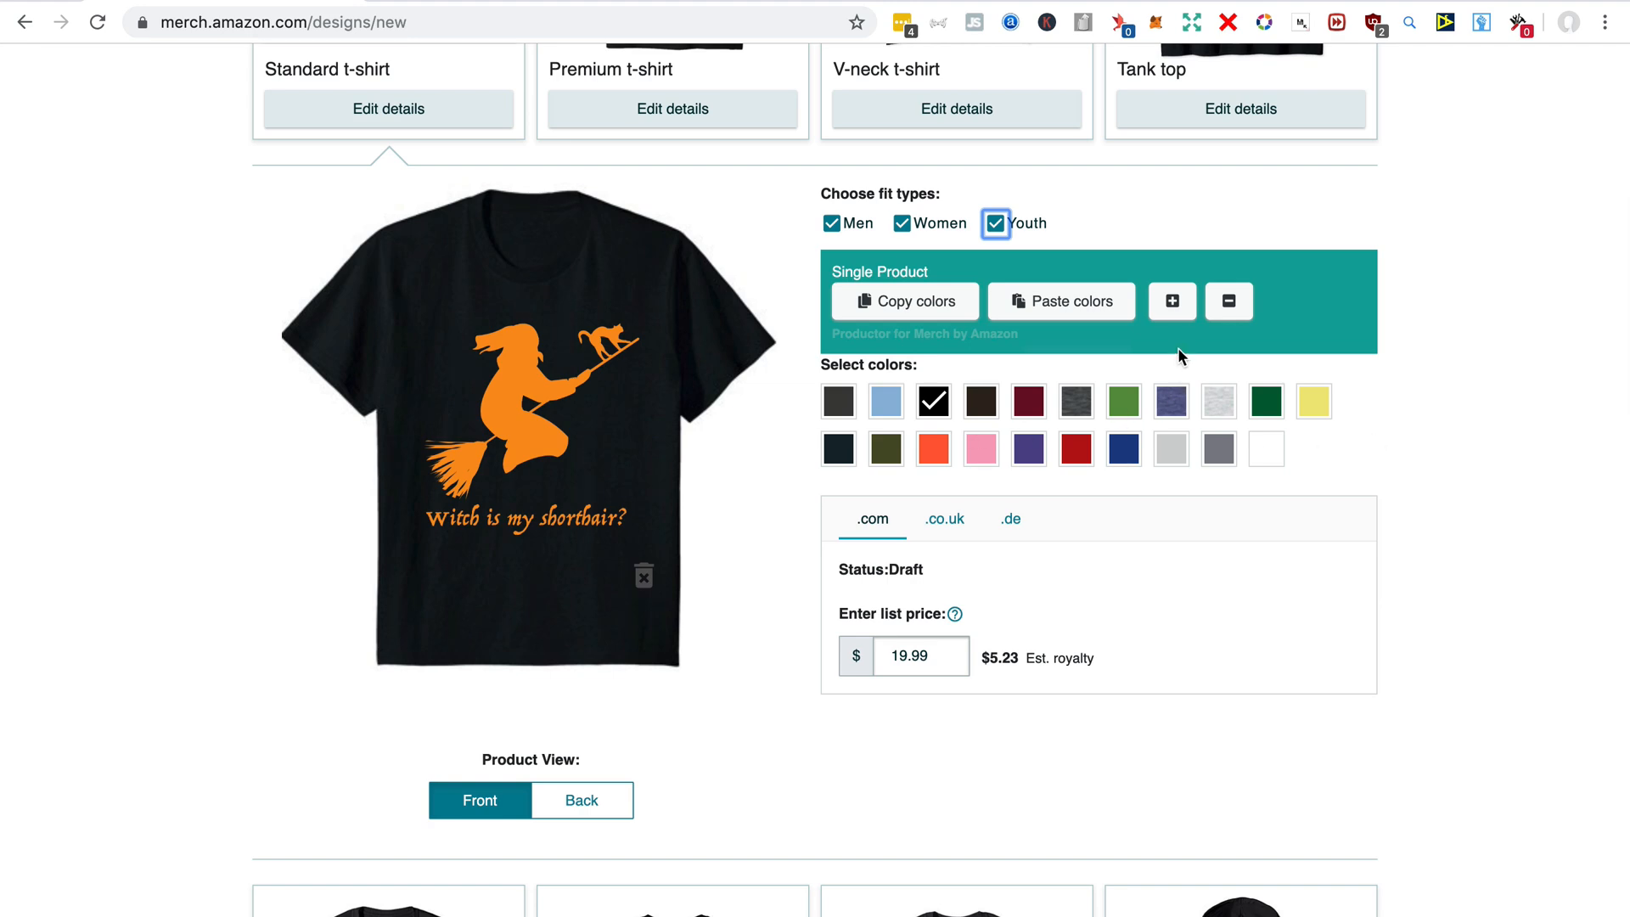
{"action": "mouse_move", "coordinate": [1170, 301]}
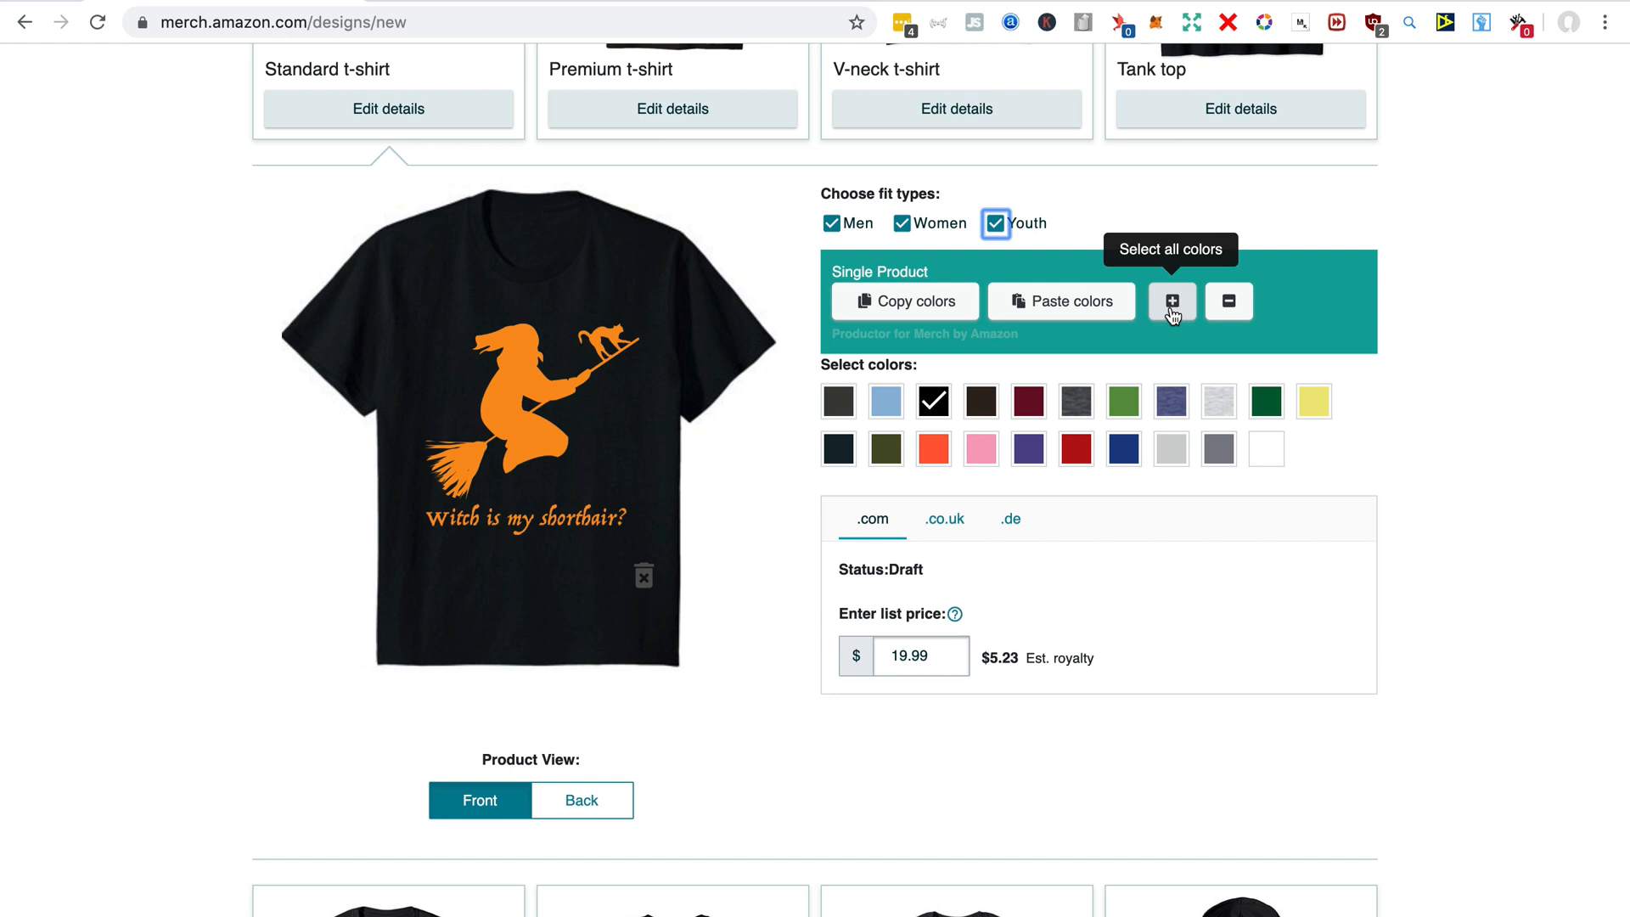
{"action": "left_click", "coordinate": [1171, 301]}
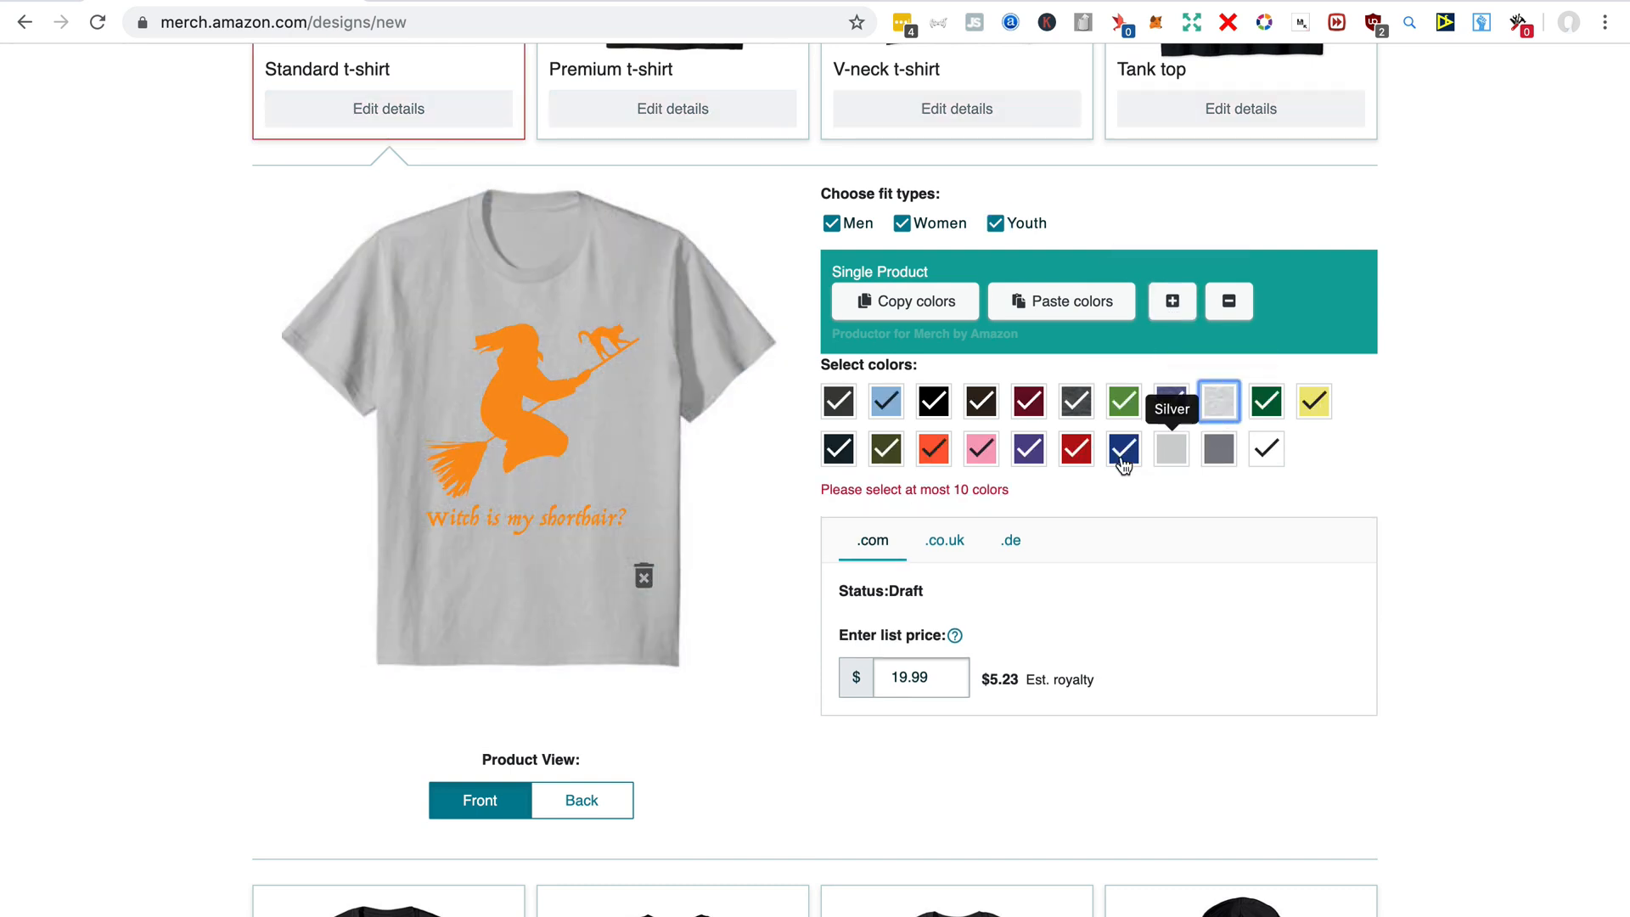
{"action": "left_click", "coordinate": [932, 449]}
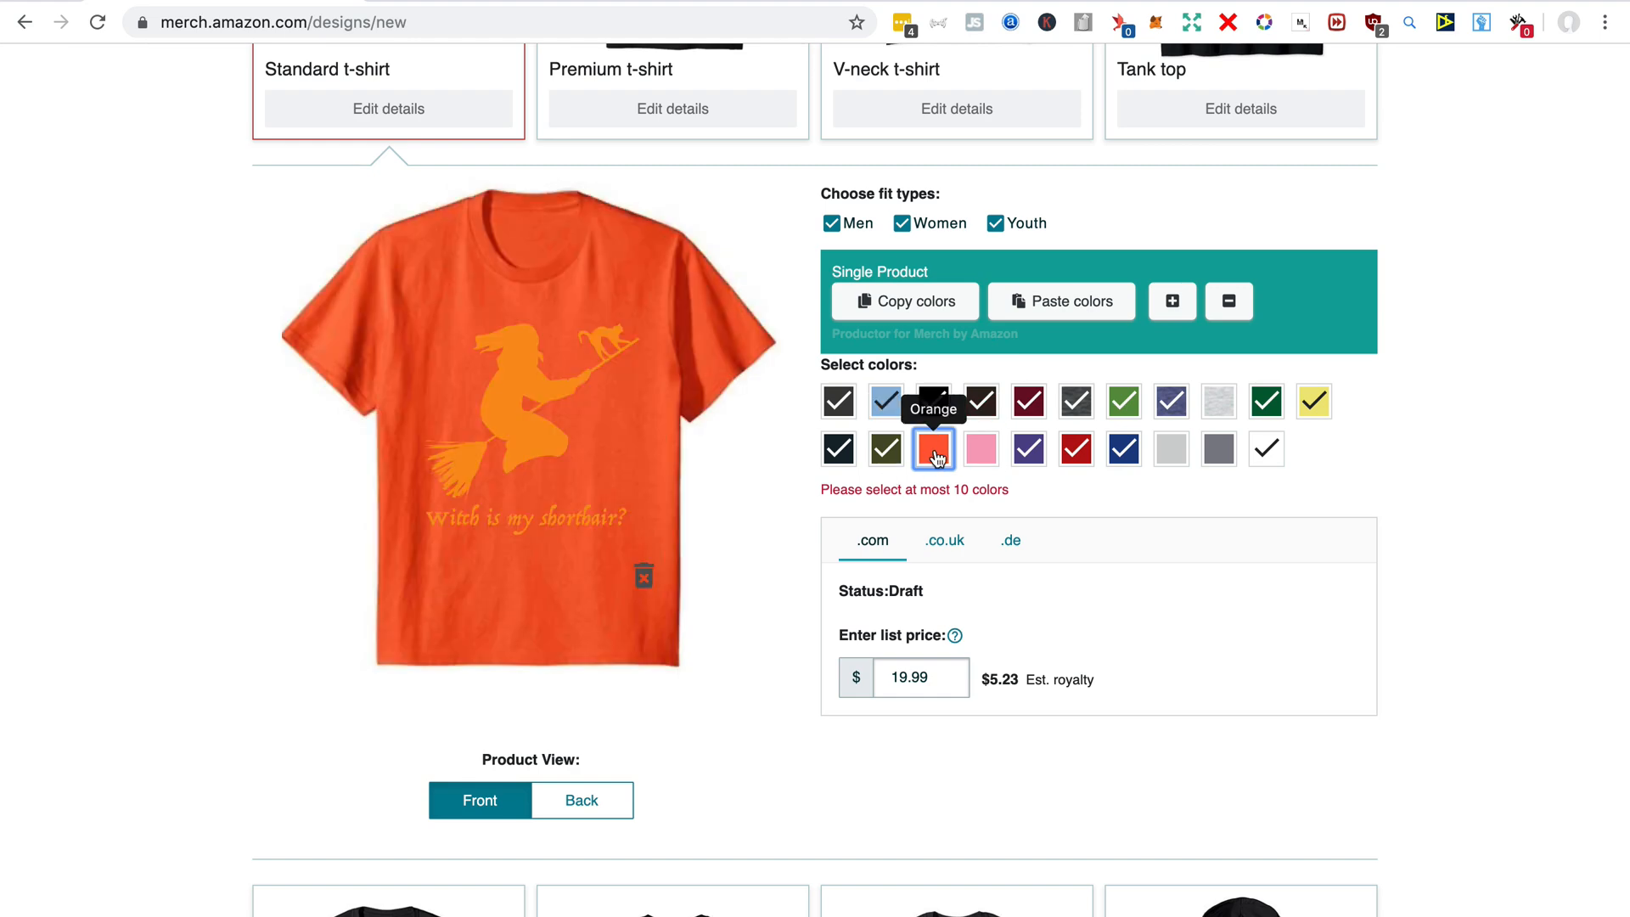
{"action": "left_click", "coordinate": [933, 449]}
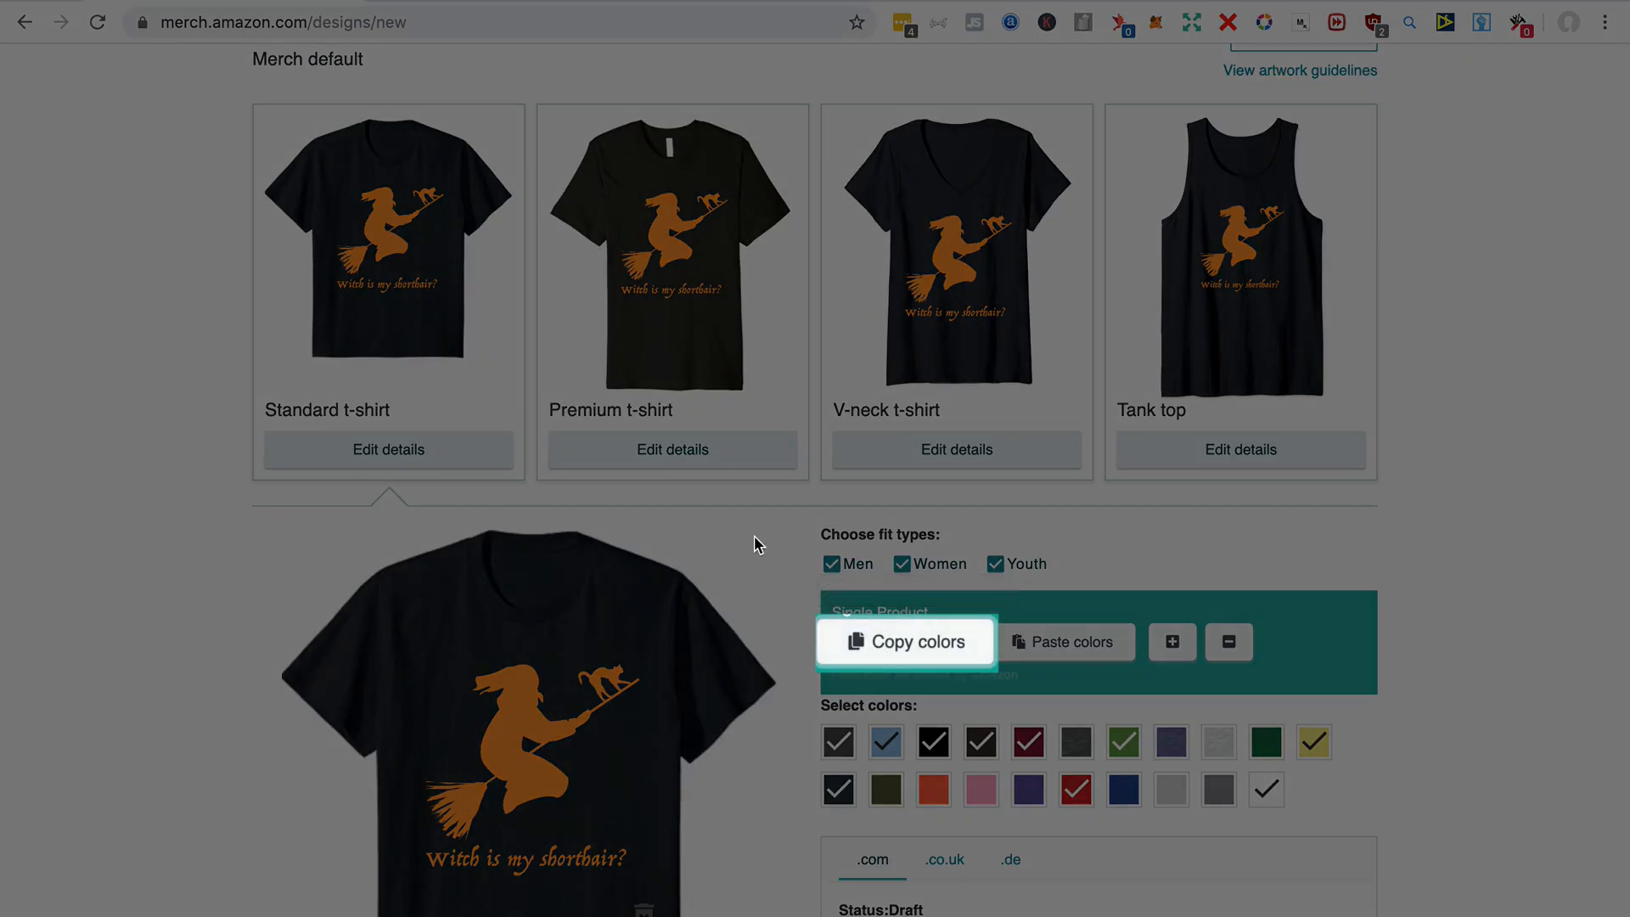
Open the tank top's details to review its colours
{"action": "scroll", "scroll_direction": "down", "scroll_amount": 3}
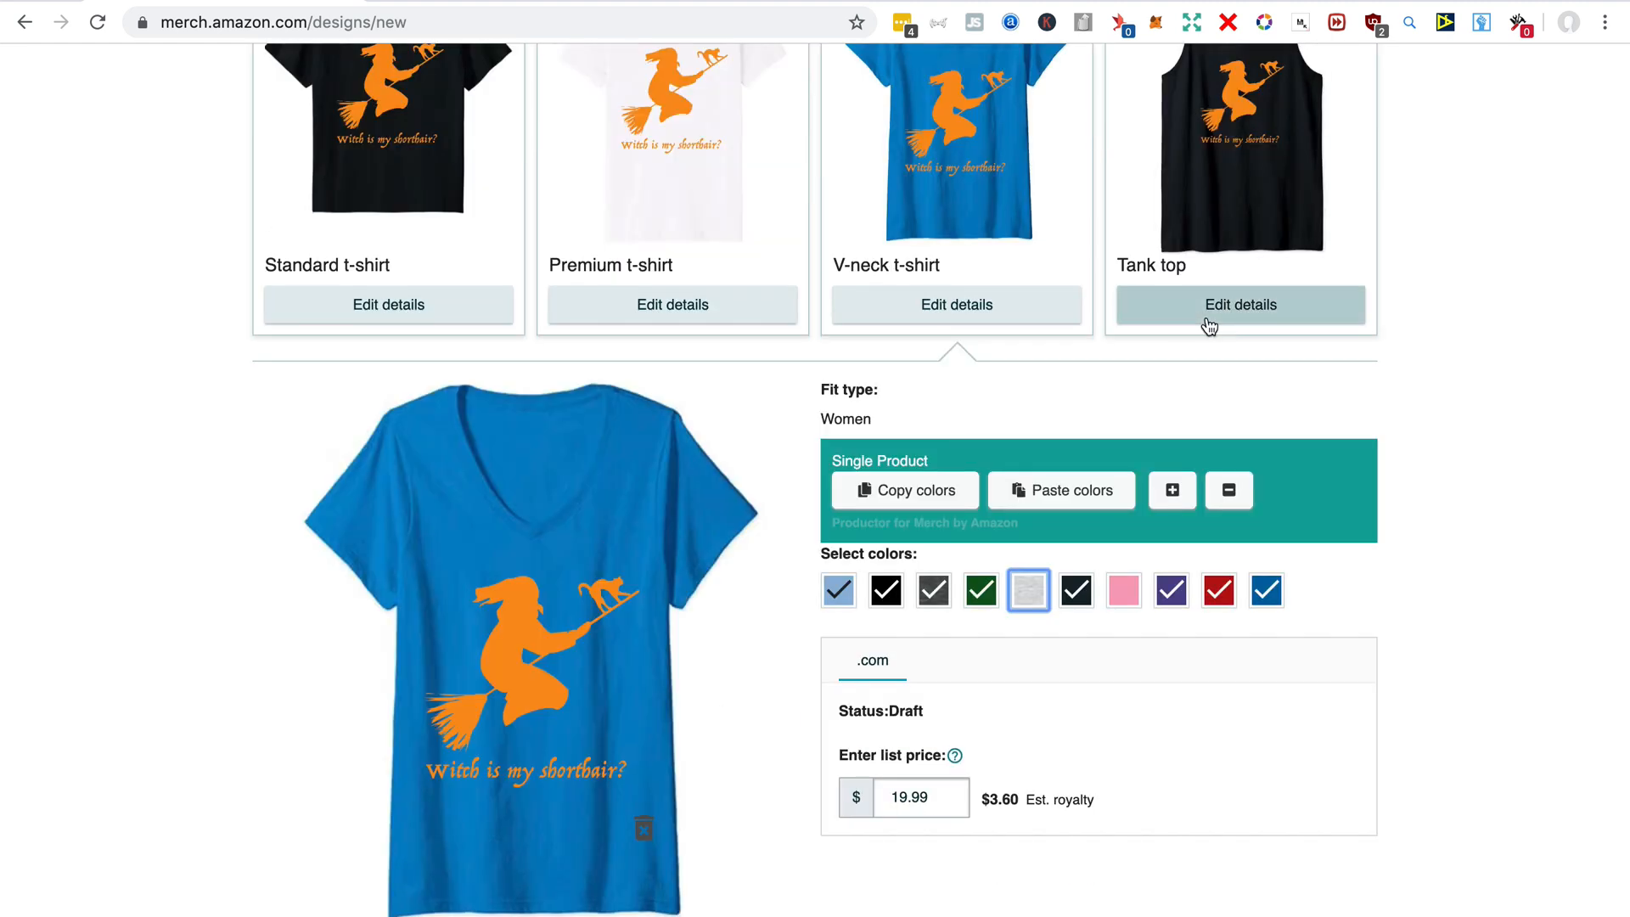
{"action": "left_click", "coordinate": [1238, 304]}
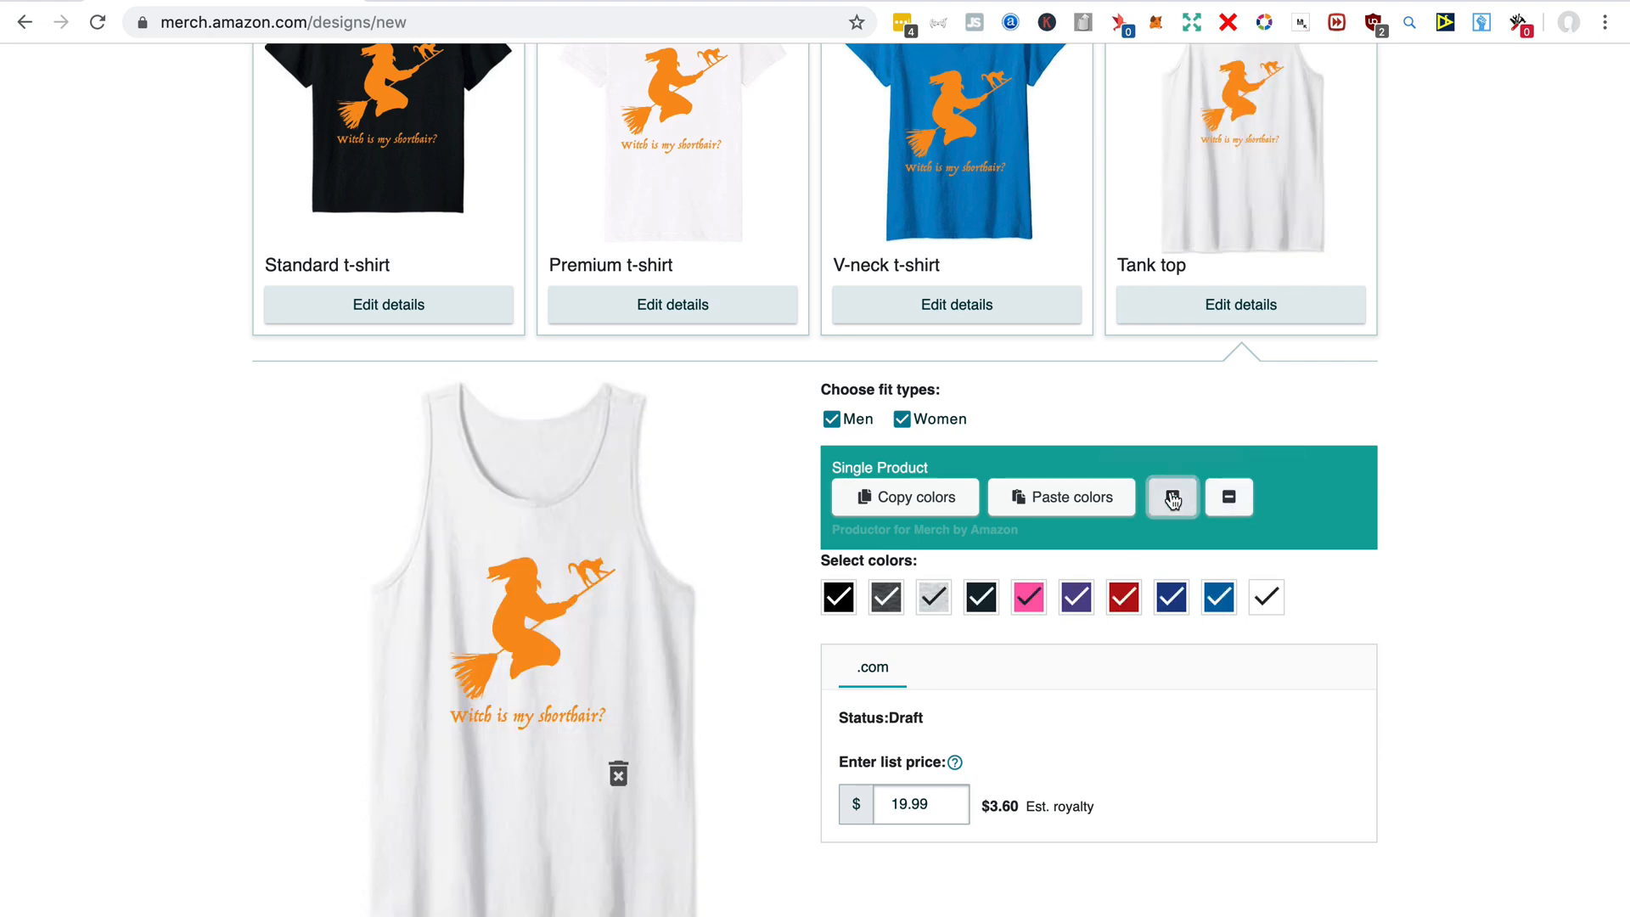
{"action": "scroll", "scroll_direction": "down", "scroll_amount": 3}
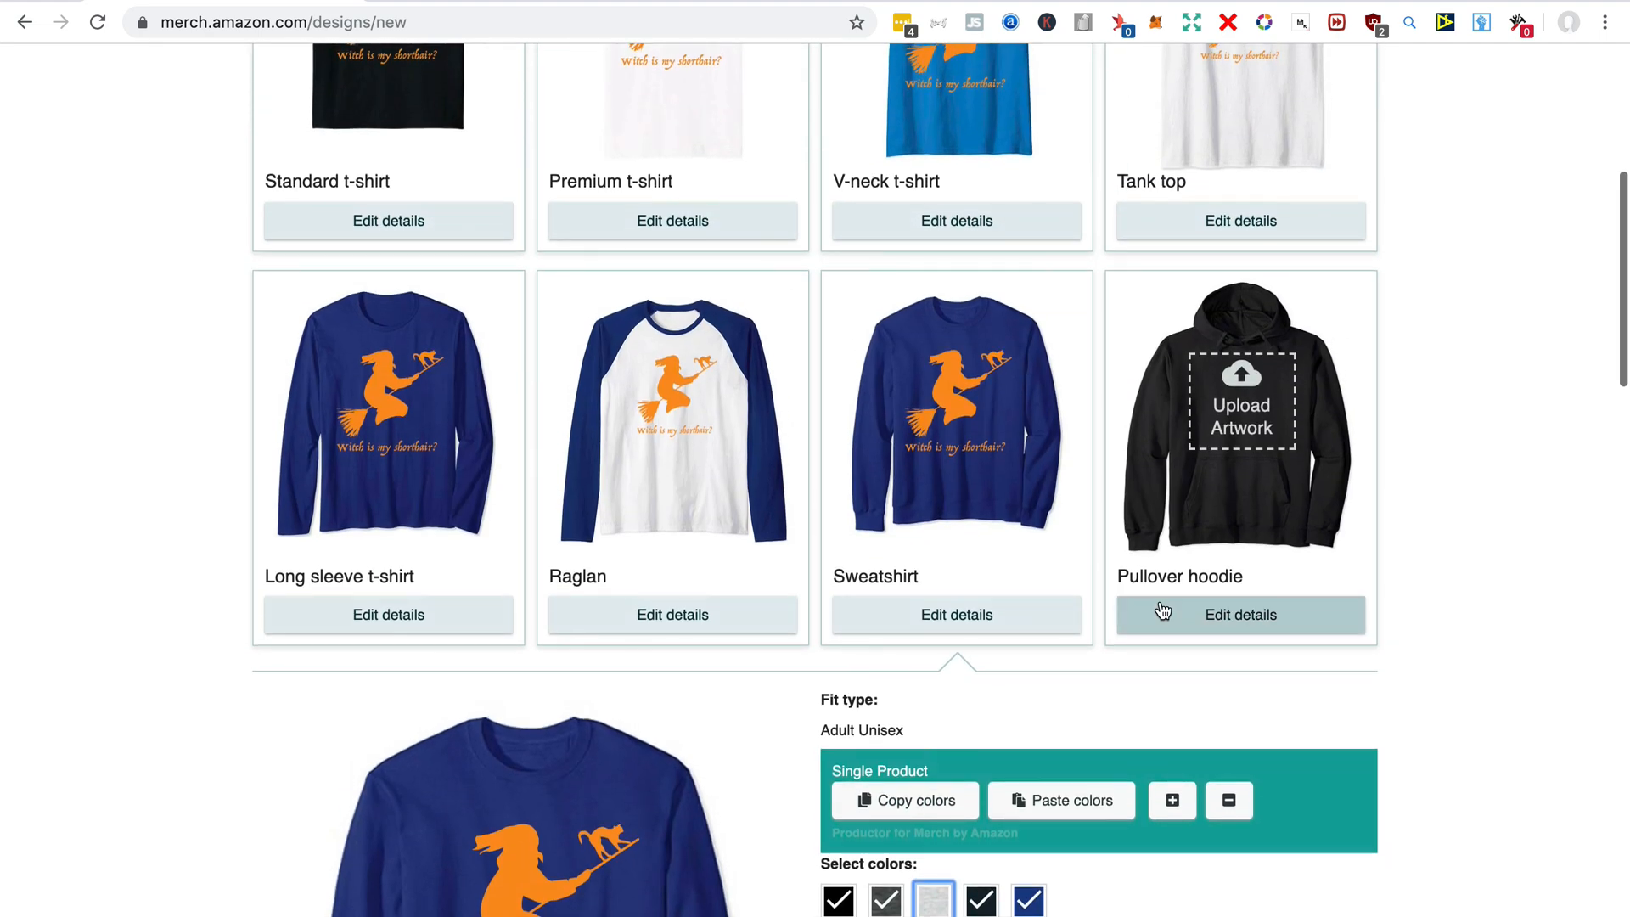
{"action": "scroll", "scroll_direction": "down", "scroll_amount": 3}
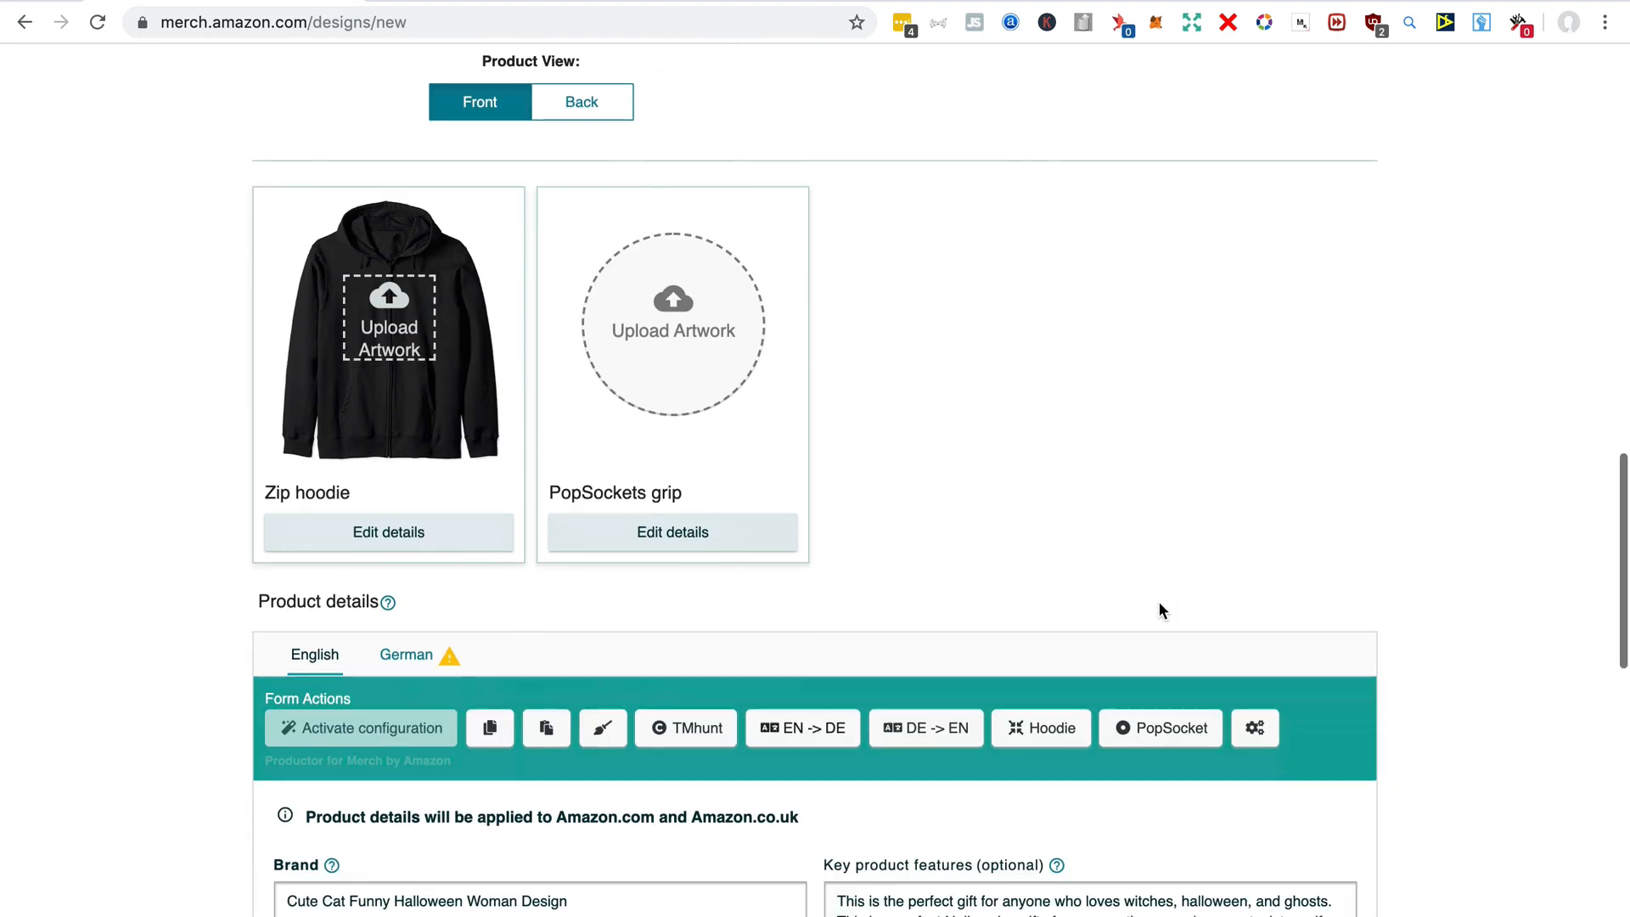
{"action": "mouse_move", "coordinate": [1160, 728]}
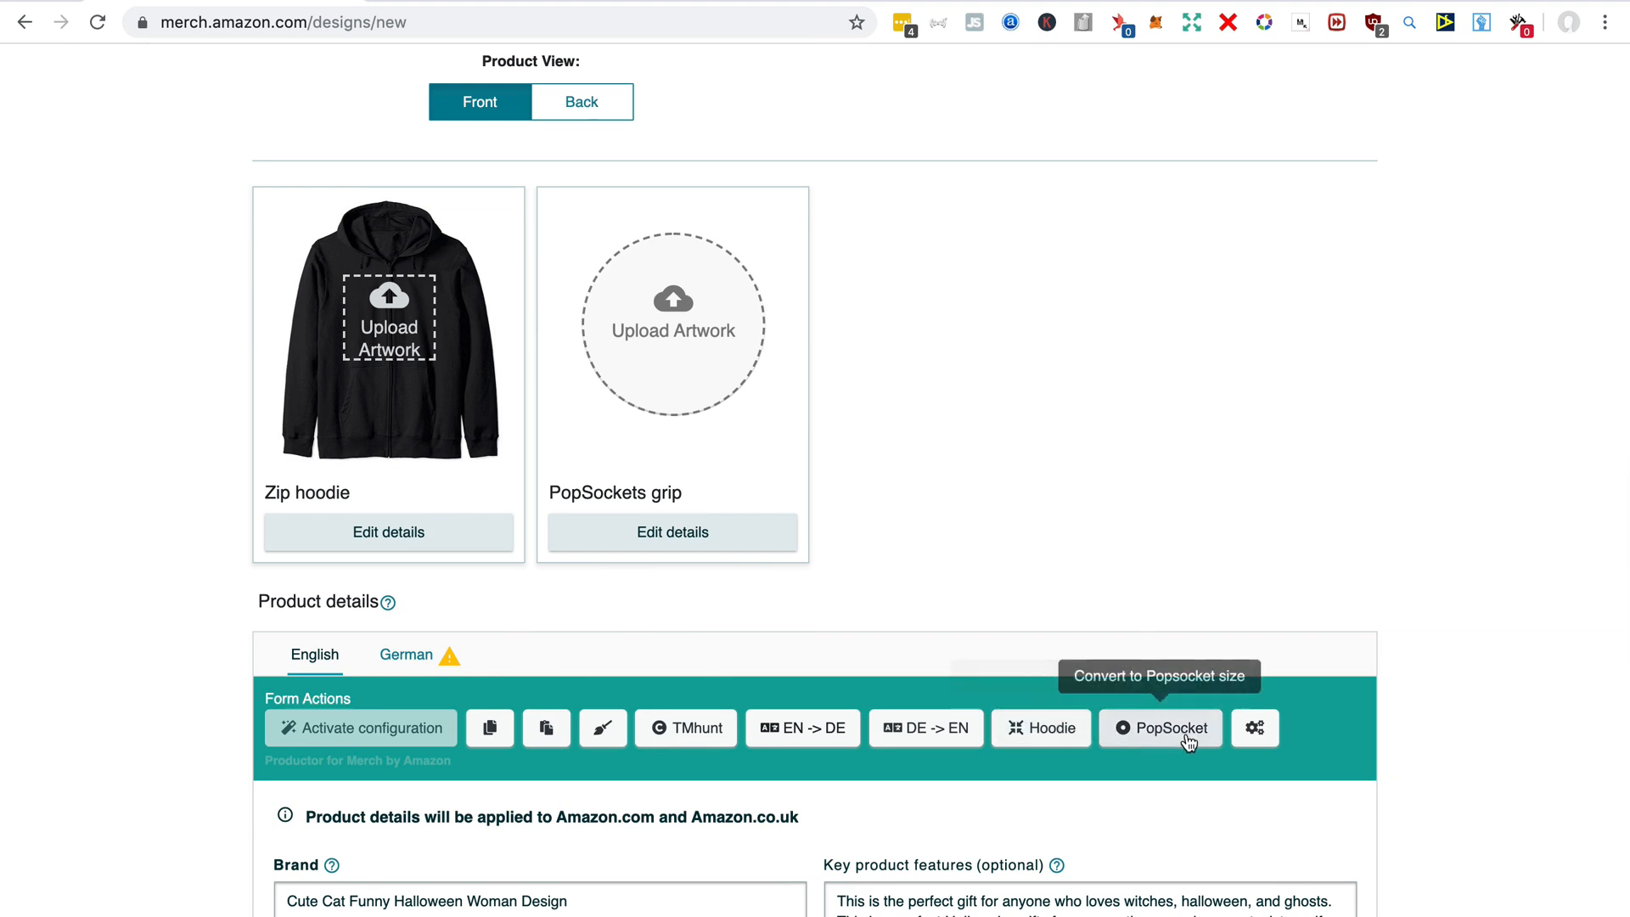
{"action": "mouse_move", "coordinate": [1041, 738]}
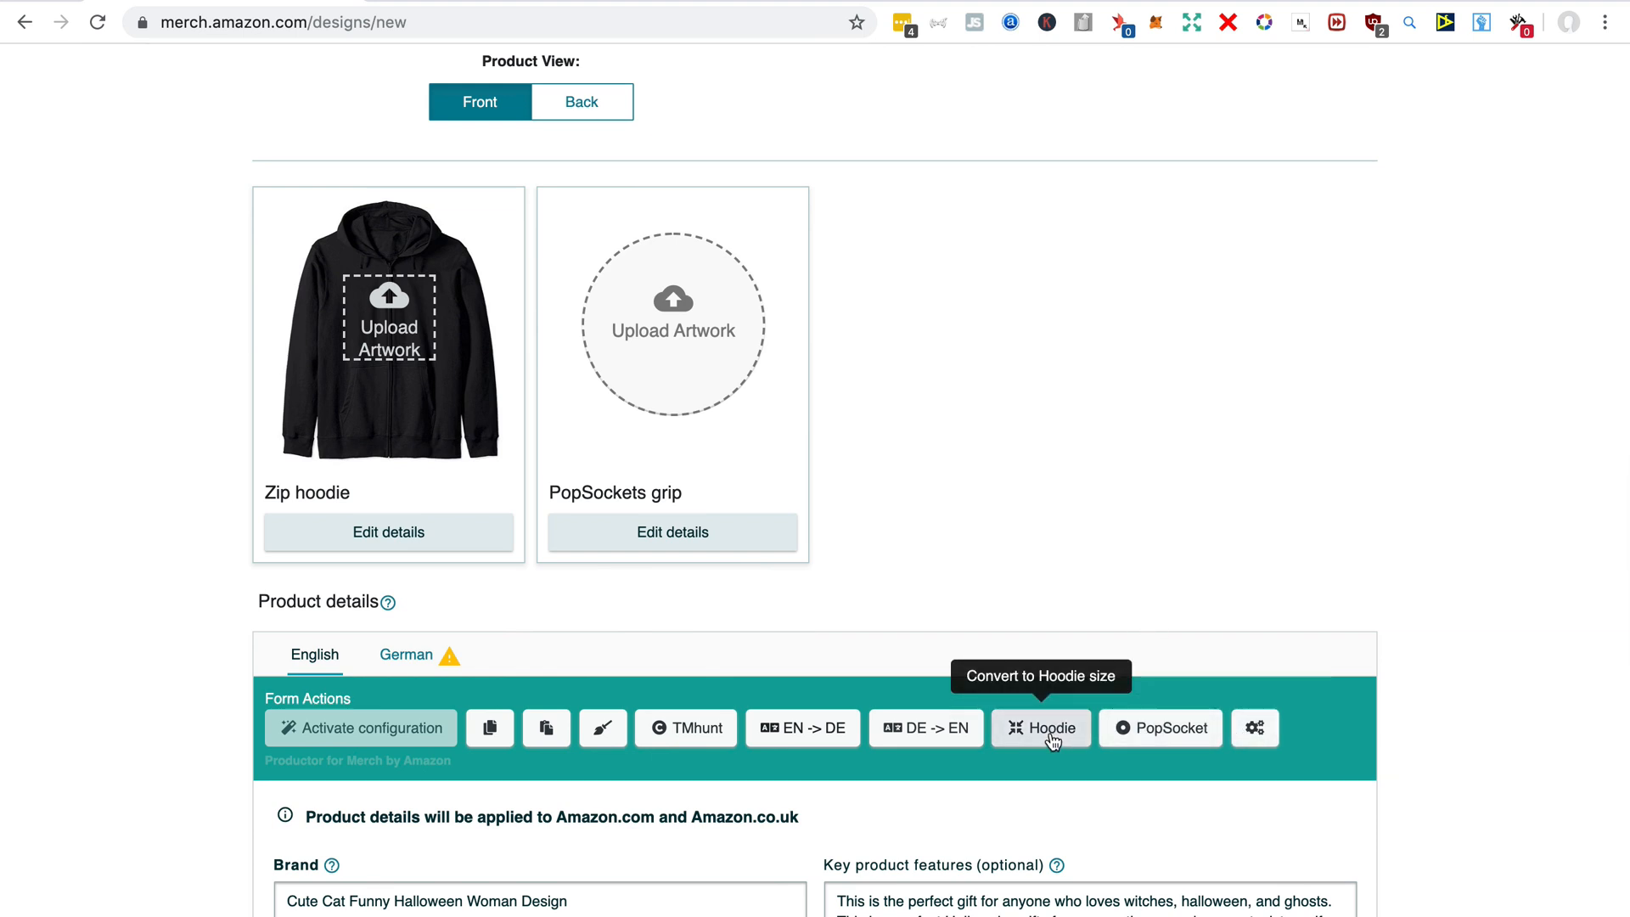
Convert the witch artwork with Productor and save new-popsocket.png to Downloads
{"action": "left_click", "coordinate": [1040, 726]}
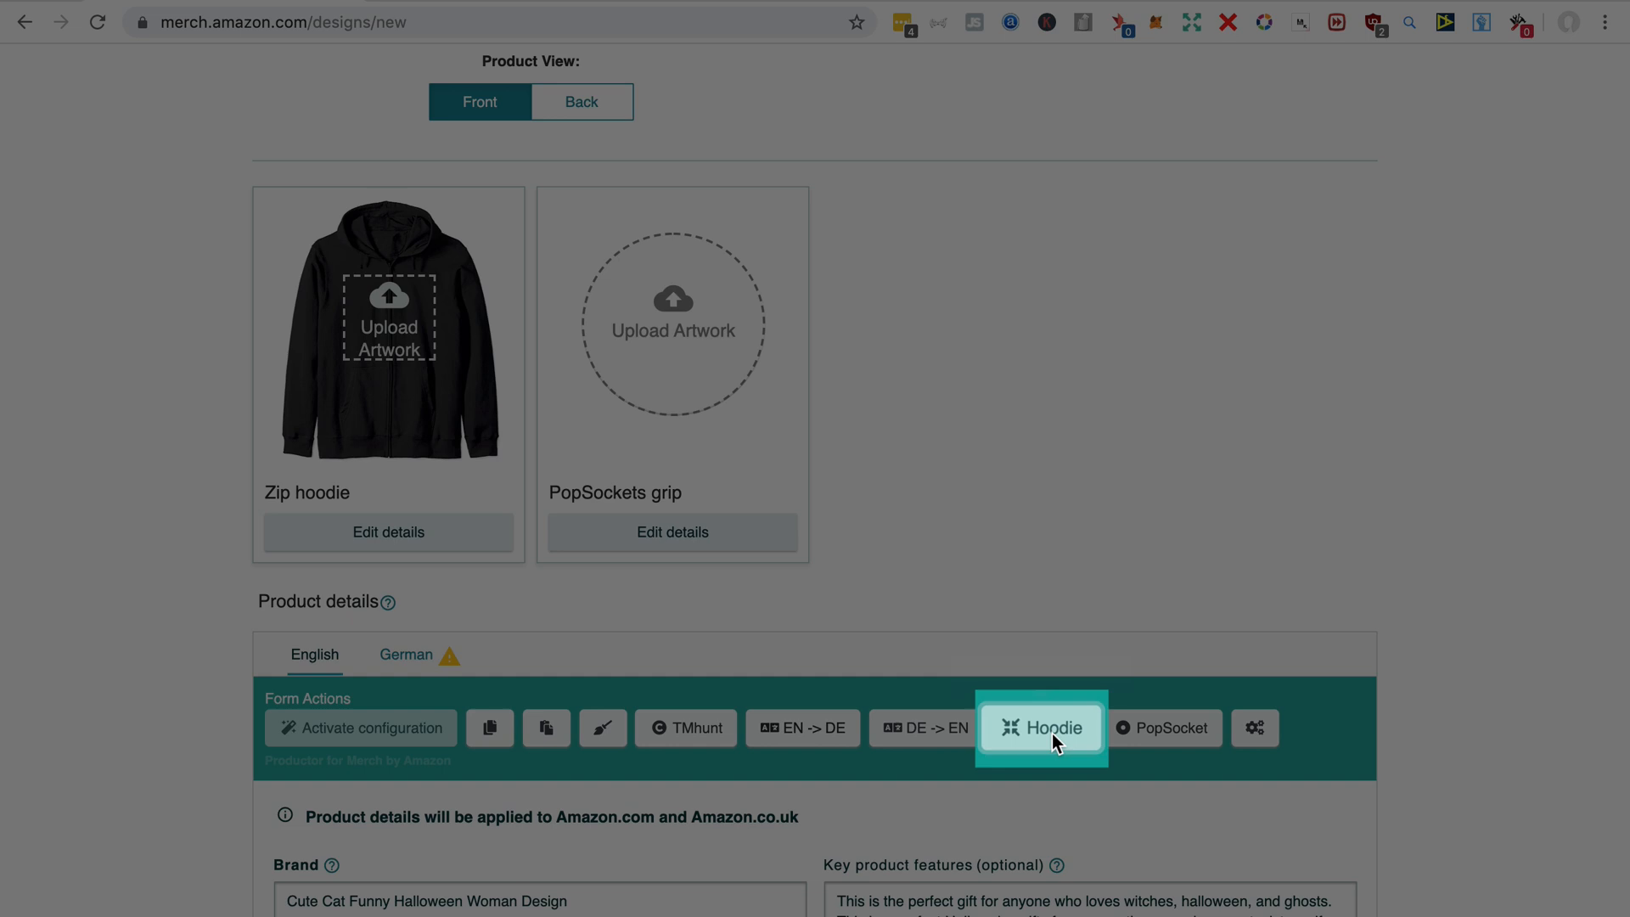
{"action": "mouse_move", "coordinate": [1224, 839]}
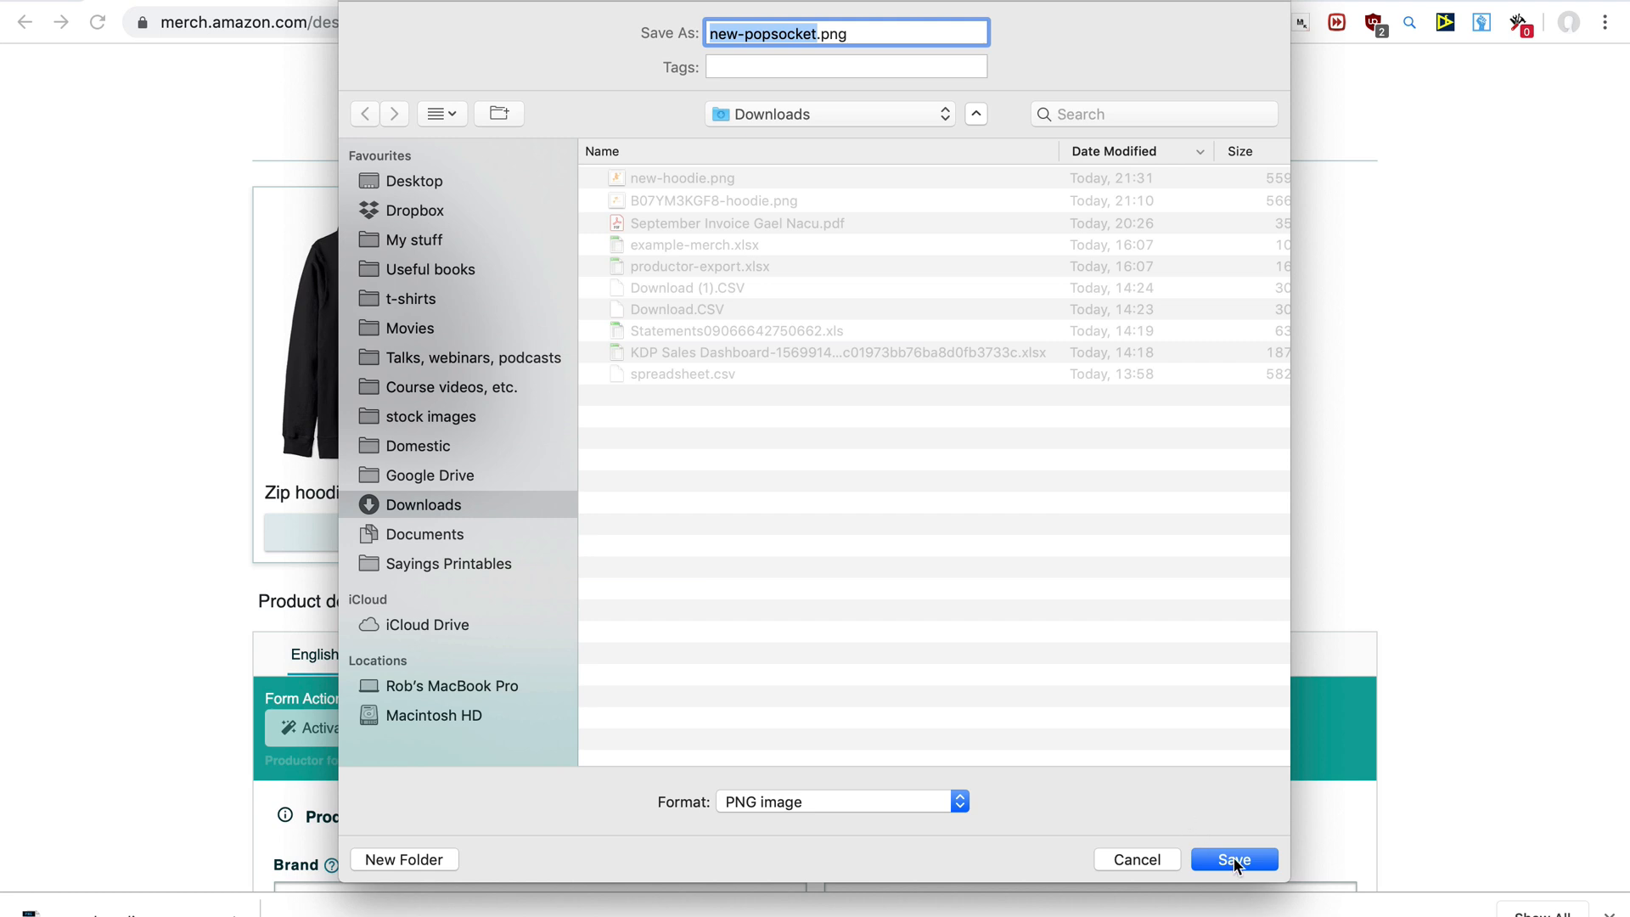
{"action": "left_click", "coordinate": [1234, 860]}
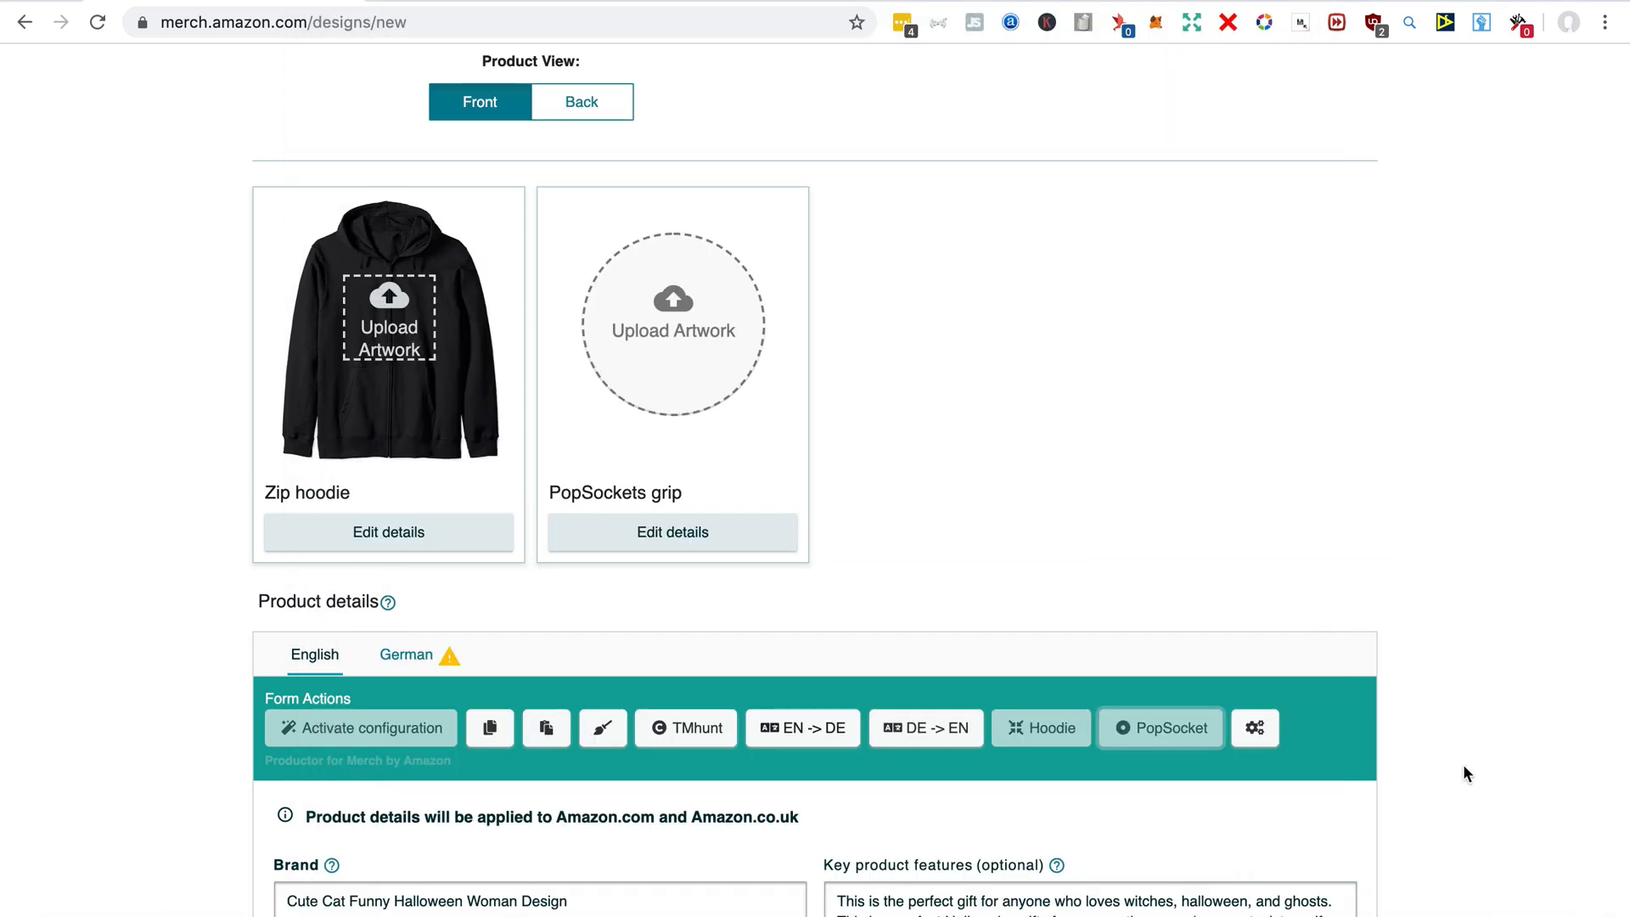
{"action": "scroll", "scroll_direction": "up", "scroll_amount": 3}
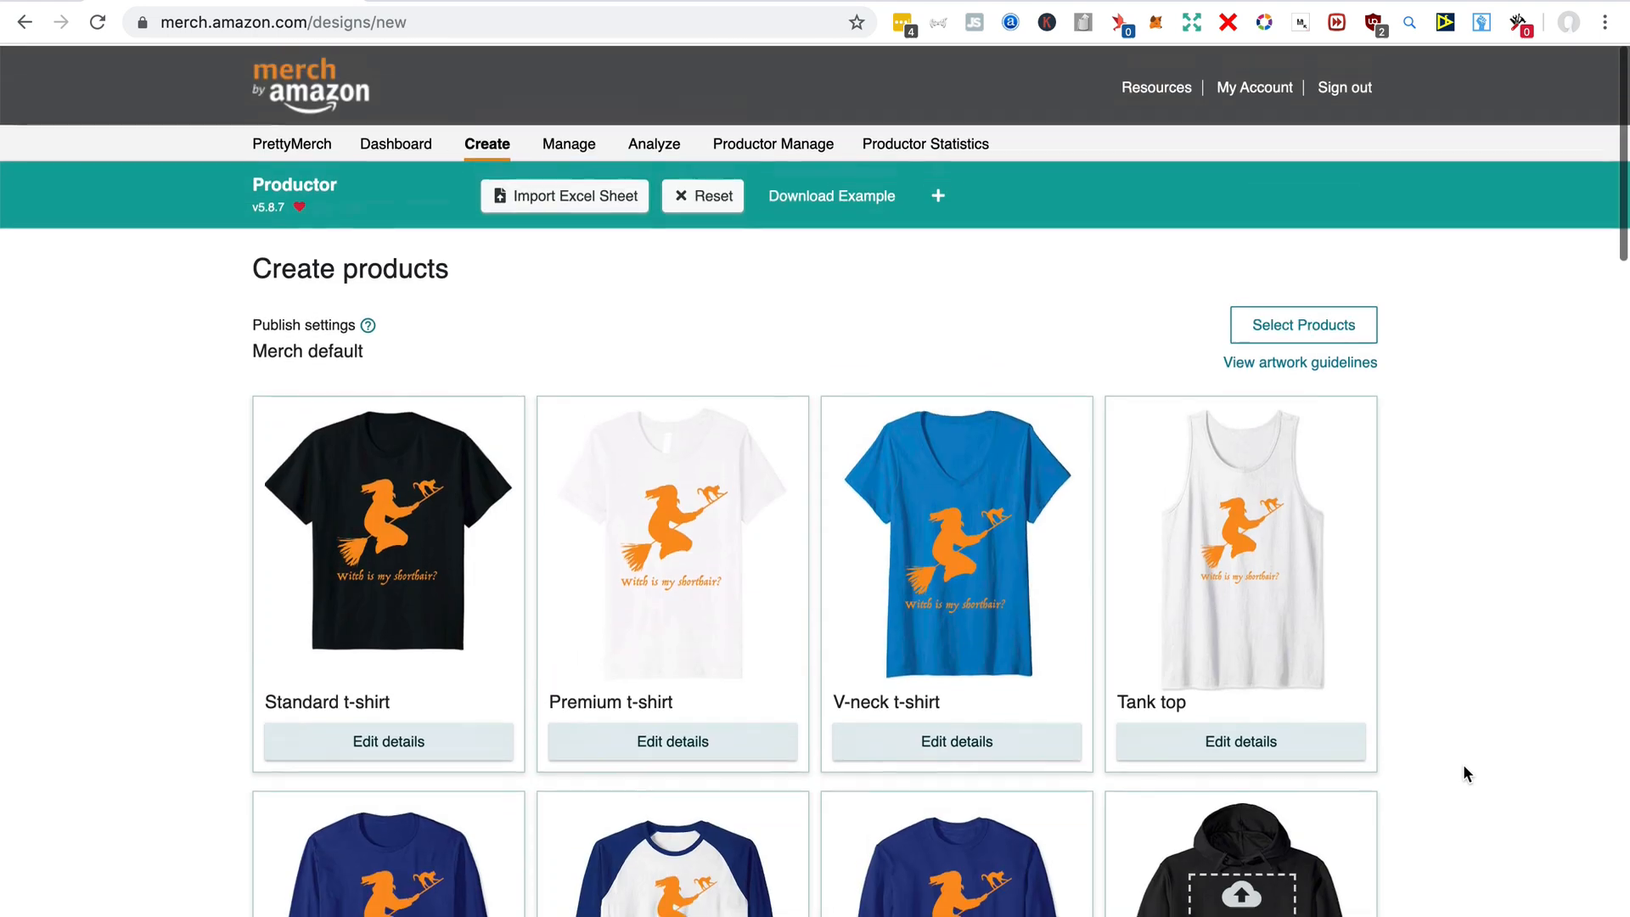
Upload new-hoodie.png to the pullover hoodie and choose every colour
{"action": "left_click", "coordinate": [565, 196]}
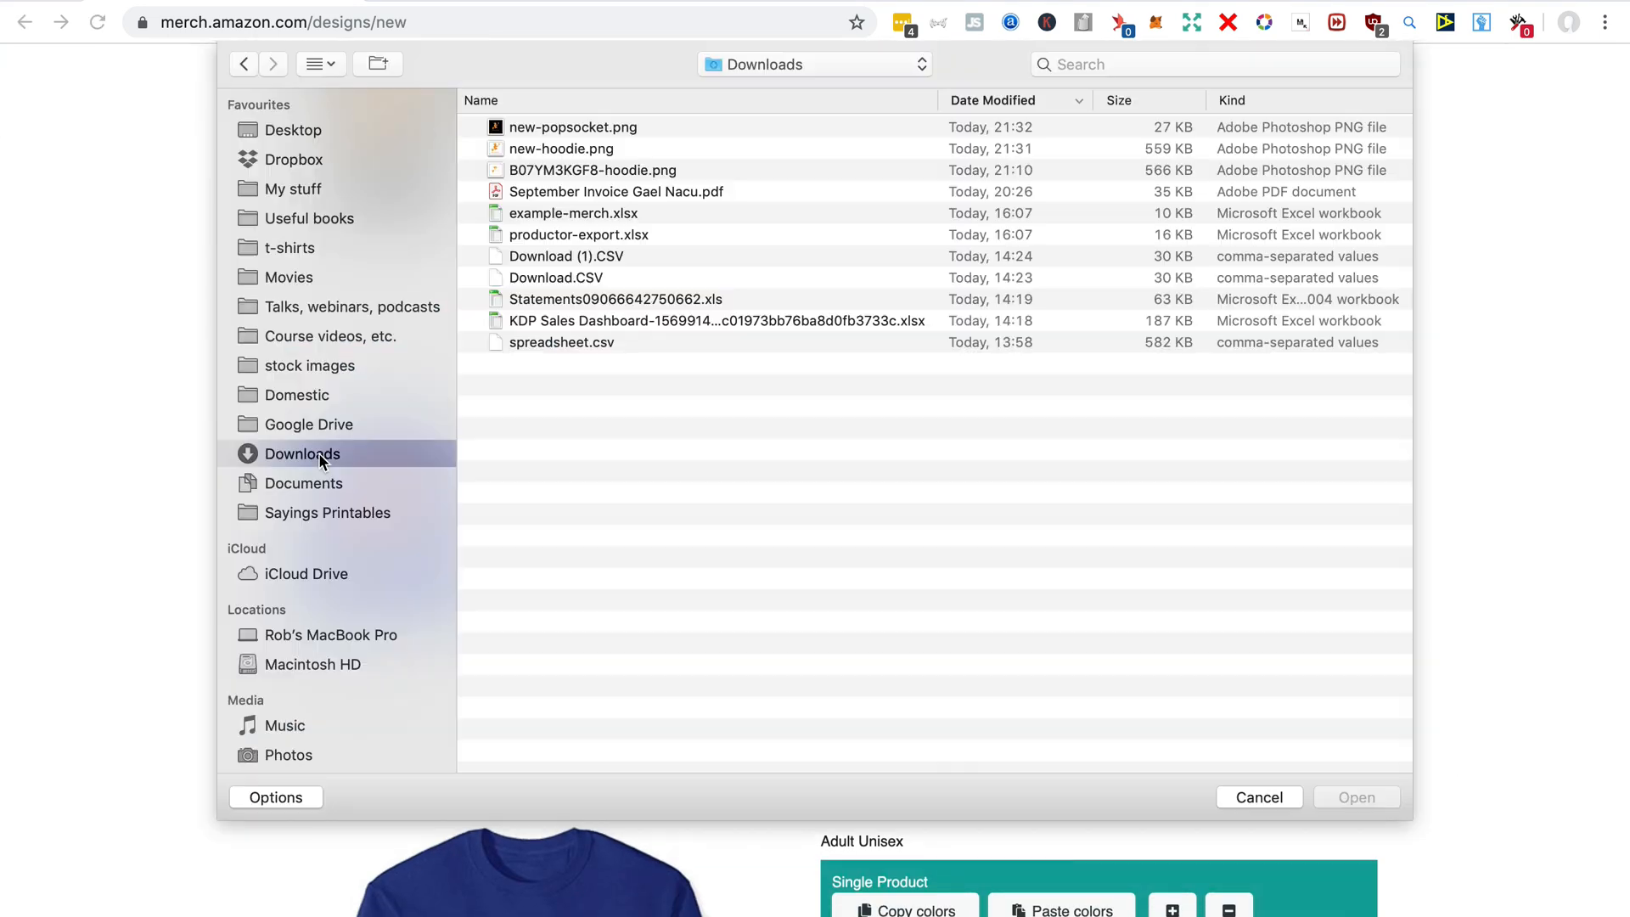
{"action": "left_click", "coordinate": [559, 148]}
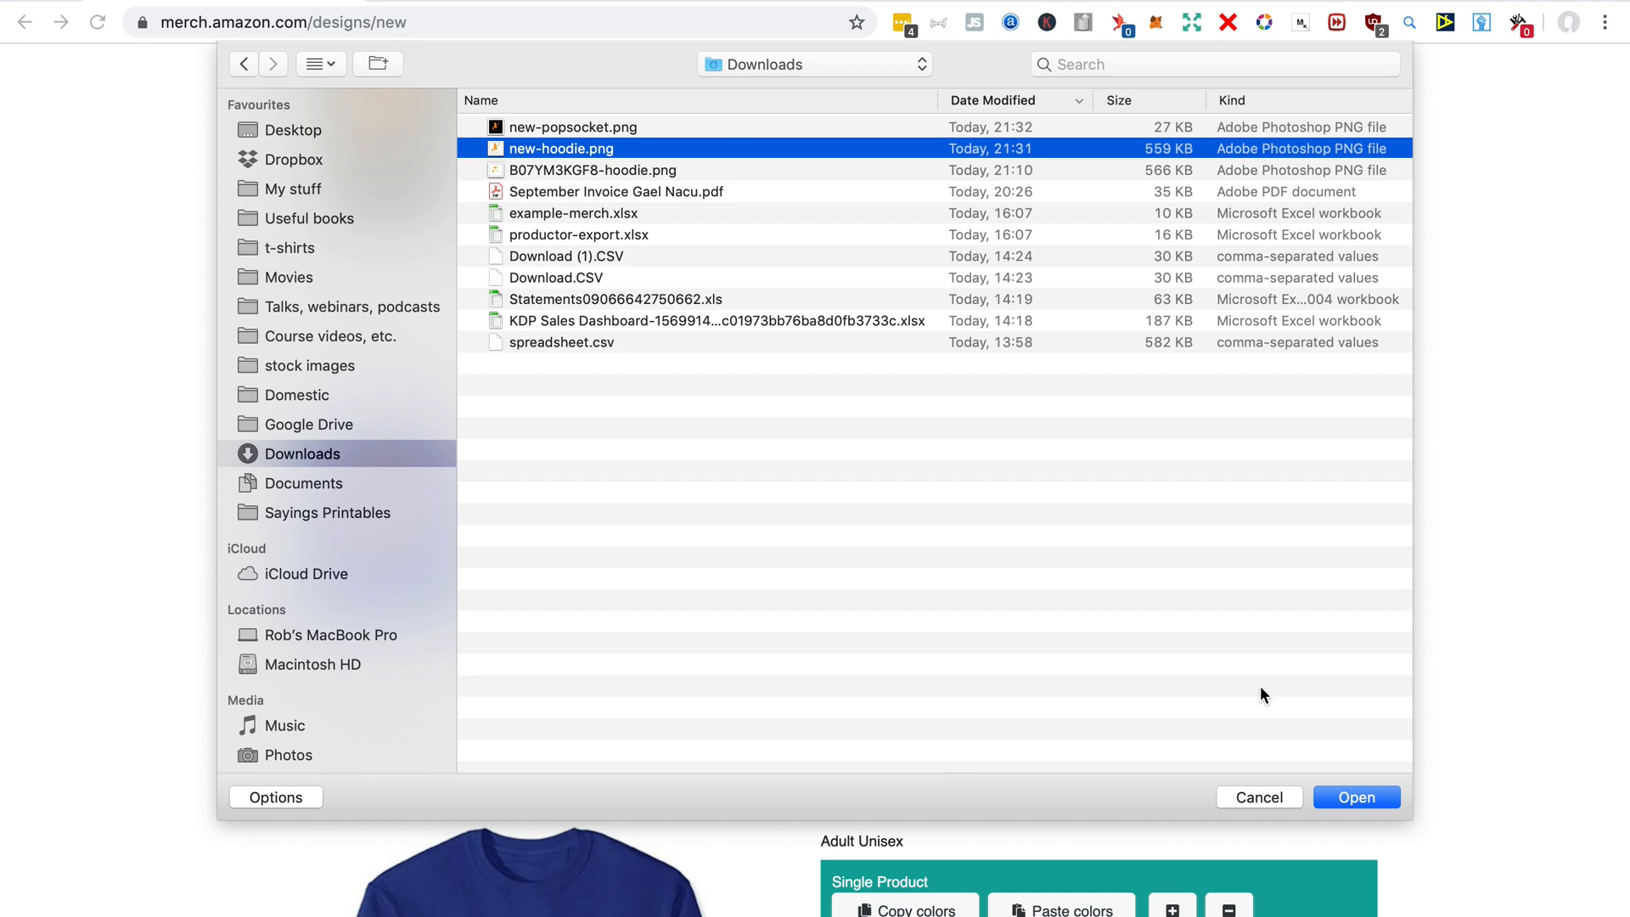
{"action": "left_click", "coordinate": [1355, 796]}
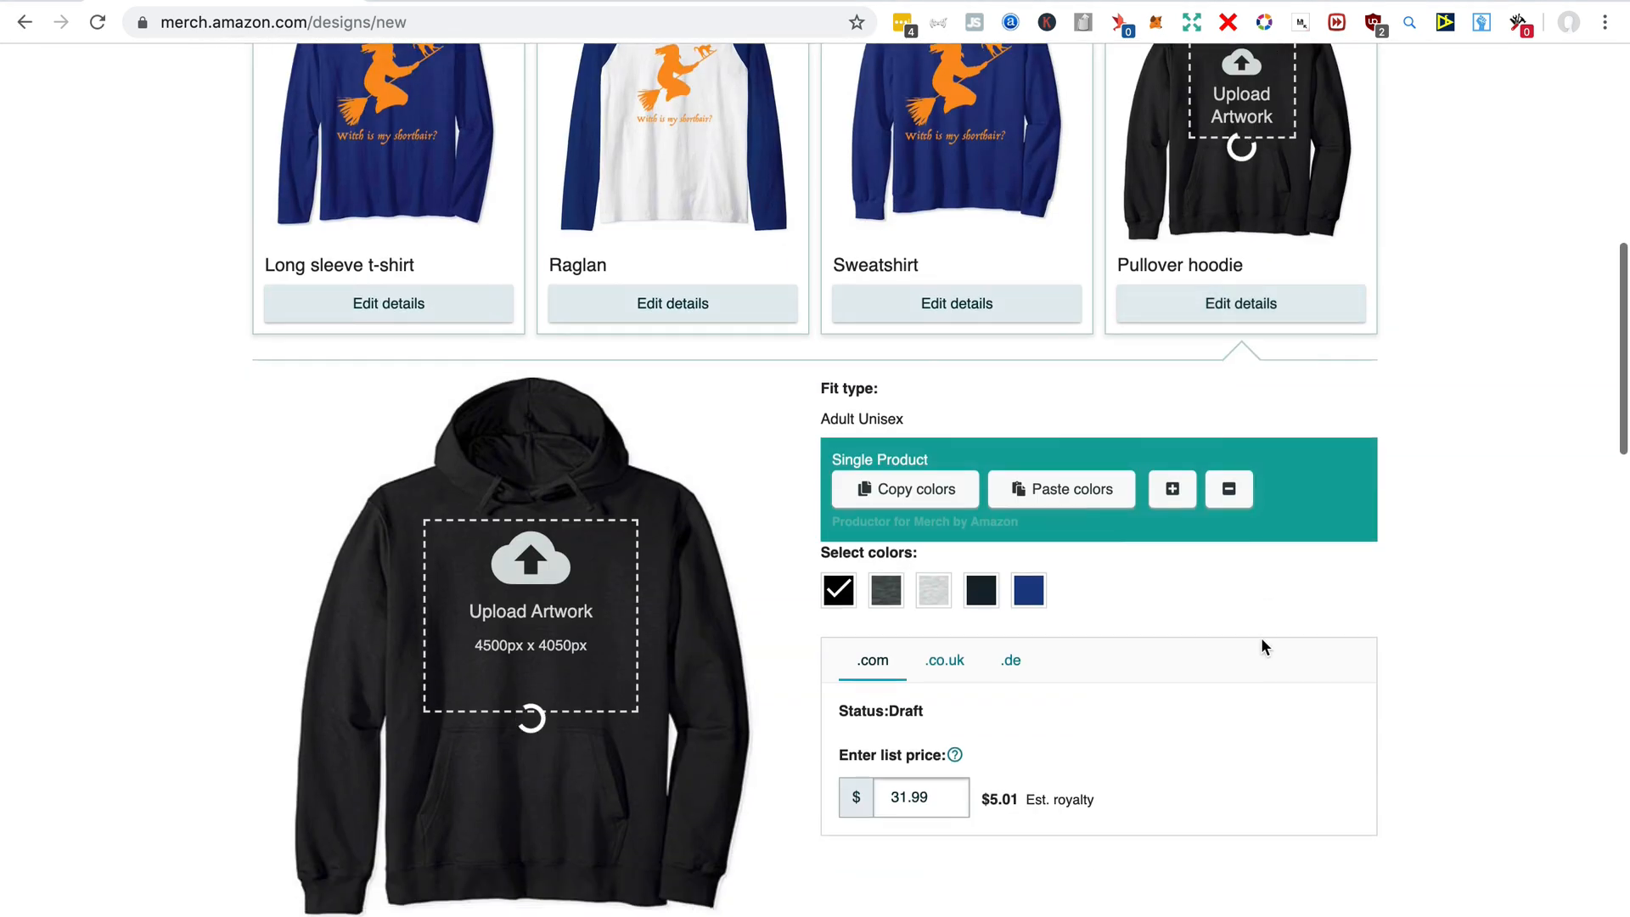
{"action": "left_click", "coordinate": [1171, 488]}
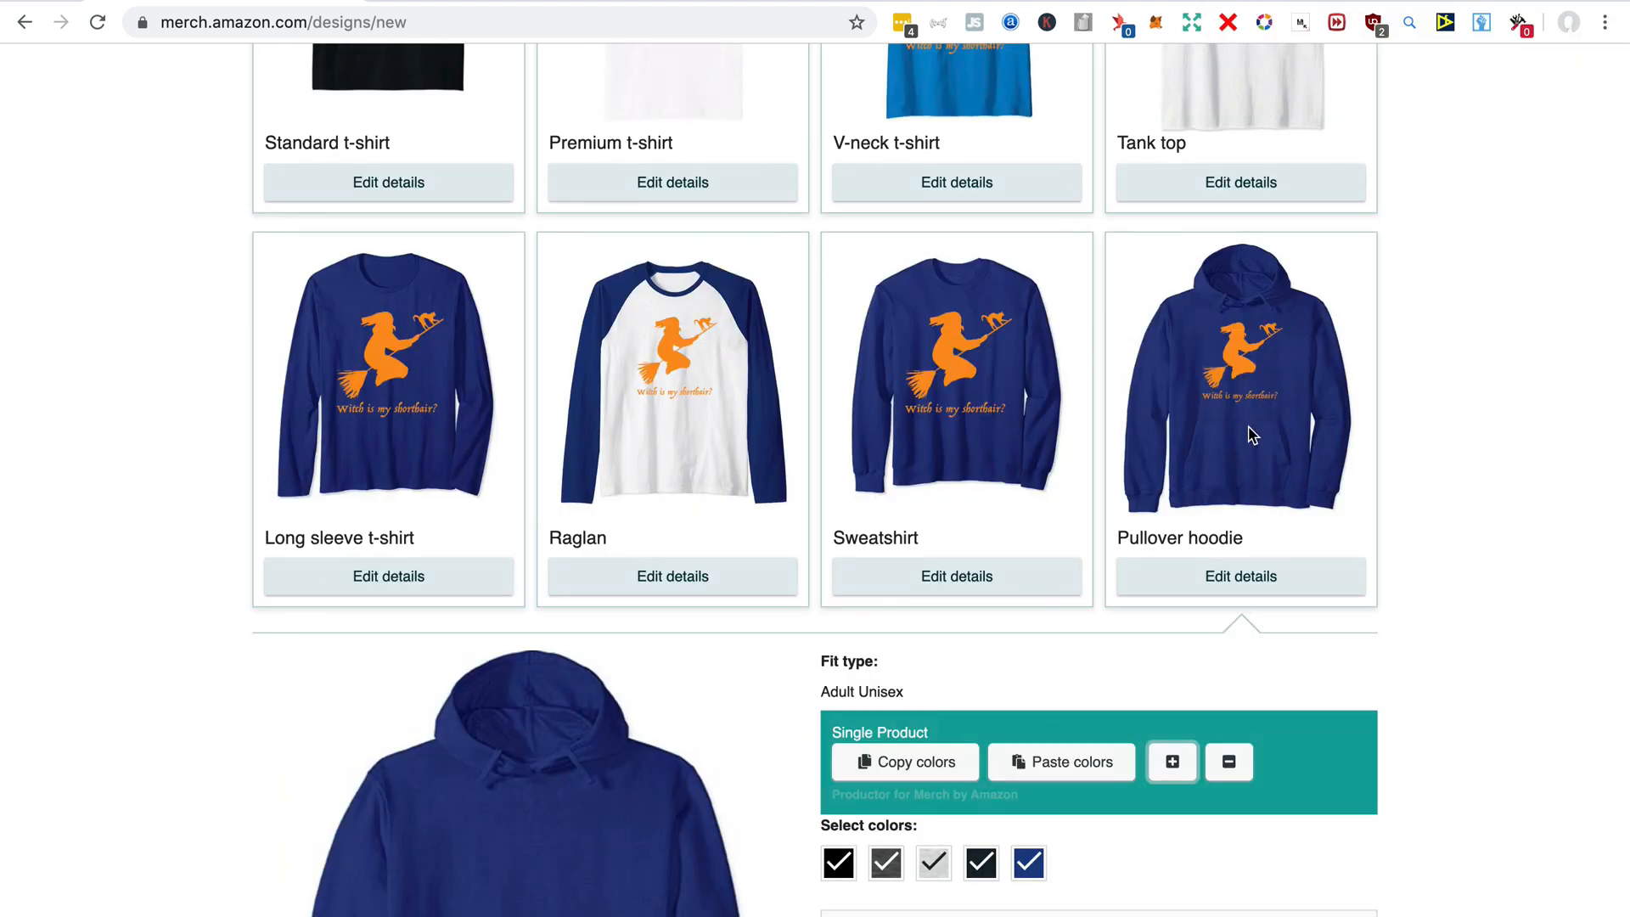
Show the PopSockets grip details to check its artwork
{"action": "scroll", "scroll_direction": "down", "scroll_amount": 3}
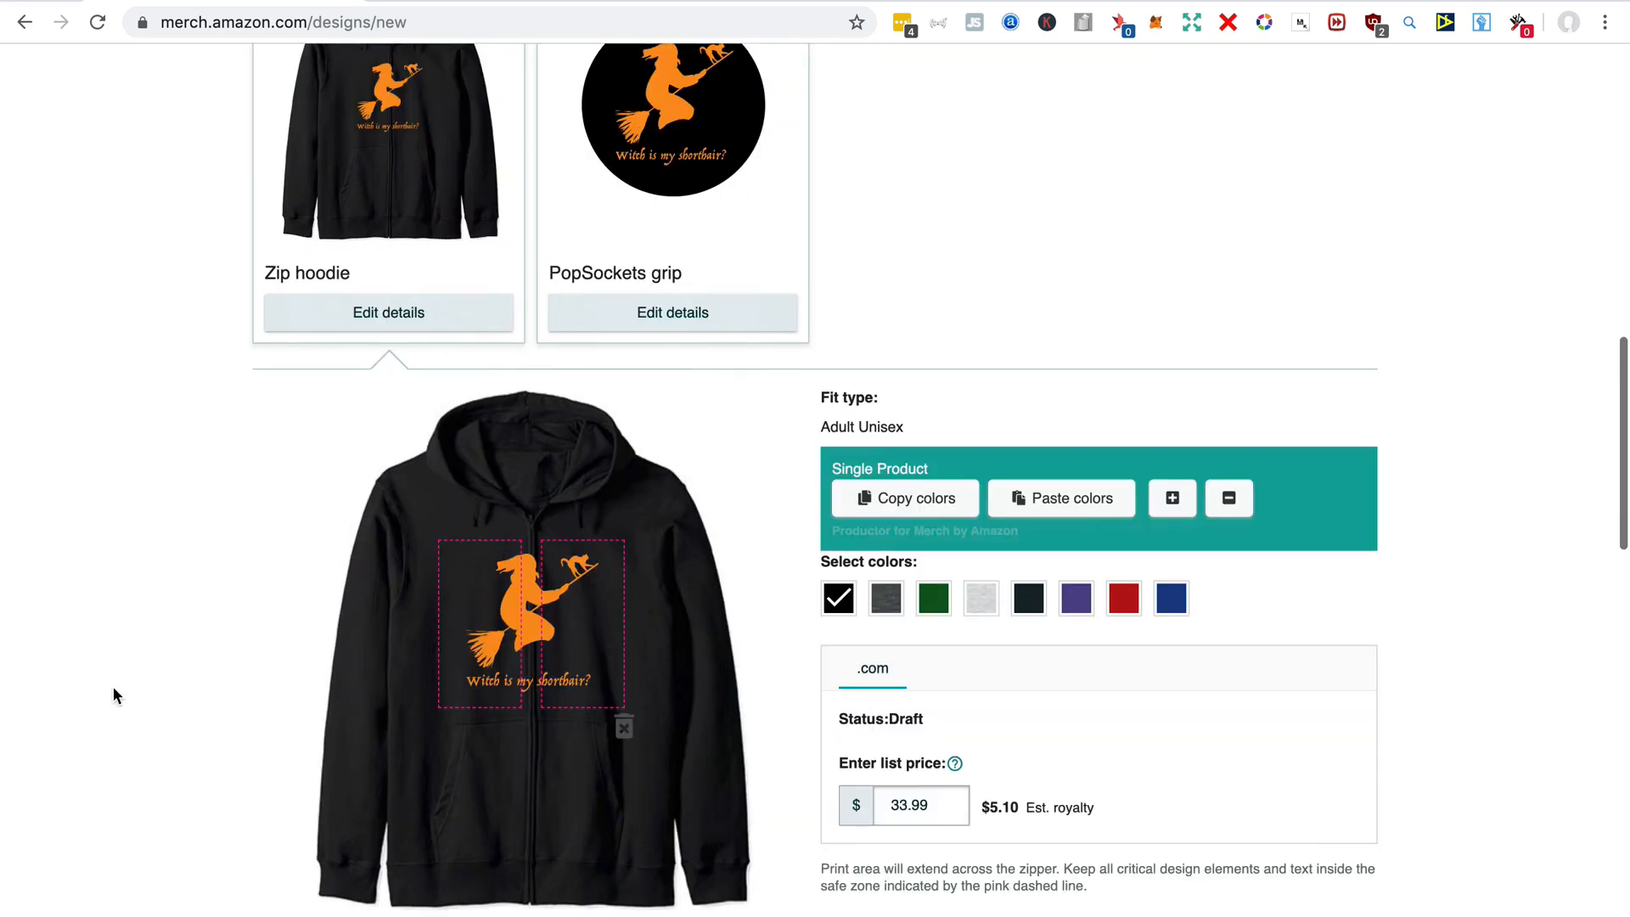
{"action": "left_click", "coordinate": [671, 311]}
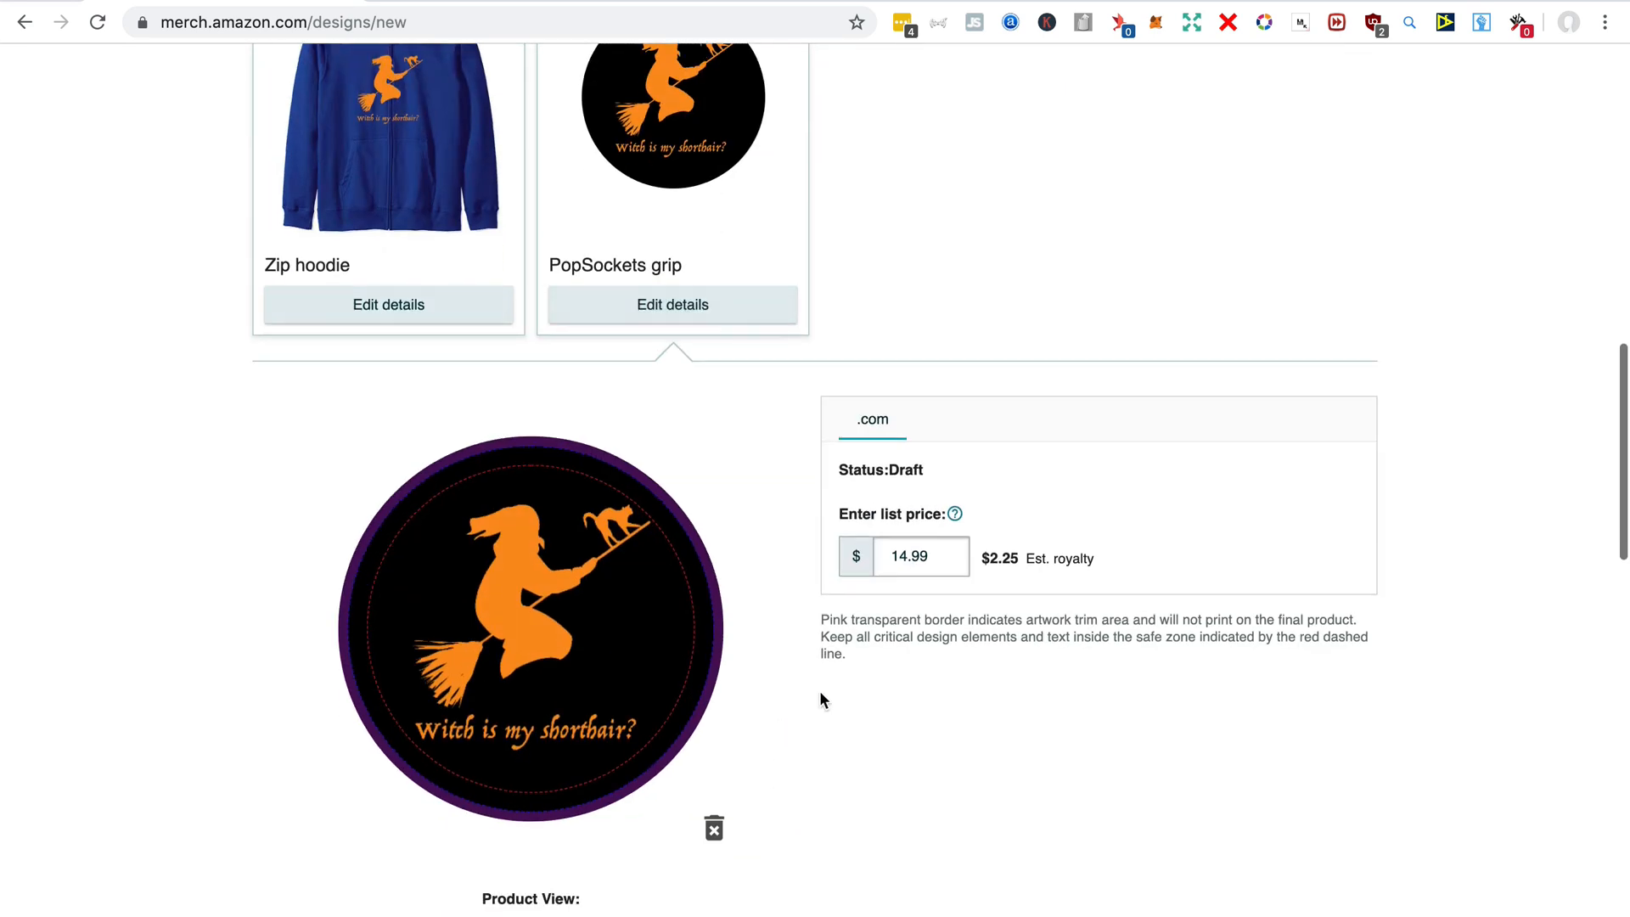
{"action": "mouse_move", "coordinate": [620, 580]}
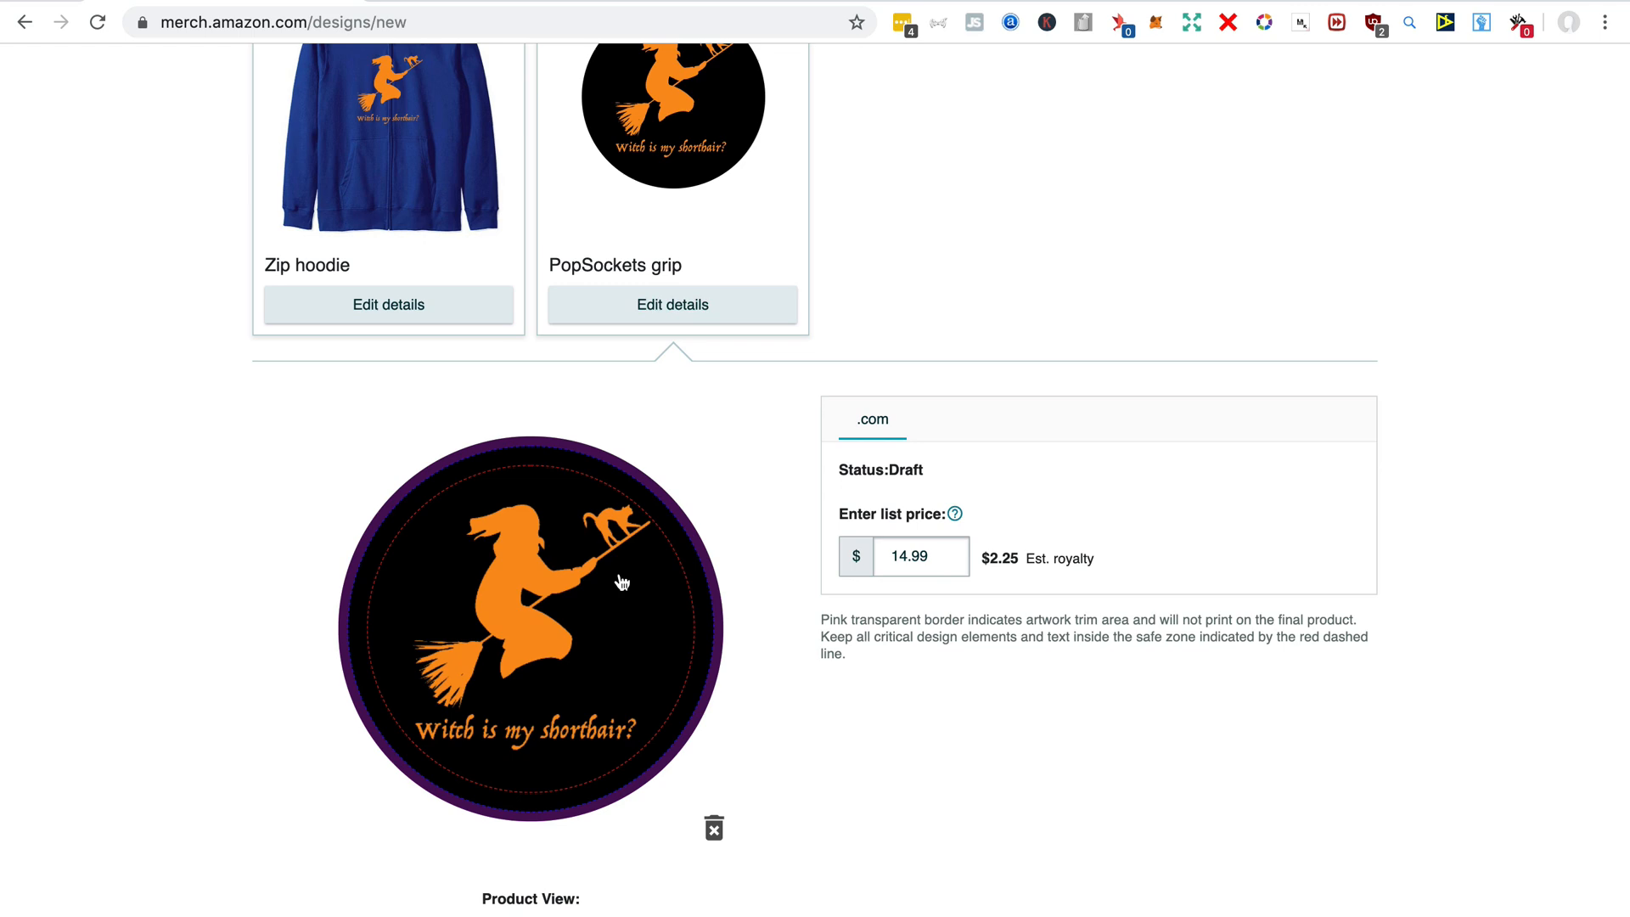
{"action": "scroll", "scroll_direction": "down", "scroll_amount": 3}
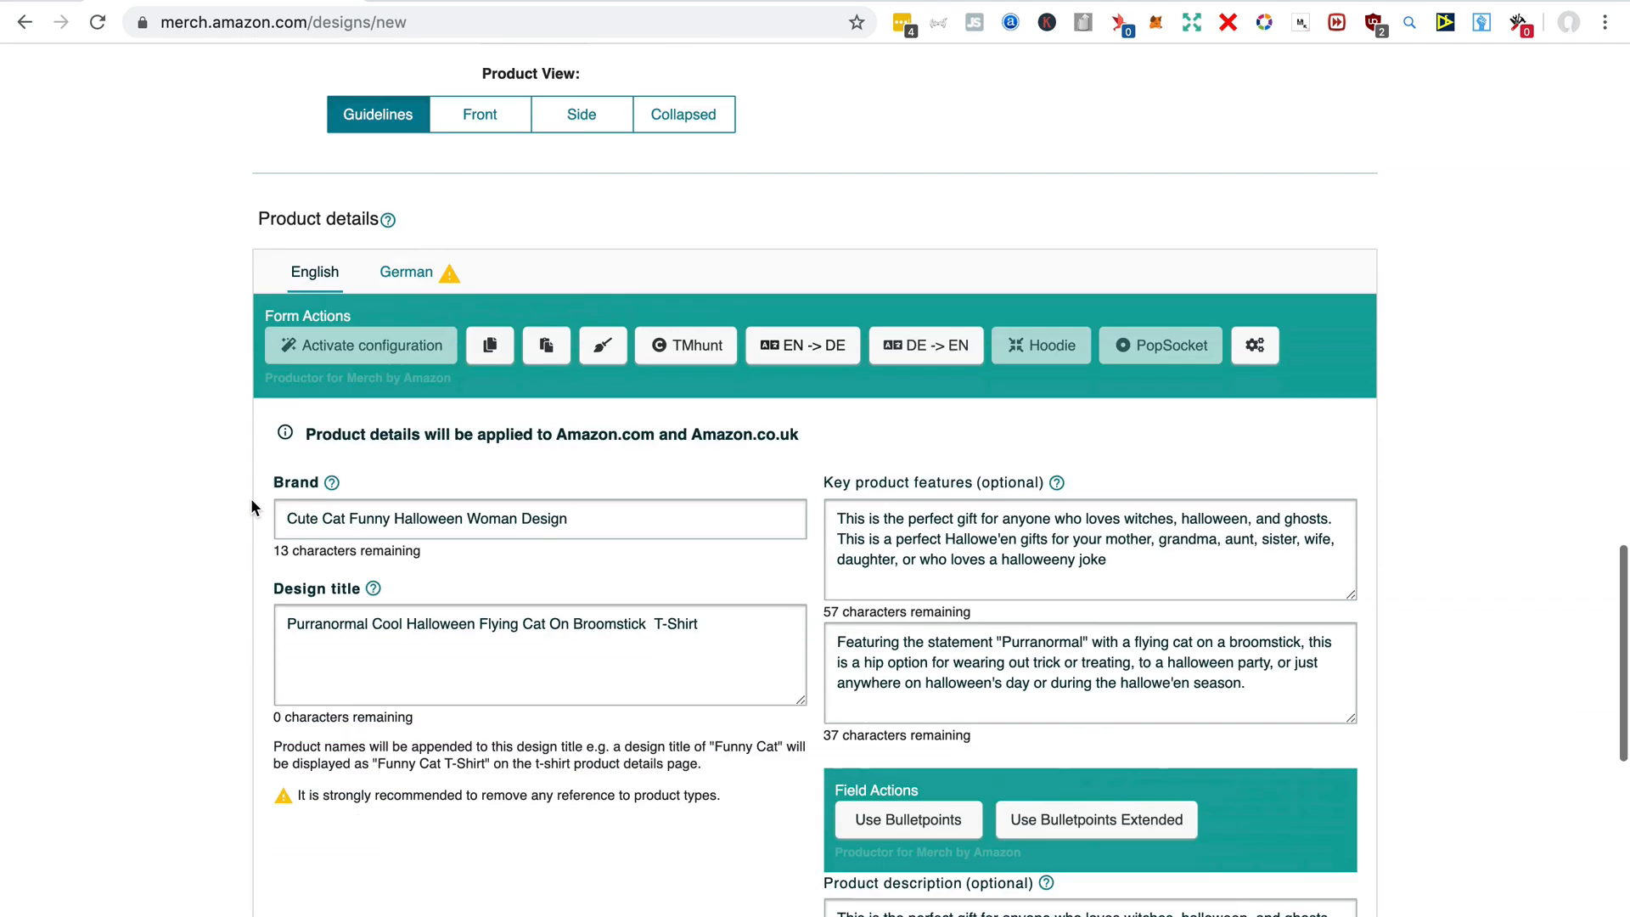
Delete the leftover word so the title ends with 'Flying Cat On Broomstick'
{"action": "scroll", "scroll_direction": "down", "scroll_amount": 3}
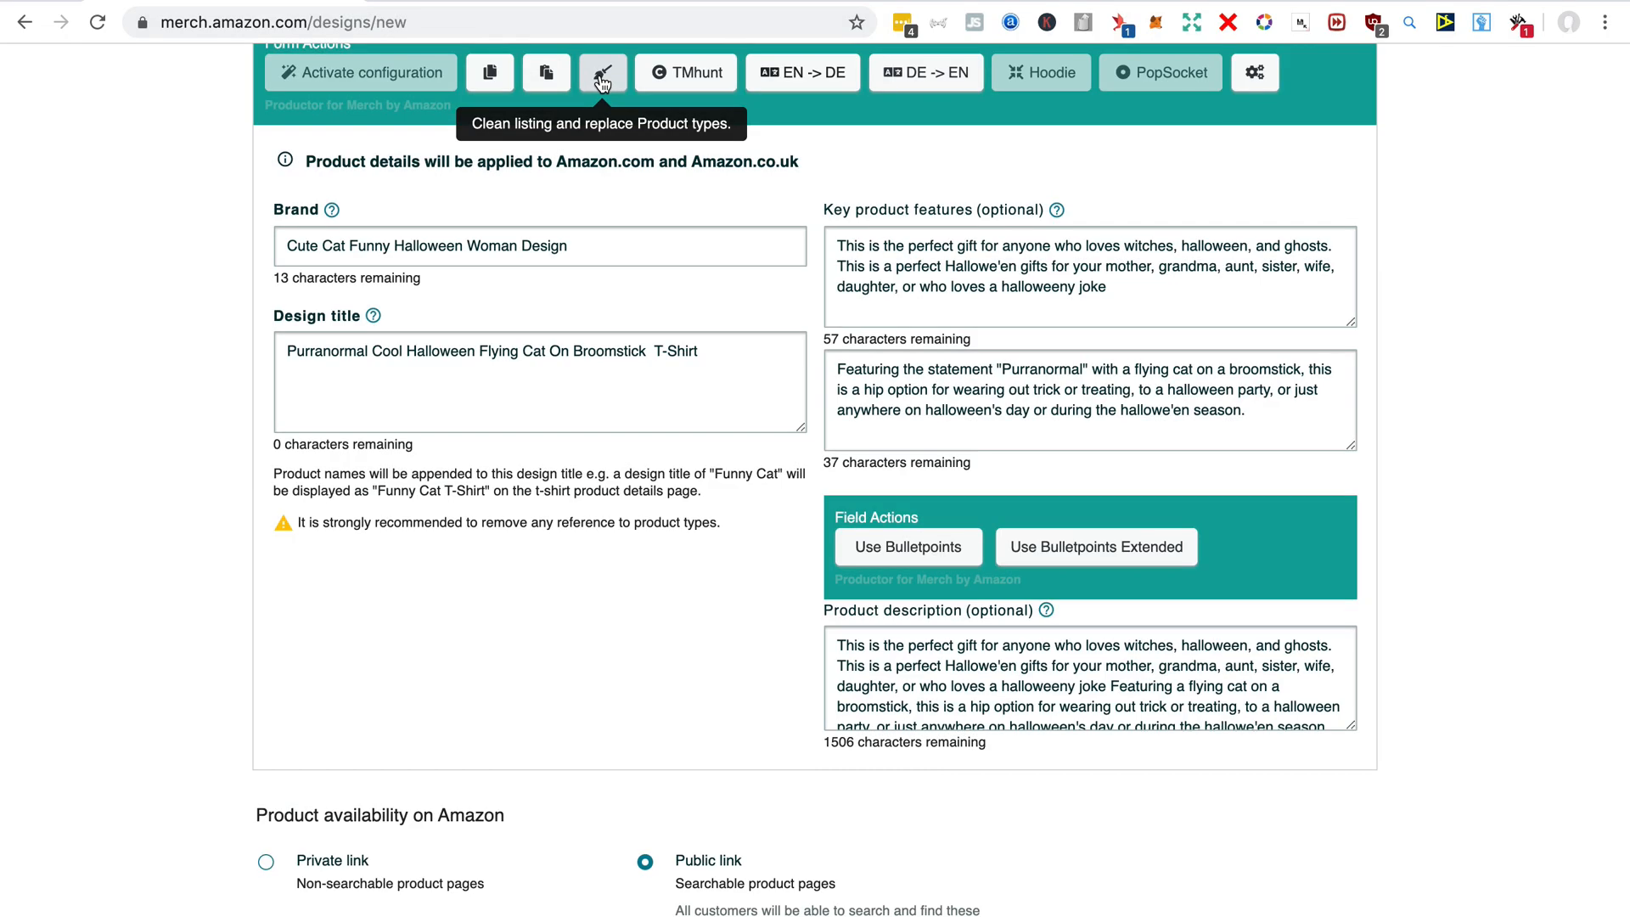
{"action": "mouse_move", "coordinate": [696, 351]}
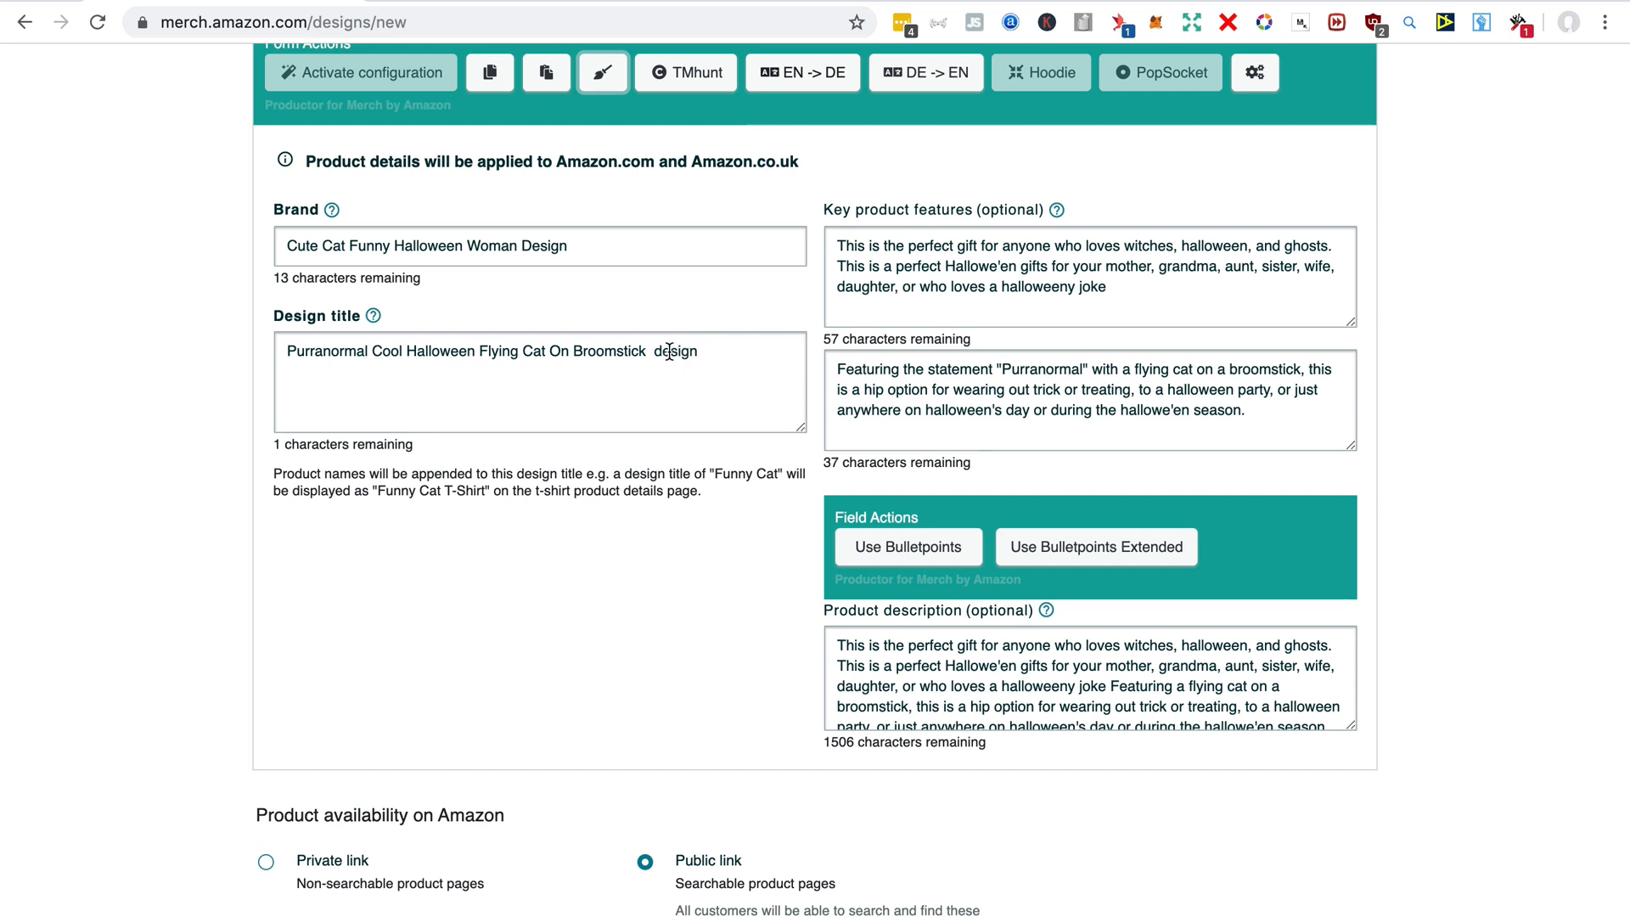
{"action": "key", "text": "Backspace"}
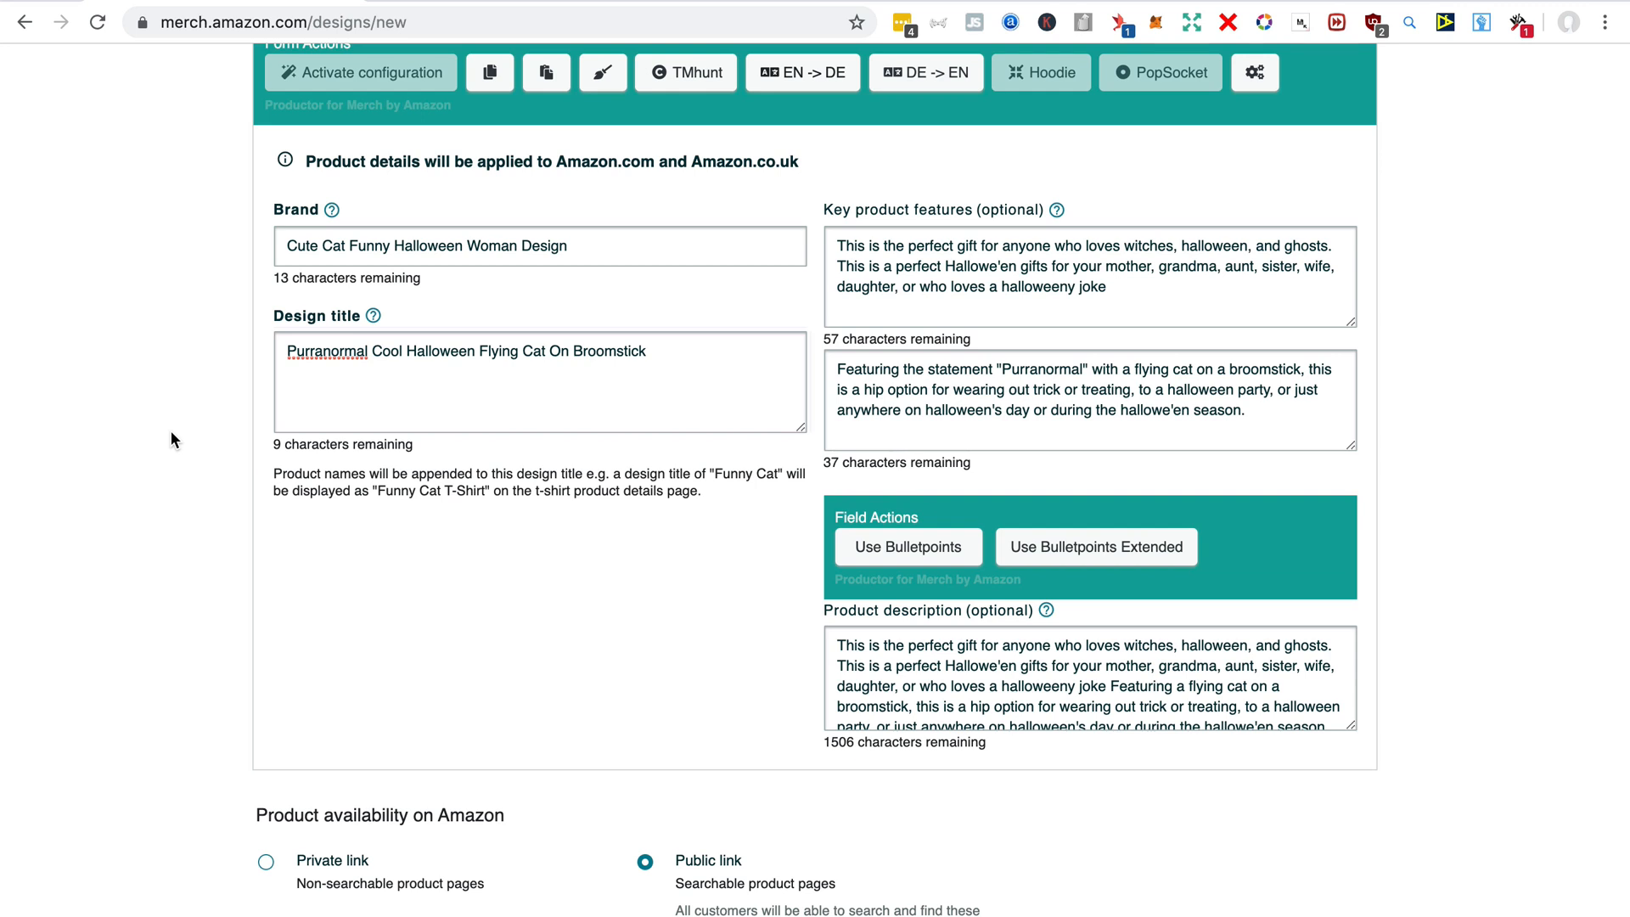
{"action": "mouse_move", "coordinate": [199, 366]}
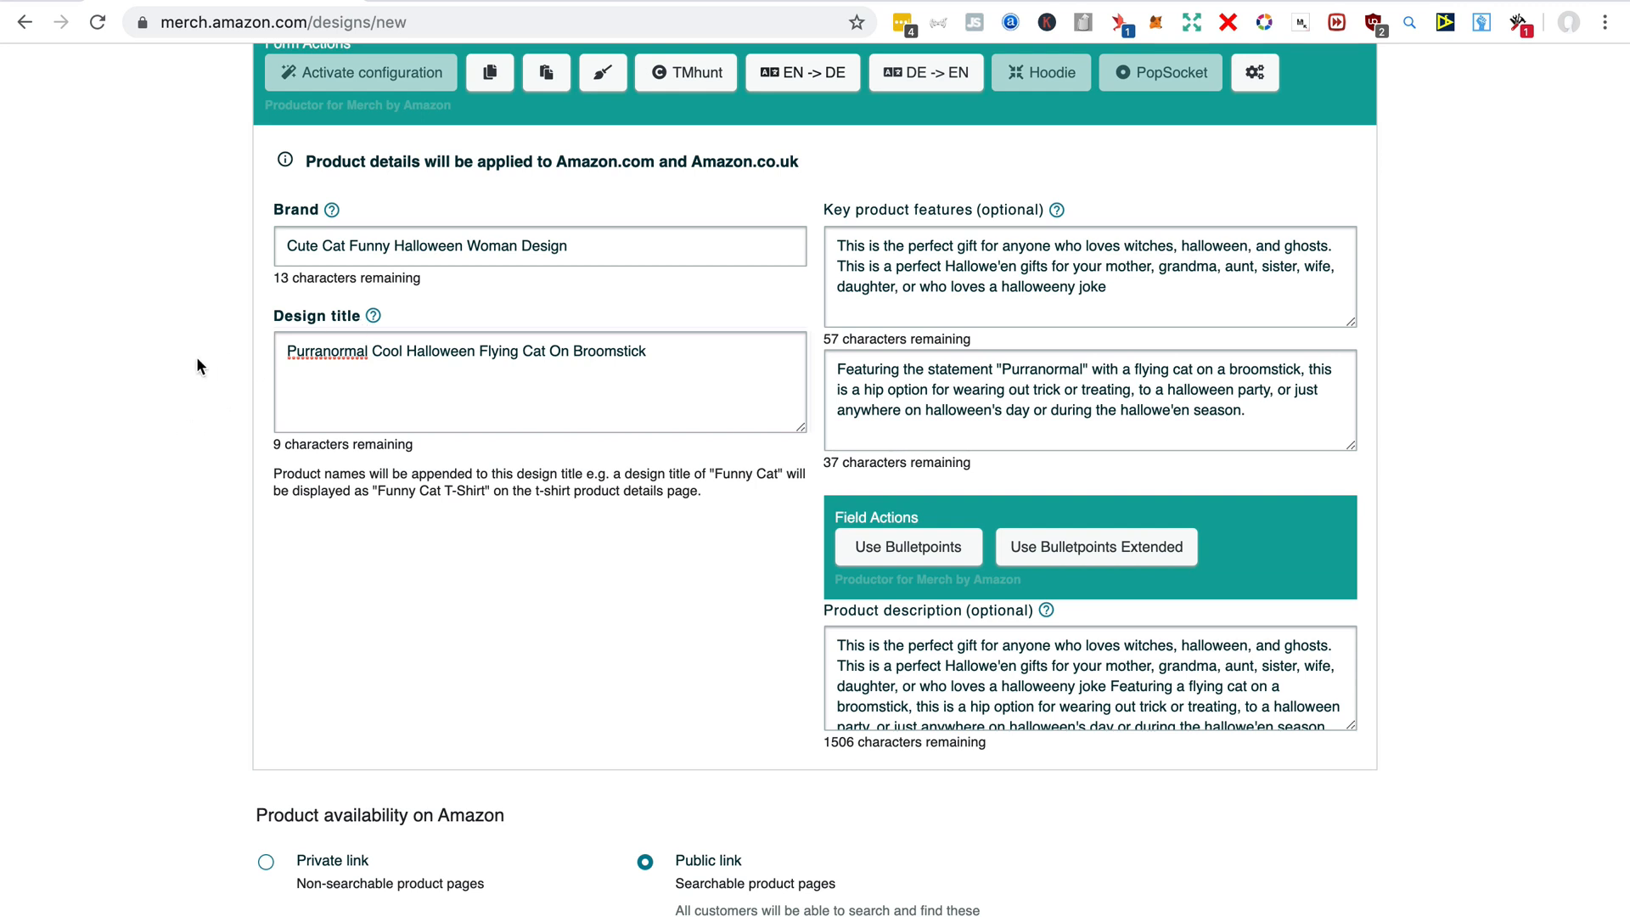
{"action": "mouse_move", "coordinate": [258, 388]}
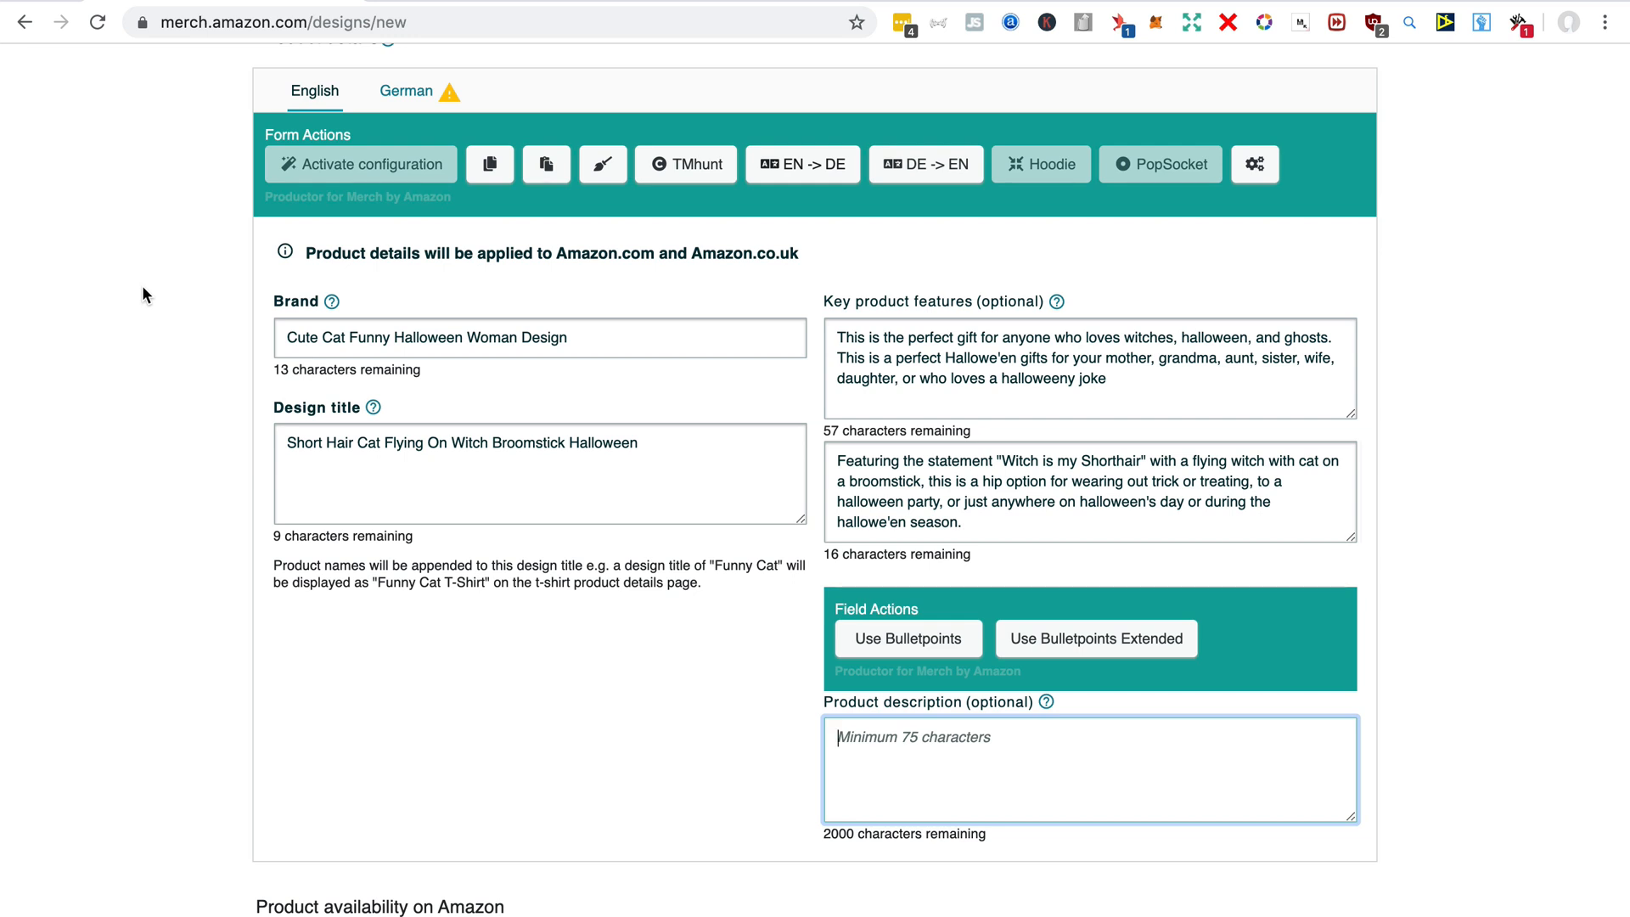
{"action": "mouse_move", "coordinate": [694, 163]}
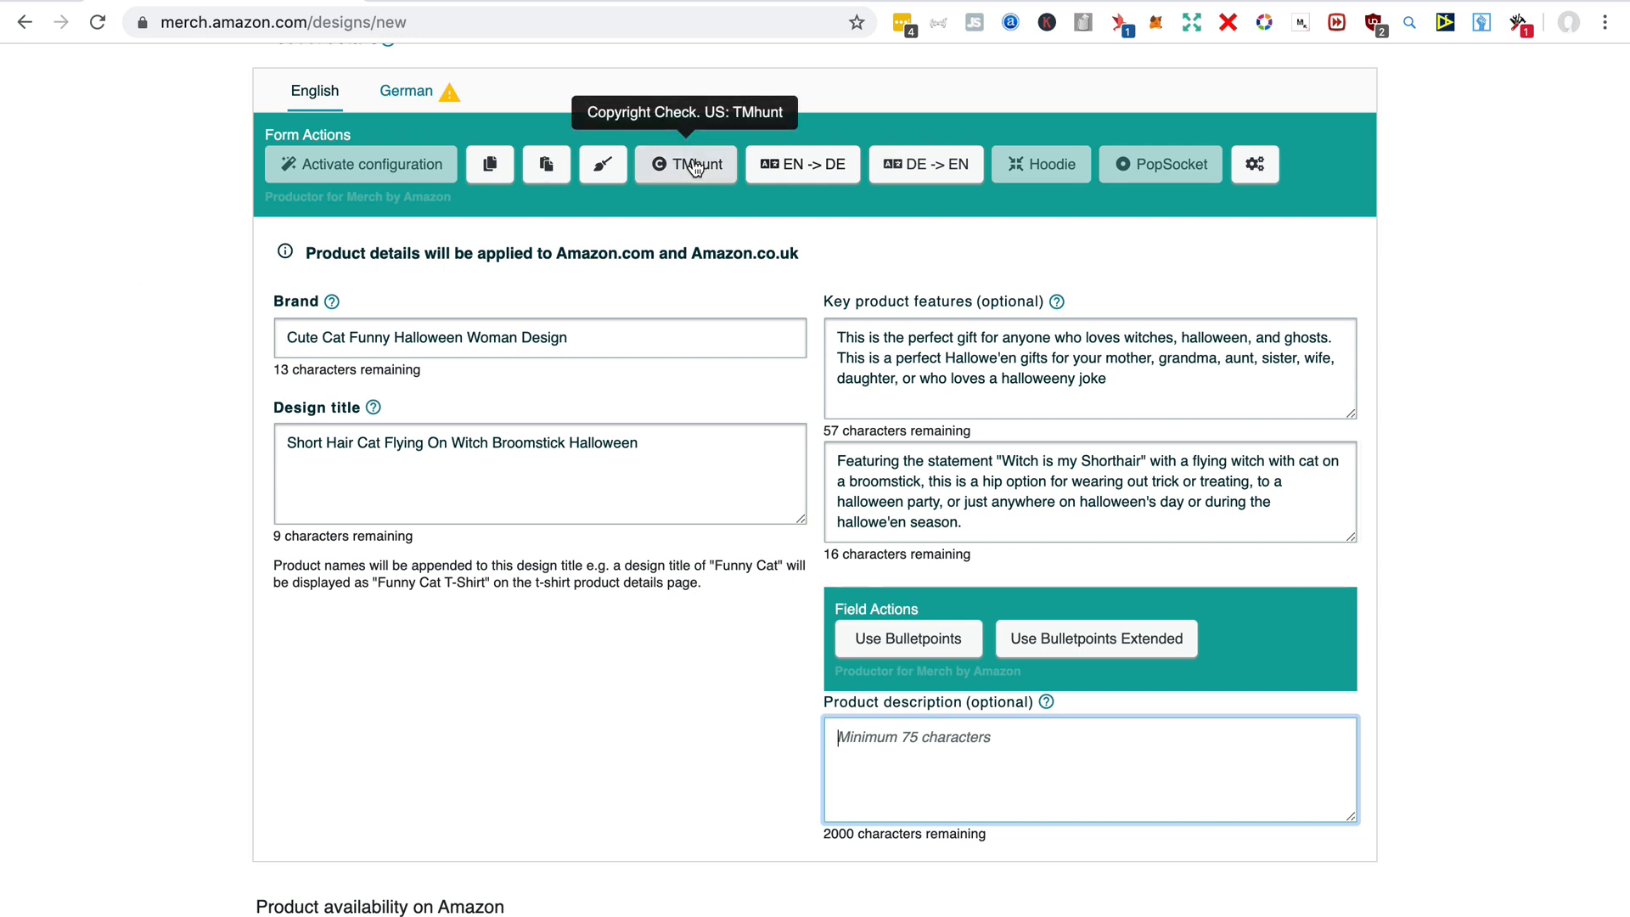
Run Productor's TMhunt check to flag trademarked words in brand, title and bullets
{"action": "left_click", "coordinate": [685, 164]}
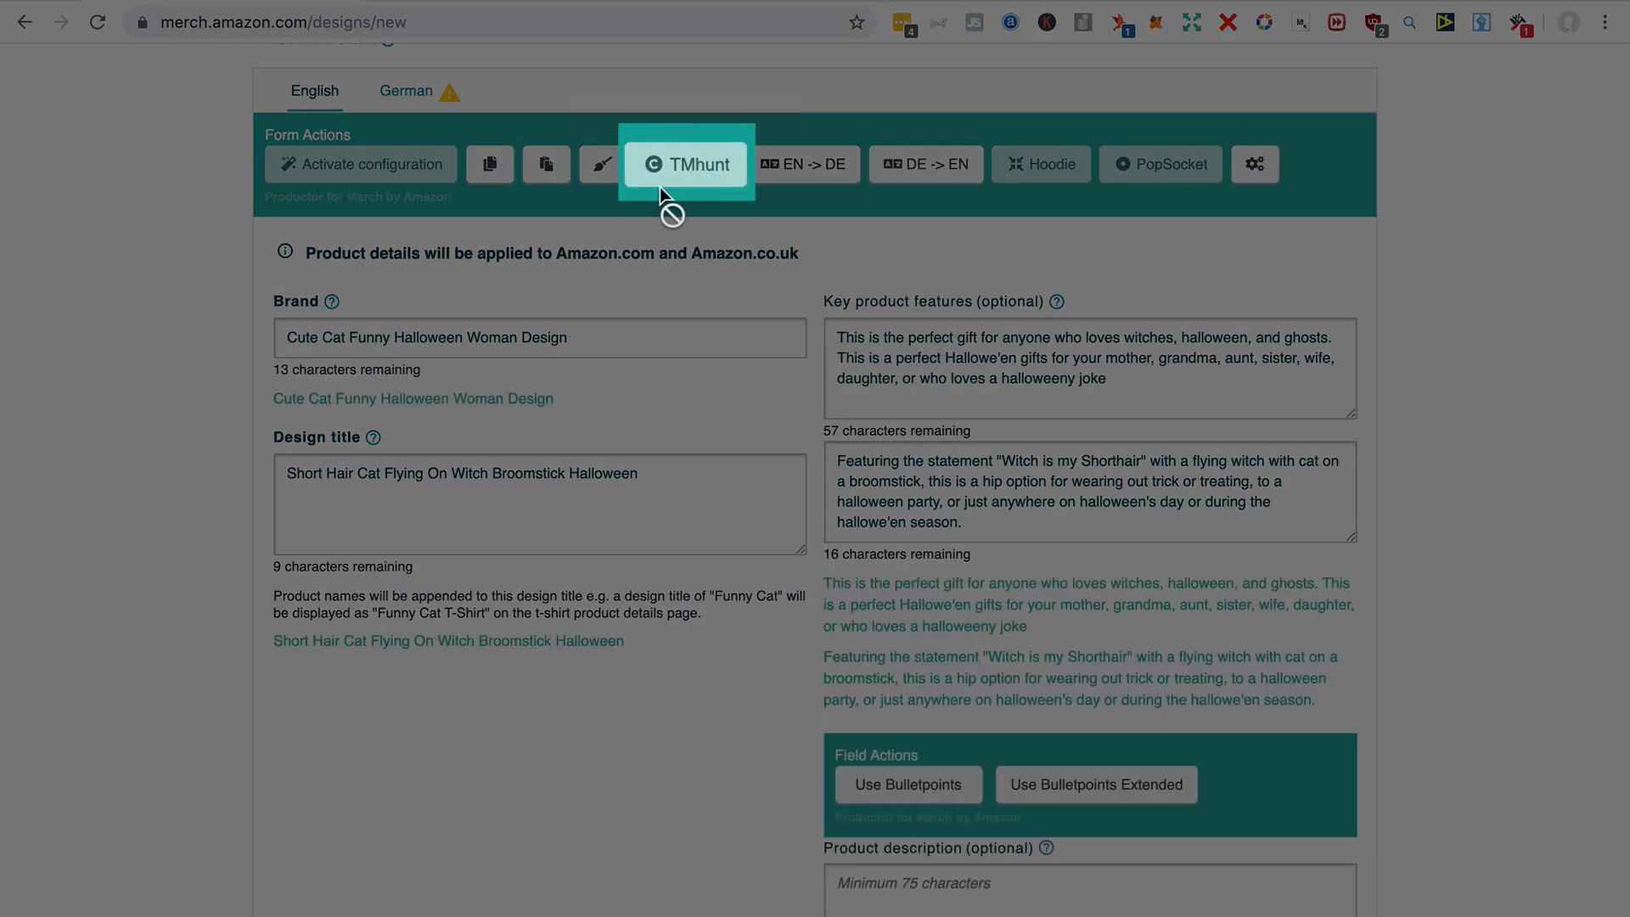
{"action": "left_click", "coordinate": [685, 164]}
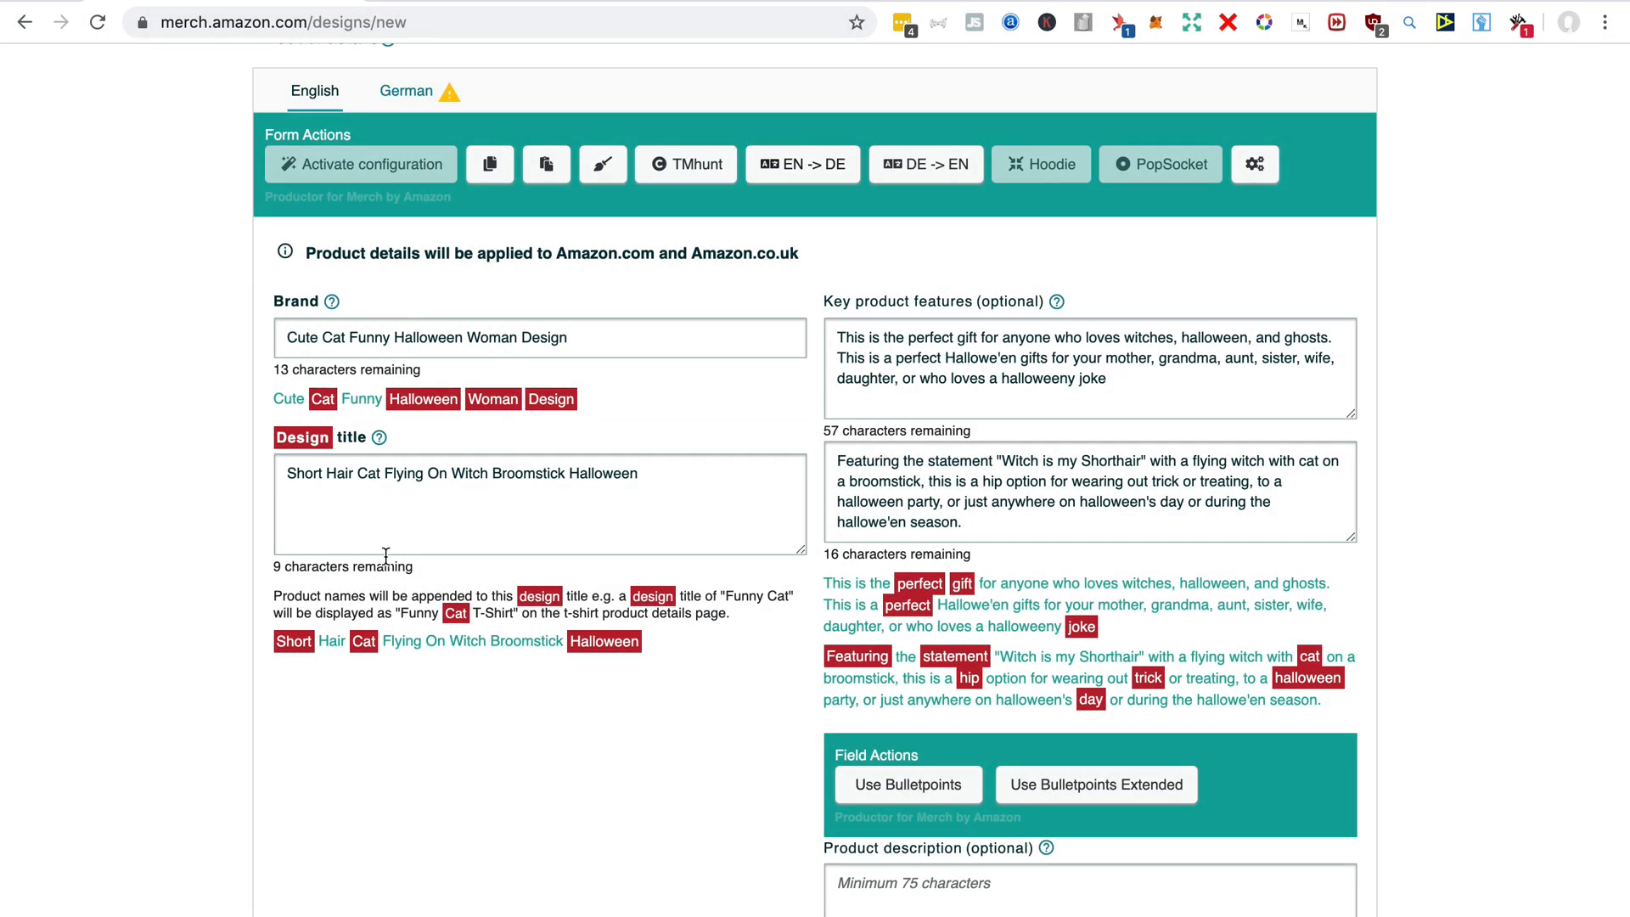
{"action": "mouse_move", "coordinate": [1026, 733]}
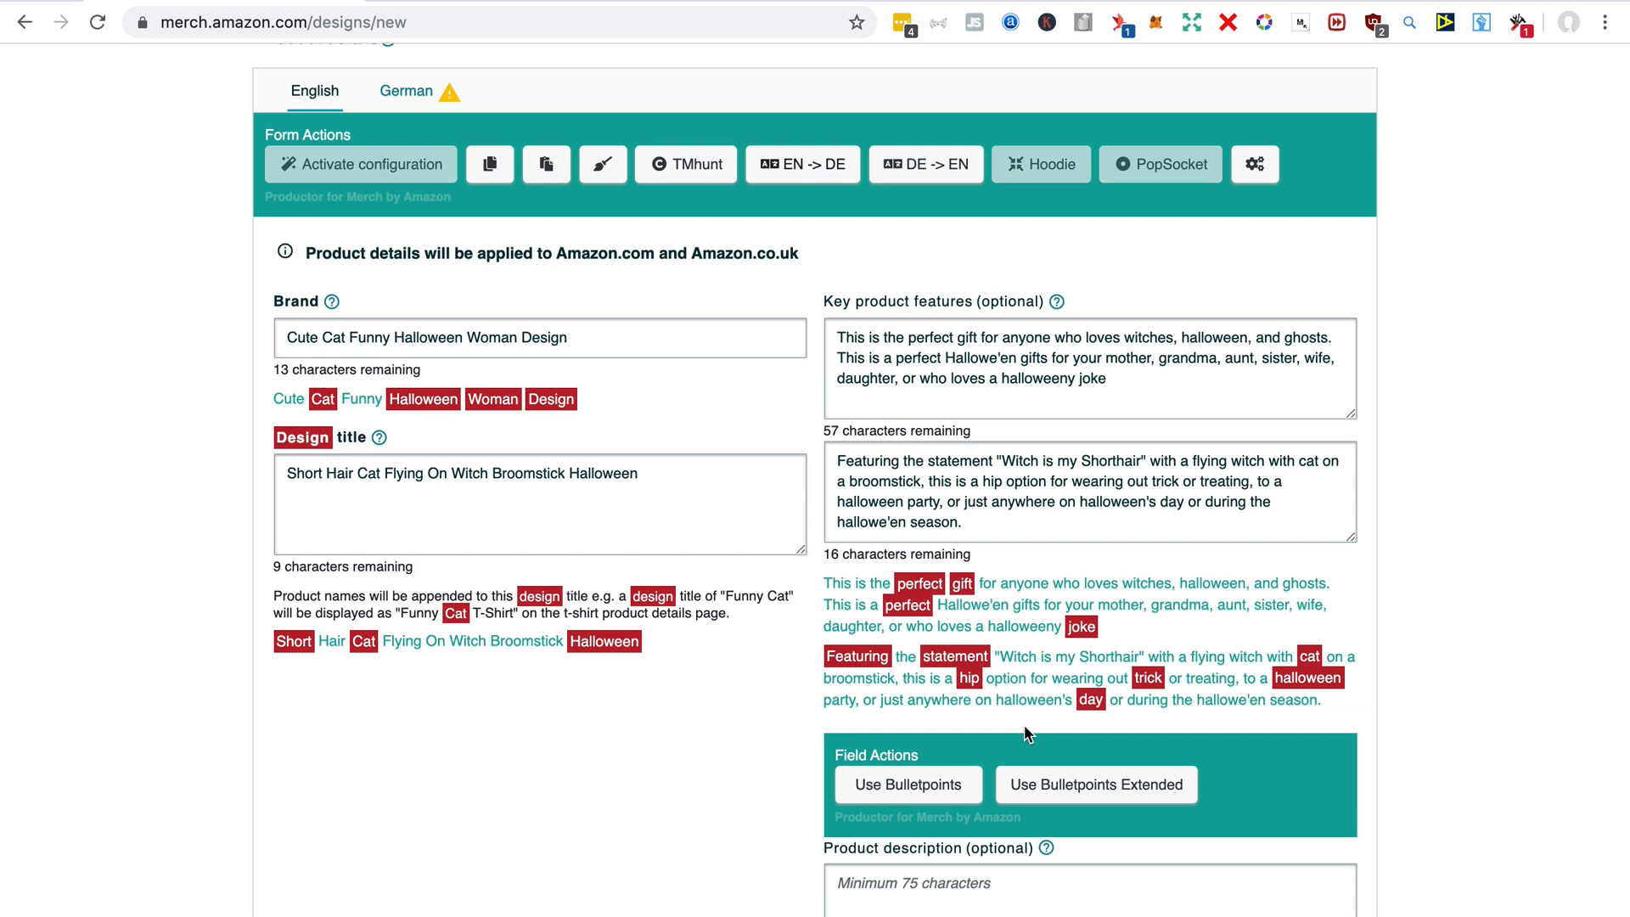
{"action": "scroll", "scroll_direction": "down", "scroll_amount": 3}
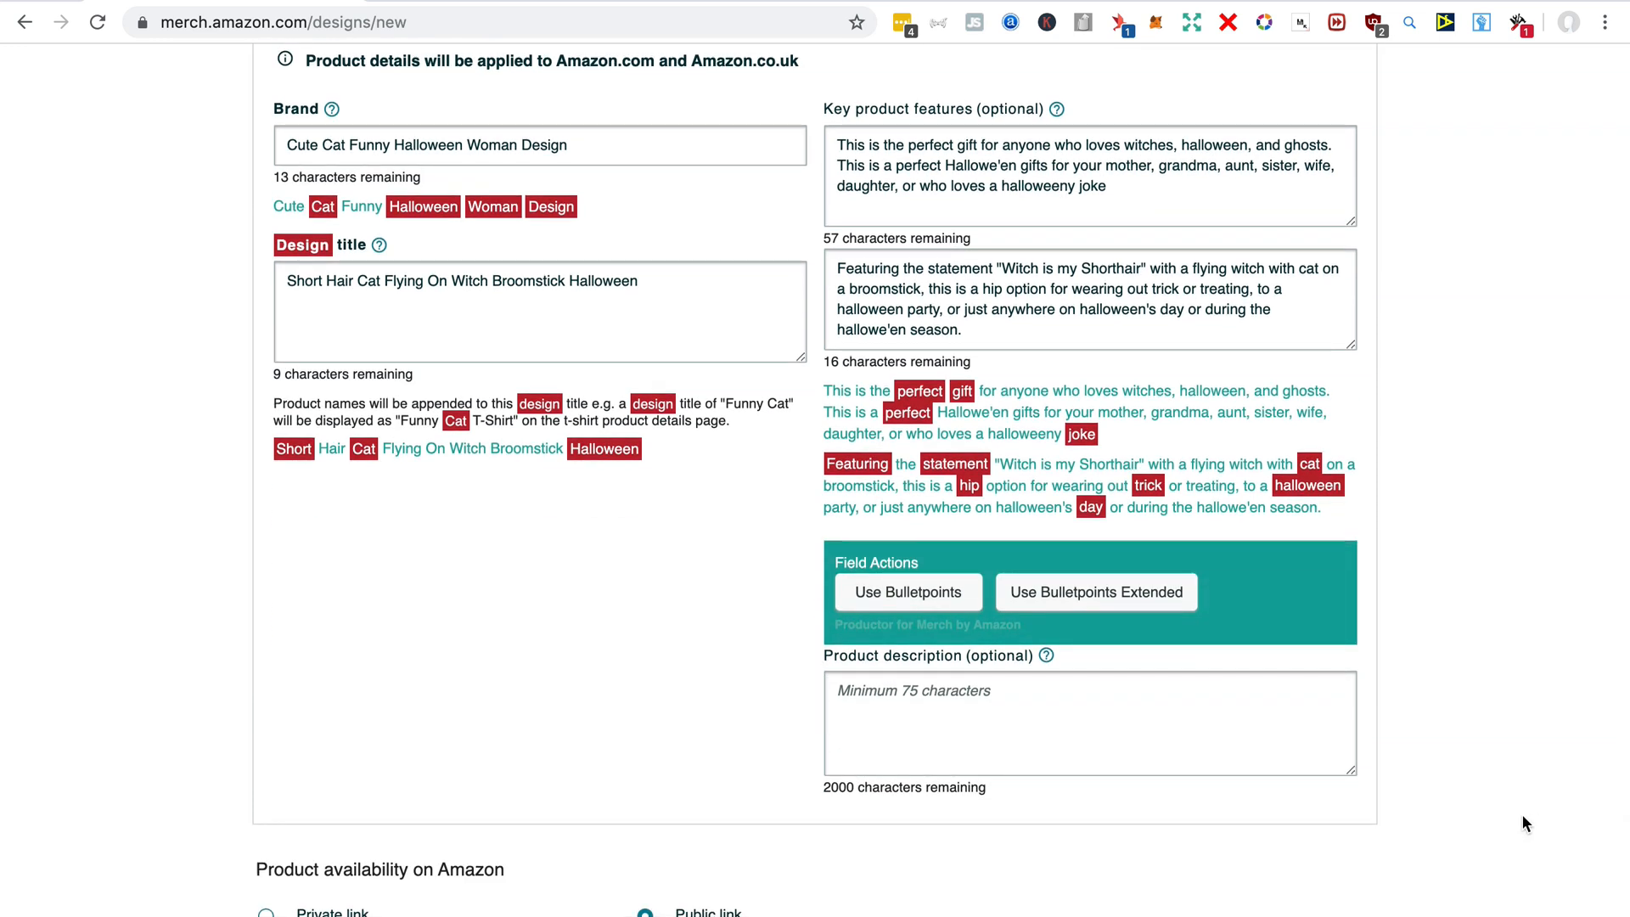
{"action": "mouse_move", "coordinate": [1094, 592]}
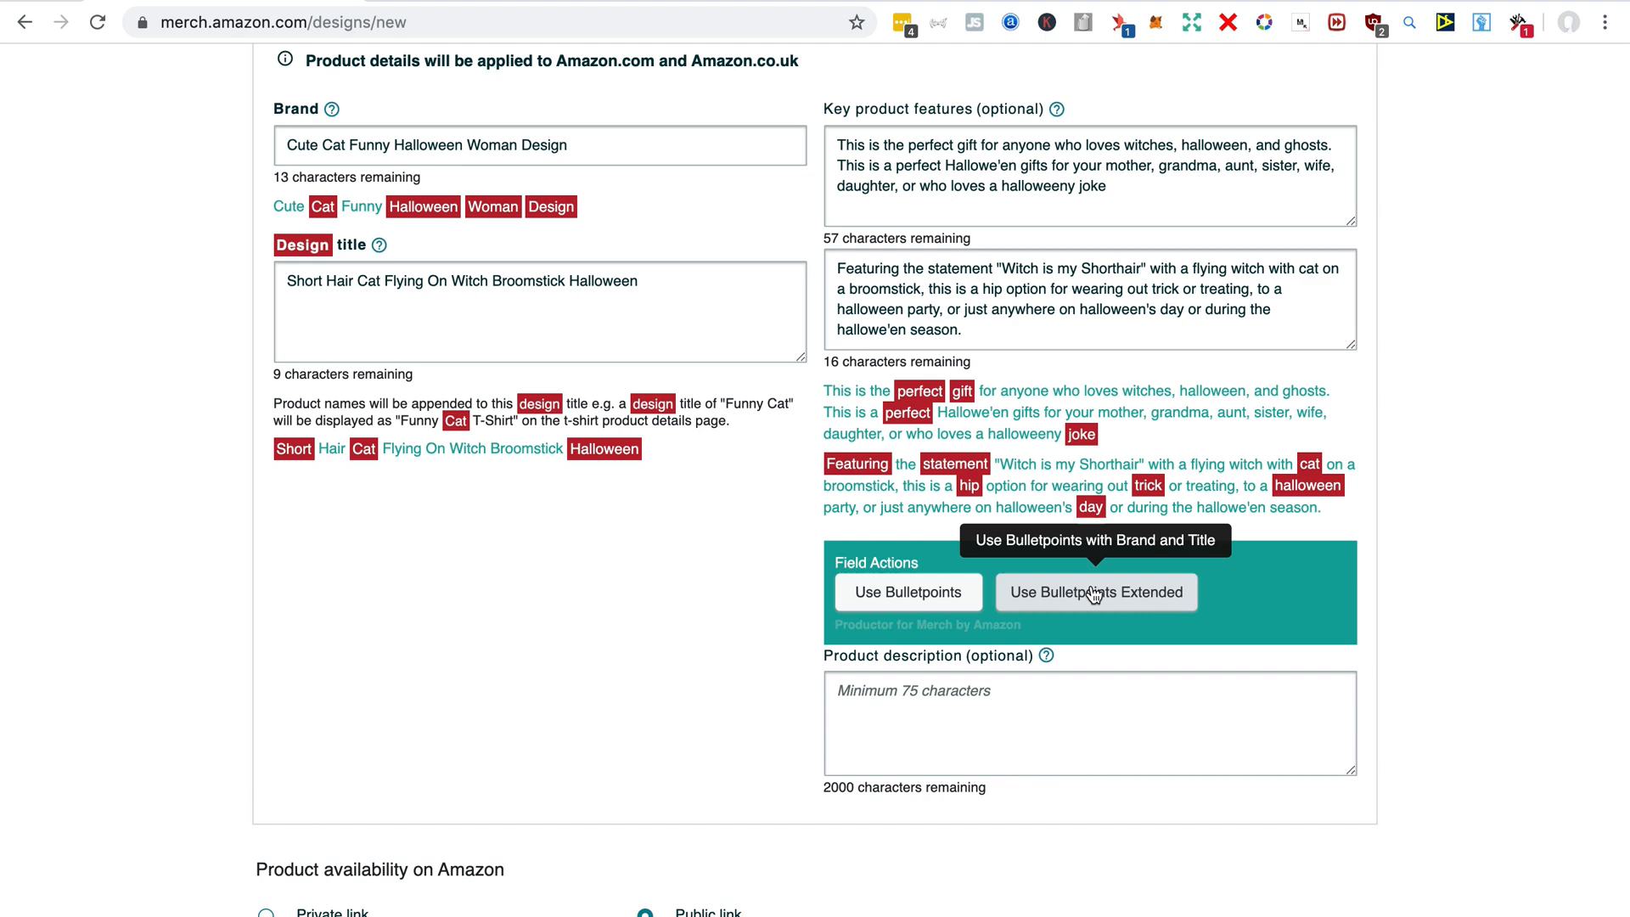
{"action": "mouse_move", "coordinate": [1094, 592]}
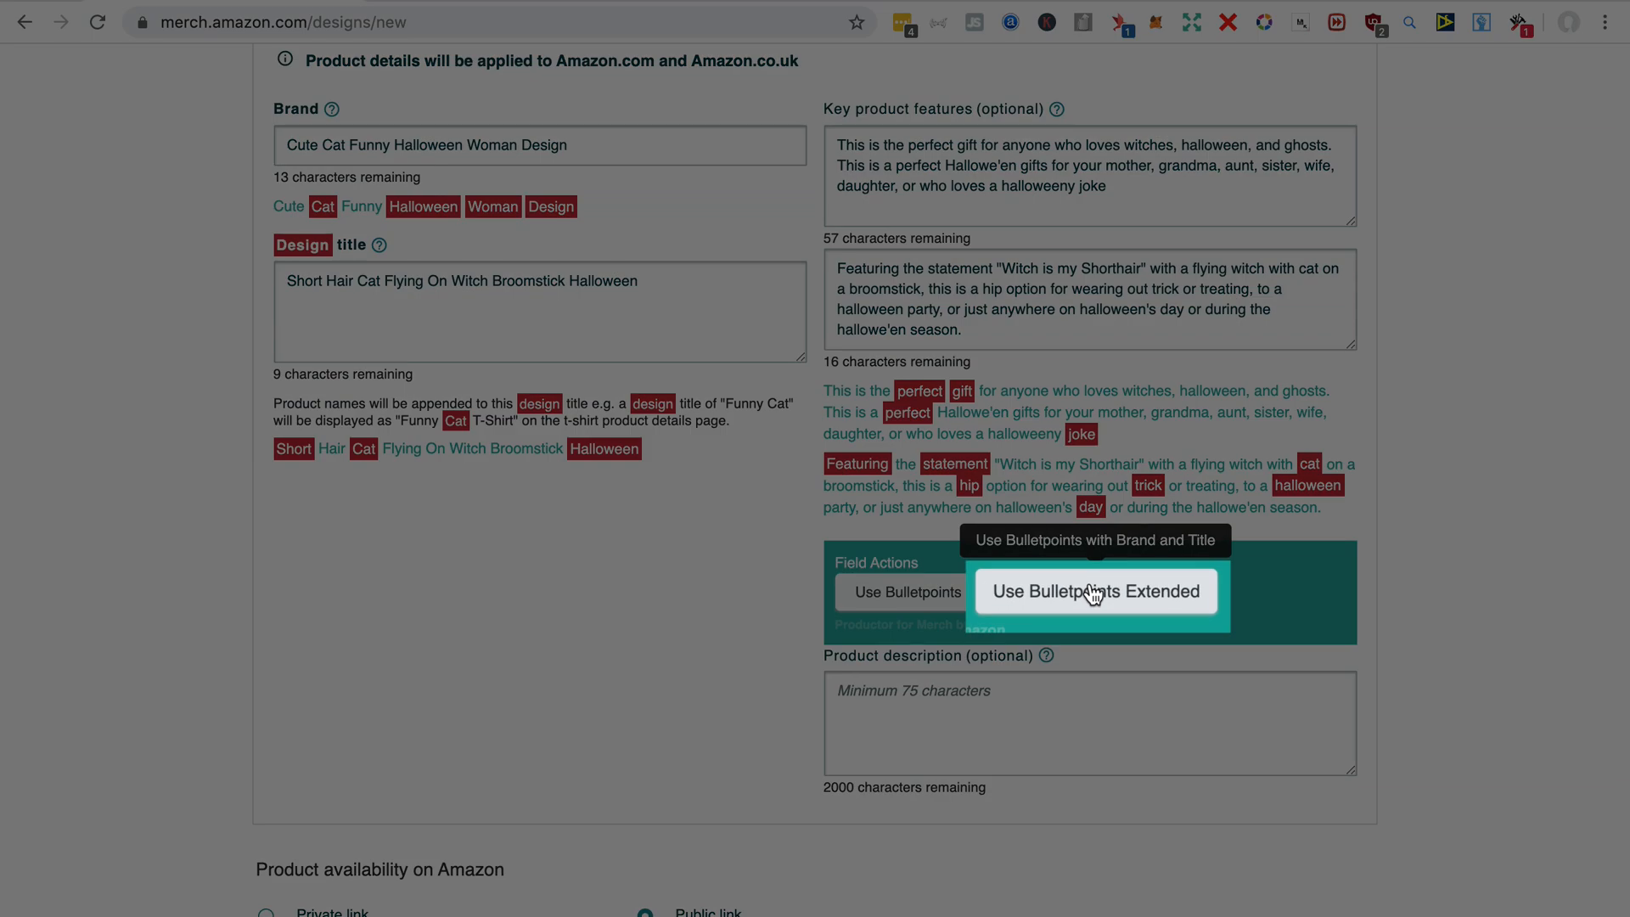
Fill the description with both bullets plus title and brand using Use Bulletpoints Extended
{"action": "left_click", "coordinate": [1094, 592]}
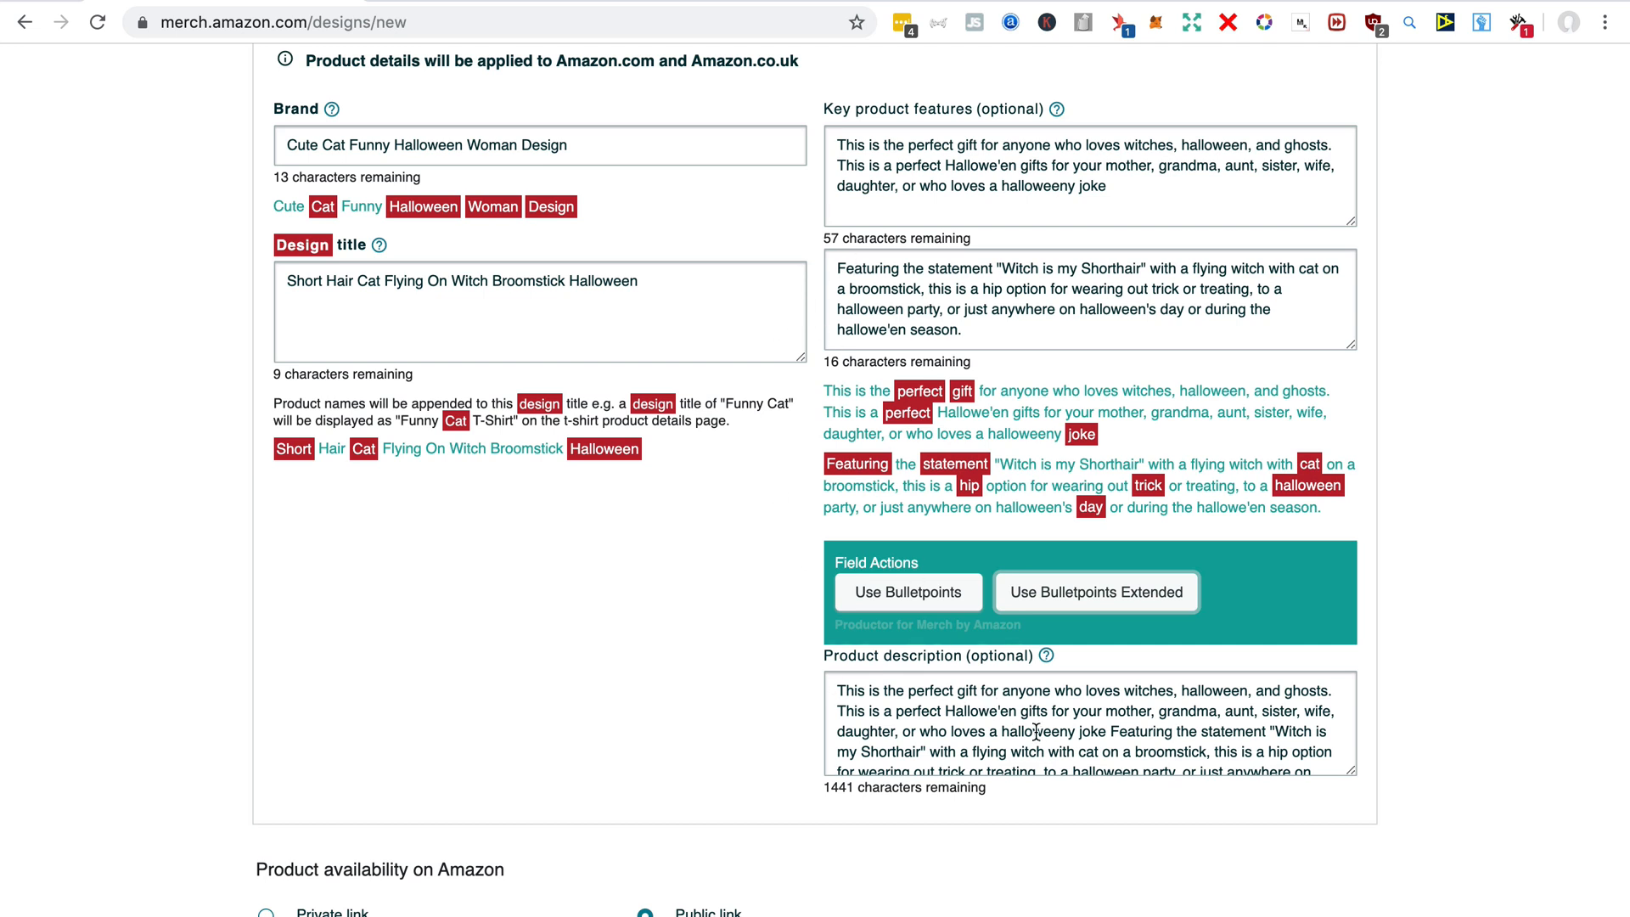
{"action": "scroll", "scroll_direction": "down", "scroll_amount": 3}
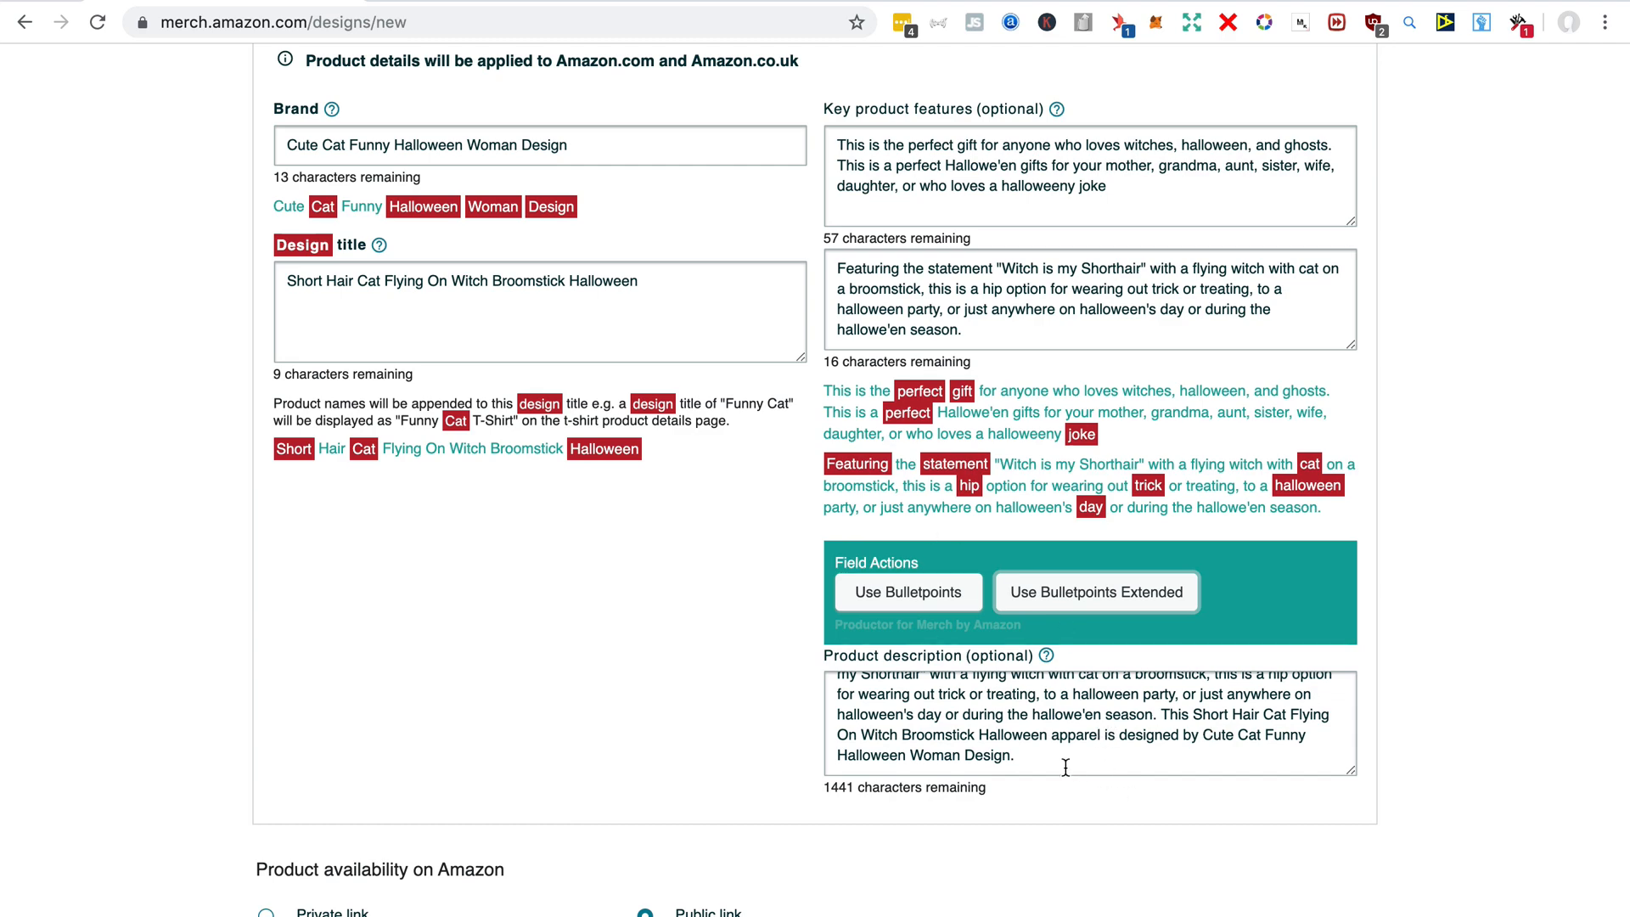
{"action": "left_click", "coordinate": [486, 85]}
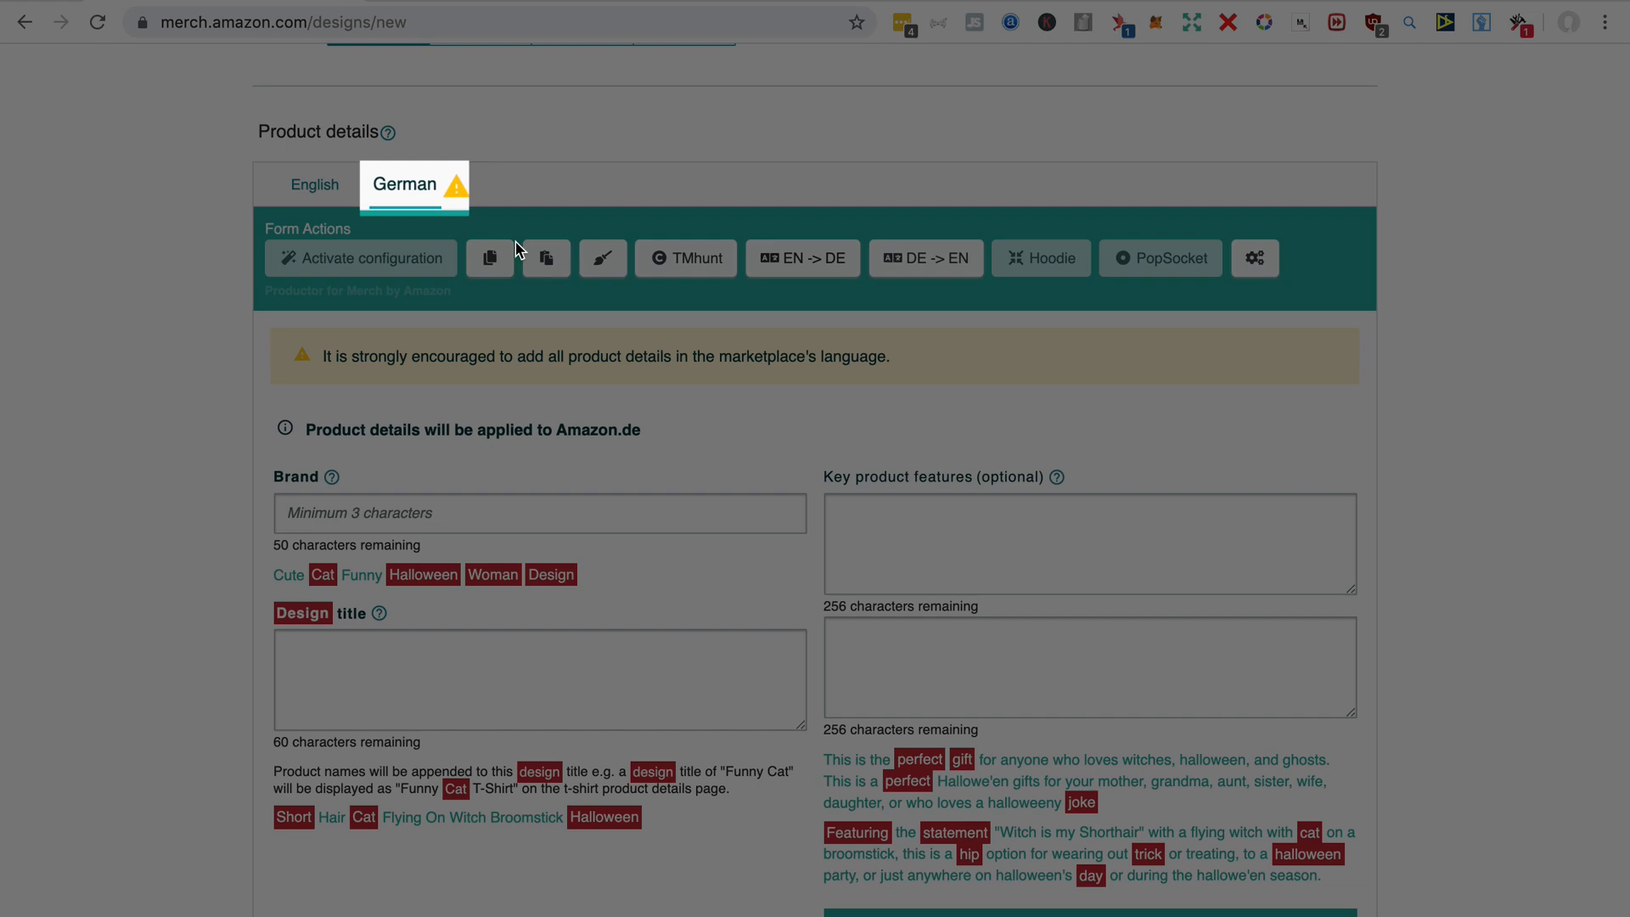
Translate the English listing into German and look over the German fields
{"action": "left_click", "coordinate": [802, 258]}
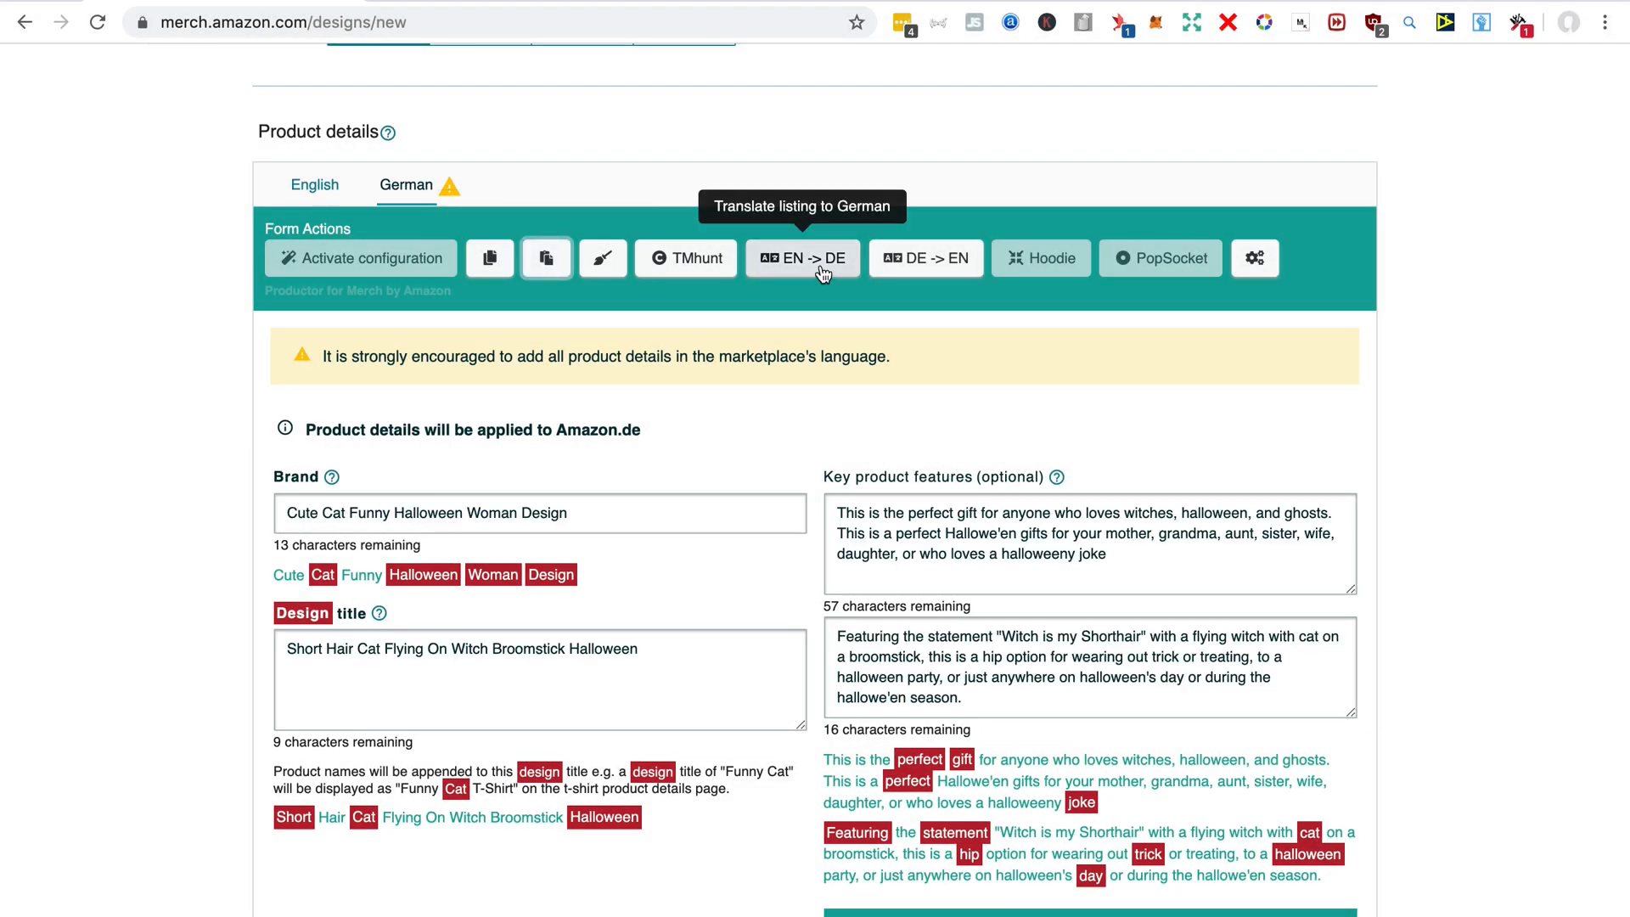
{"action": "left_click", "coordinate": [801, 259]}
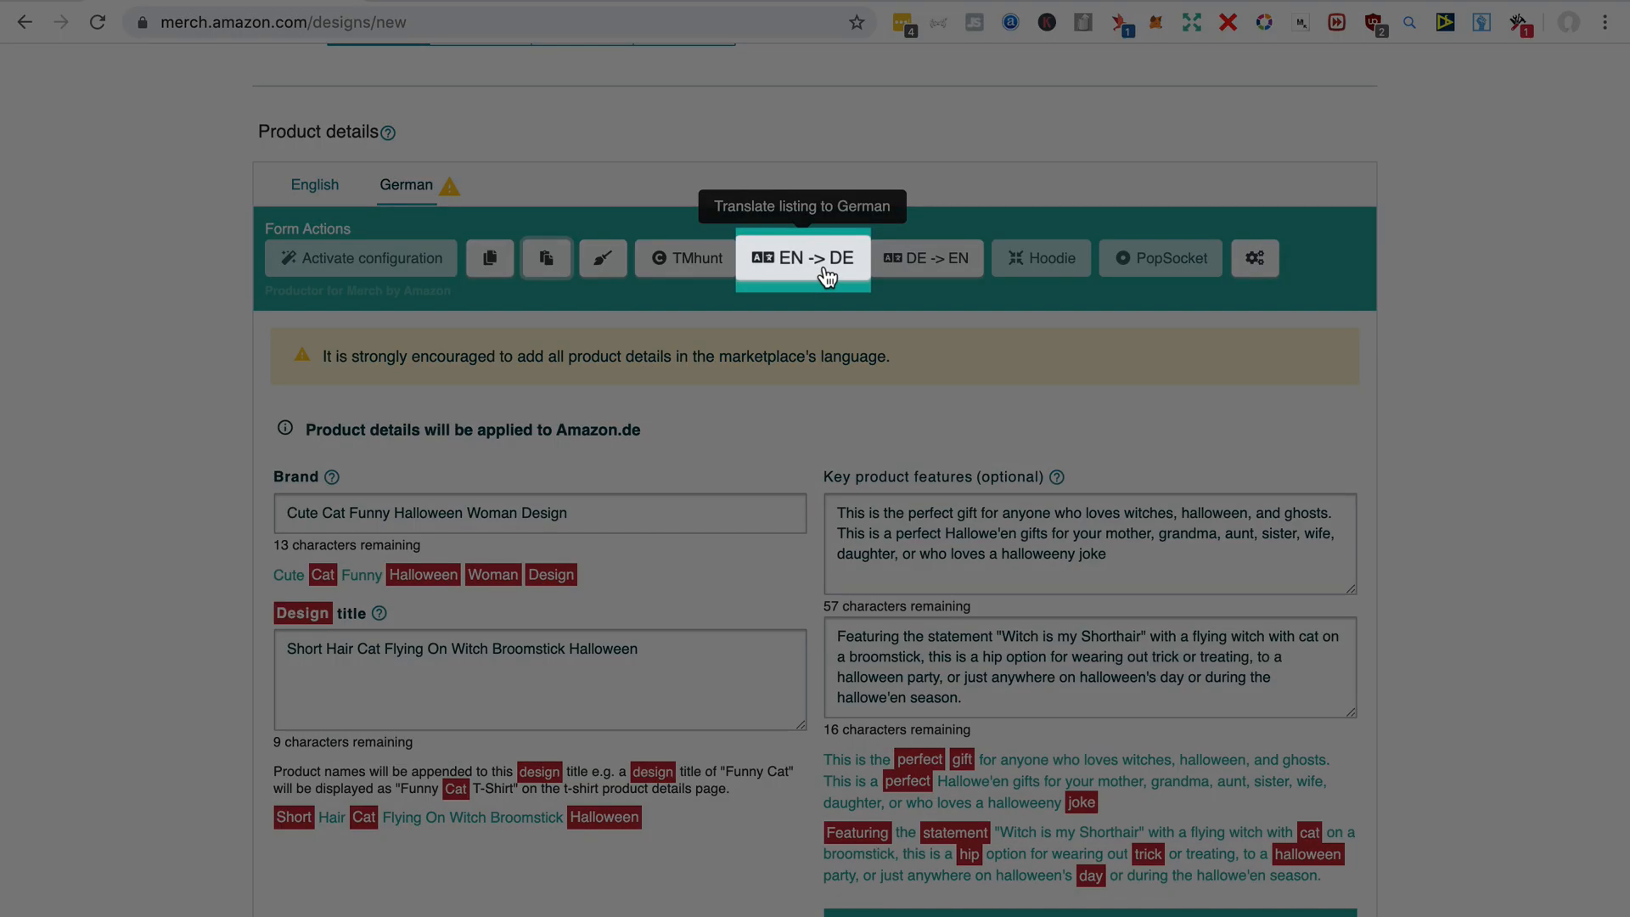
{"action": "left_click", "coordinate": [802, 258]}
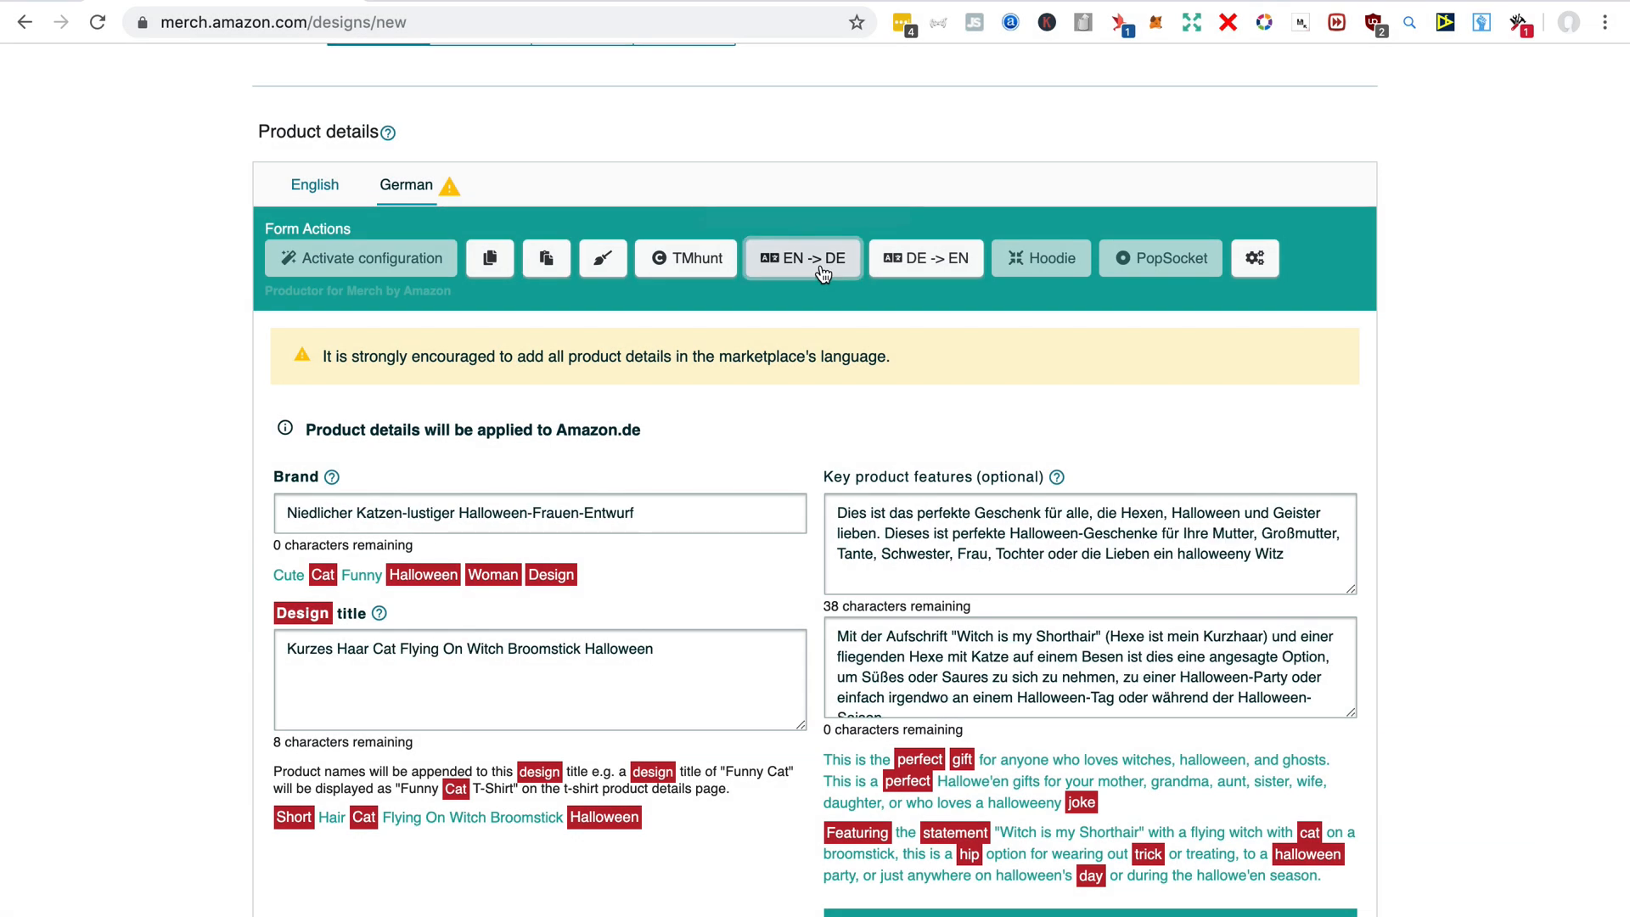
{"action": "scroll", "scroll_direction": "down", "scroll_amount": 3}
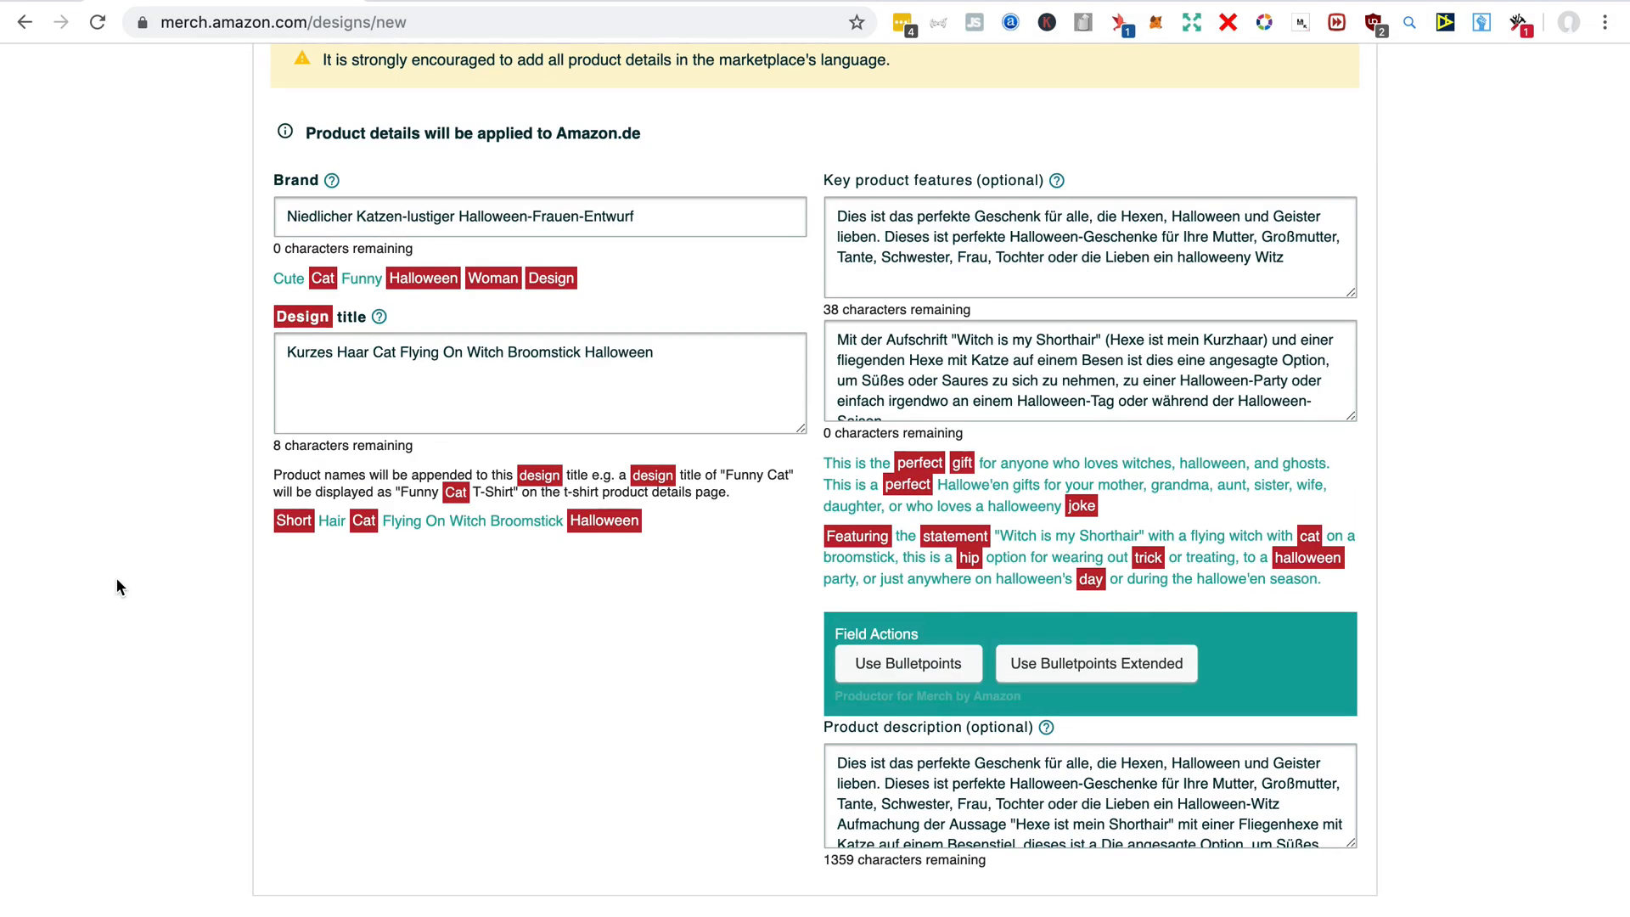
{"action": "scroll", "scroll_direction": "down", "scroll_amount": 3}
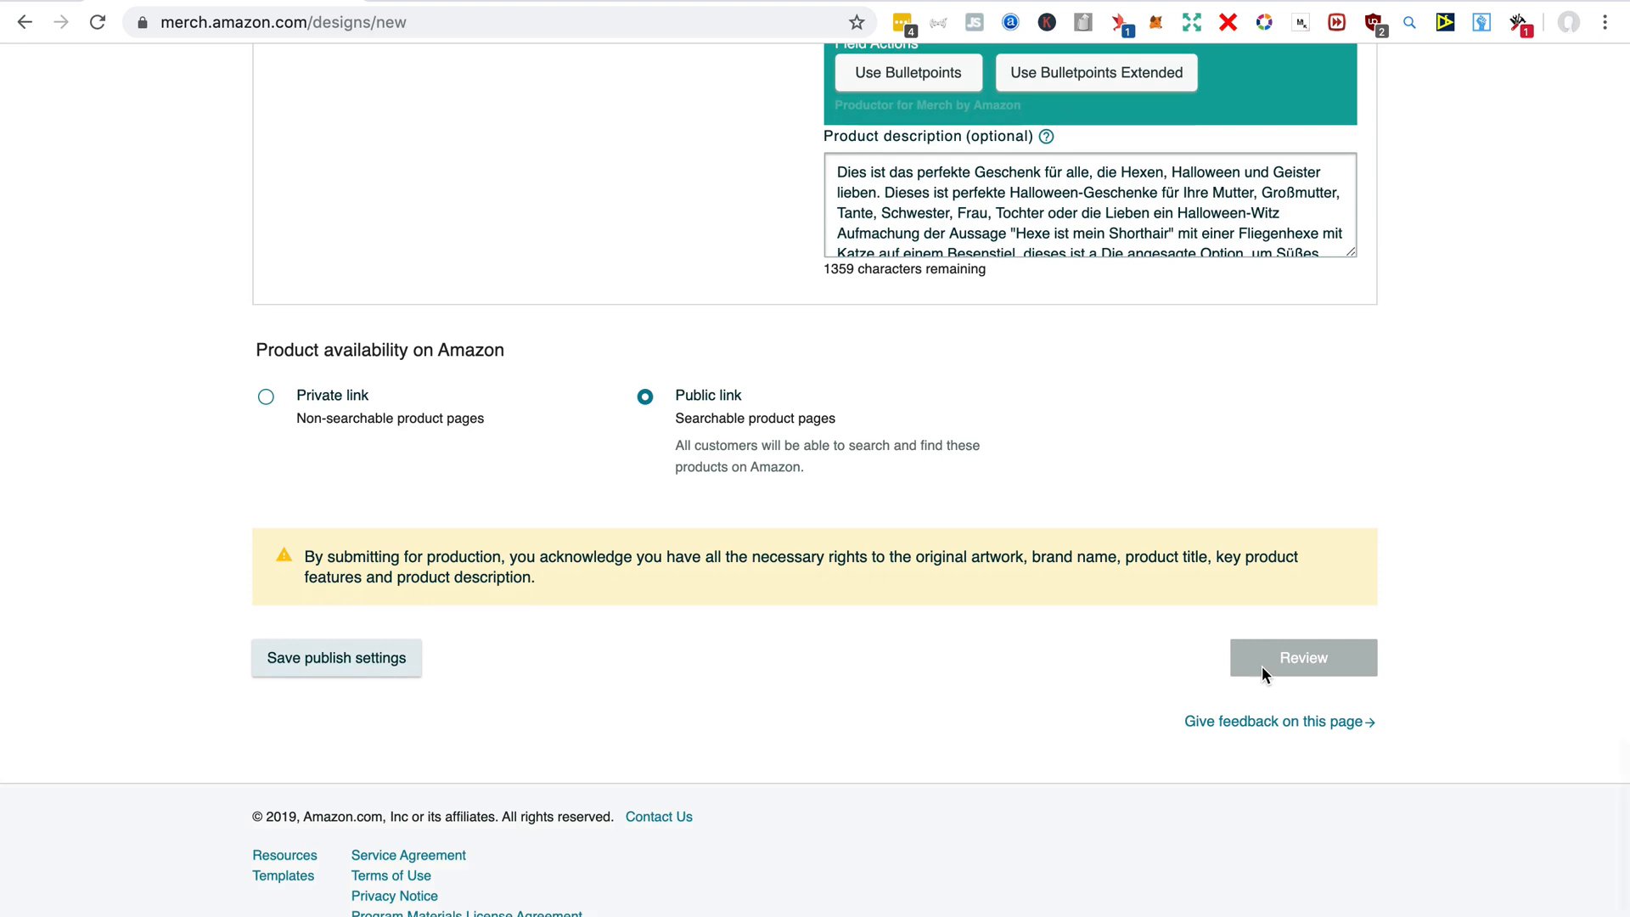
{"action": "mouse_move", "coordinate": [173, 284]}
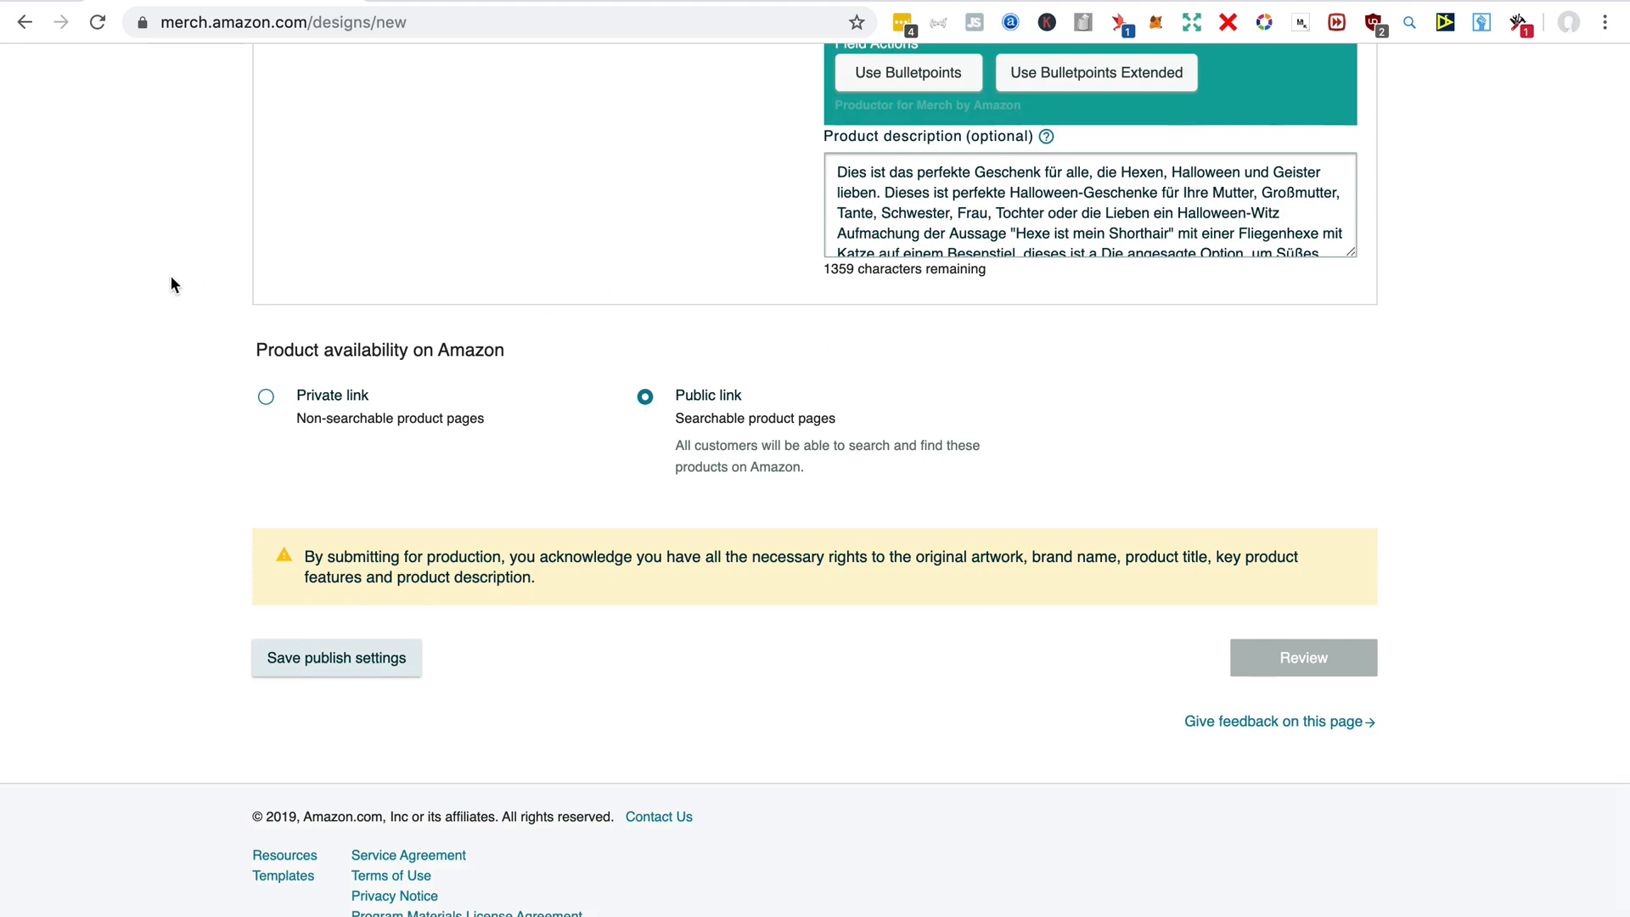
{"action": "scroll", "scroll_direction": "up", "scroll_amount": 3}
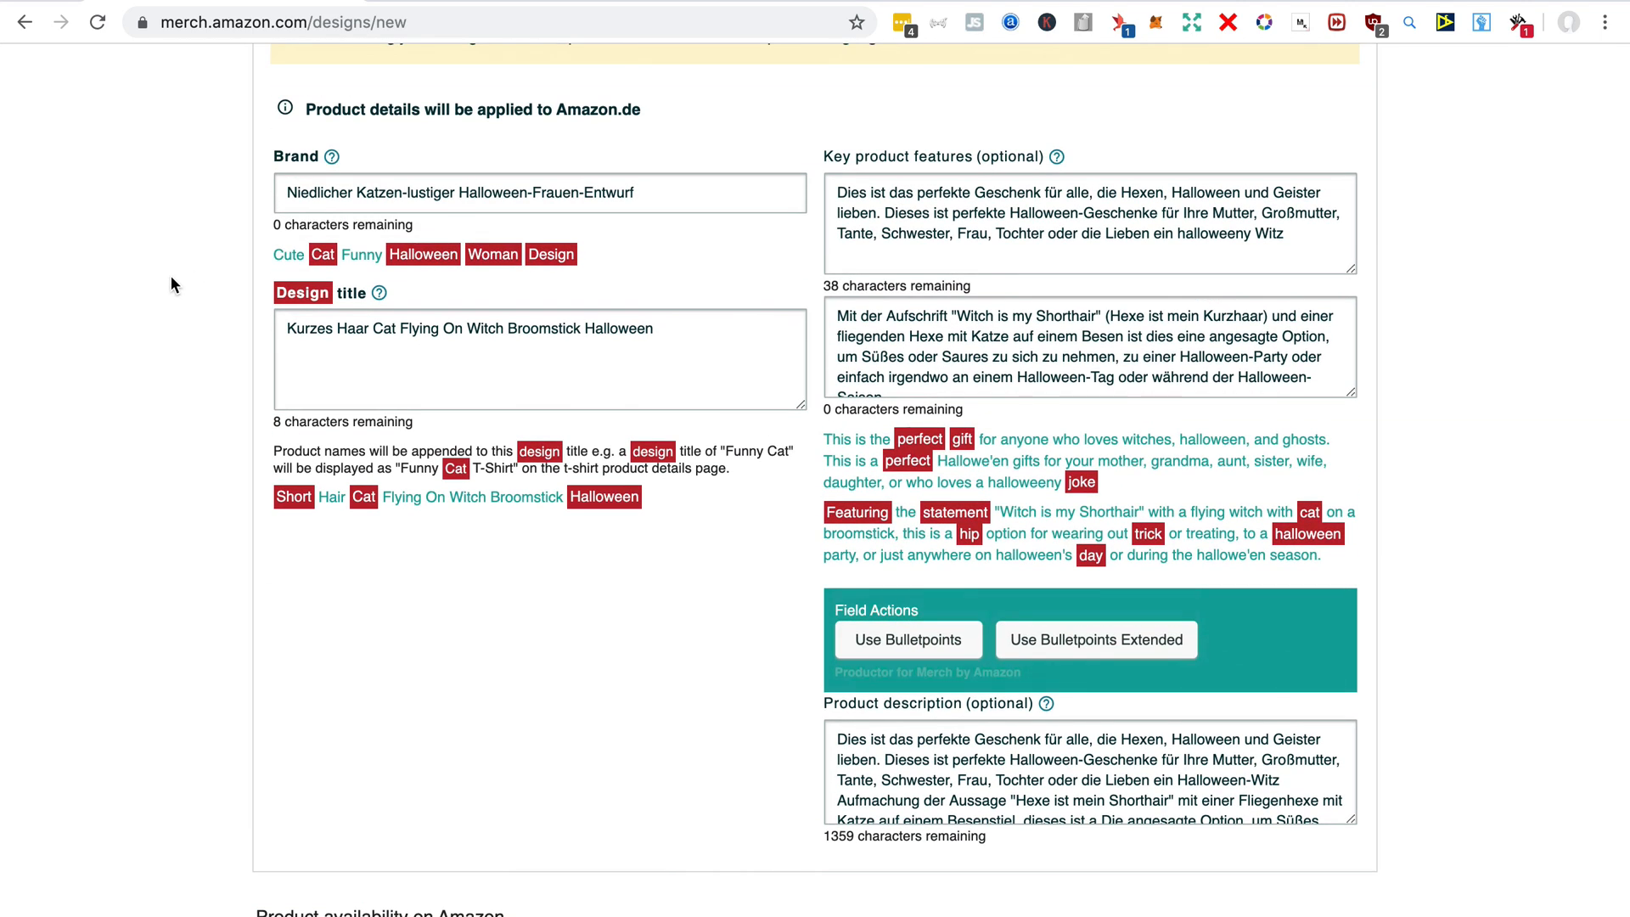
{"action": "mouse_move", "coordinate": [509, 236]}
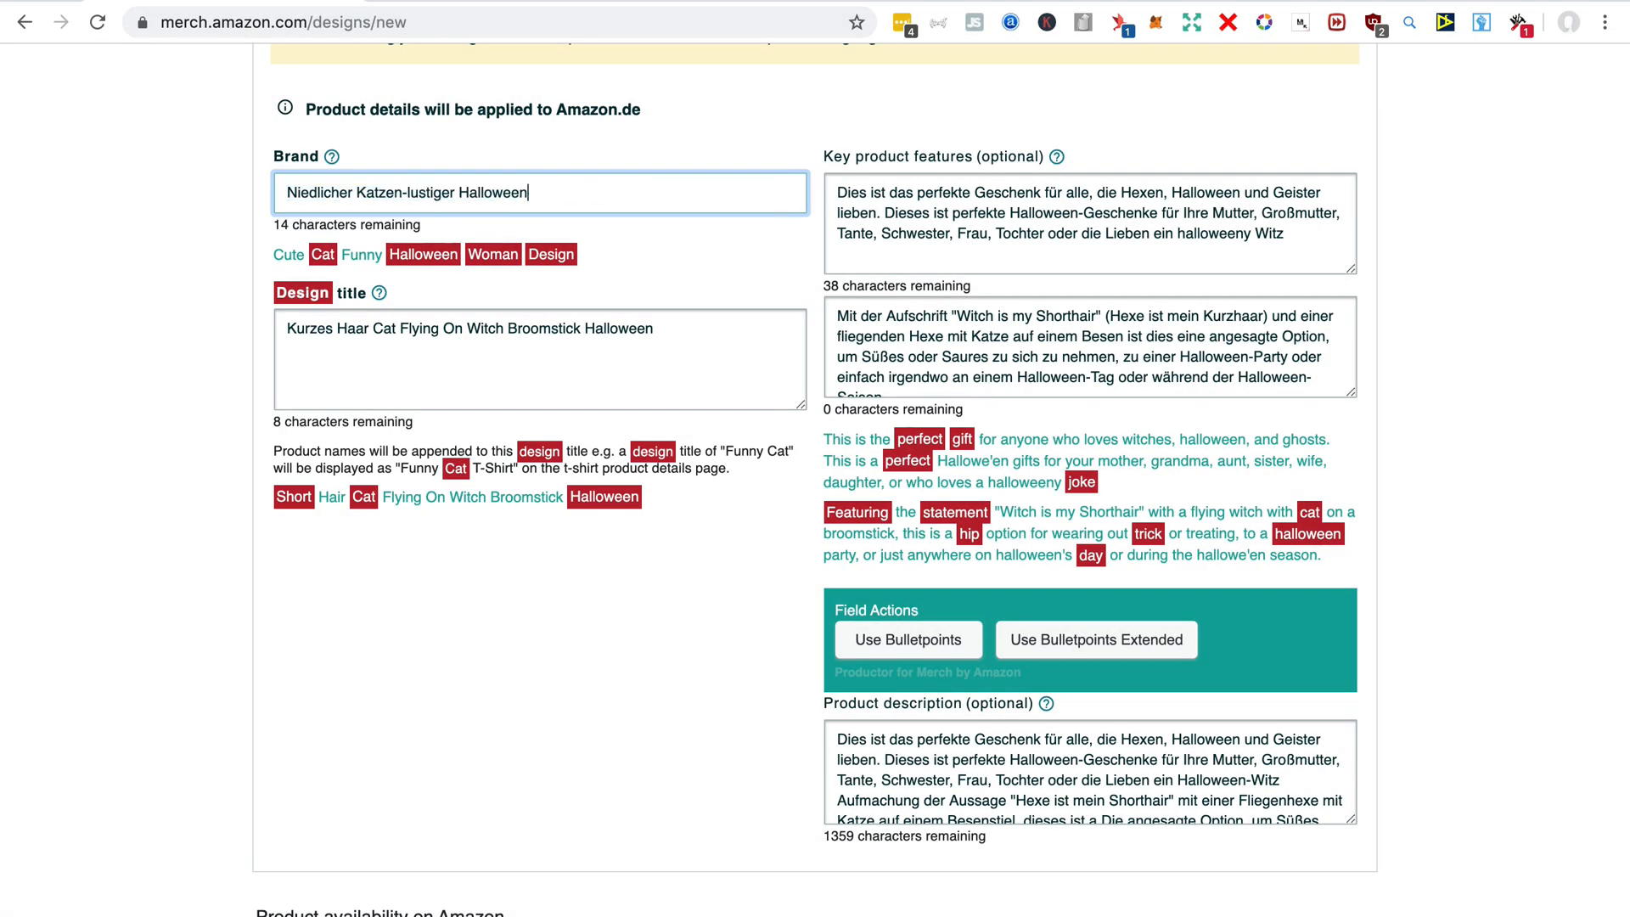
Review the listing and submit the witch design to all ten products
{"action": "scroll", "scroll_direction": "down", "scroll_amount": 3}
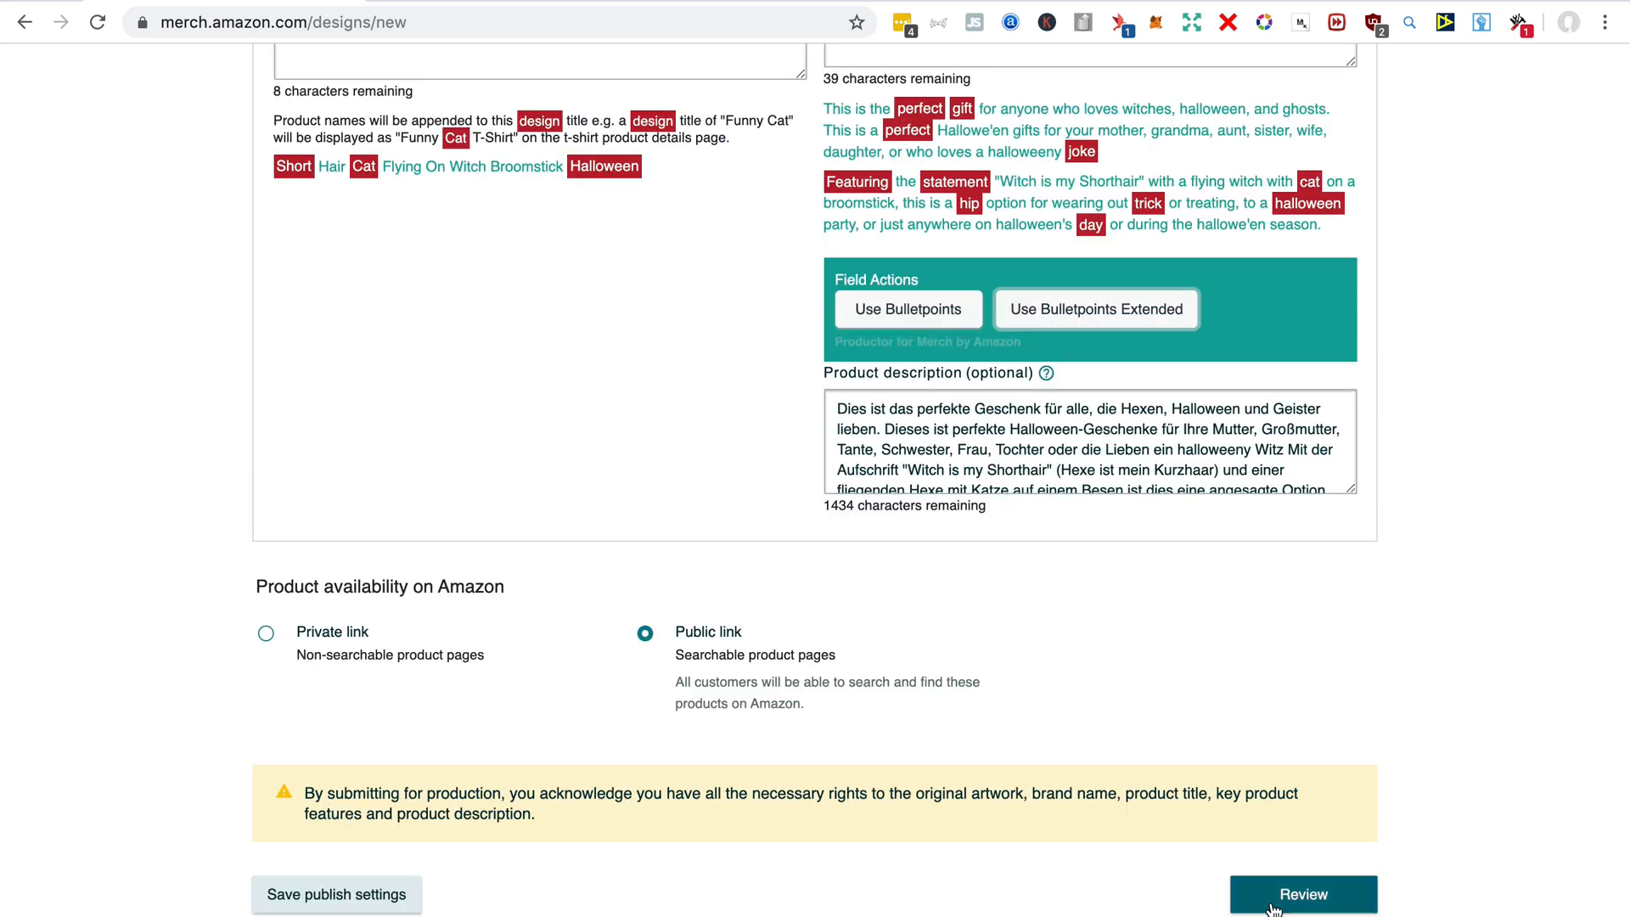
{"action": "left_click", "coordinate": [1302, 894]}
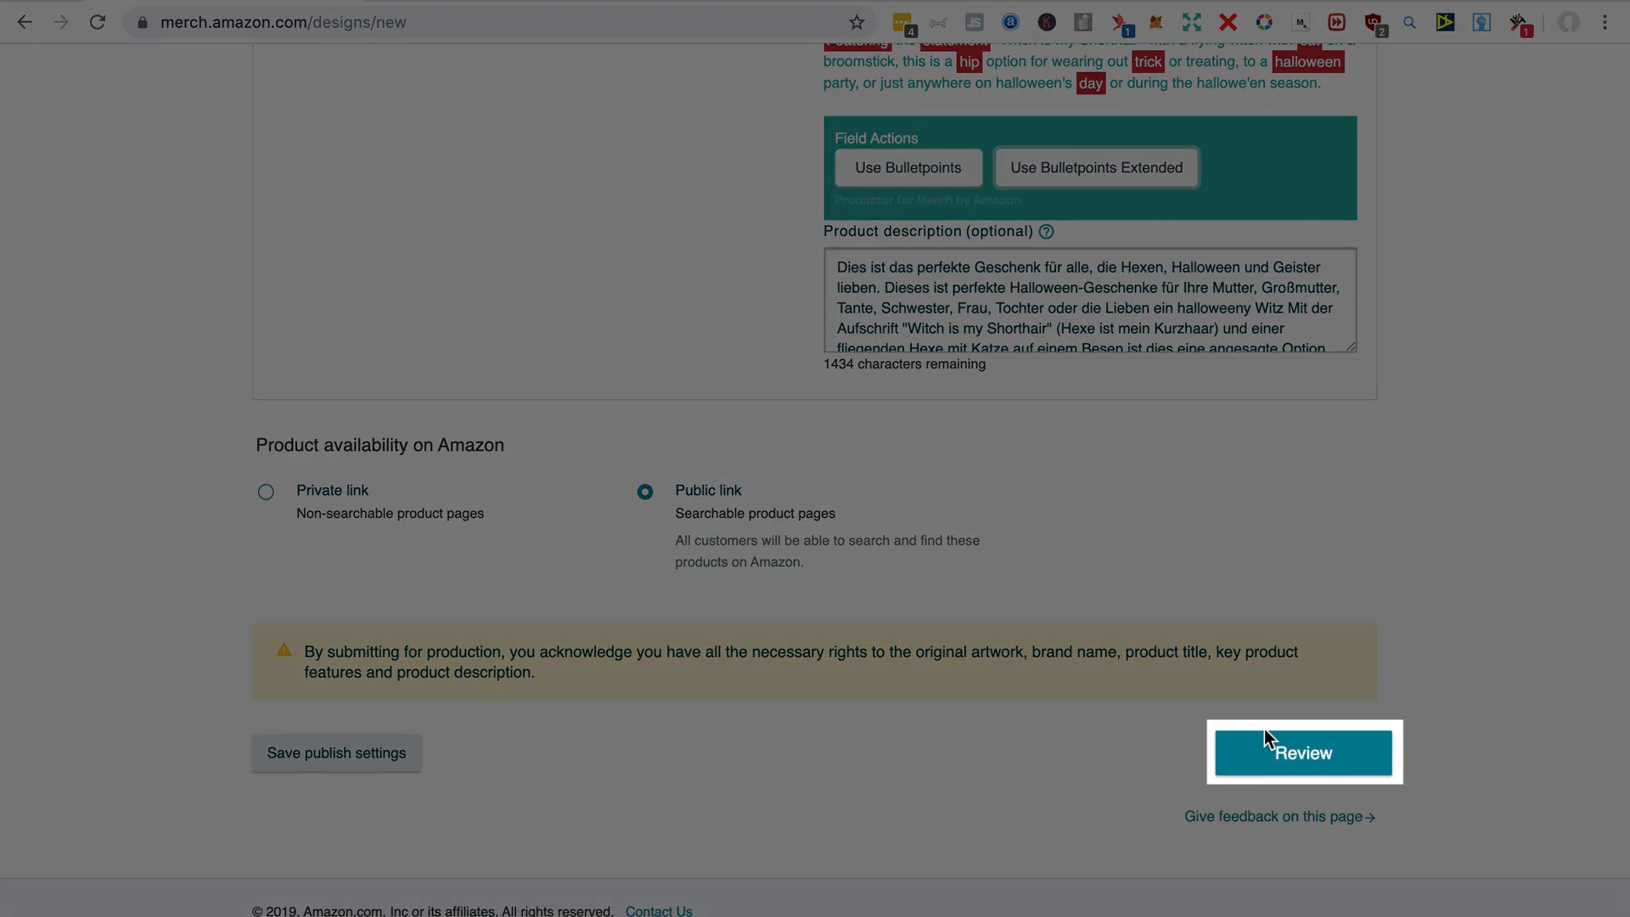
{"action": "left_click", "coordinate": [1302, 751]}
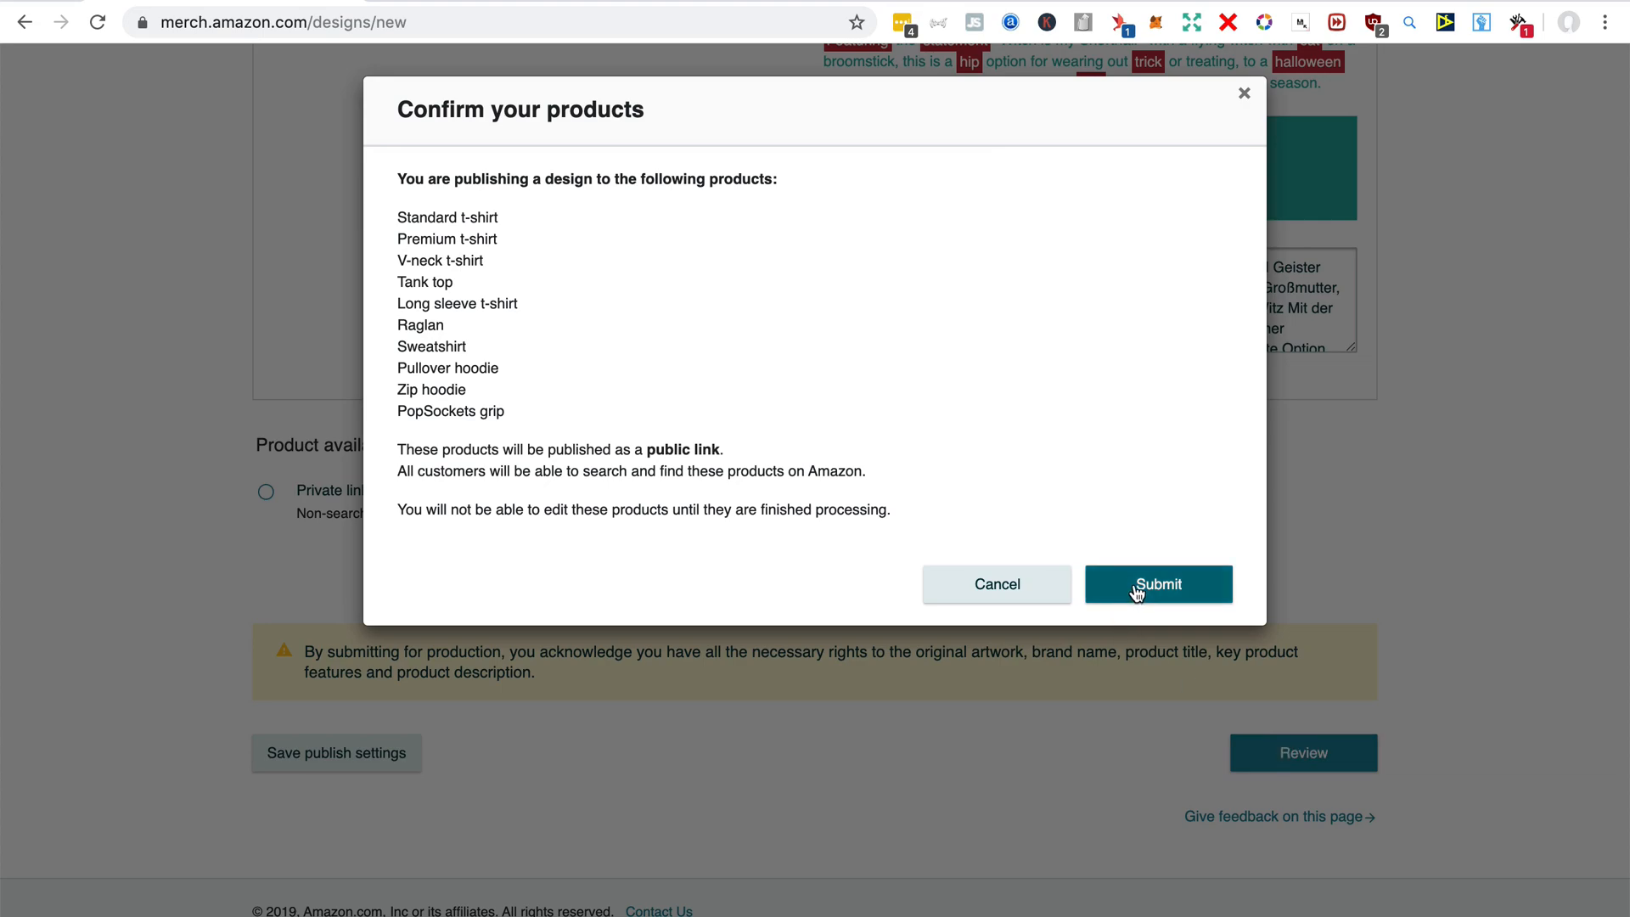
{"action": "left_click", "coordinate": [1157, 583]}
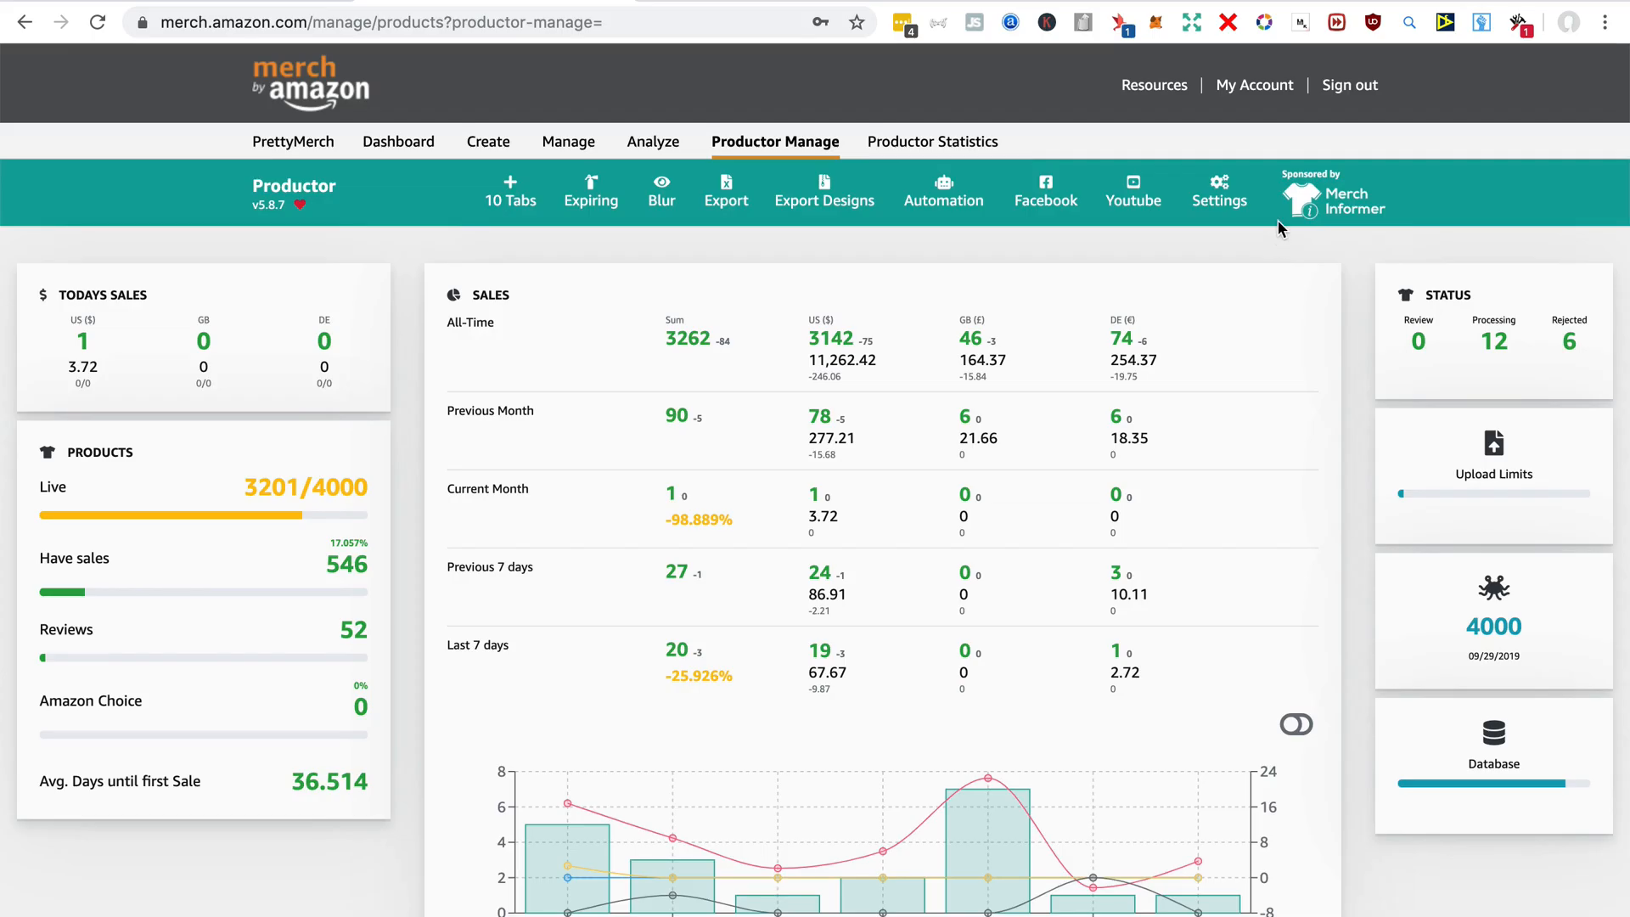
{"action": "left_click", "coordinate": [1218, 190]}
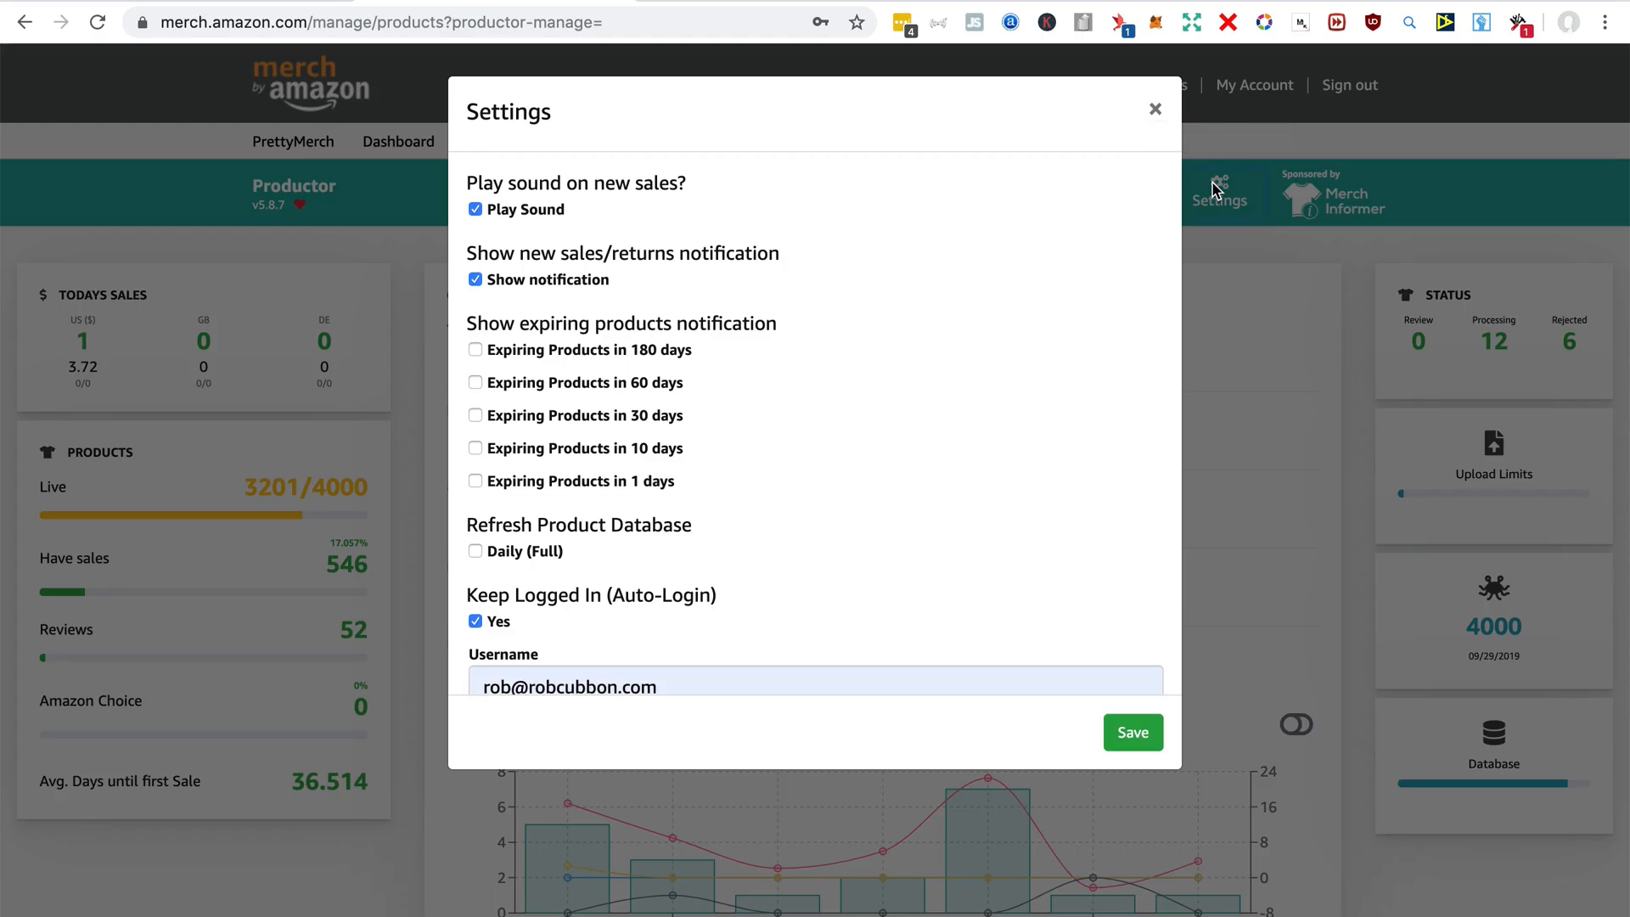
{"action": "mouse_move", "coordinate": [919, 372]}
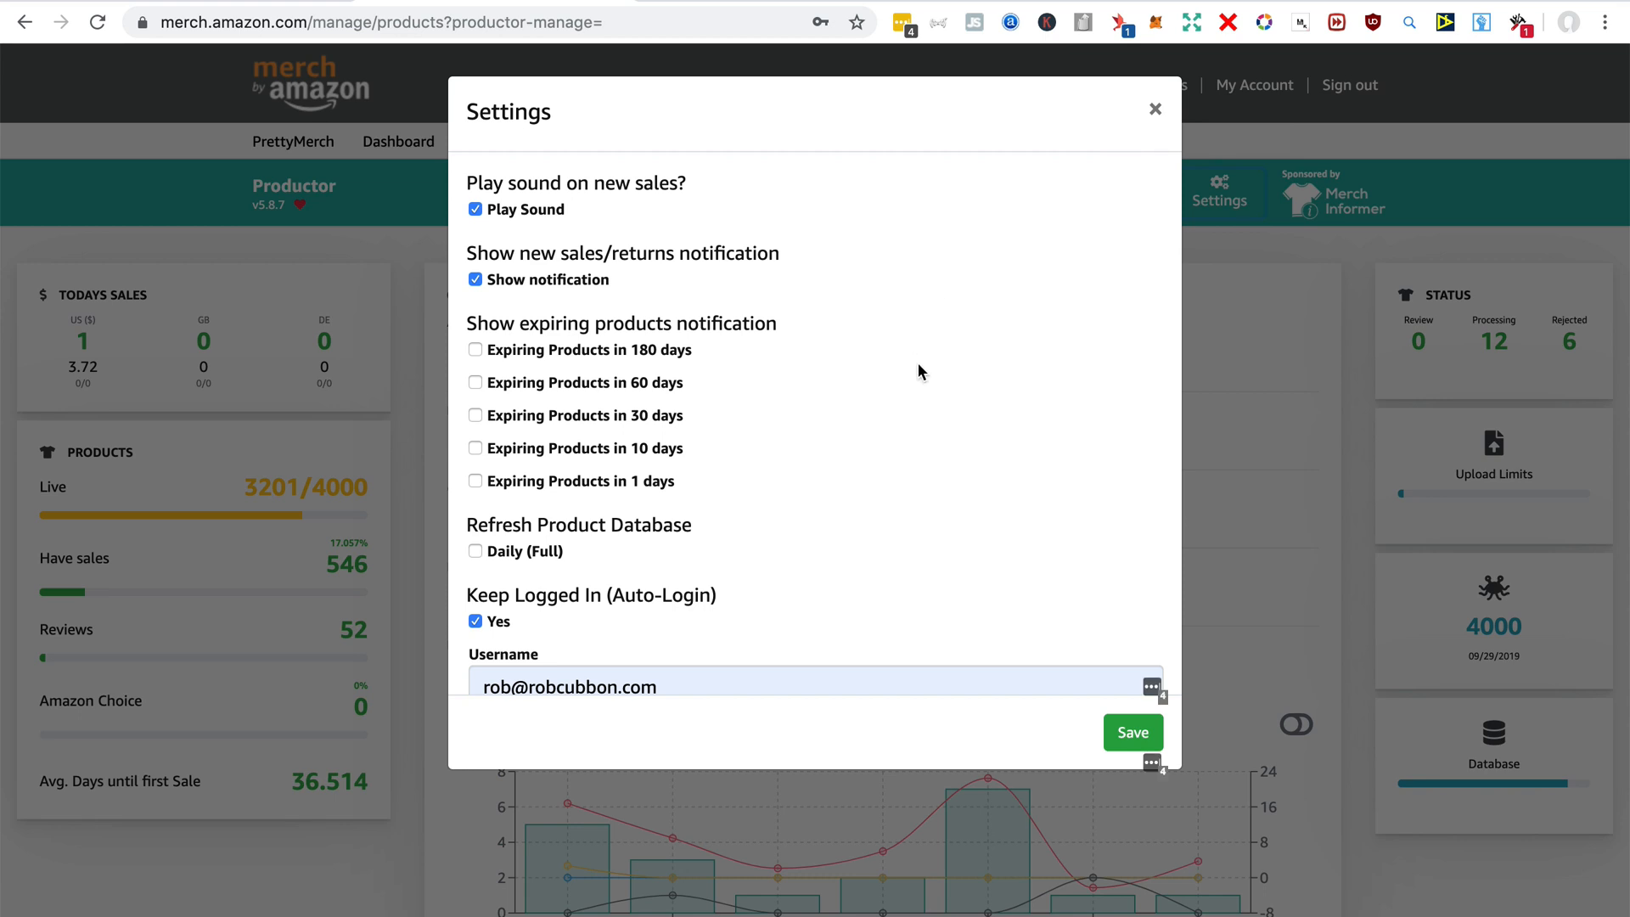
{"action": "mouse_move", "coordinate": [608, 407]}
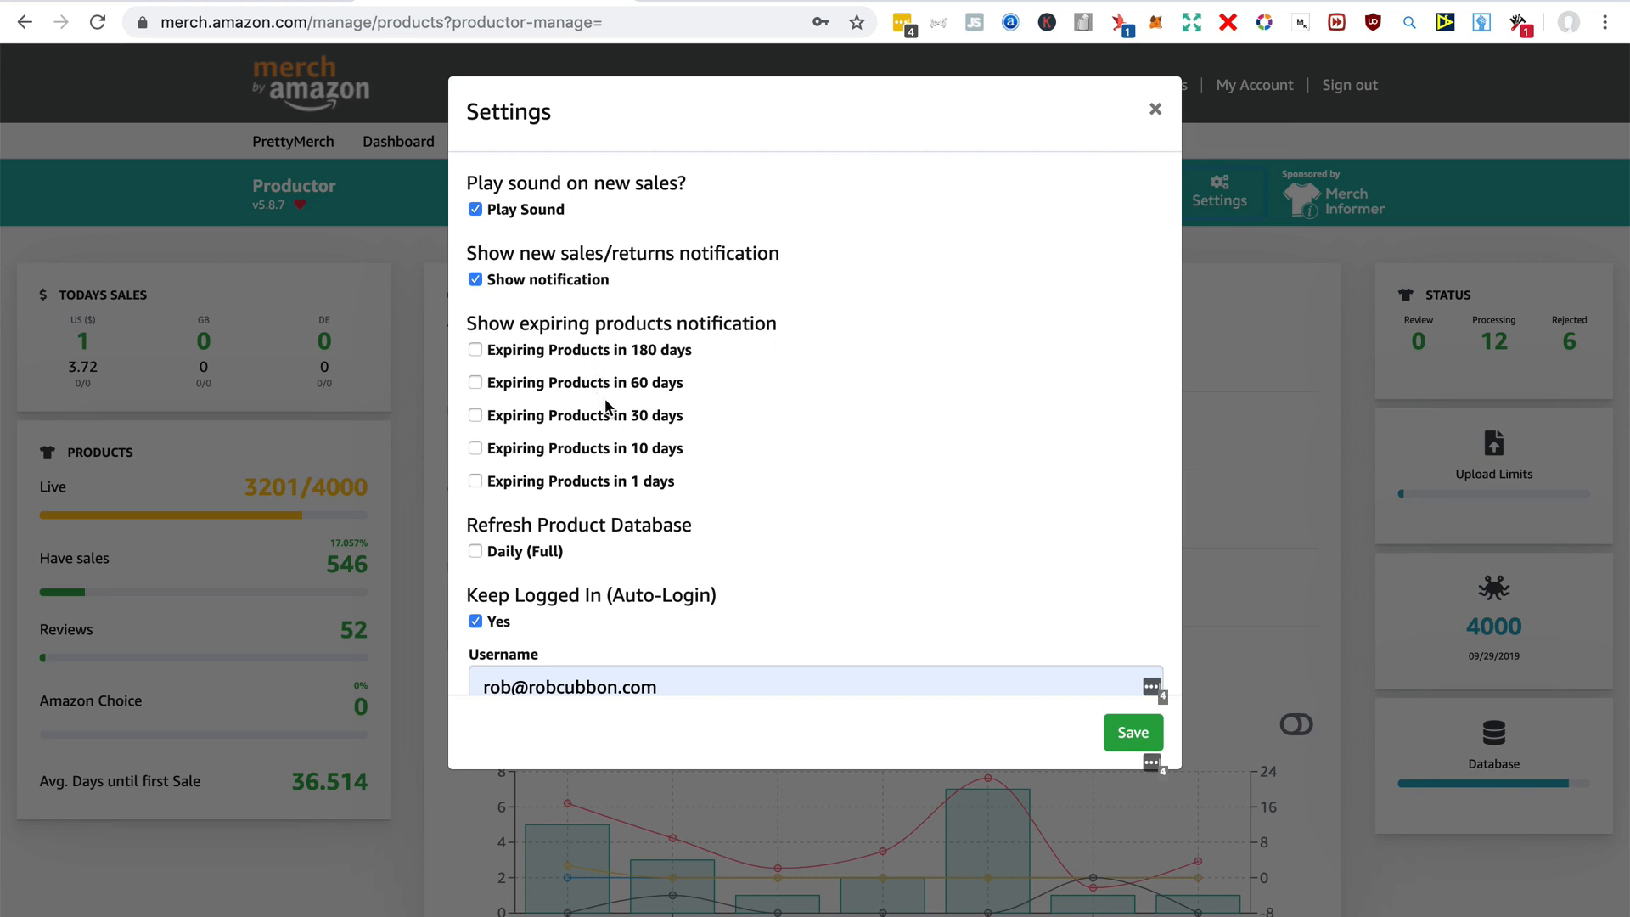
{"action": "mouse_move", "coordinate": [723, 486]}
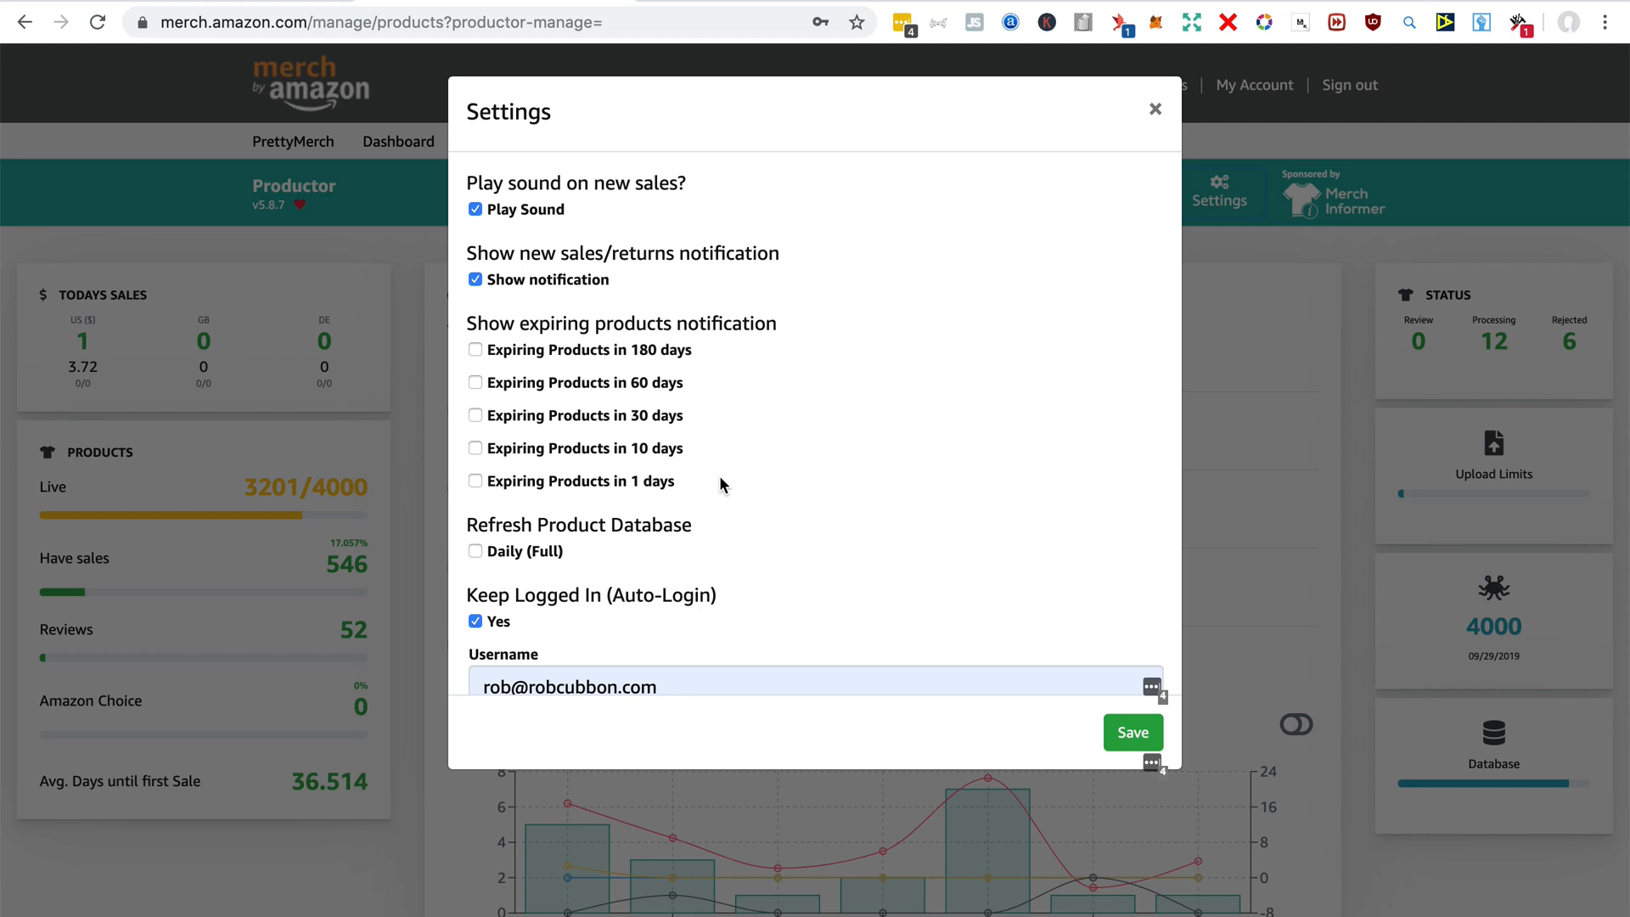
{"action": "scroll", "scroll_direction": "down", "scroll_amount": 3}
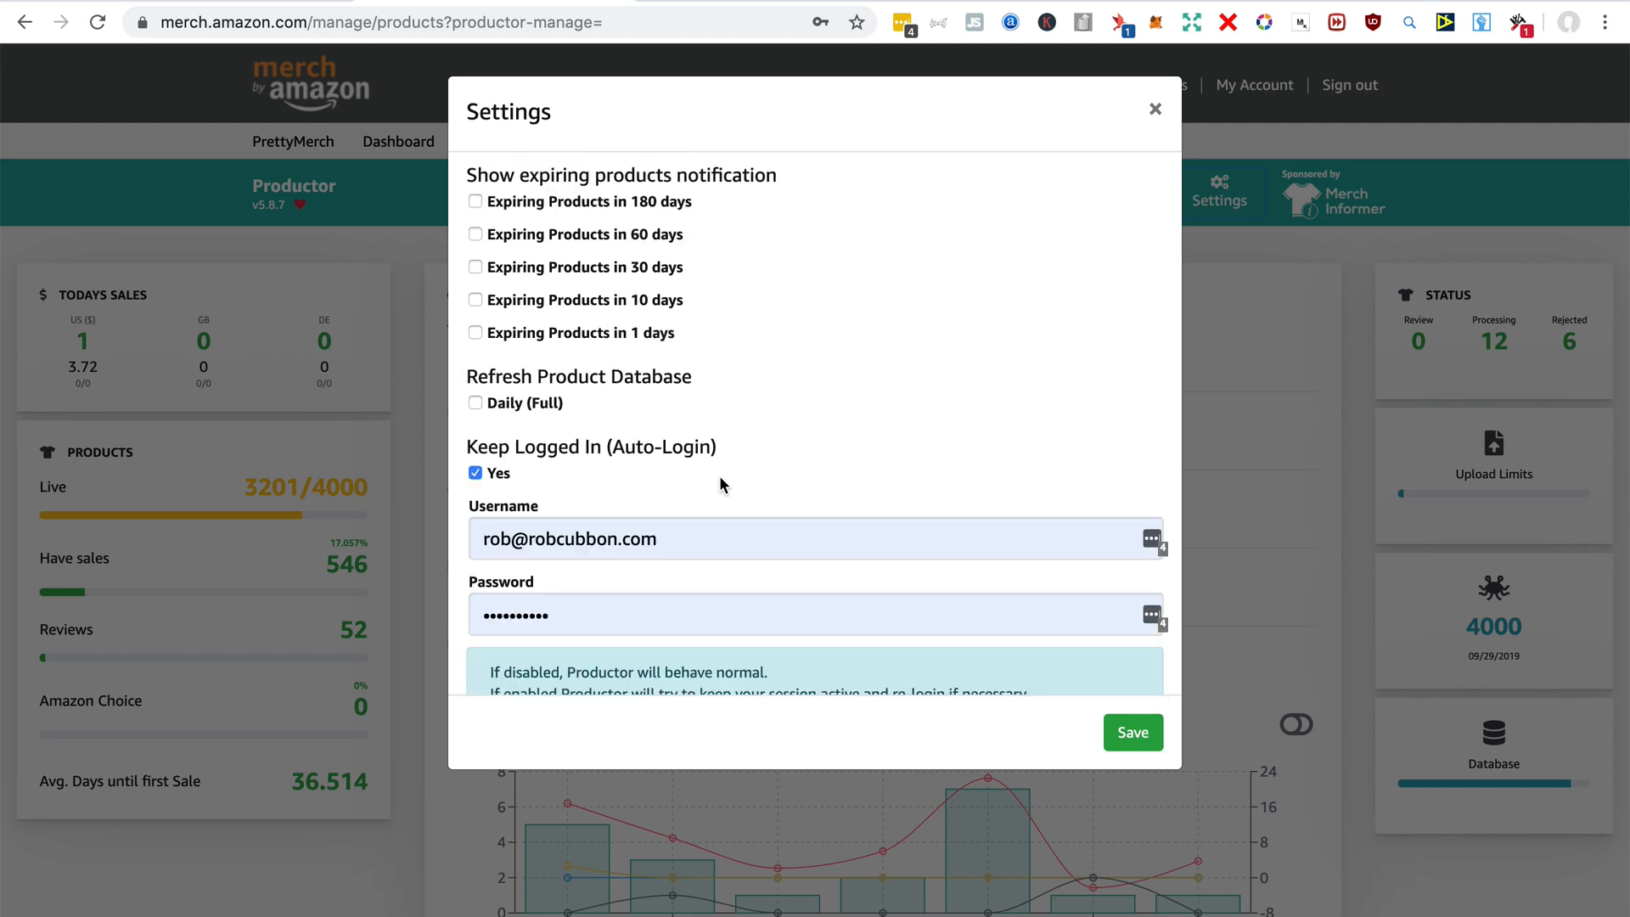
{"action": "scroll", "scroll_direction": "down", "scroll_amount": 3}
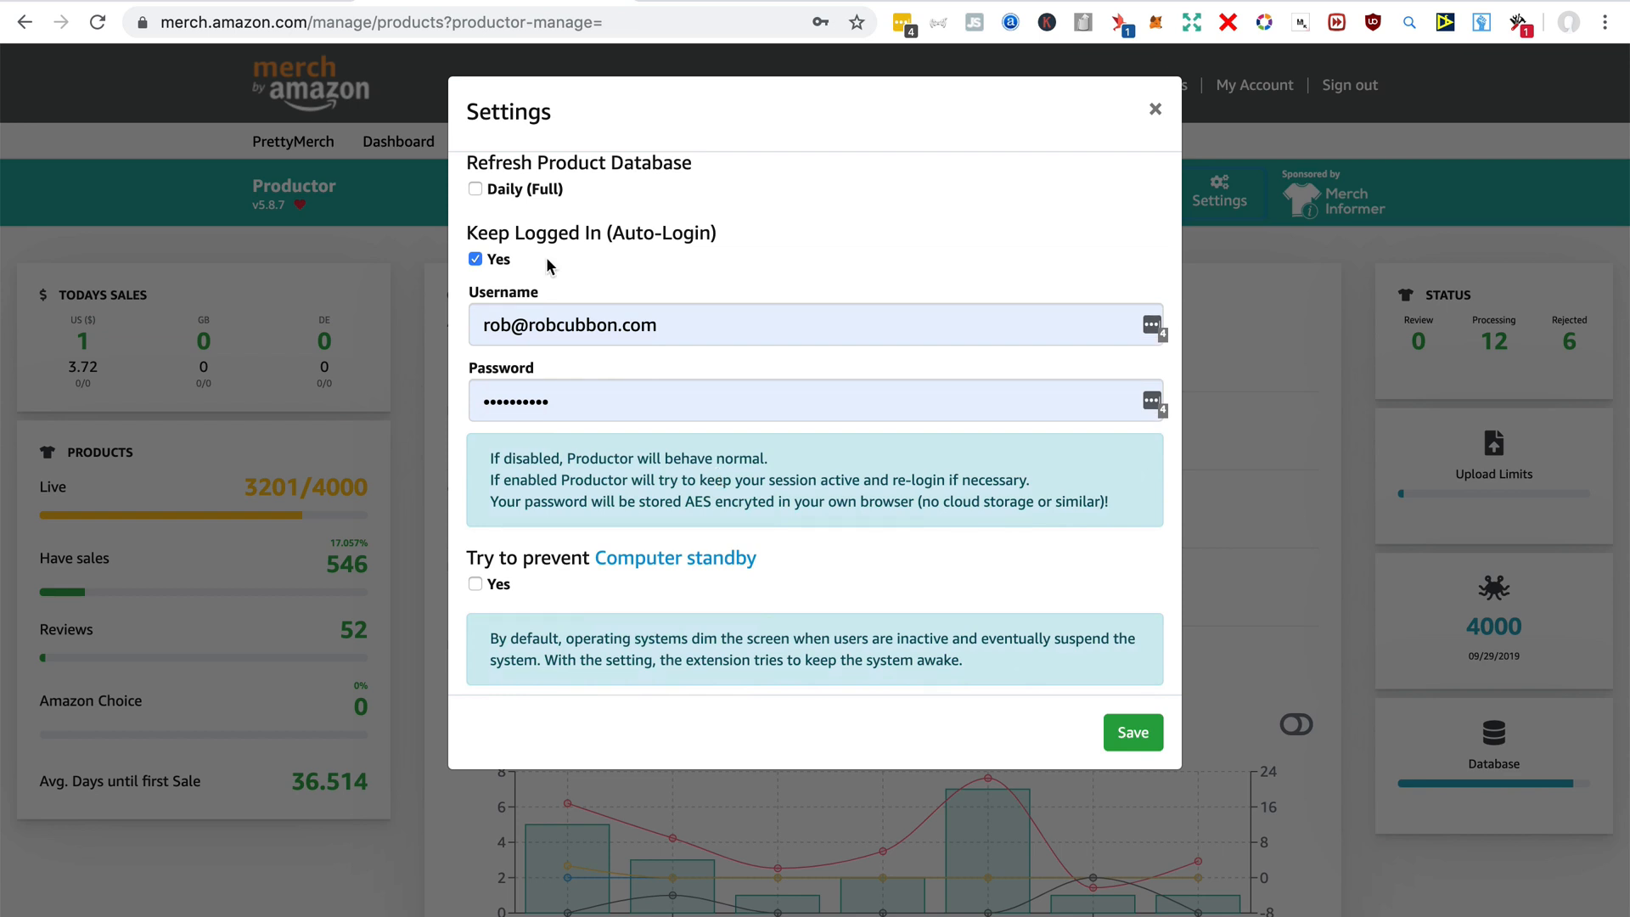
{"action": "scroll", "scroll_direction": "down", "scroll_amount": 3}
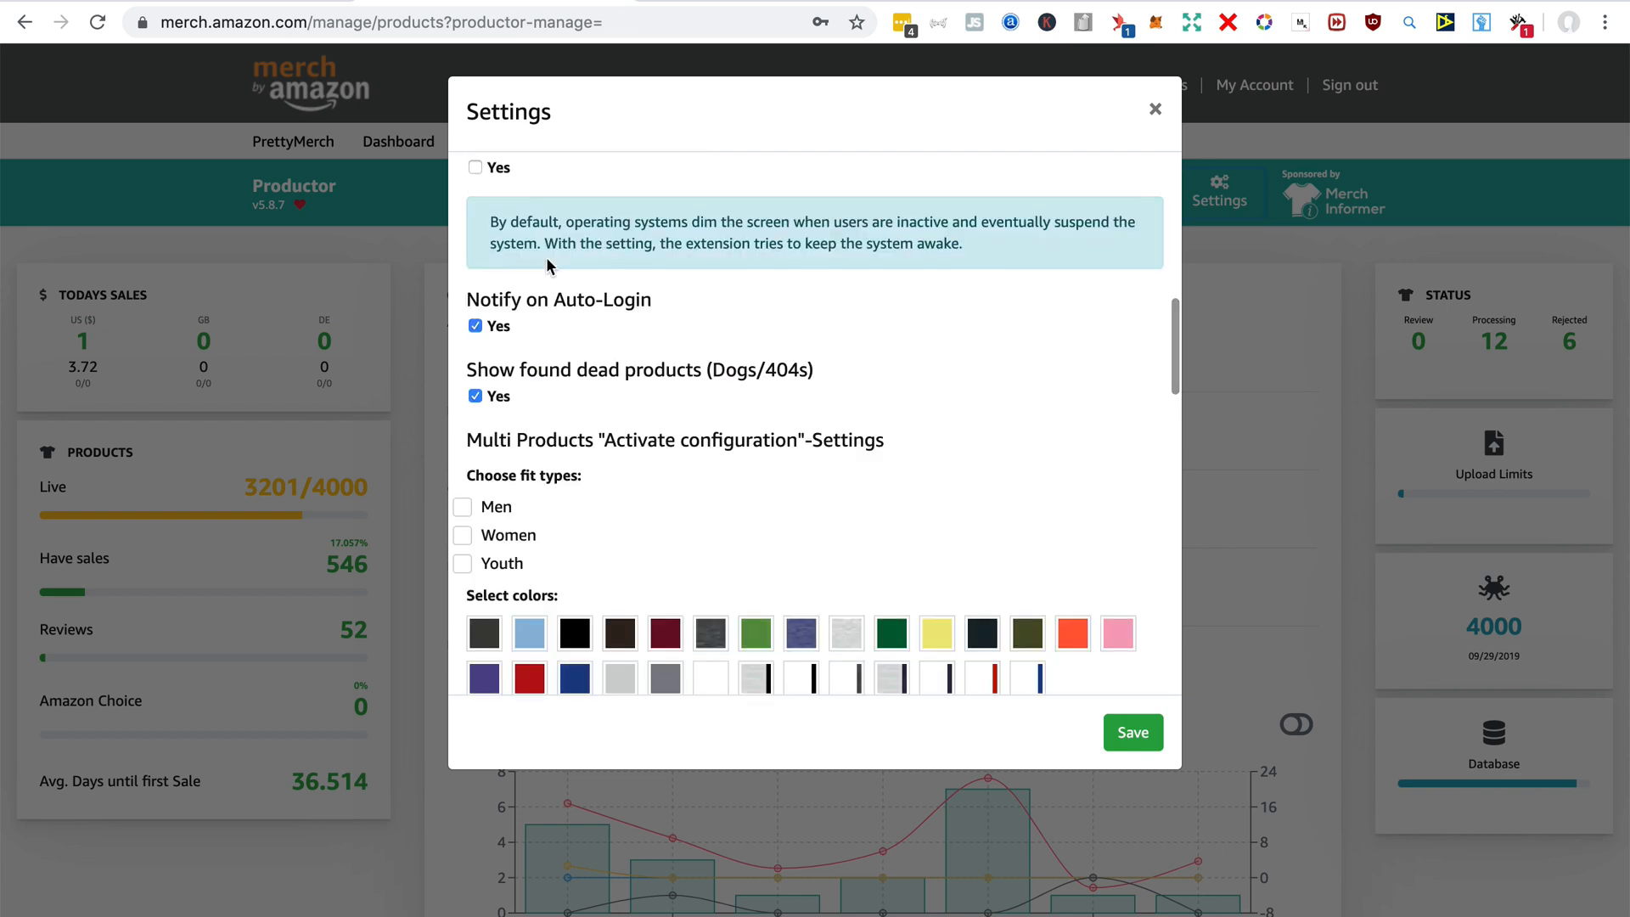
{"action": "scroll", "scroll_direction": "down", "scroll_amount": 3}
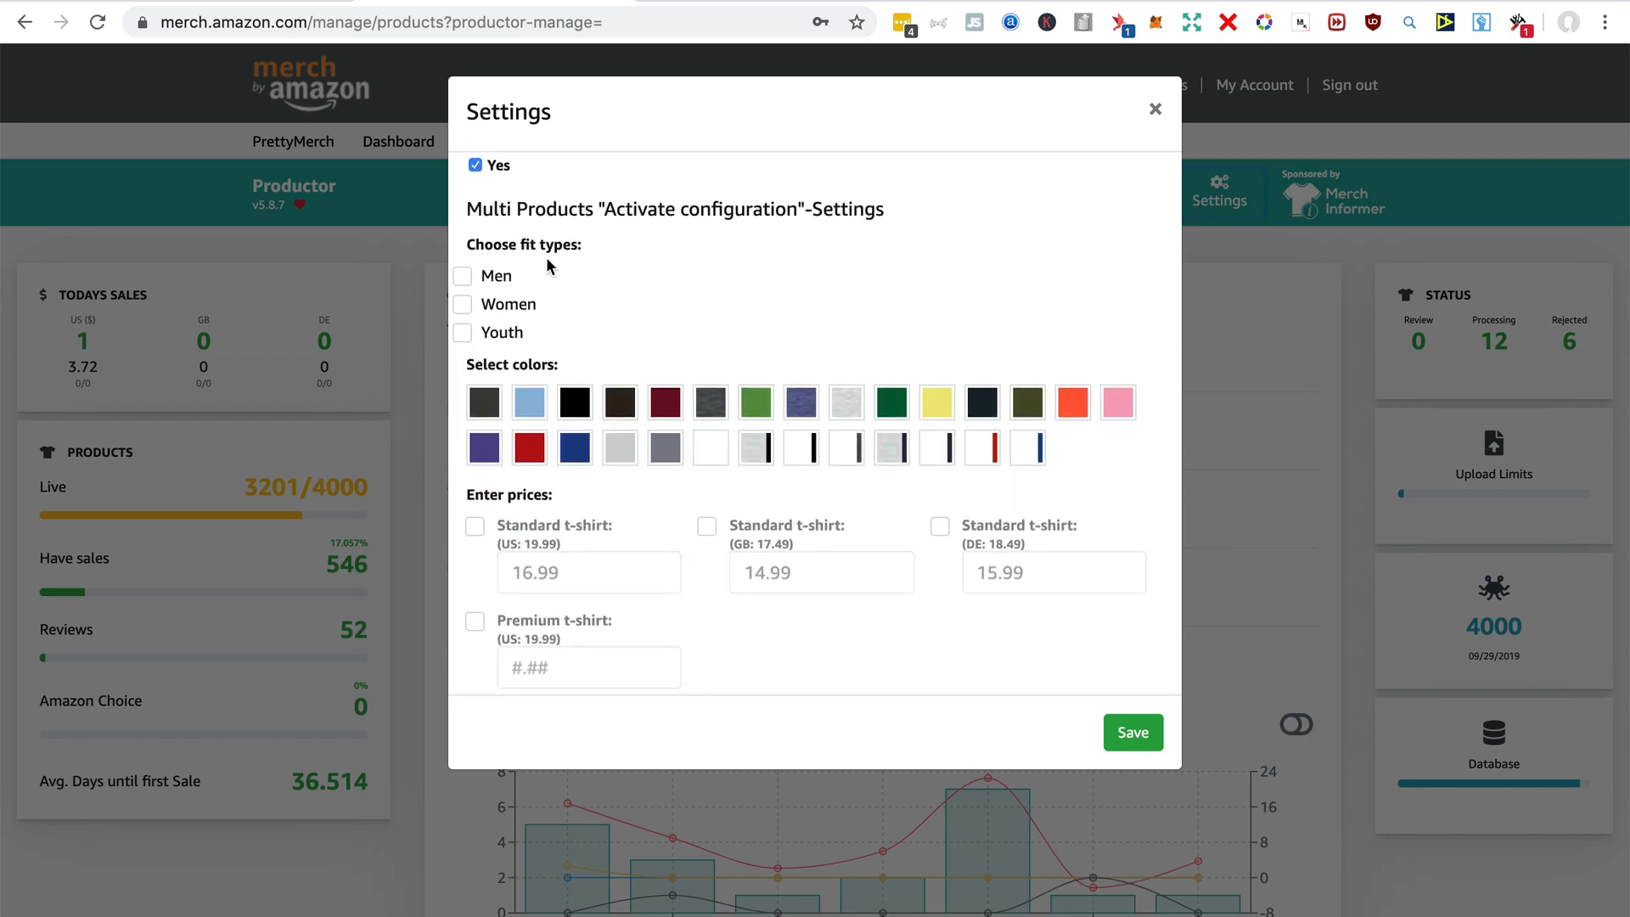
{"action": "scroll", "scroll_direction": "down", "scroll_amount": 3}
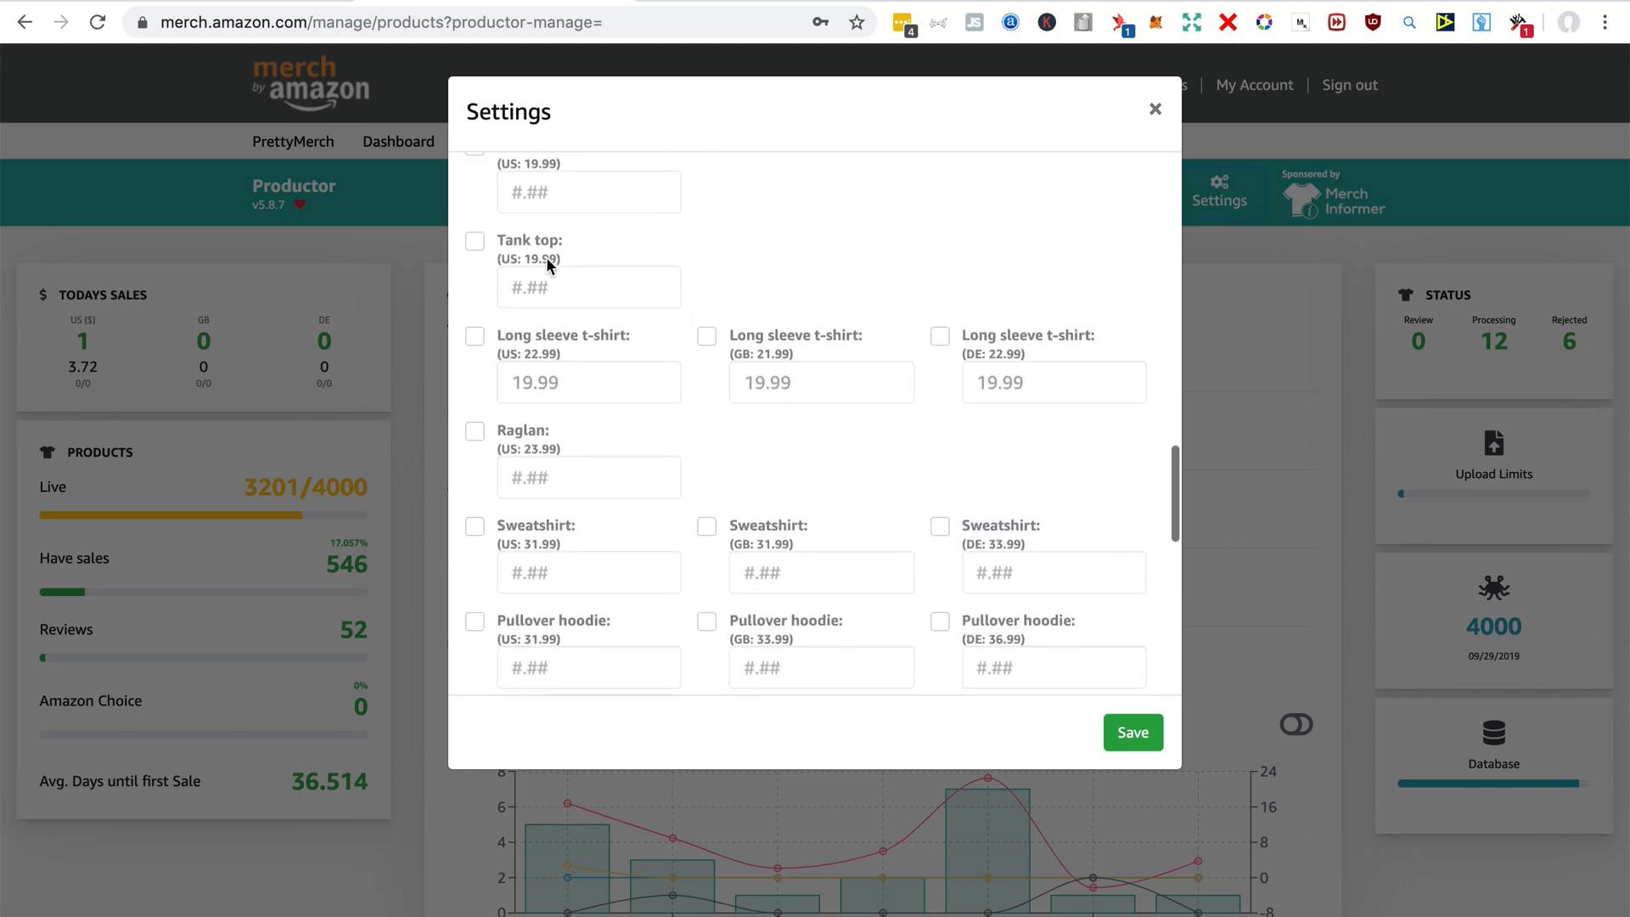
{"action": "scroll", "scroll_direction": "down", "scroll_amount": 3}
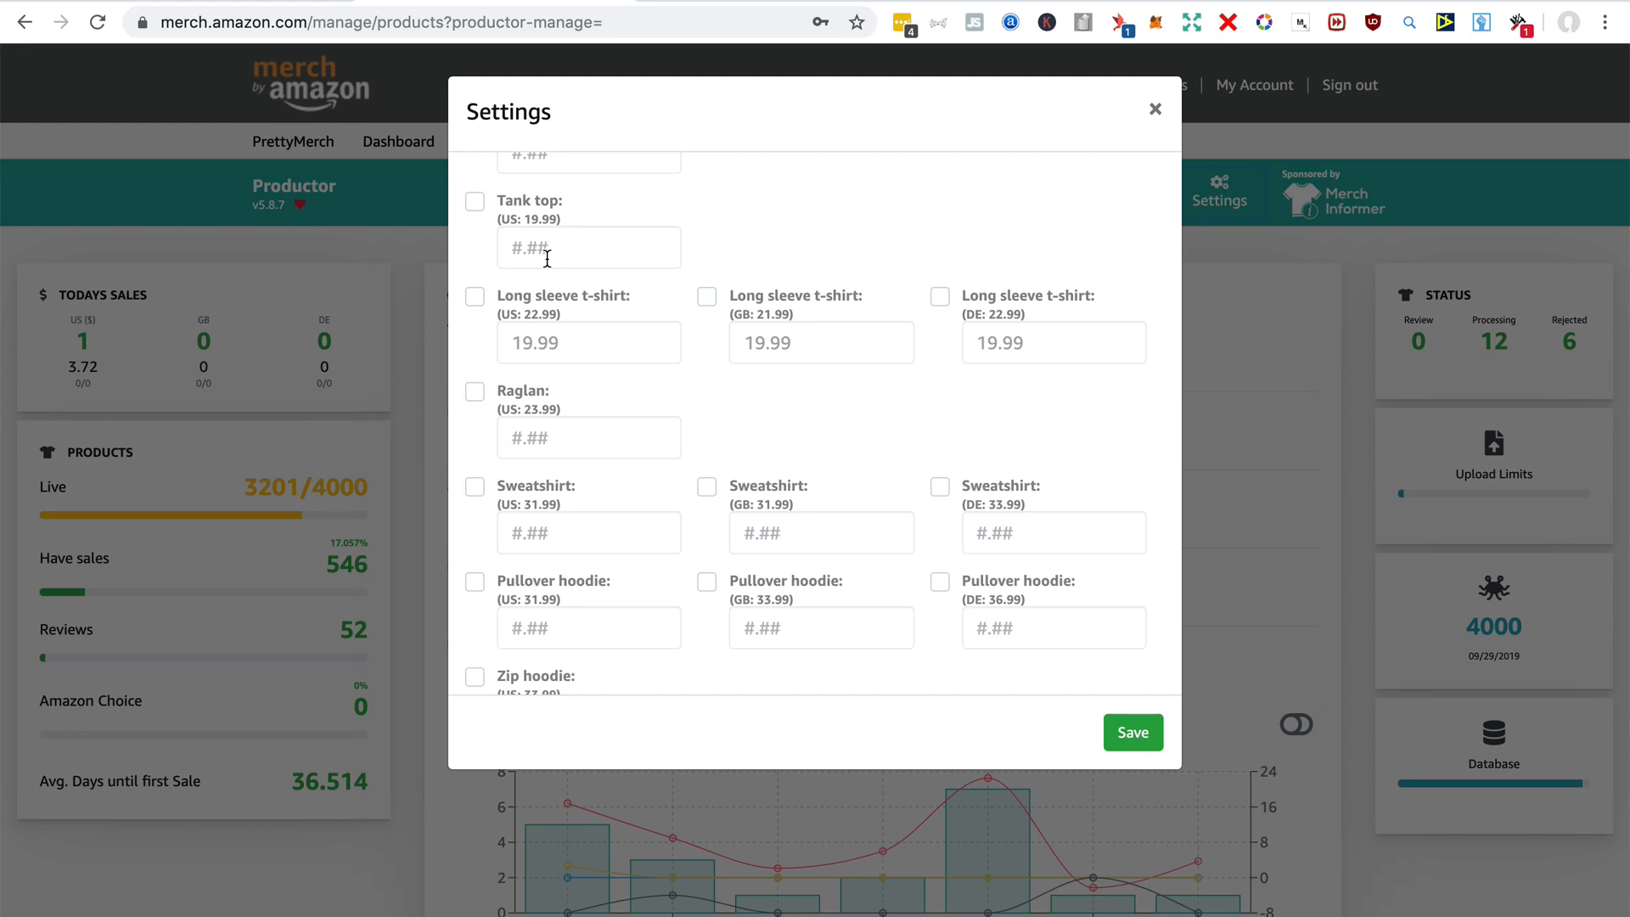
{"action": "scroll", "scroll_direction": "down", "scroll_amount": 3}
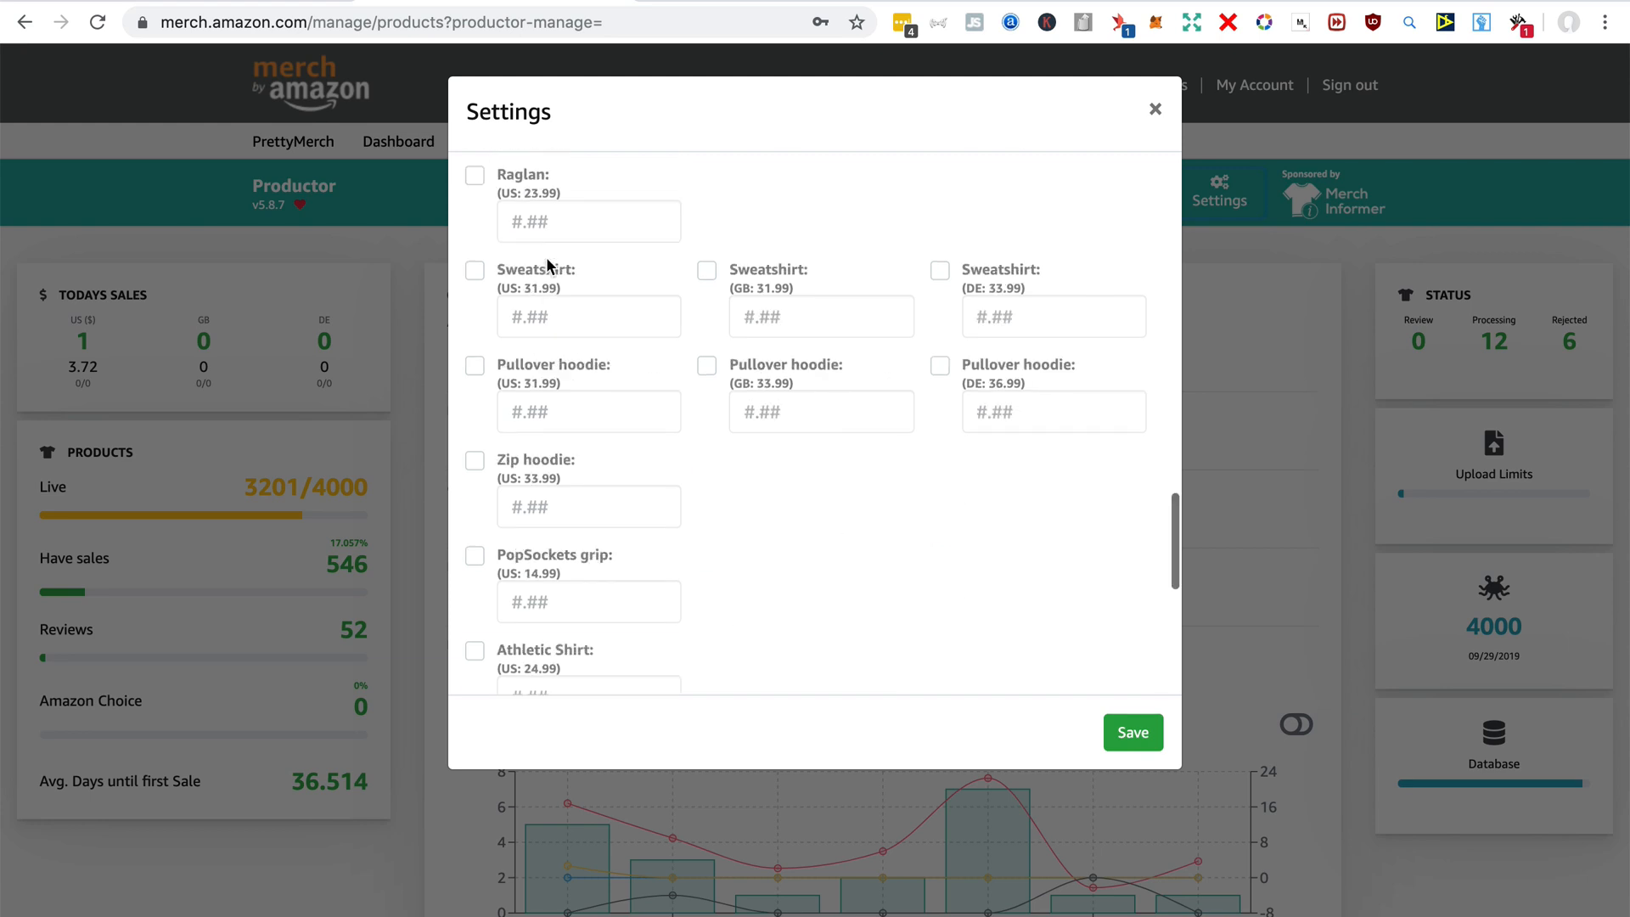
{"action": "scroll", "scroll_direction": "down", "scroll_amount": 3}
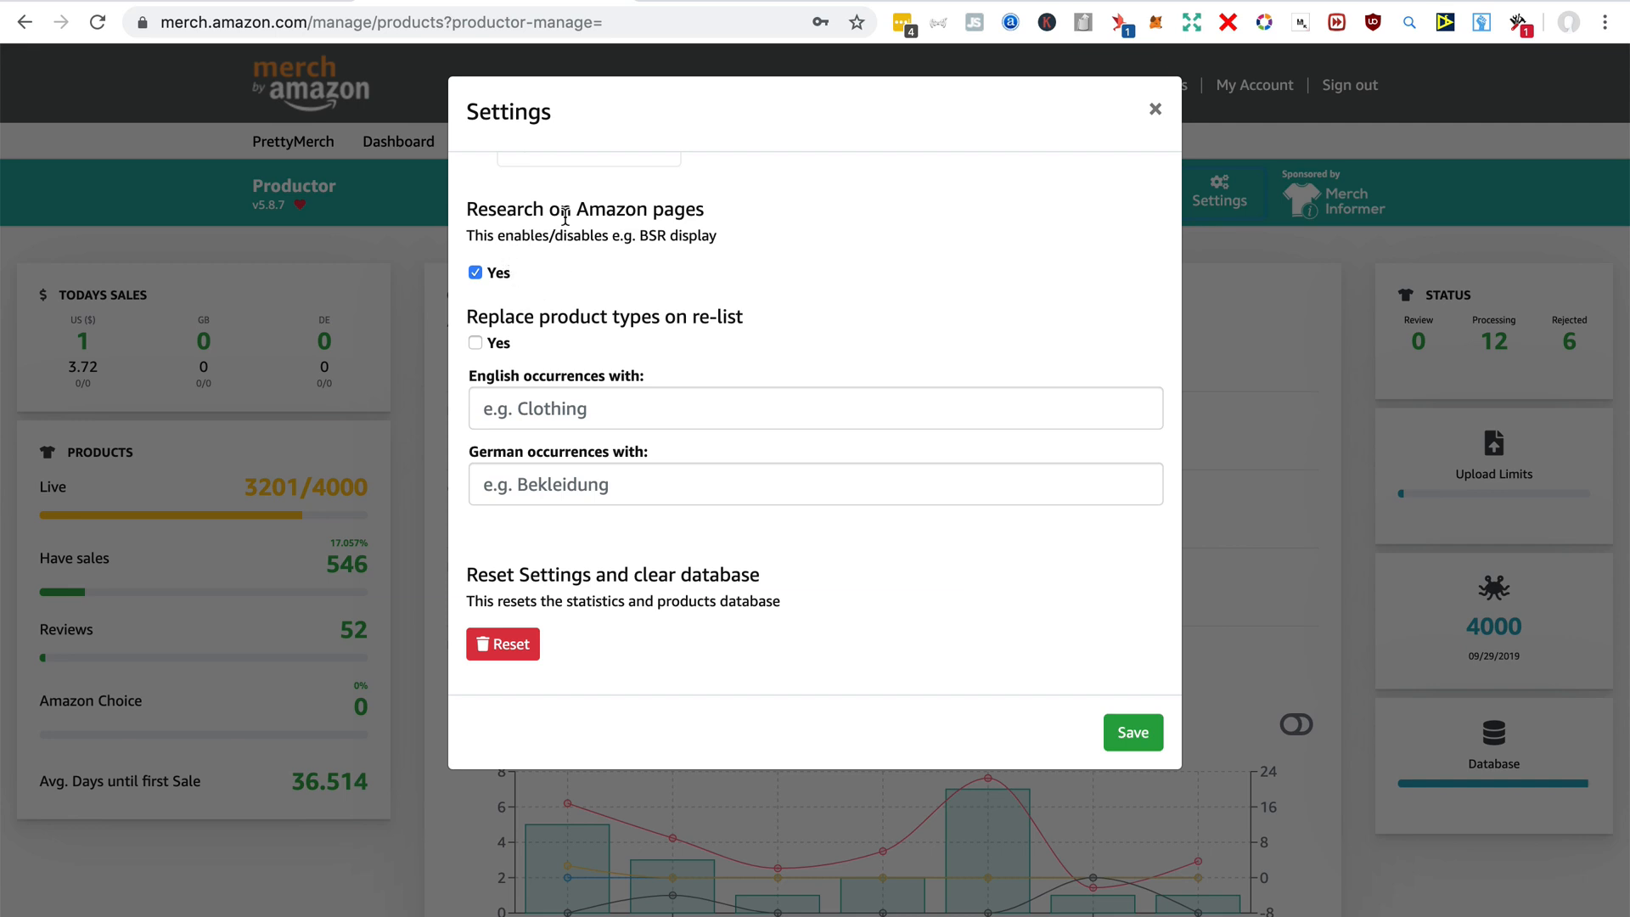
{"action": "mouse_move", "coordinate": [588, 282]}
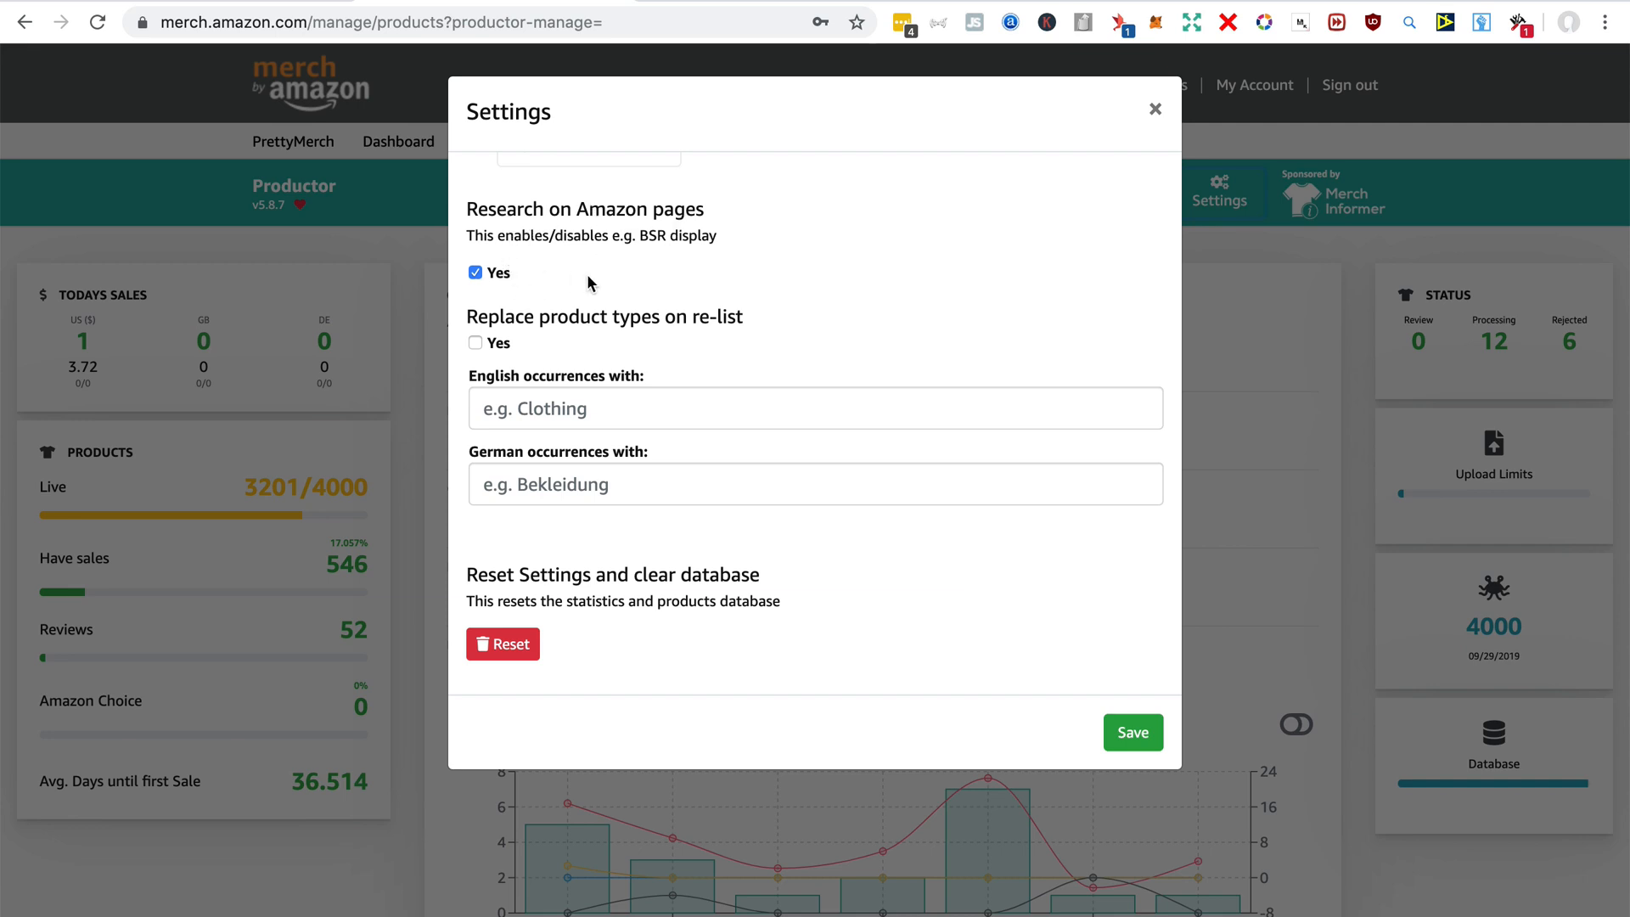
{"action": "mouse_move", "coordinate": [1119, 105]}
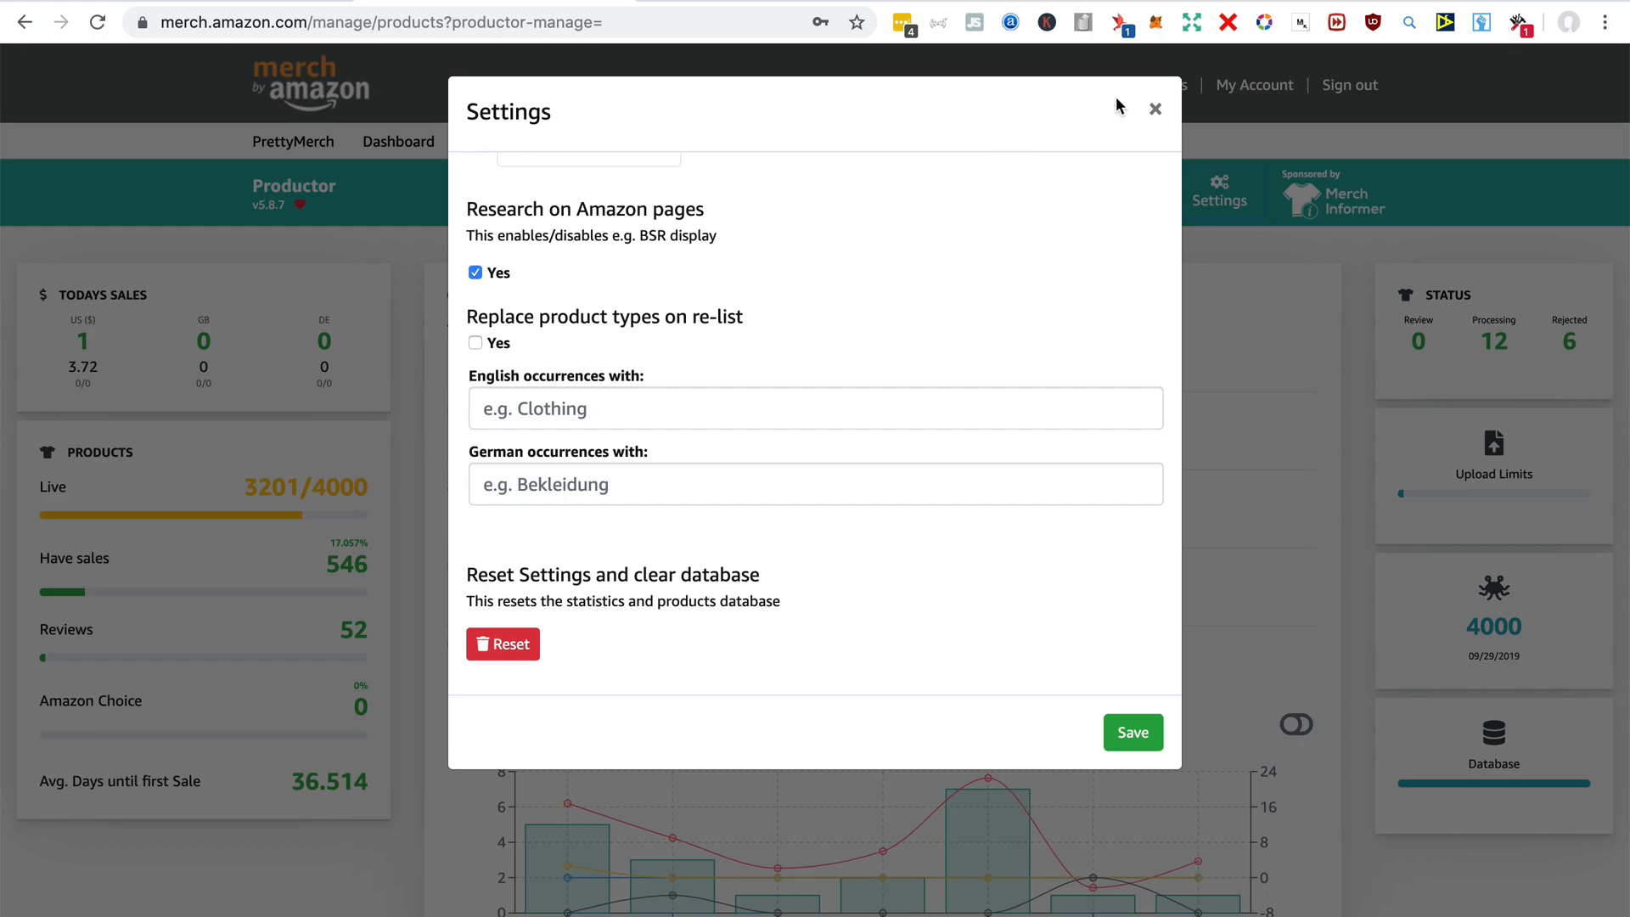
{"action": "left_click", "coordinate": [1153, 108]}
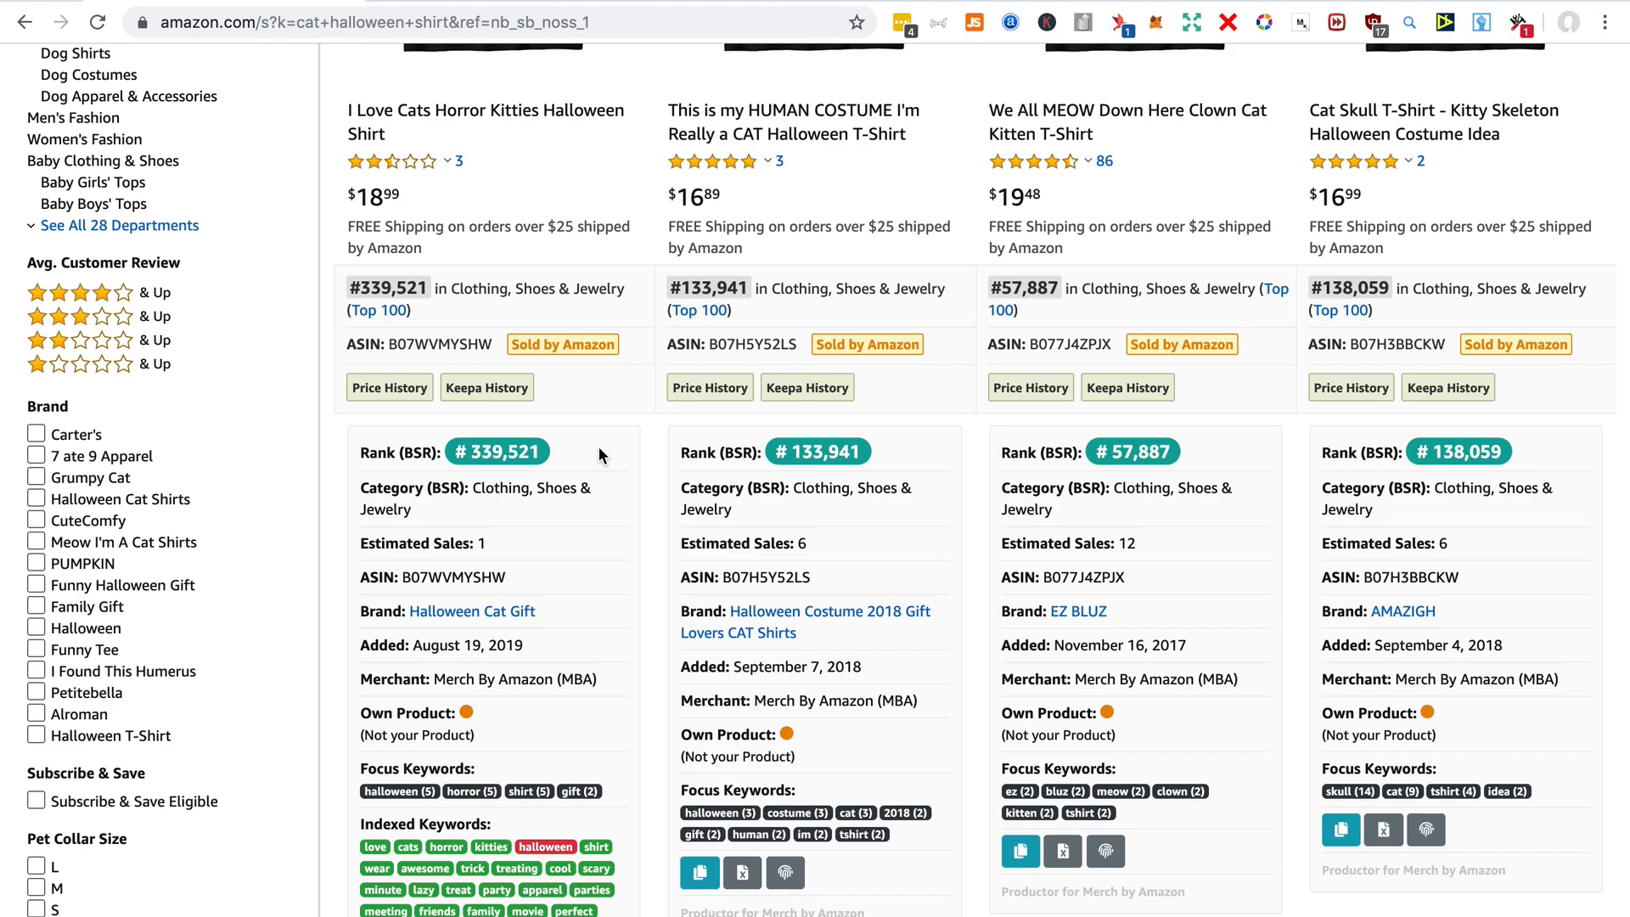
{"action": "mouse_move", "coordinate": [891, 430]}
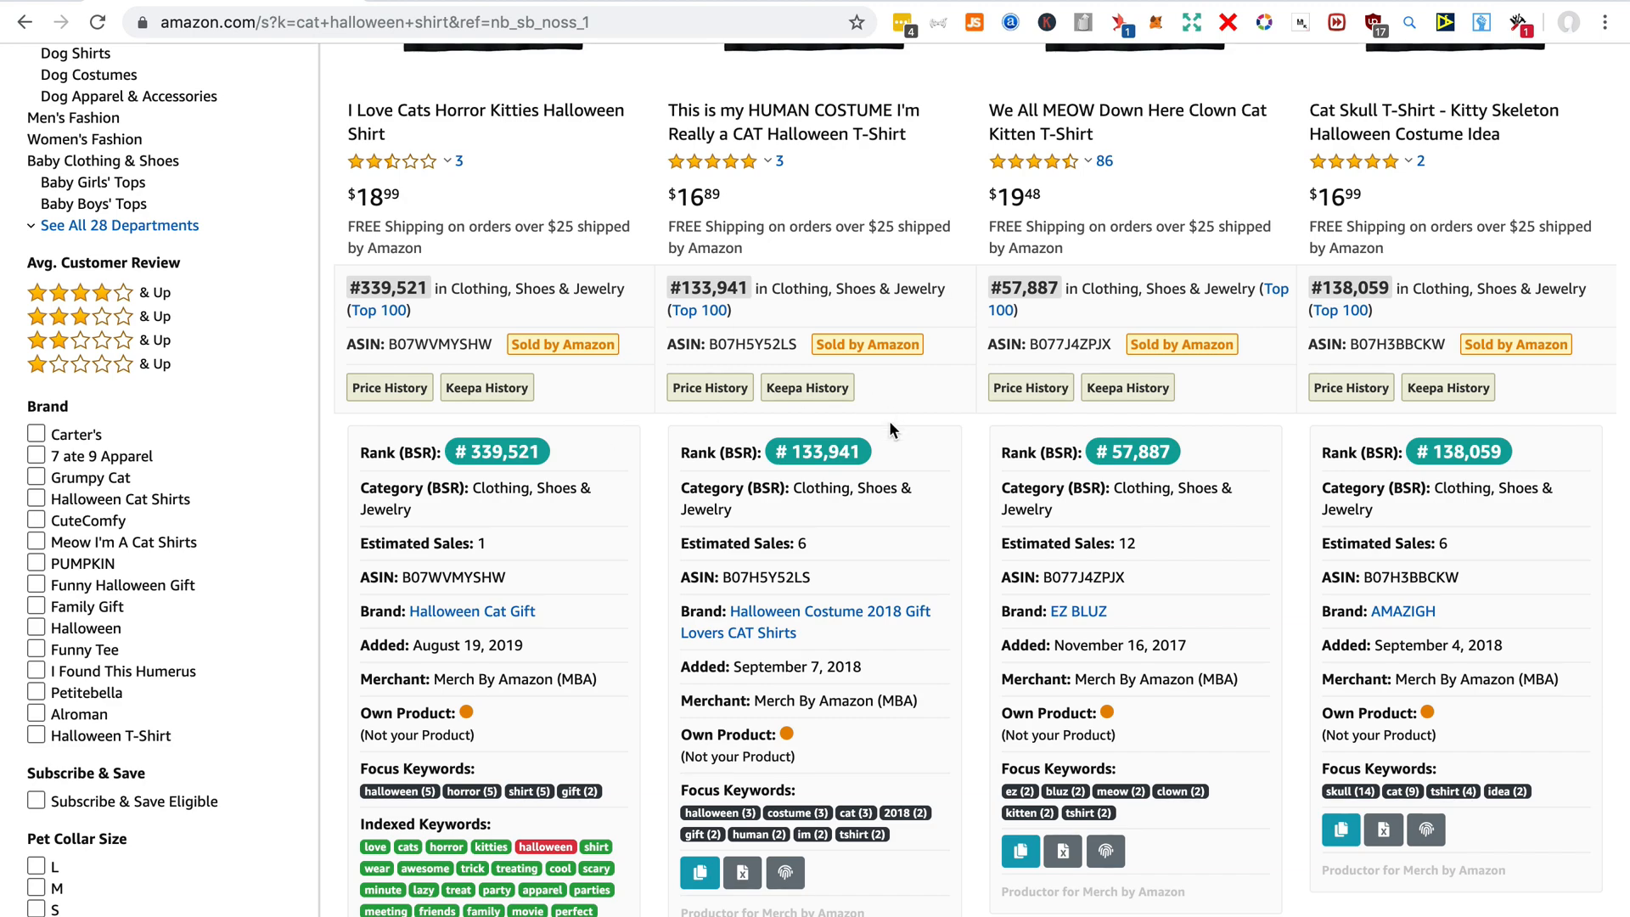
{"action": "scroll", "scroll_direction": "up", "scroll_amount": 3}
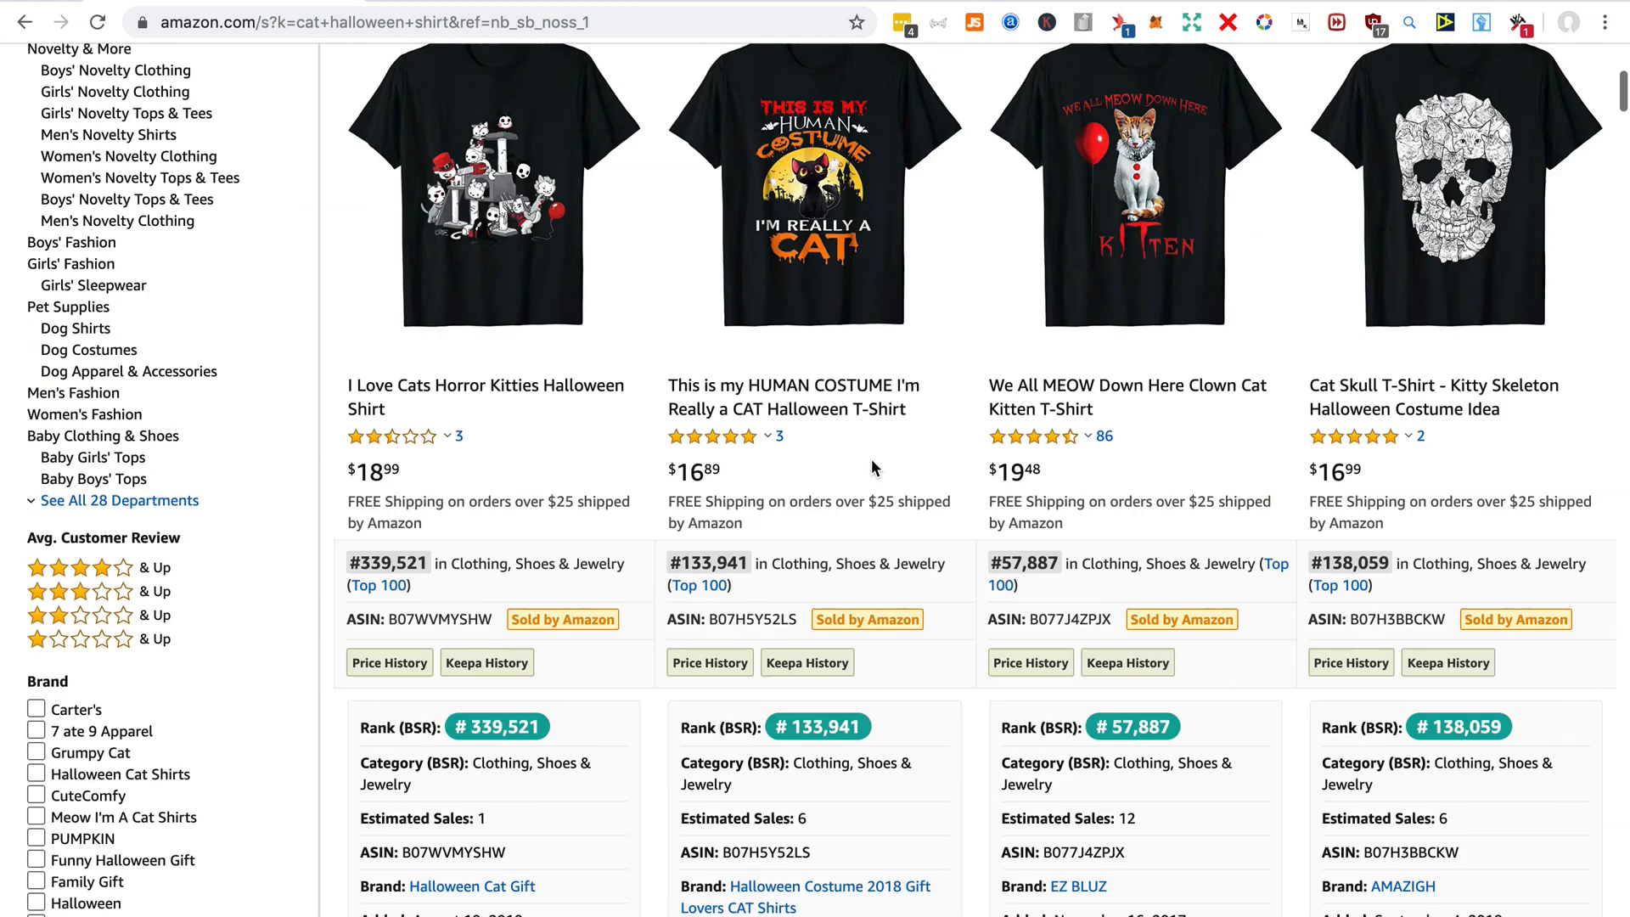
{"action": "scroll", "scroll_direction": "down", "scroll_amount": 3}
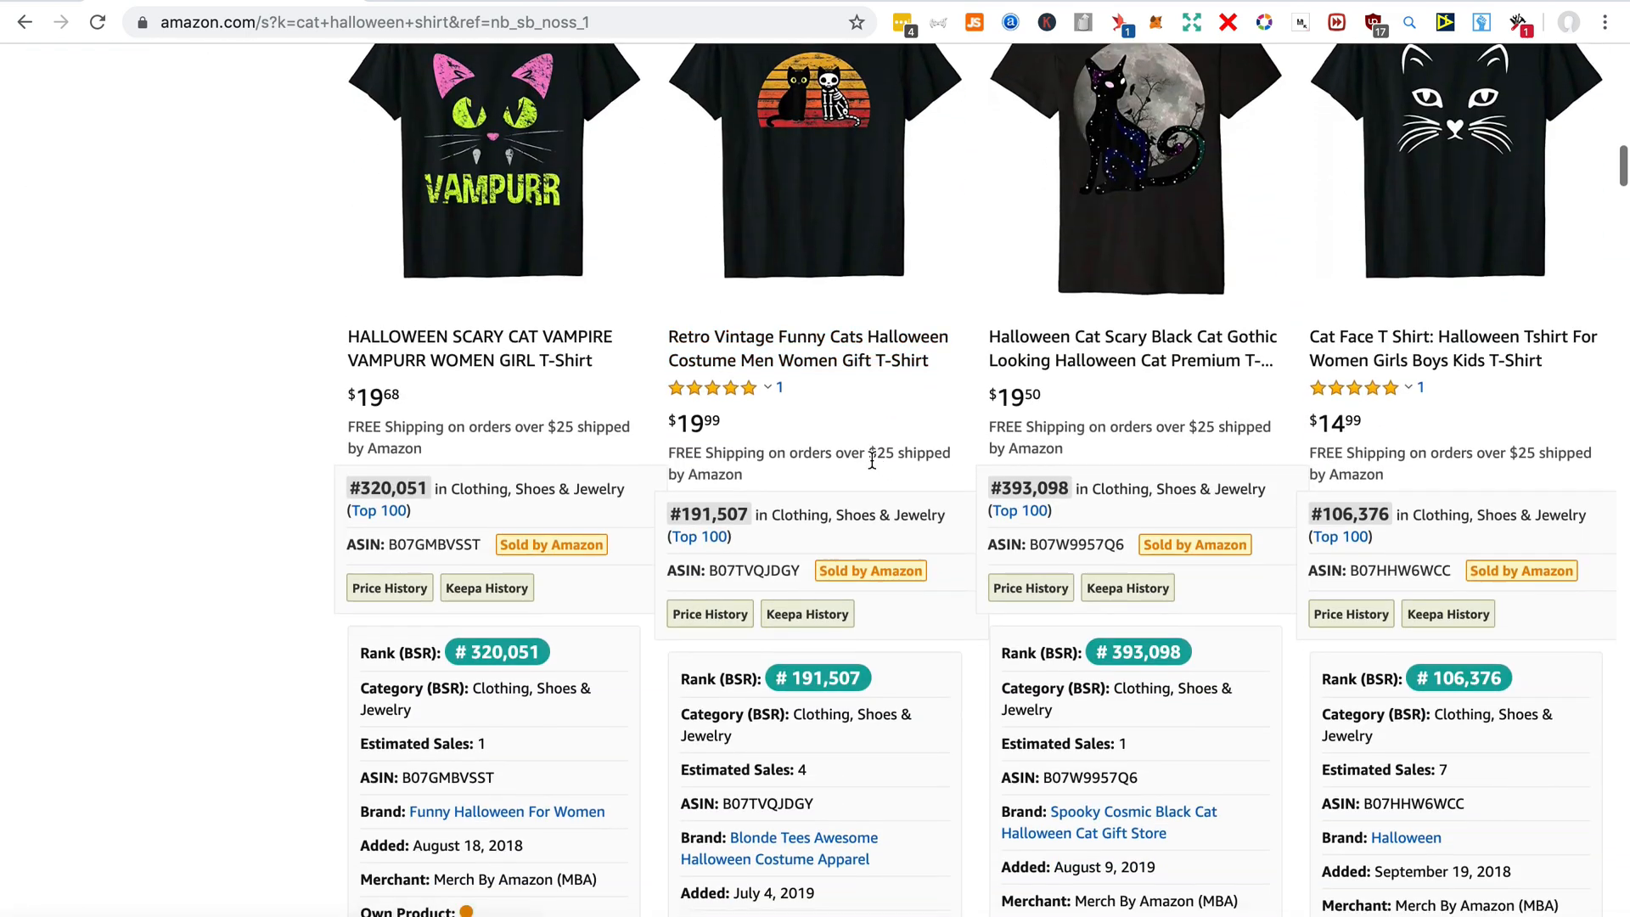
{"action": "scroll", "scroll_direction": "down", "scroll_amount": 3}
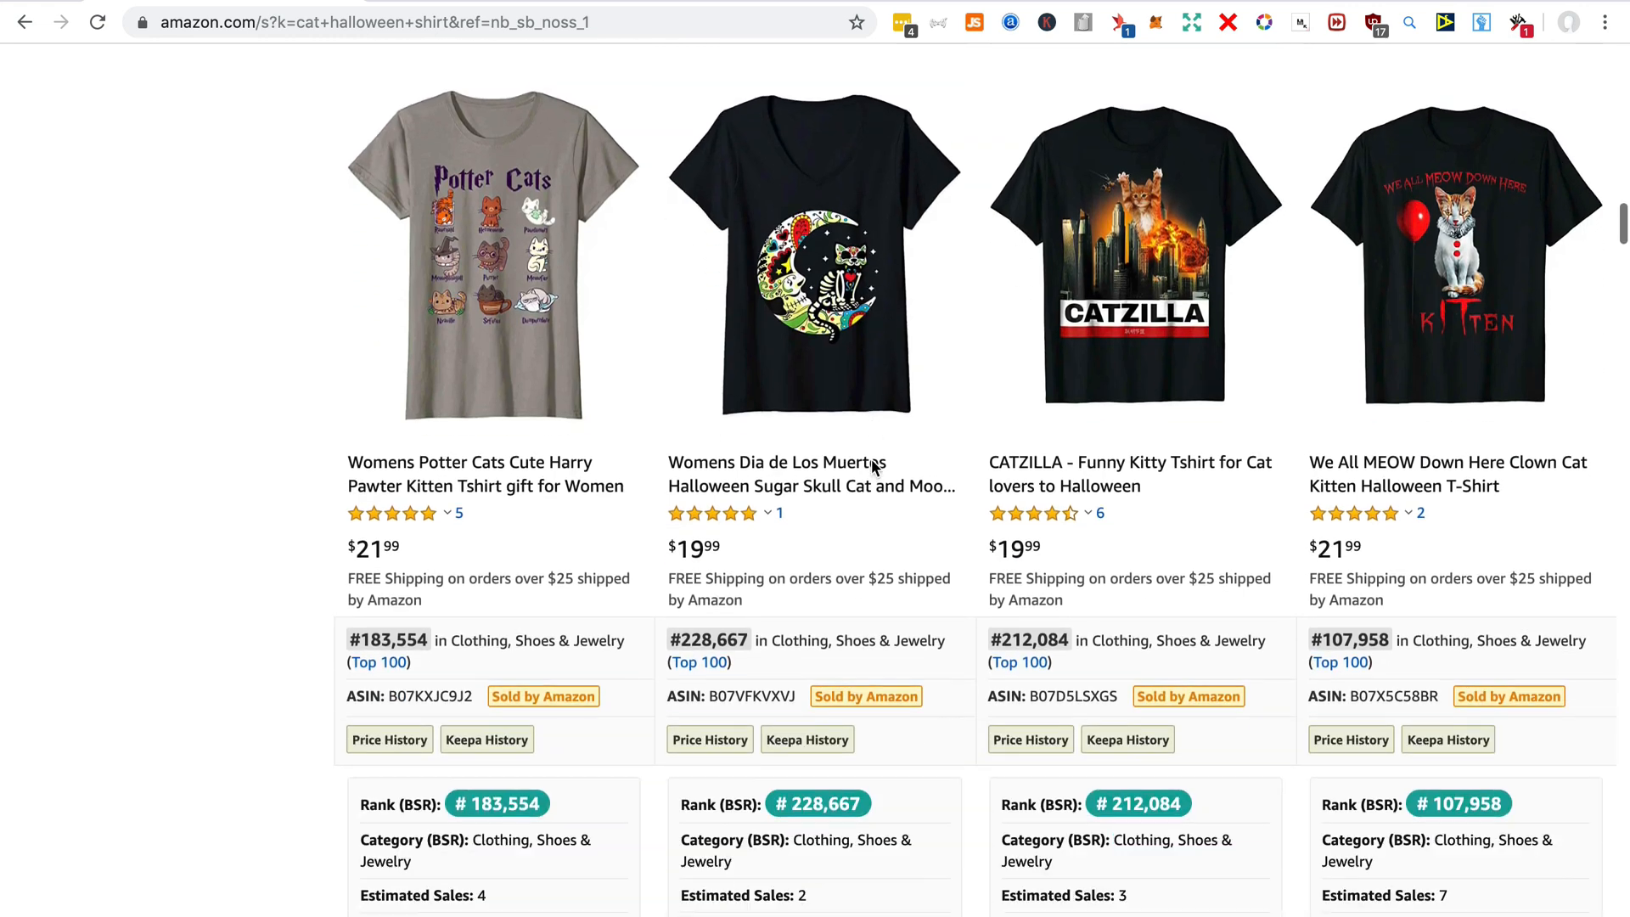
{"action": "scroll", "scroll_direction": "down", "scroll_amount": 3}
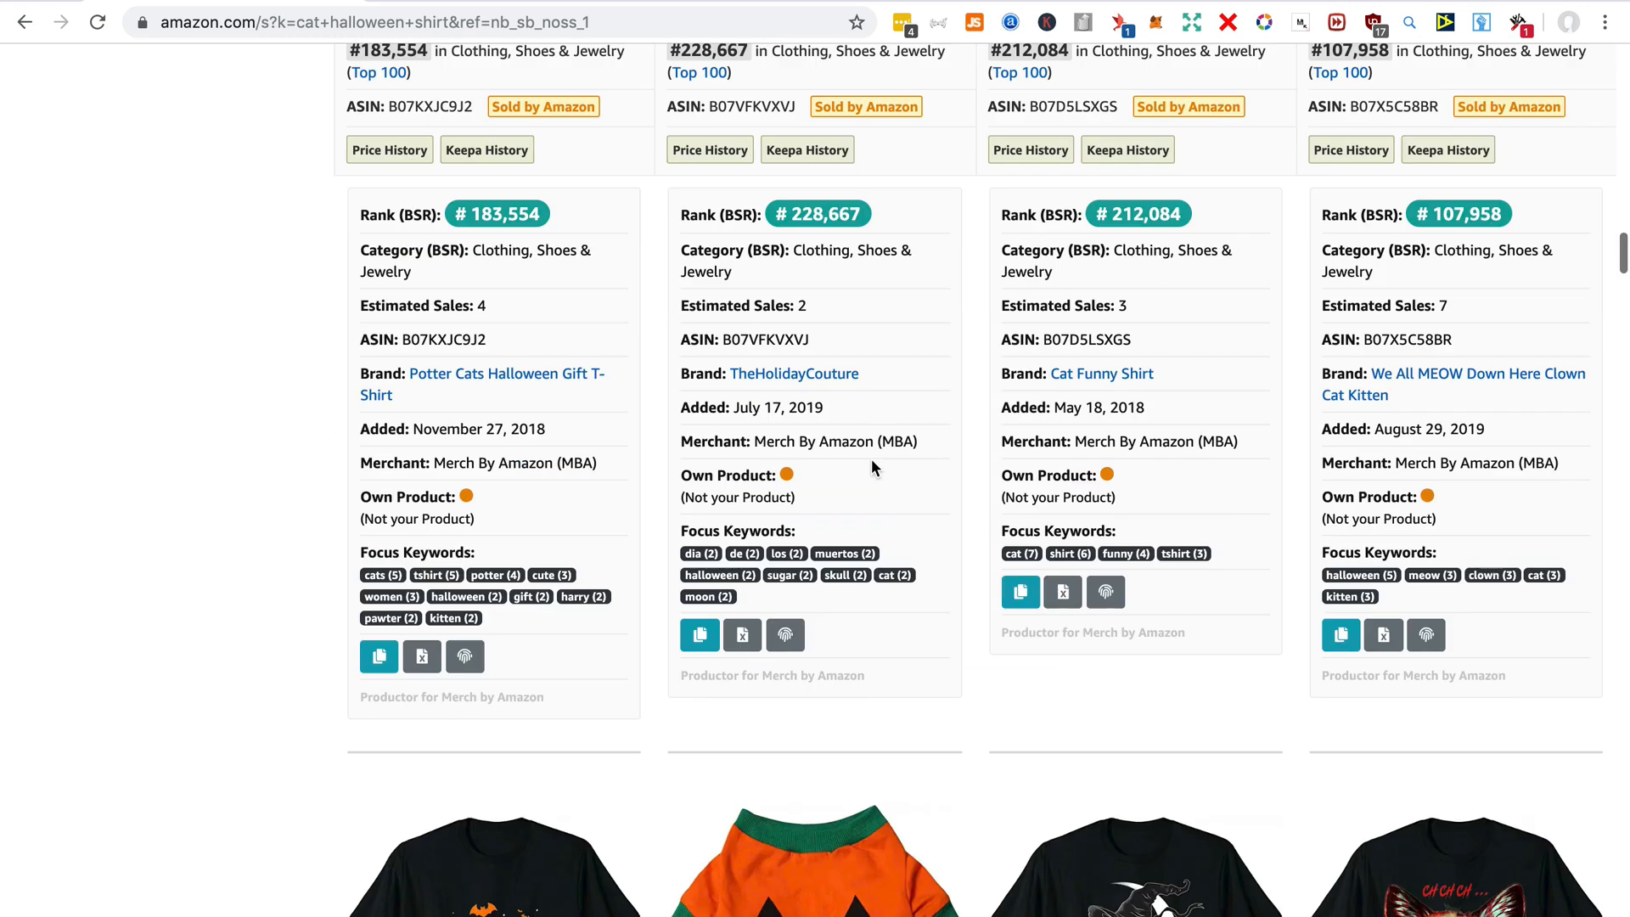
{"action": "mouse_move", "coordinate": [897, 316]}
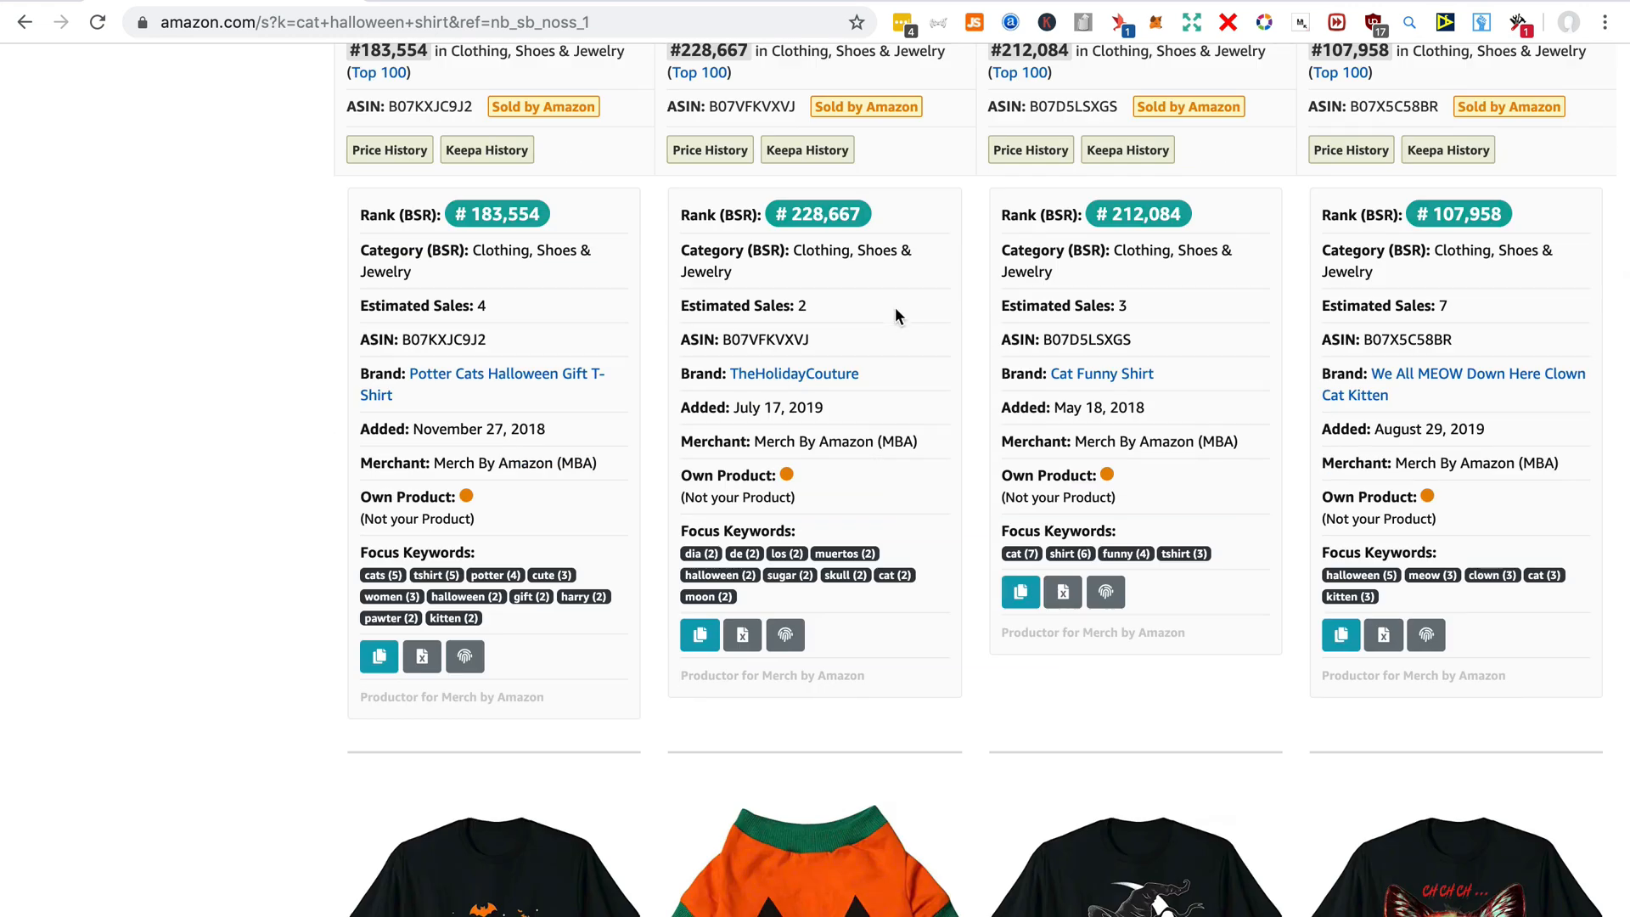
{"action": "scroll", "scroll_direction": "down", "scroll_amount": 3}
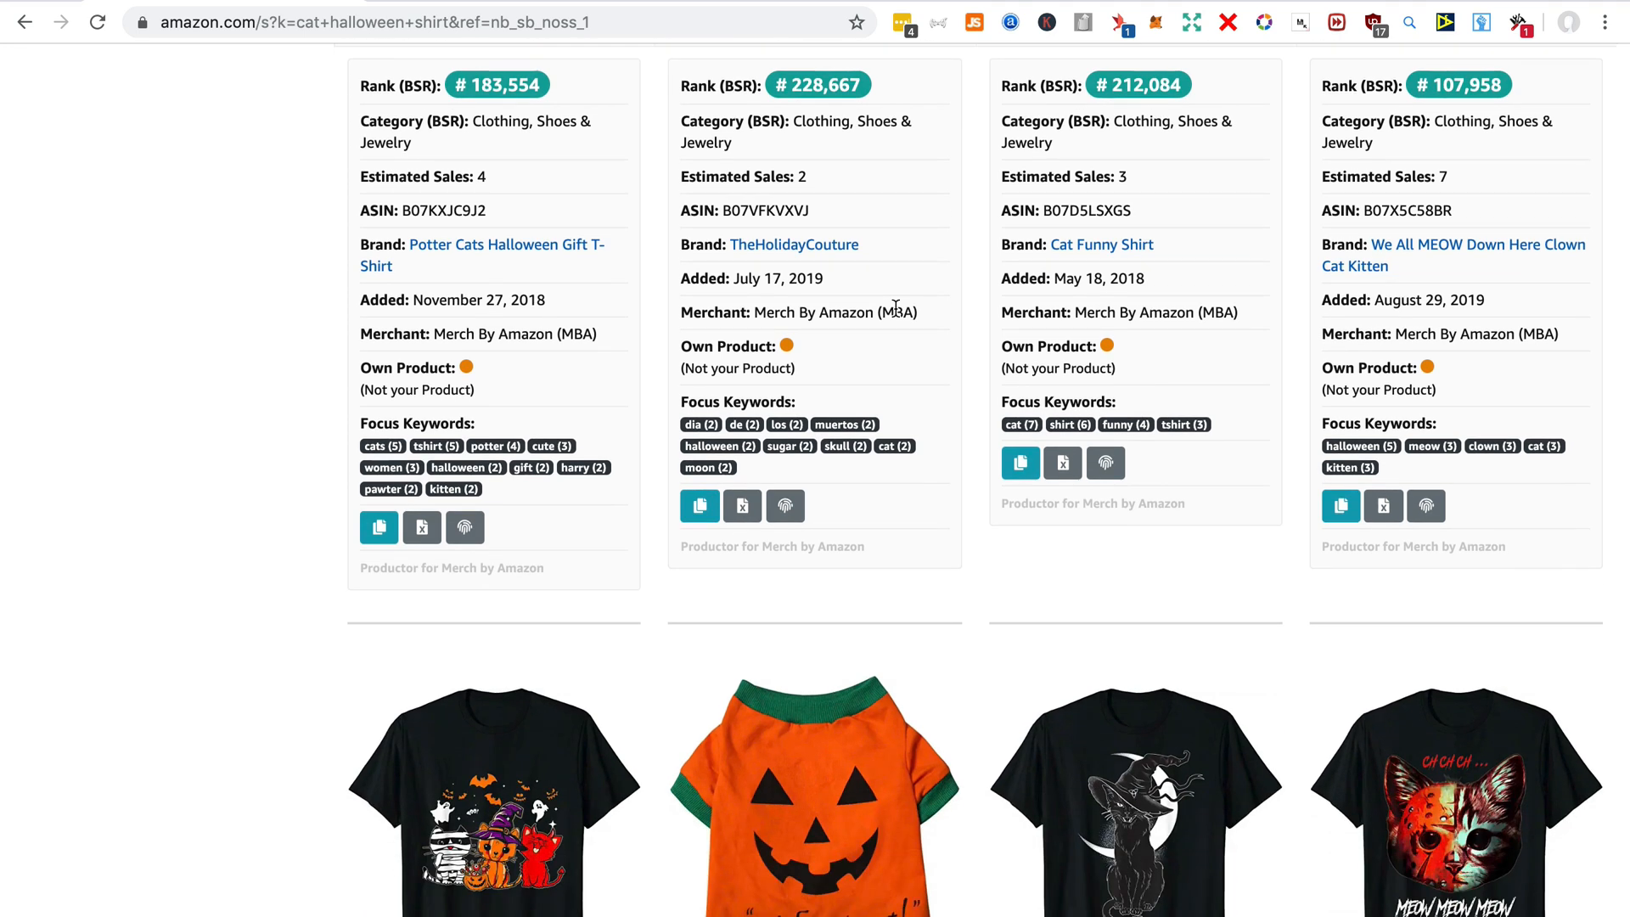
{"action": "scroll", "scroll_direction": "down", "scroll_amount": 3}
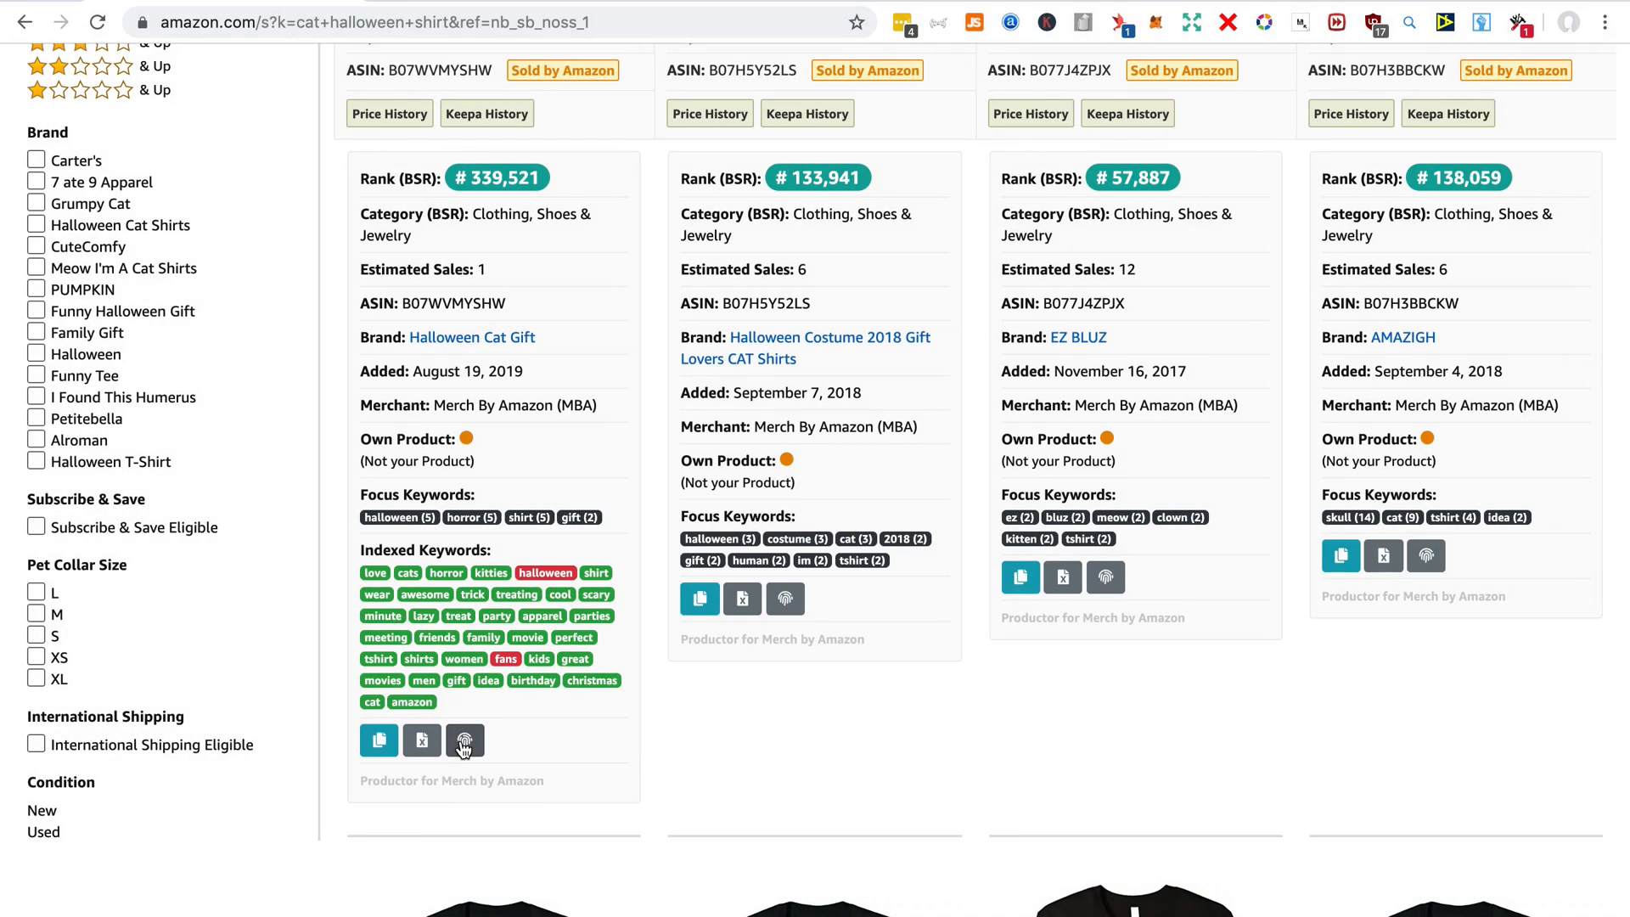
{"action": "scroll", "scroll_direction": "up", "scroll_amount": 3}
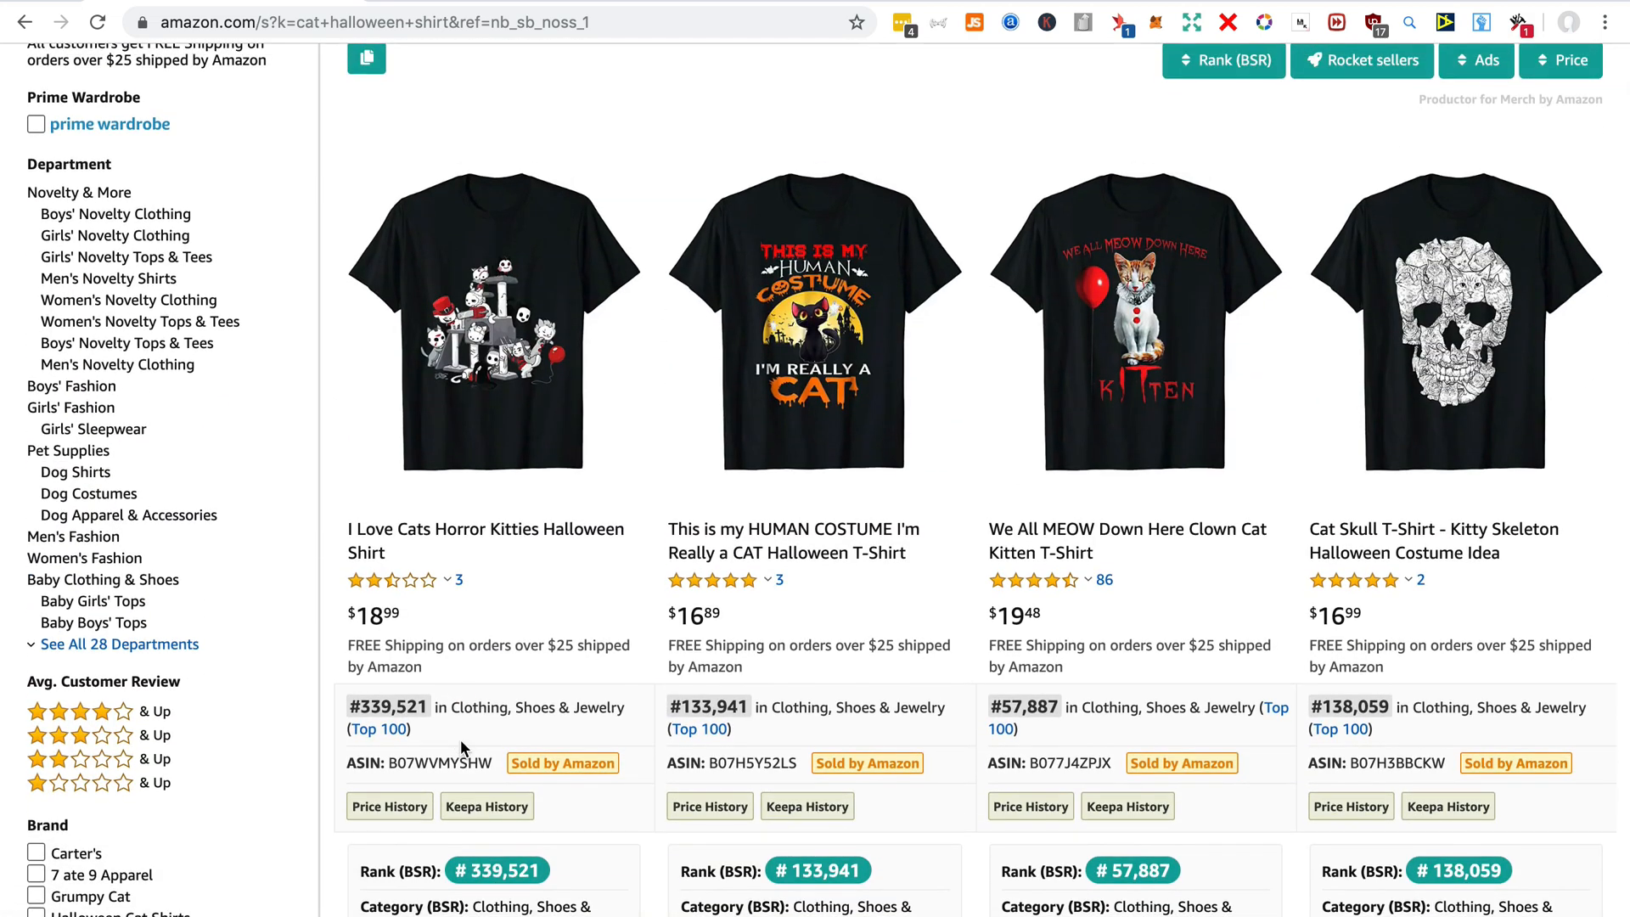
{"action": "scroll", "scroll_direction": "up", "scroll_amount": 3}
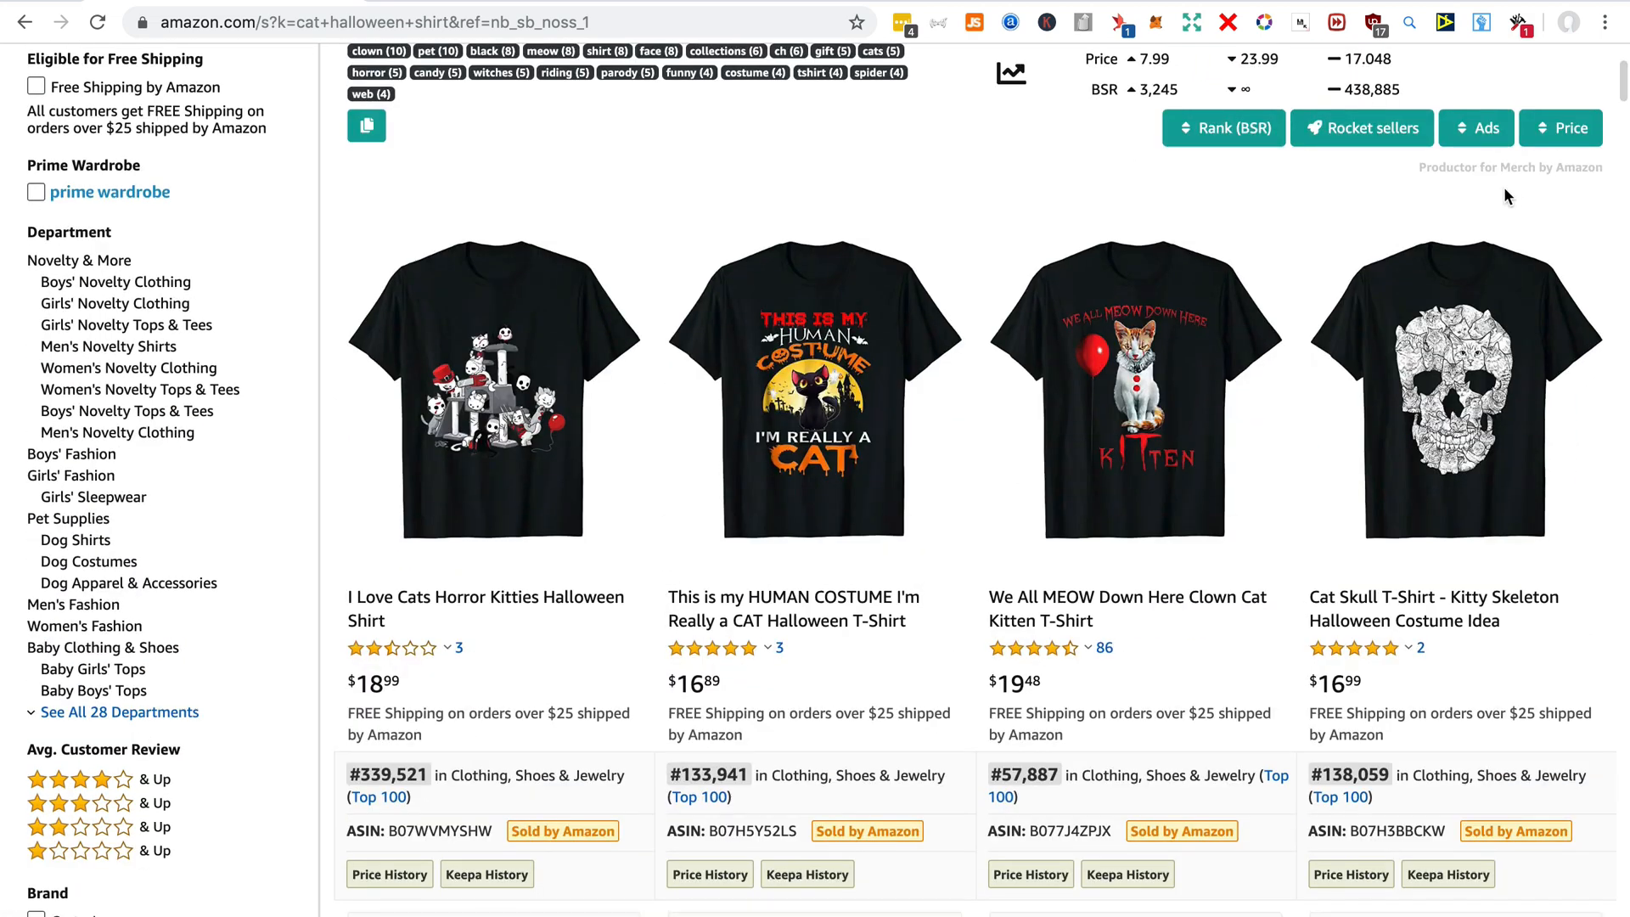
{"action": "mouse_move", "coordinate": [1223, 126]}
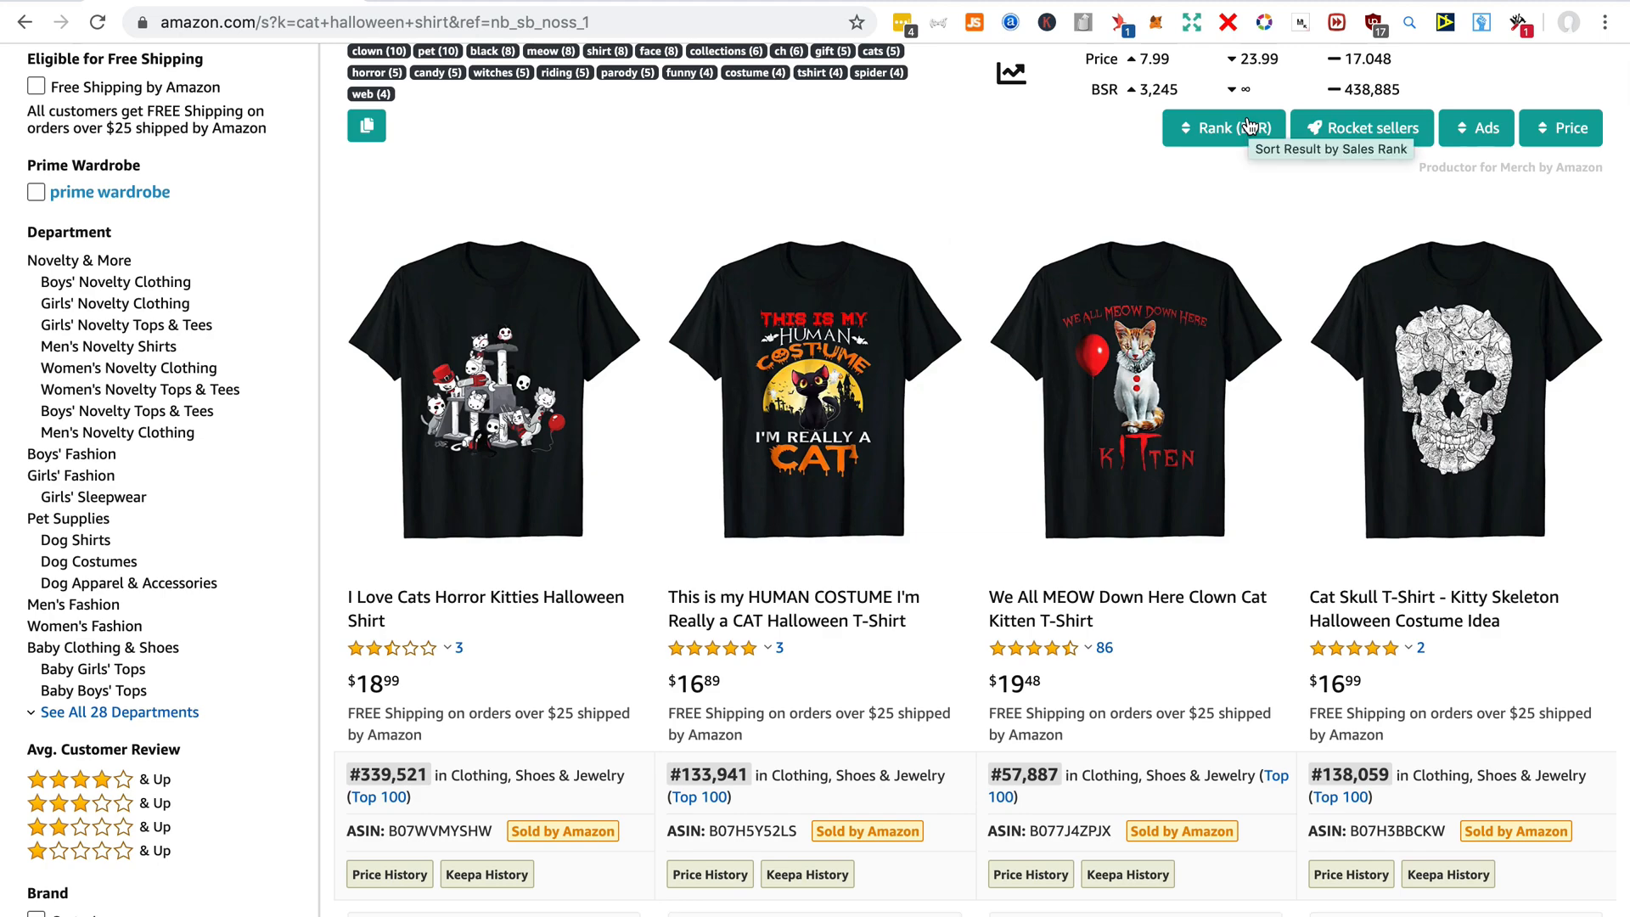
Sort the cat Halloween shirt results by Rank (BSR) and scroll through the top sellers
{"action": "left_click", "coordinate": [1223, 126]}
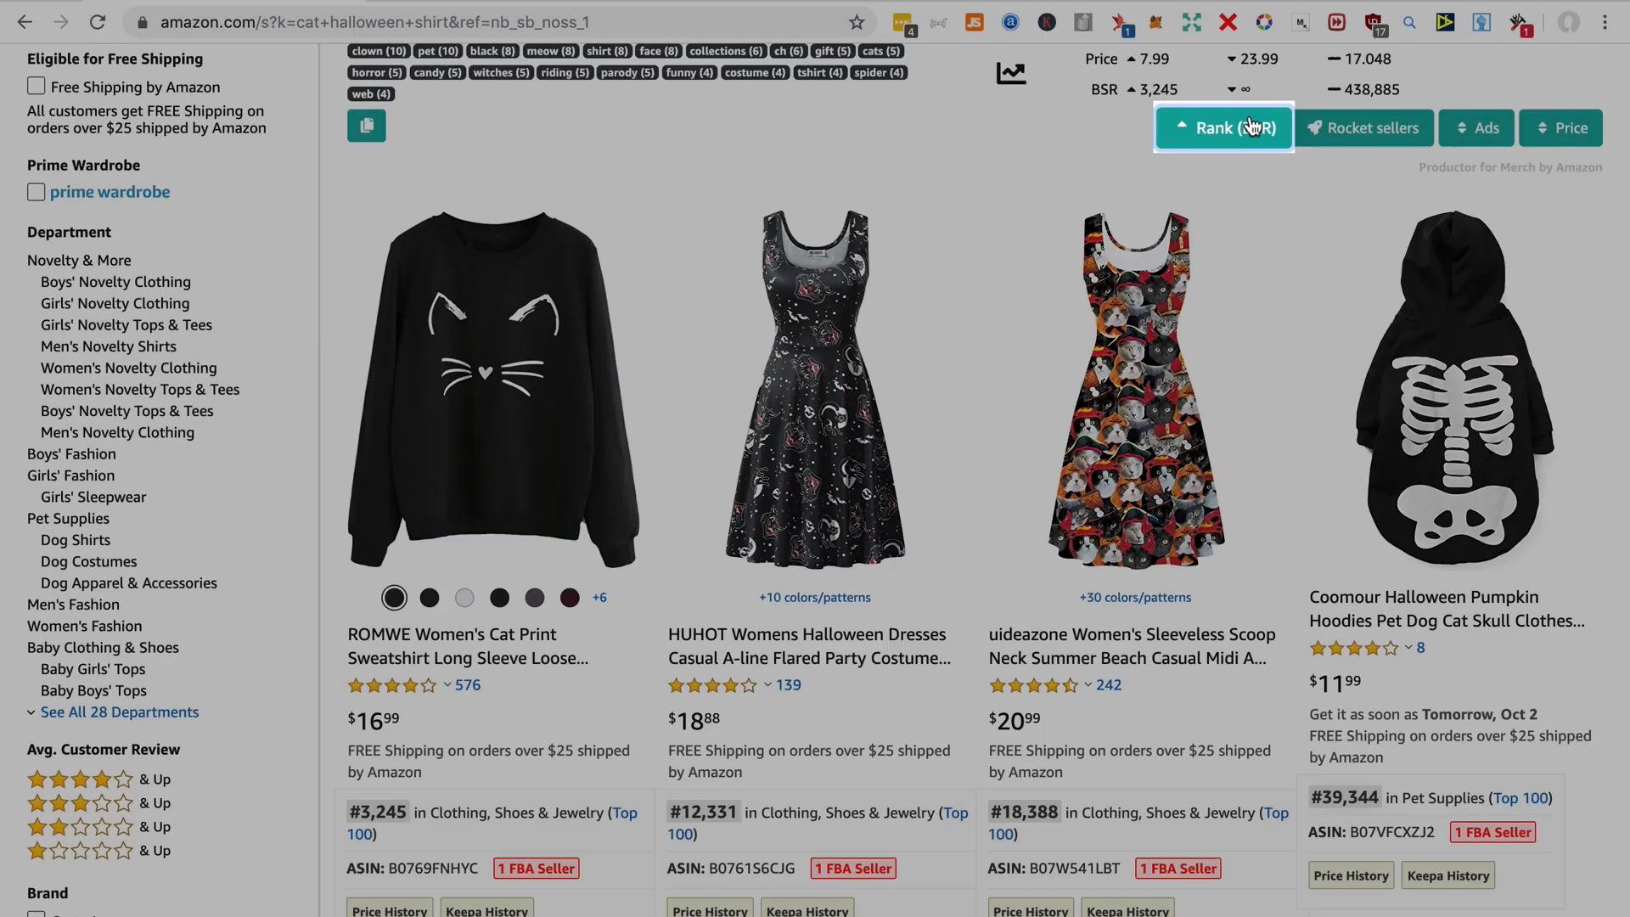
{"action": "scroll", "scroll_direction": "down", "scroll_amount": 3}
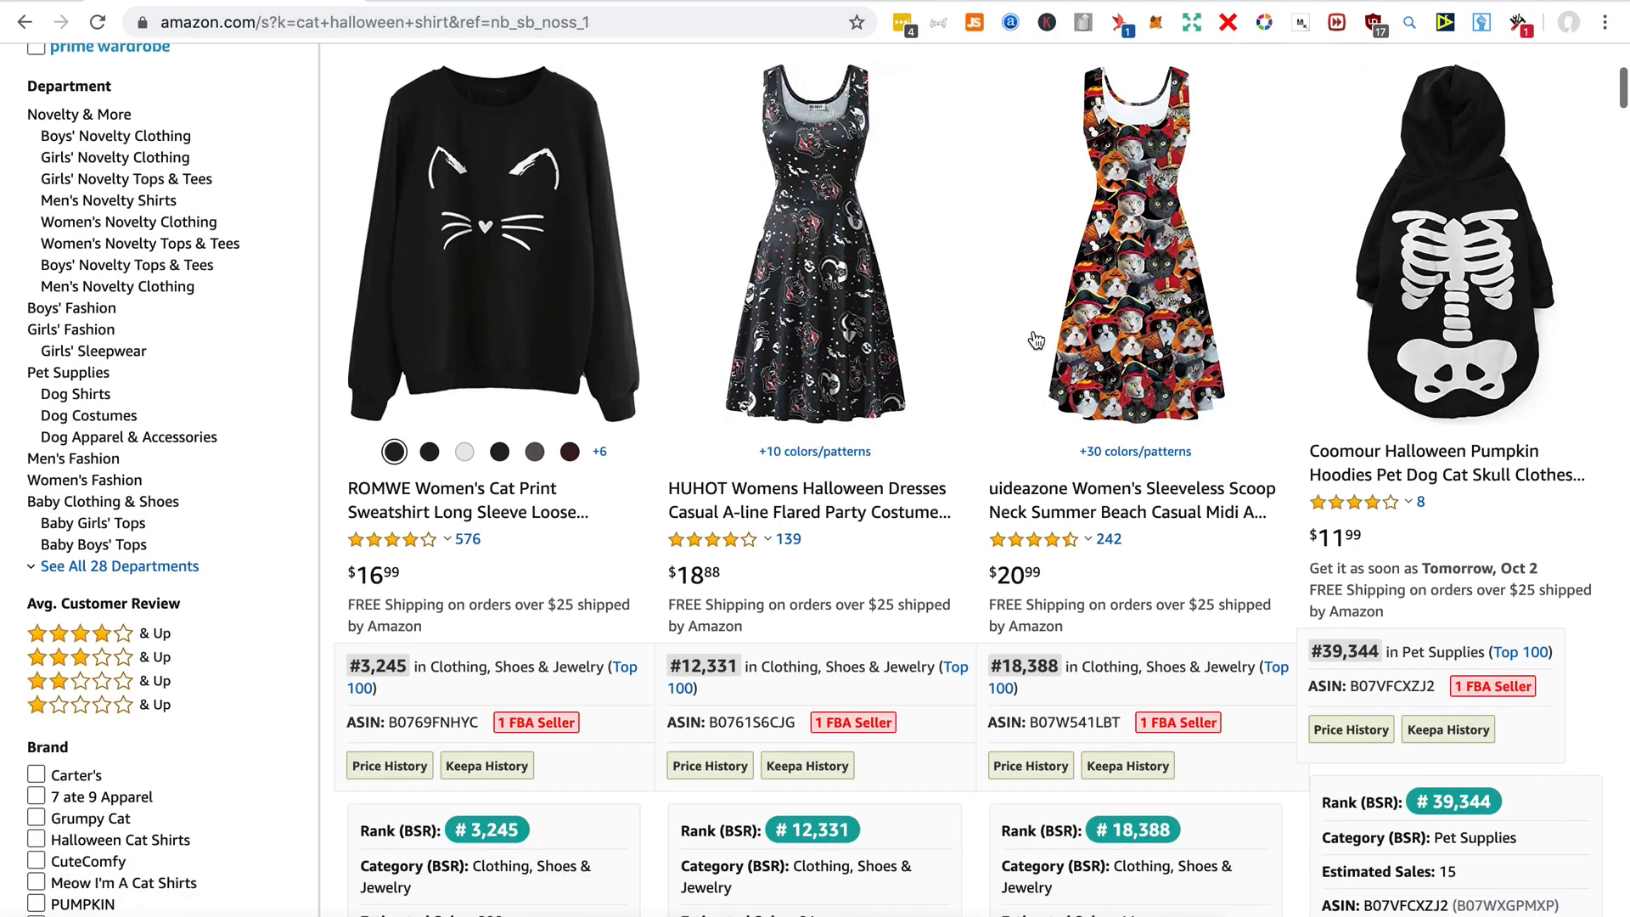
{"action": "scroll", "scroll_direction": "down", "scroll_amount": 3}
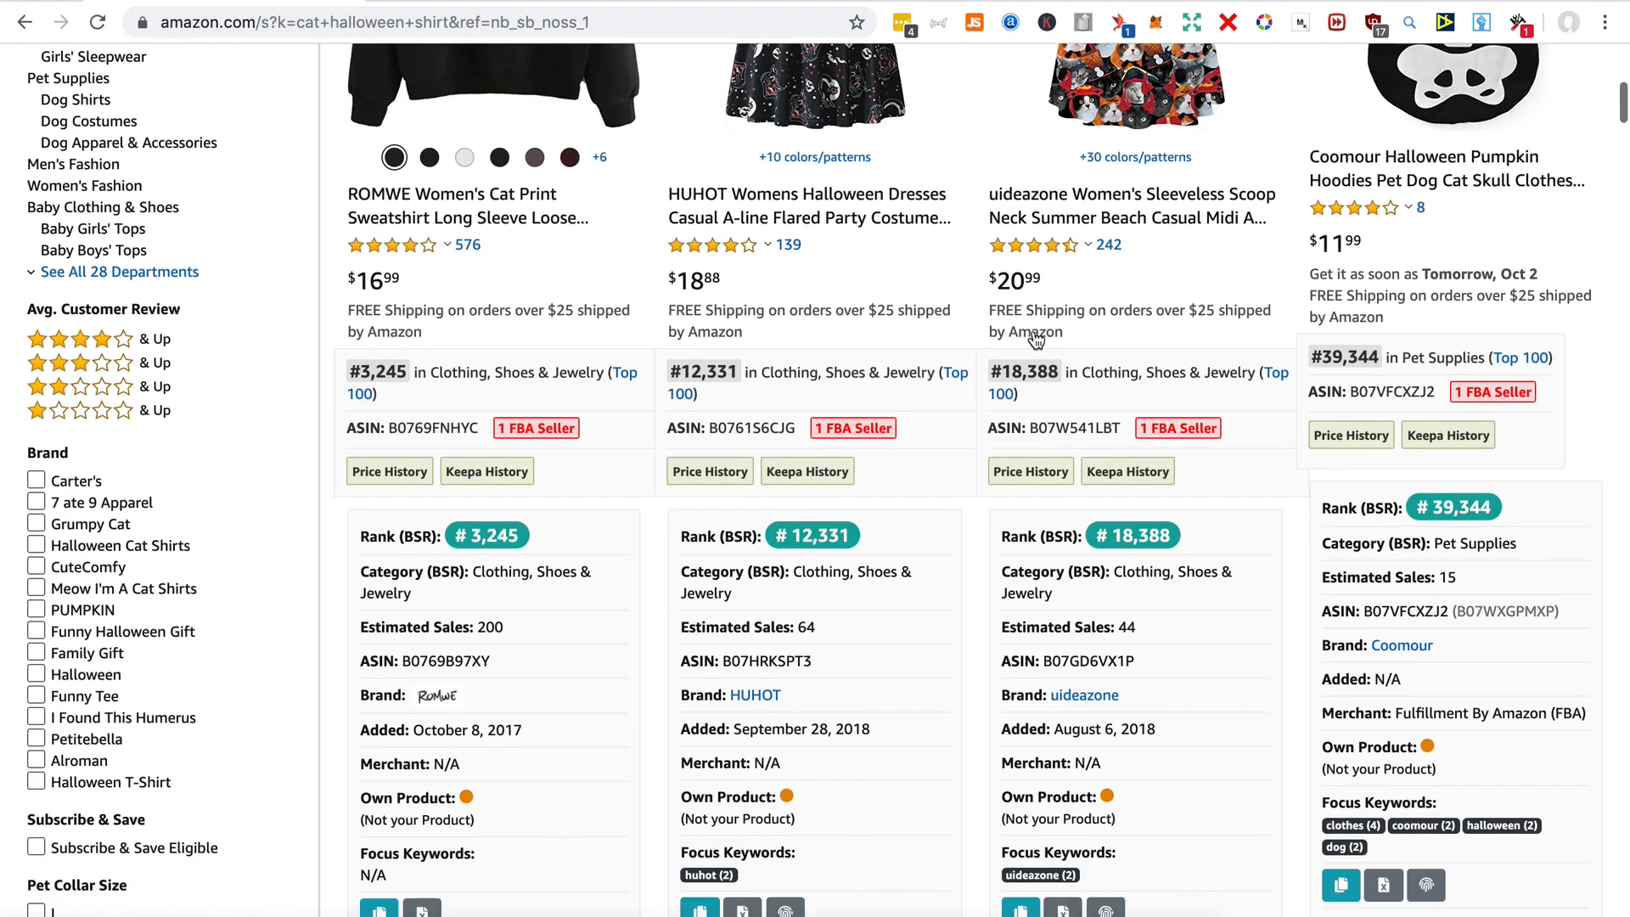
{"action": "scroll", "scroll_direction": "down", "scroll_amount": 3}
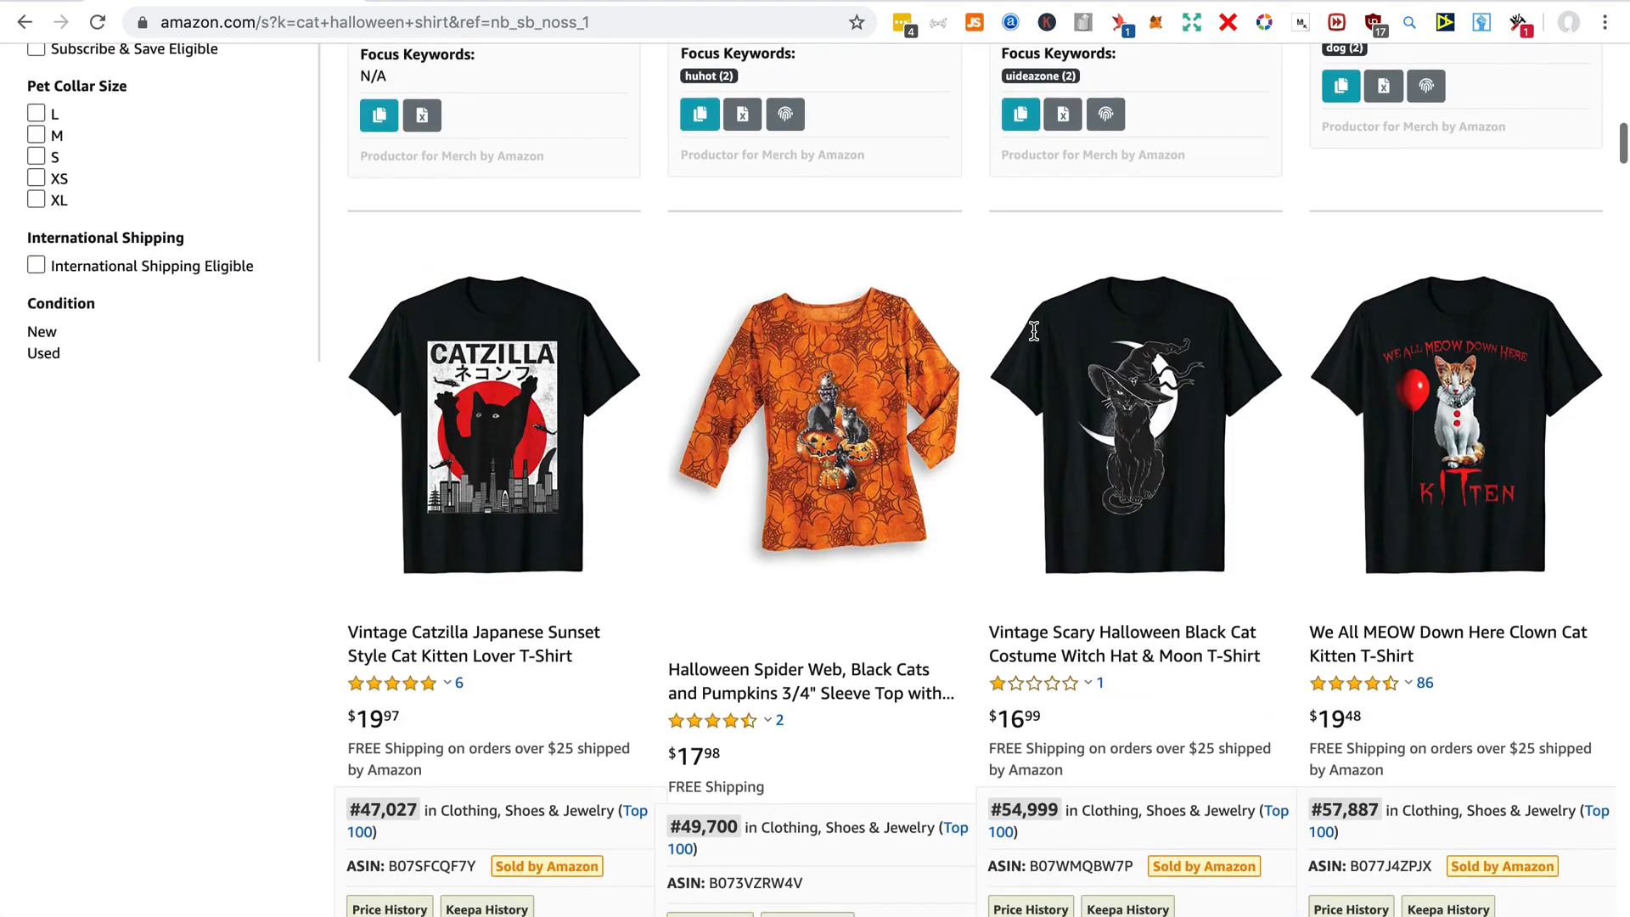
{"action": "scroll", "scroll_direction": "down", "scroll_amount": 3}
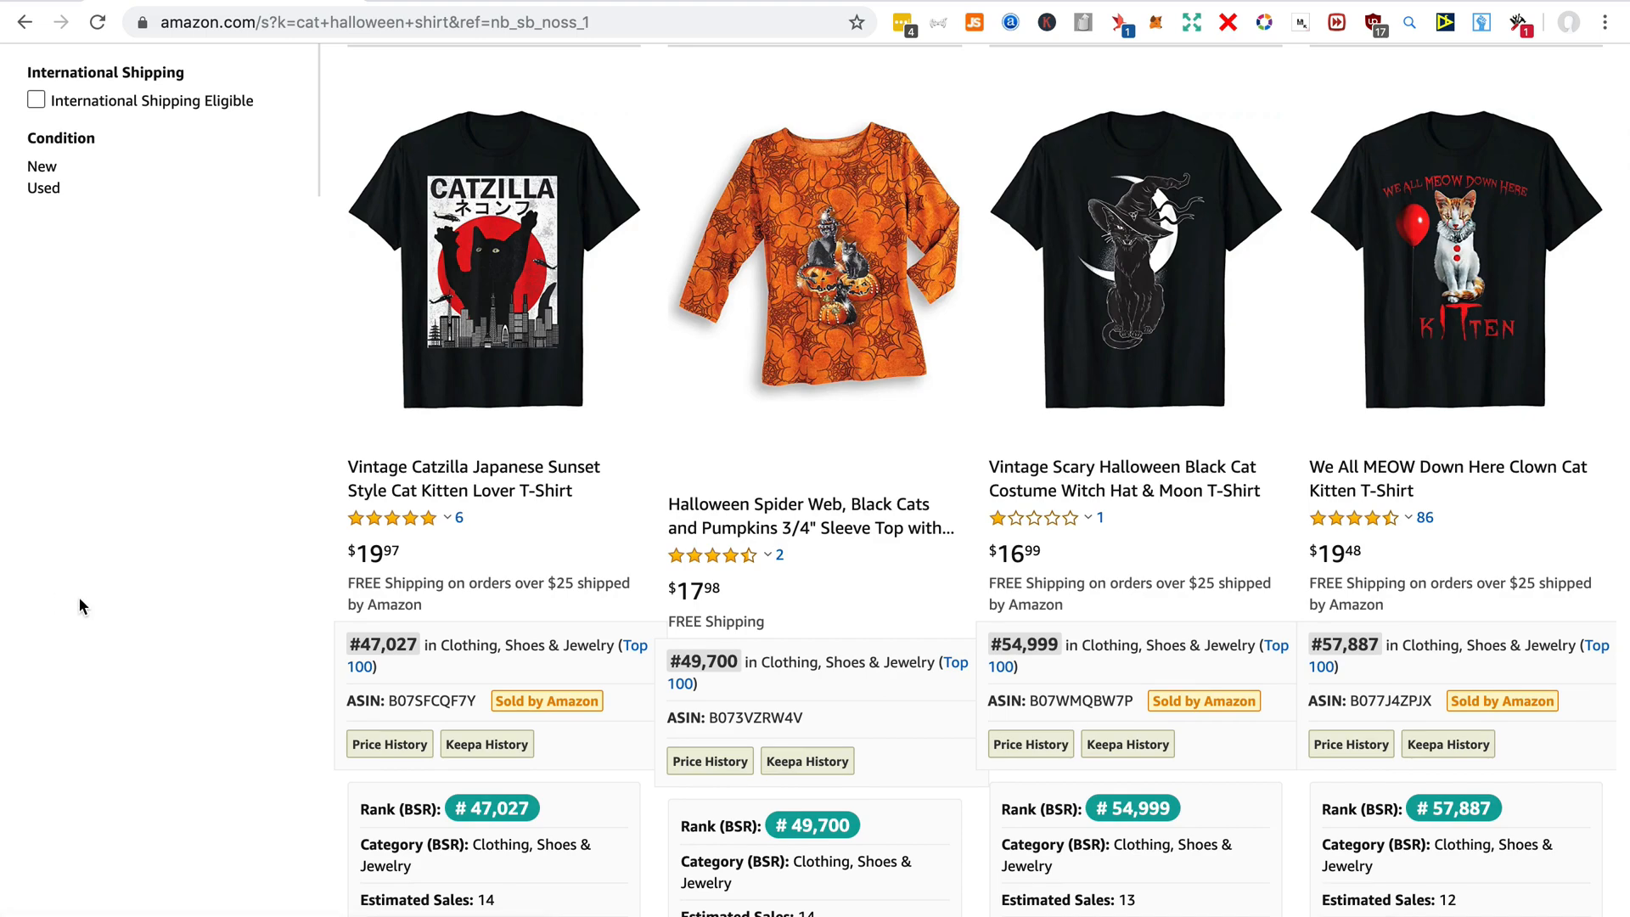
{"action": "scroll", "scroll_direction": "down", "scroll_amount": 3}
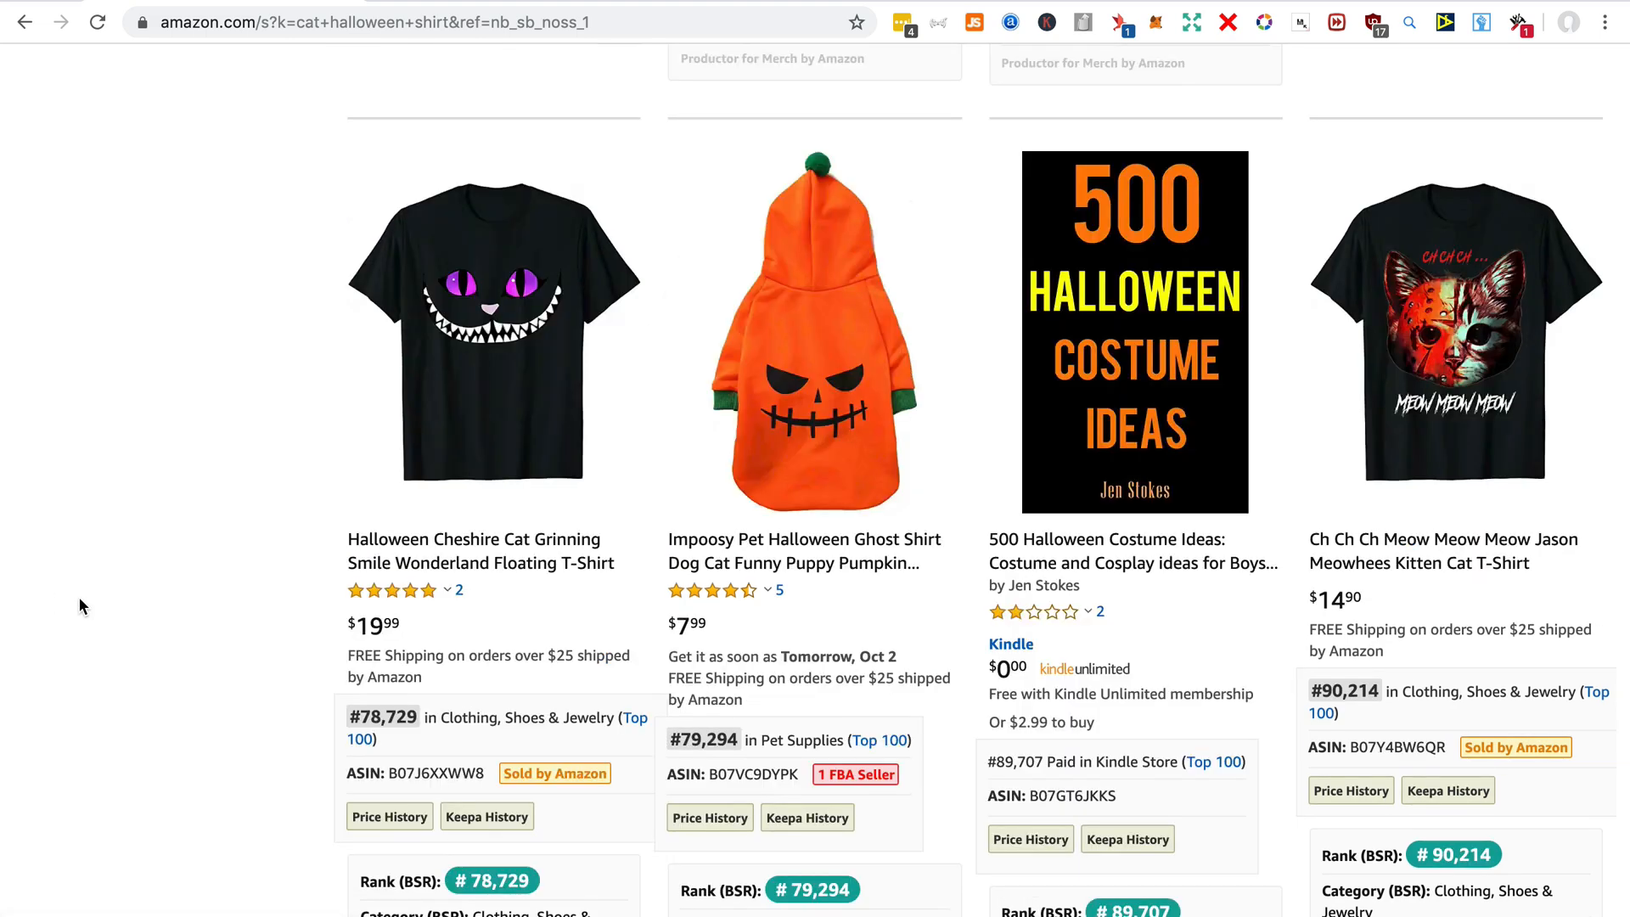
{"action": "scroll", "scroll_direction": "down", "scroll_amount": 3}
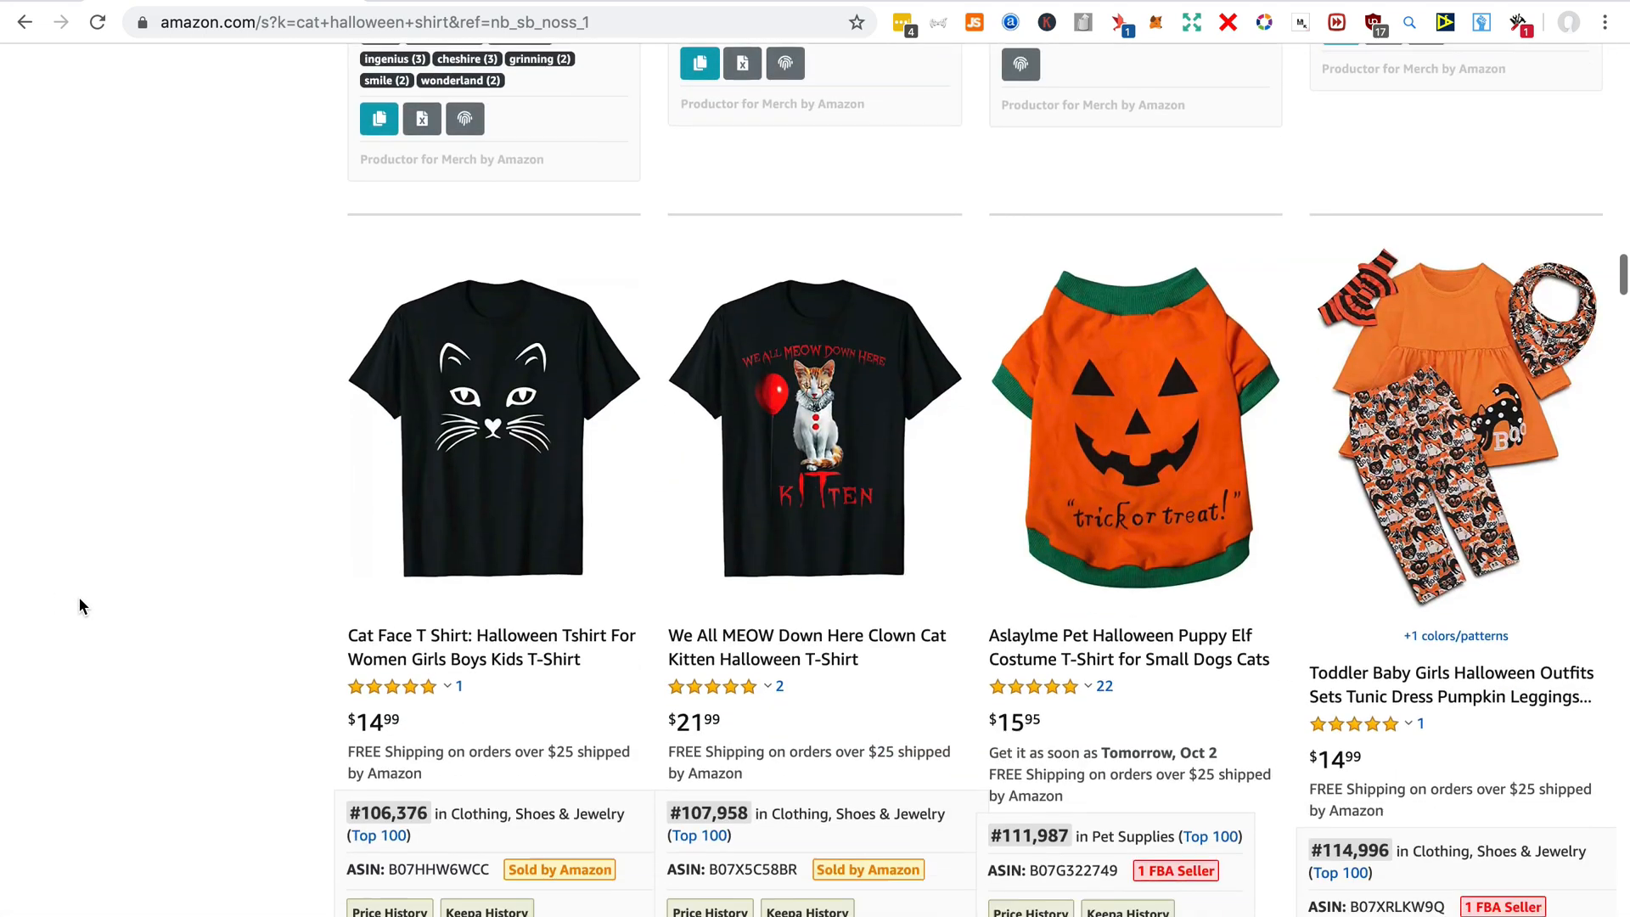
{"action": "scroll", "scroll_direction": "down", "scroll_amount": 3}
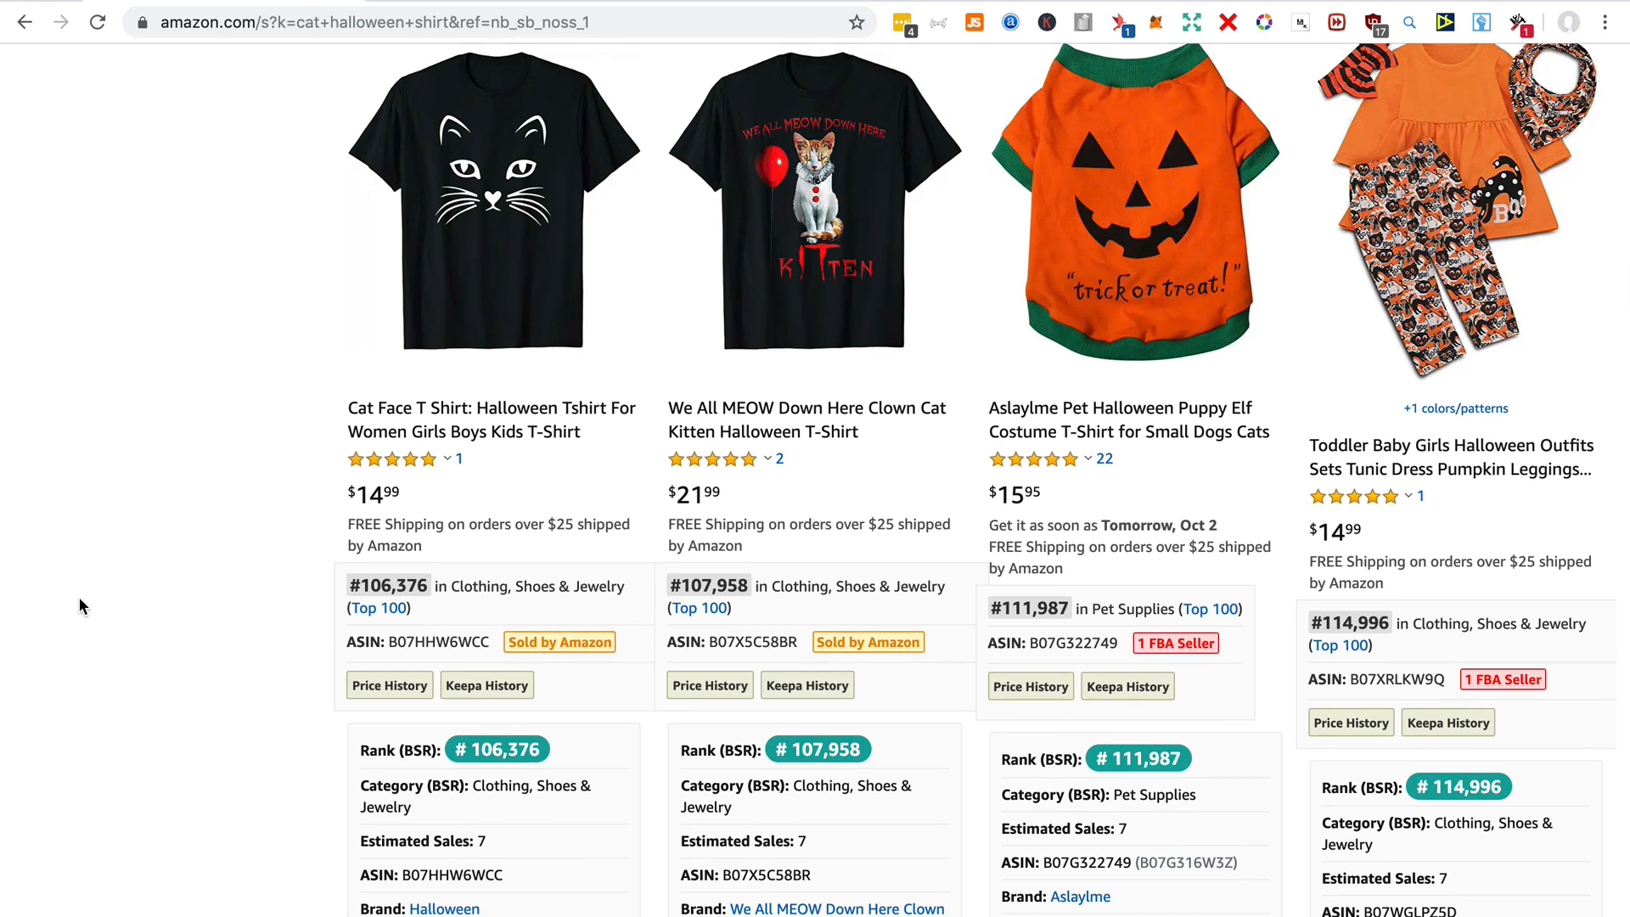
{"action": "scroll", "scroll_direction": "down", "scroll_amount": 3}
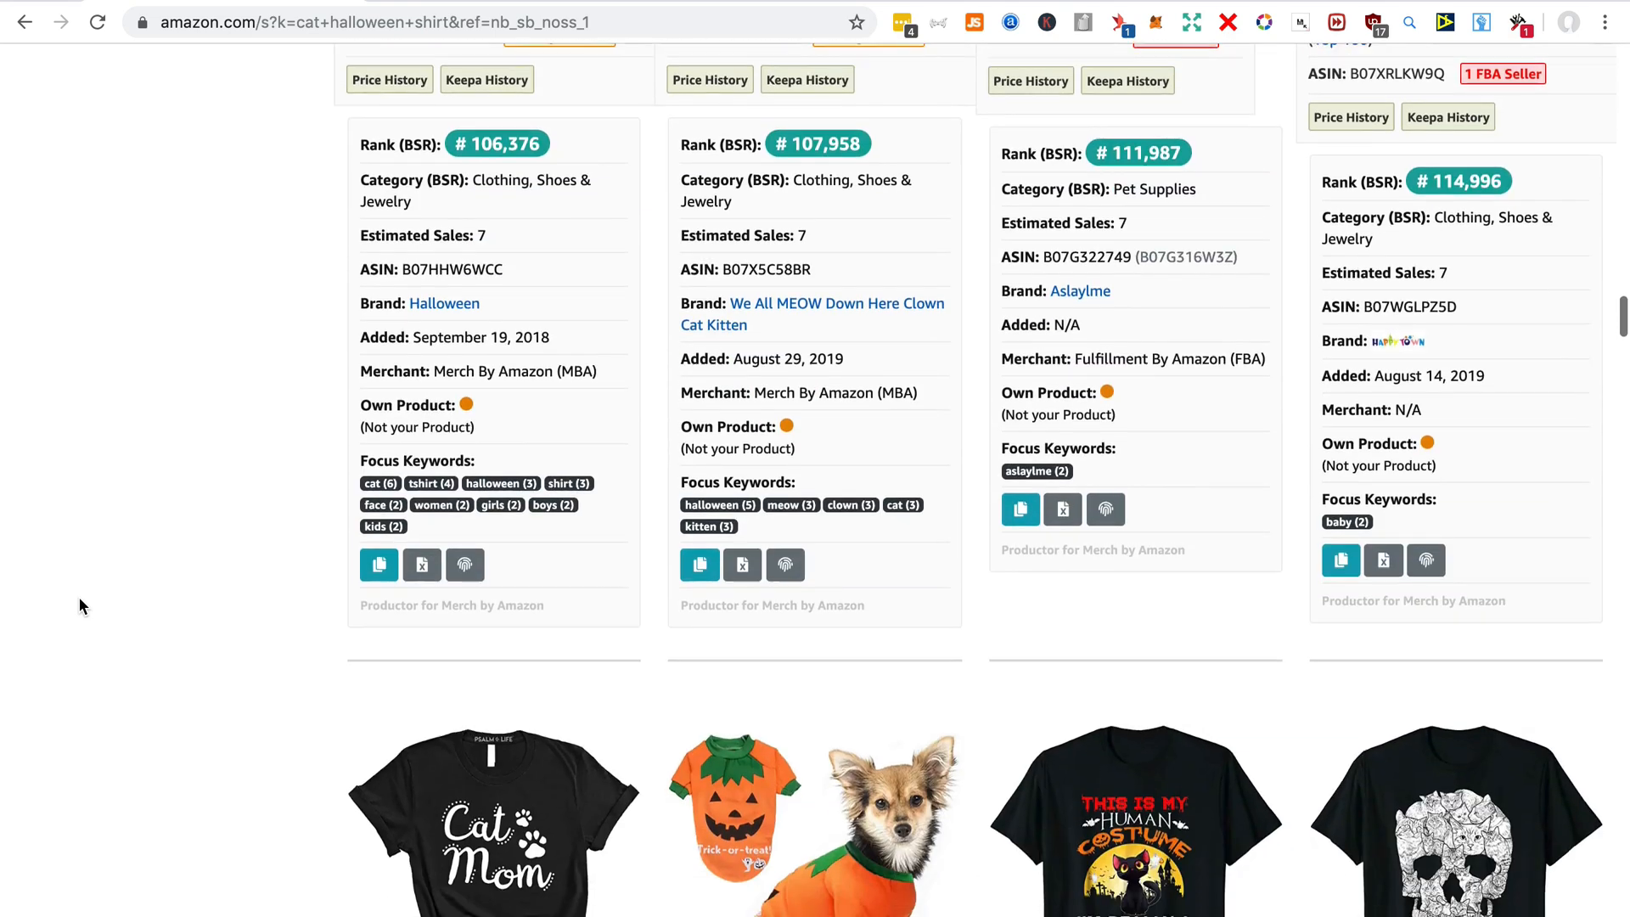
{"action": "scroll", "scroll_direction": "down", "scroll_amount": 3}
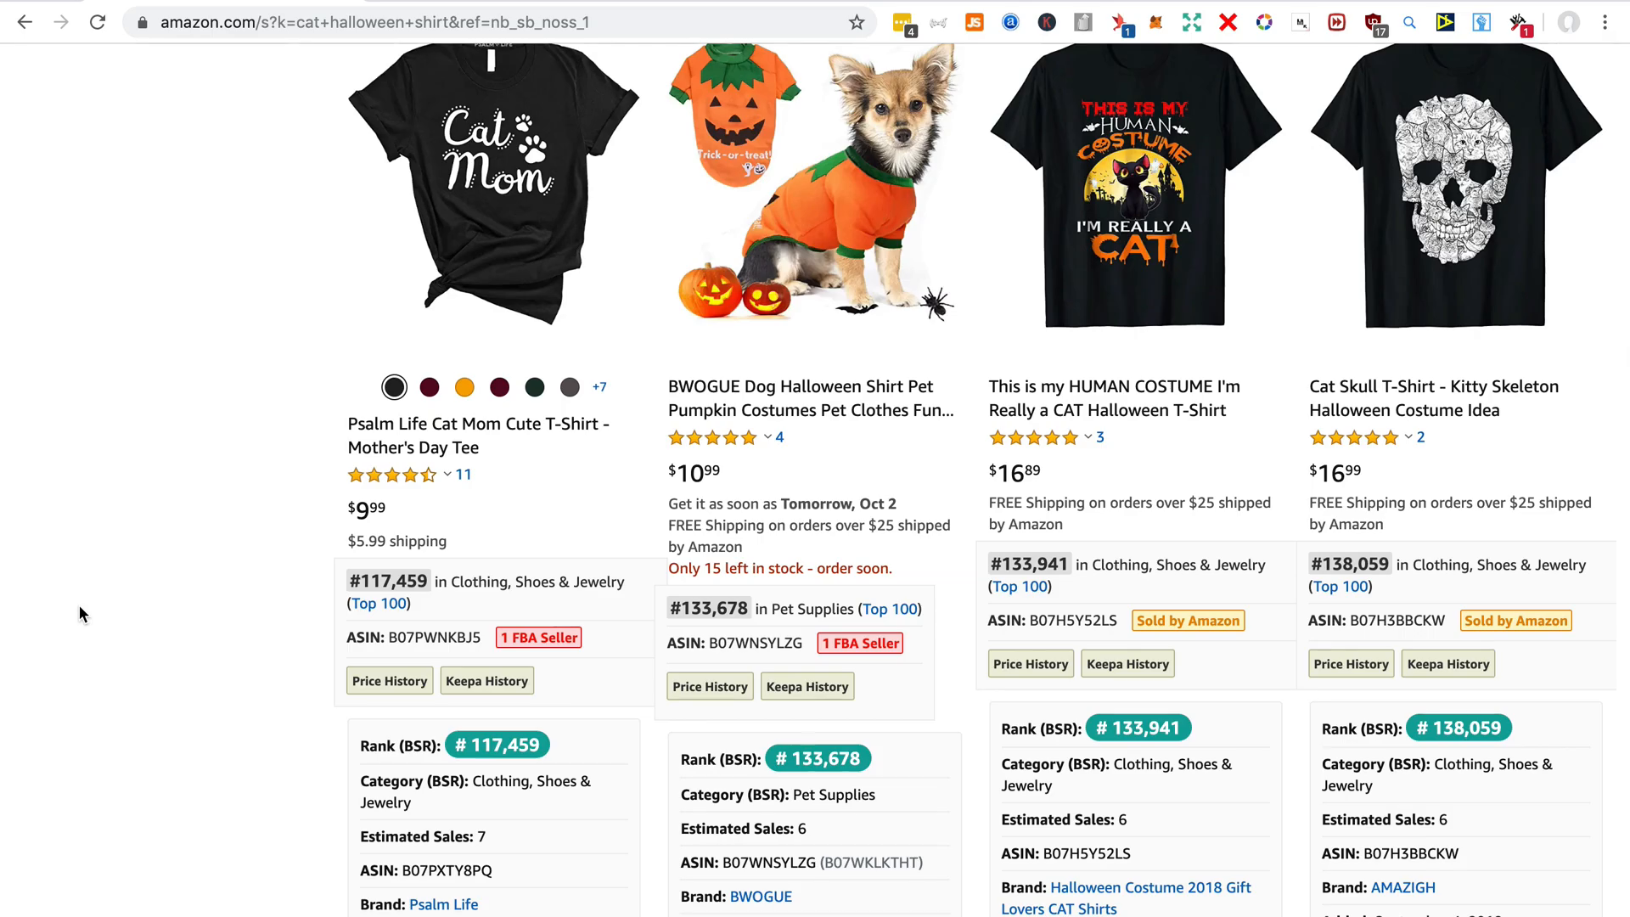
{"action": "scroll", "scroll_direction": "down", "scroll_amount": 3}
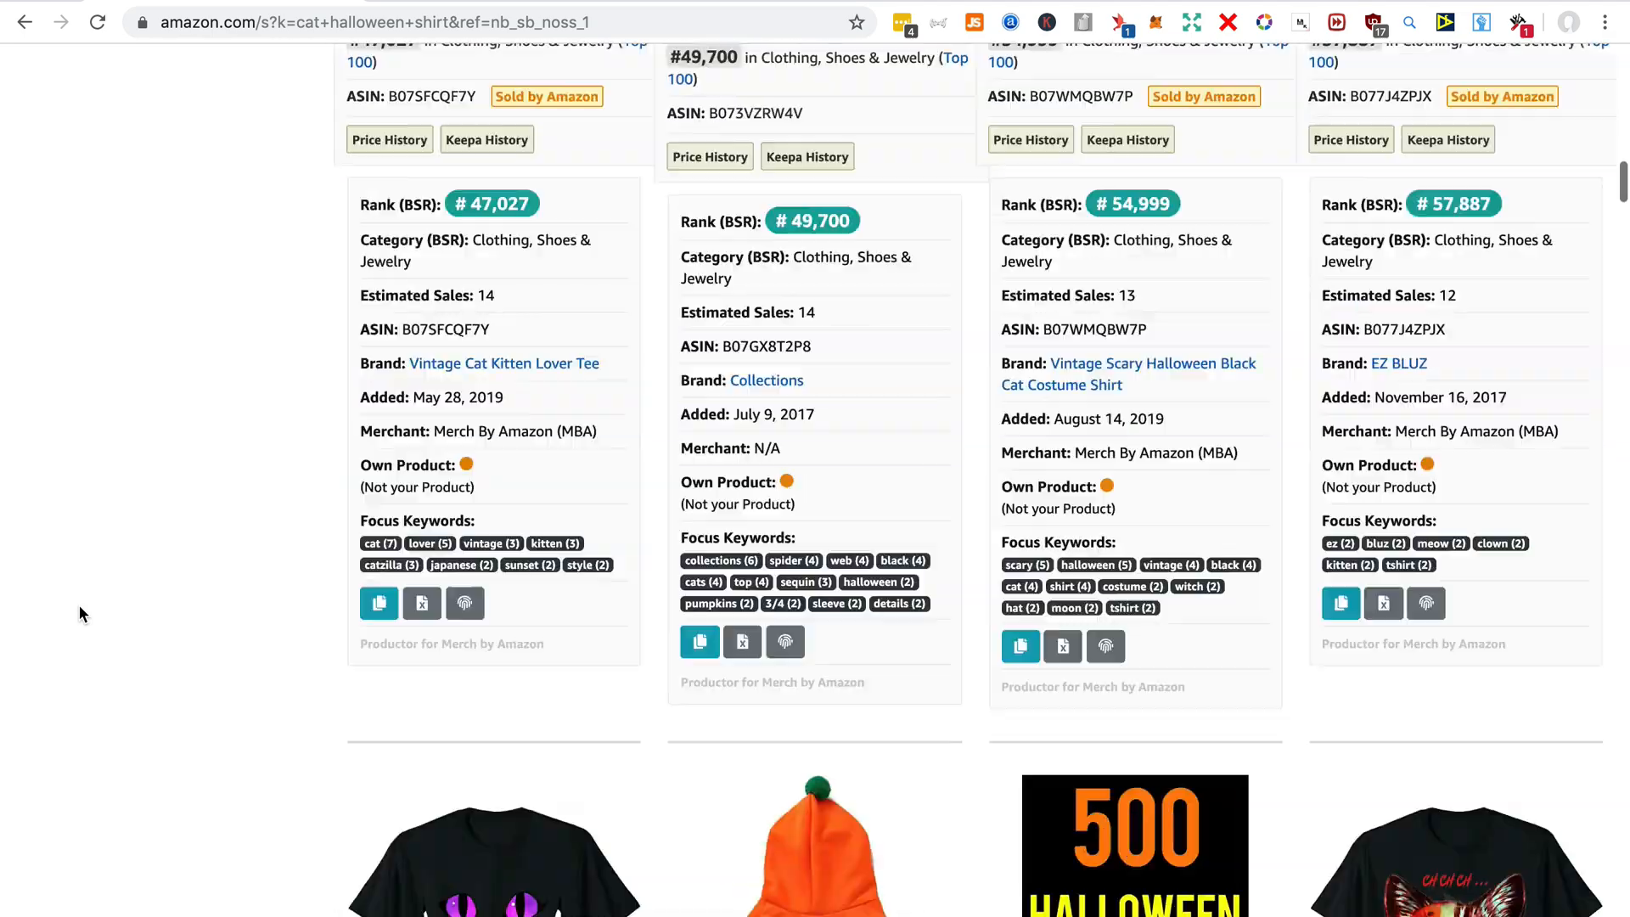
{"action": "scroll", "scroll_direction": "up", "scroll_amount": 3}
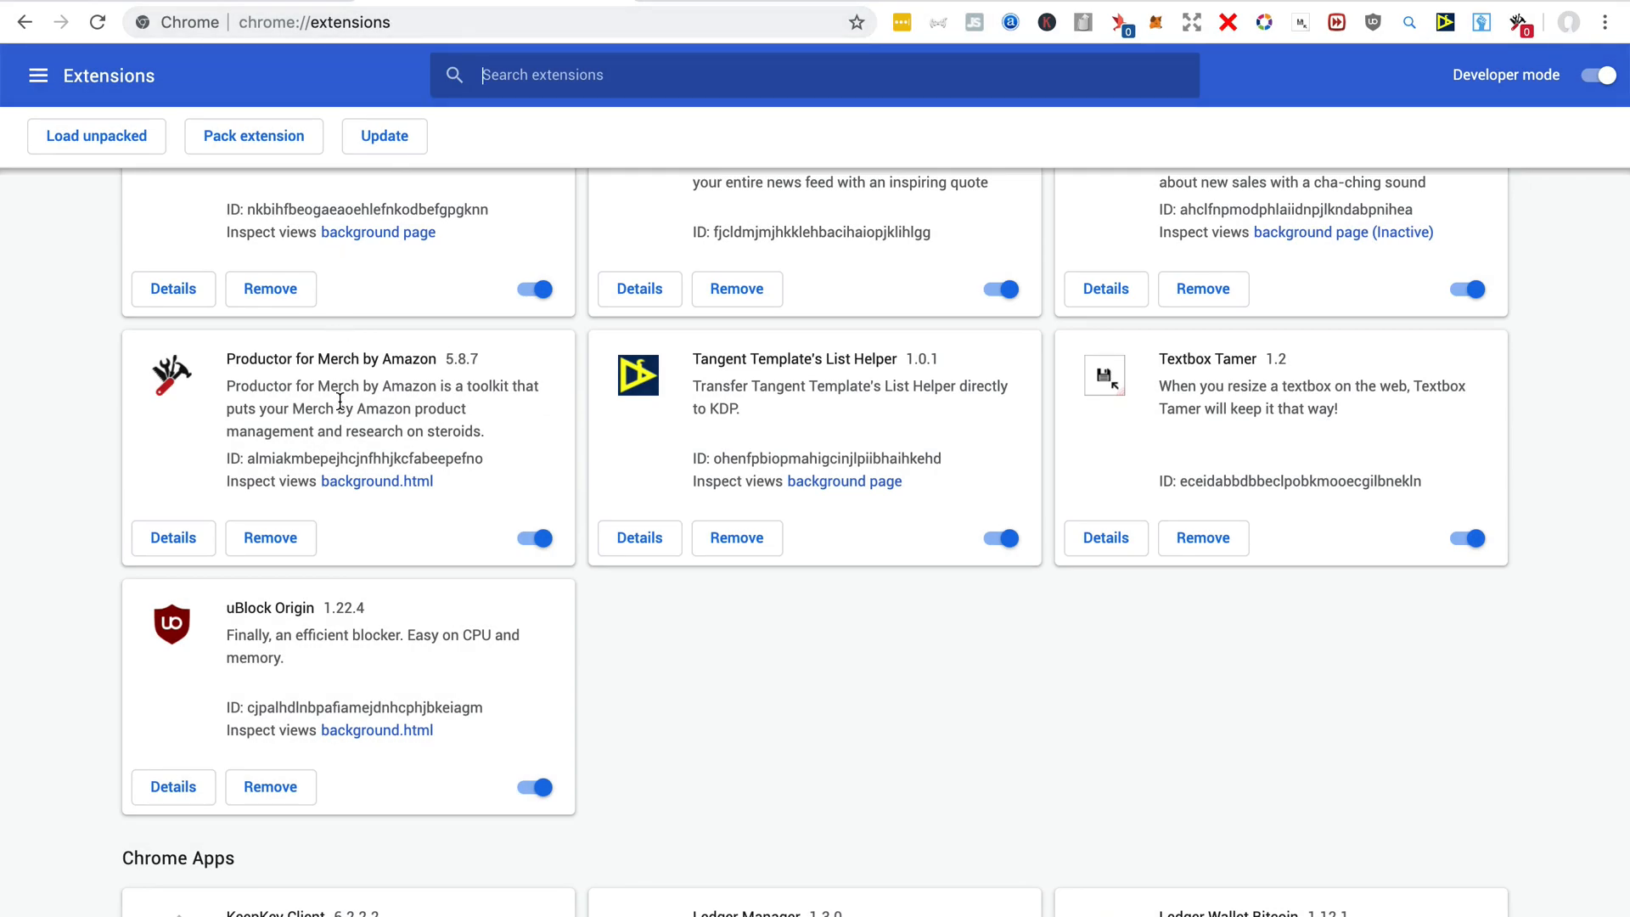
{"action": "mouse_move", "coordinate": [533, 538]}
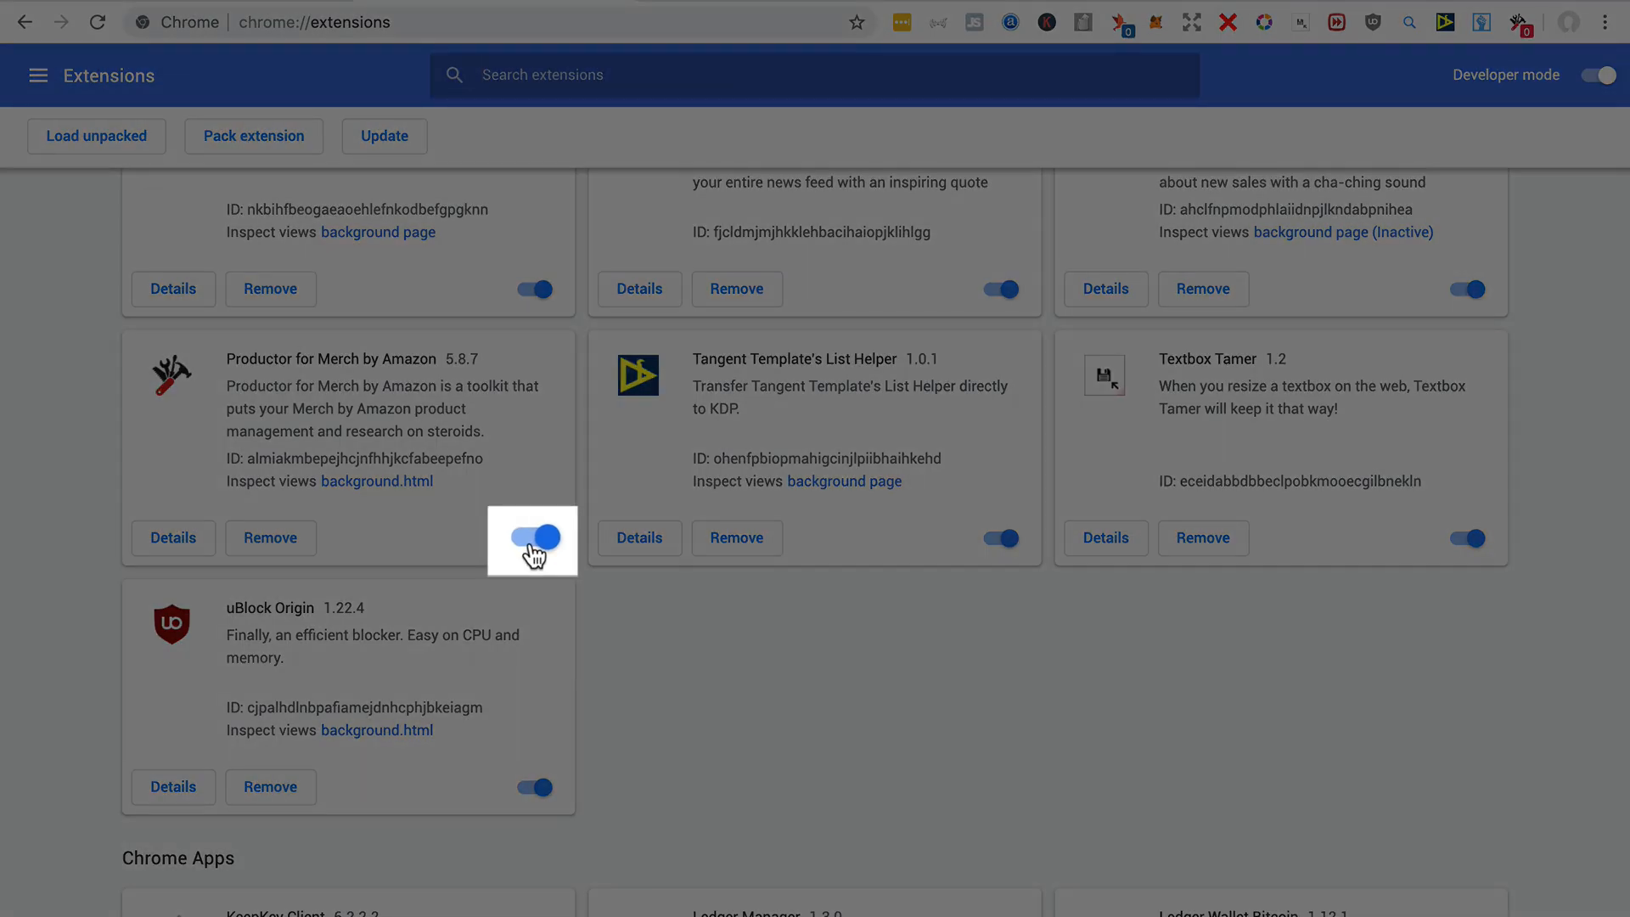